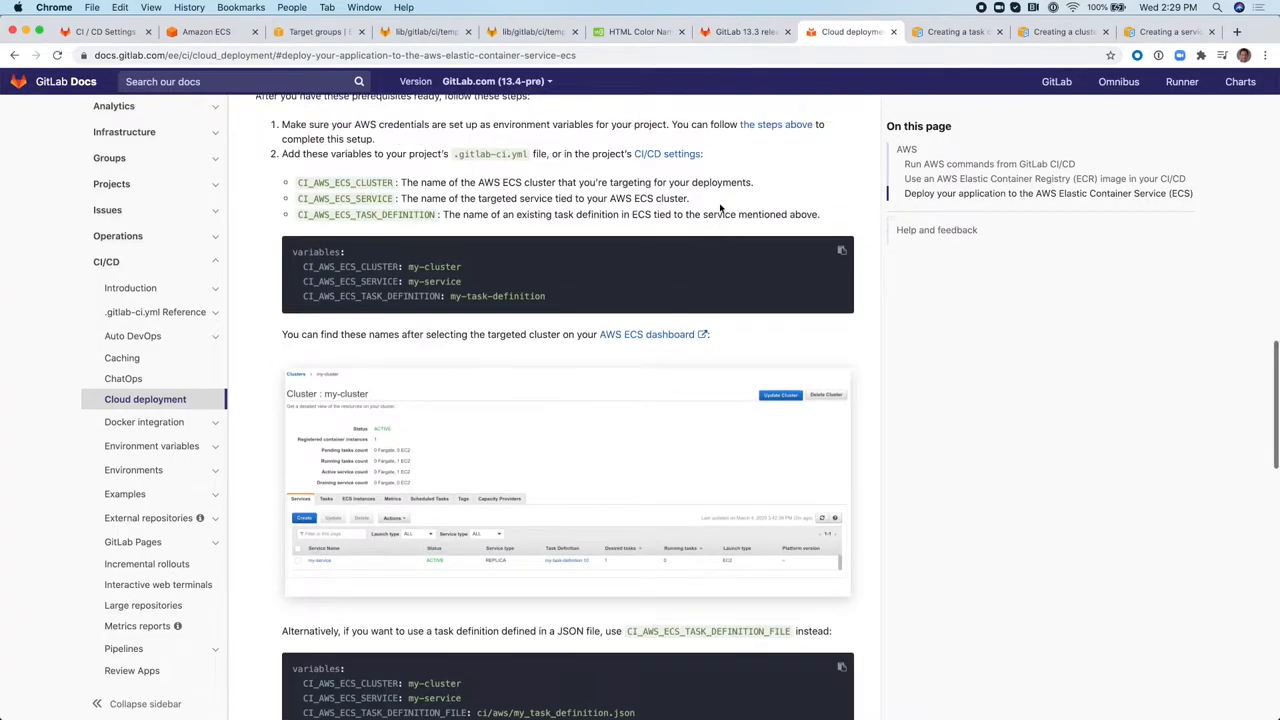
Bring up the project's CI/CD settings listing the AWS ECS variables.
scroll(up, 3)
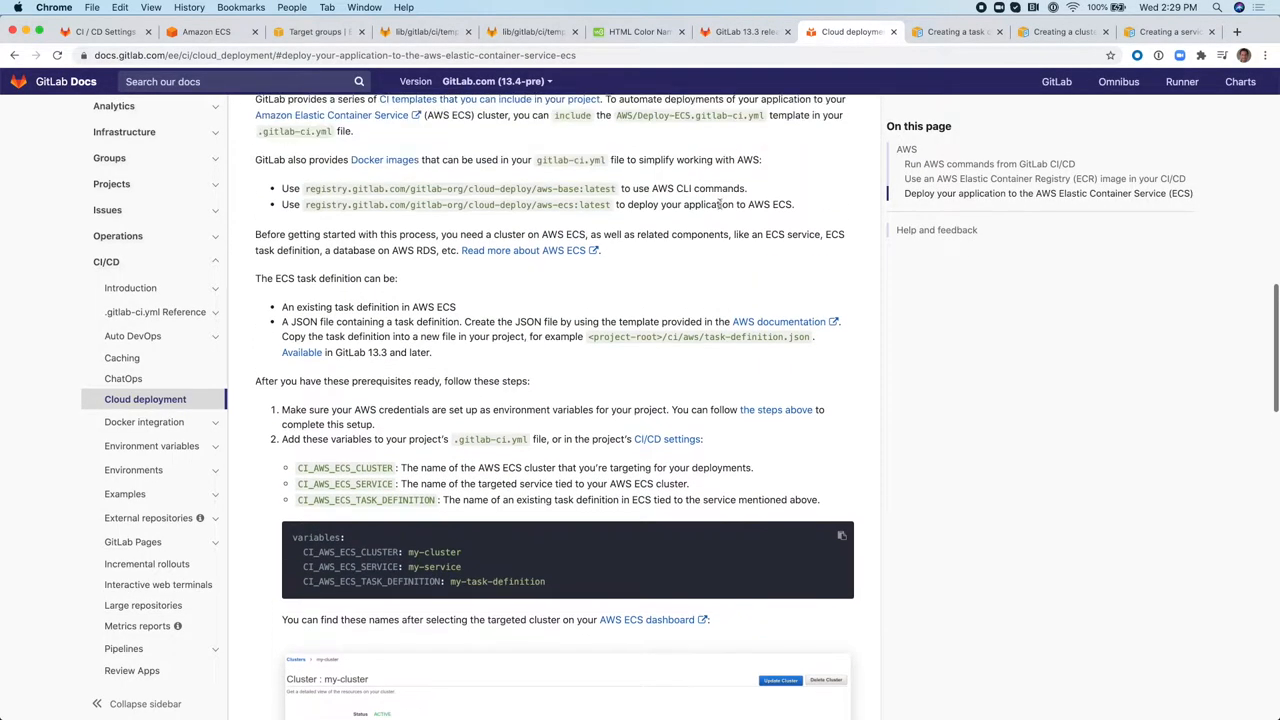
scroll(up, 3)
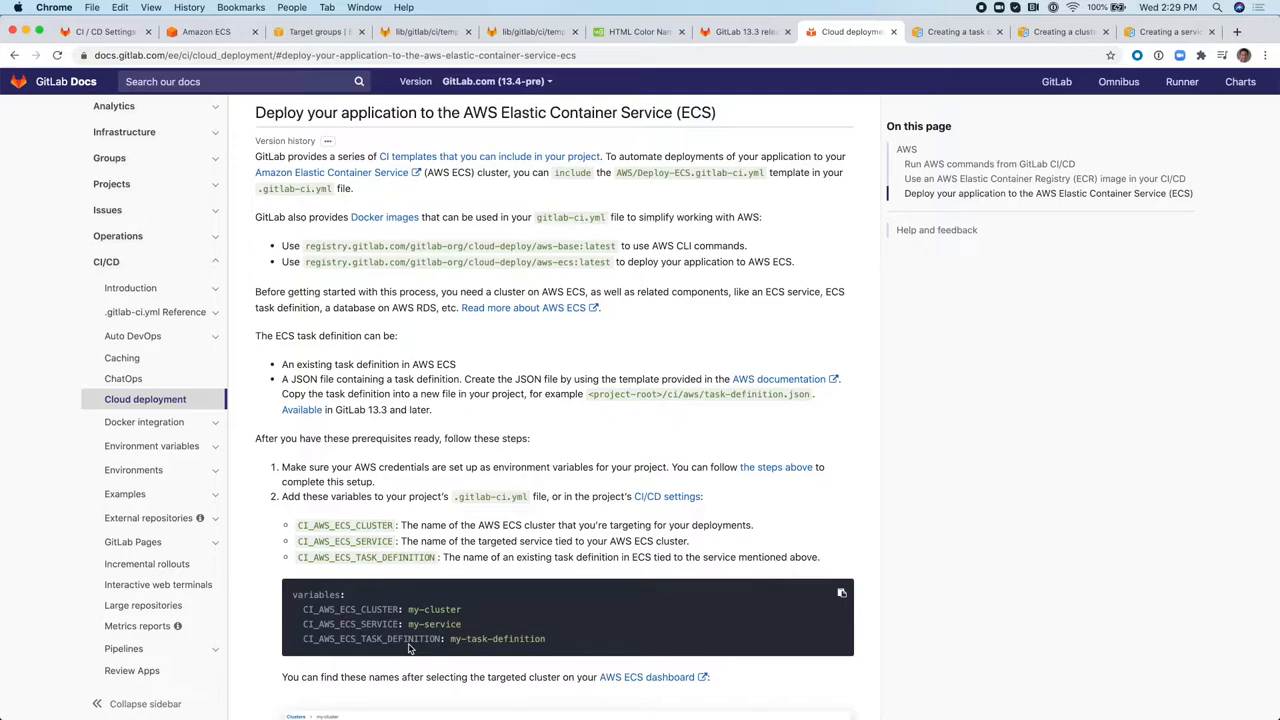
mouse_move(244, 226)
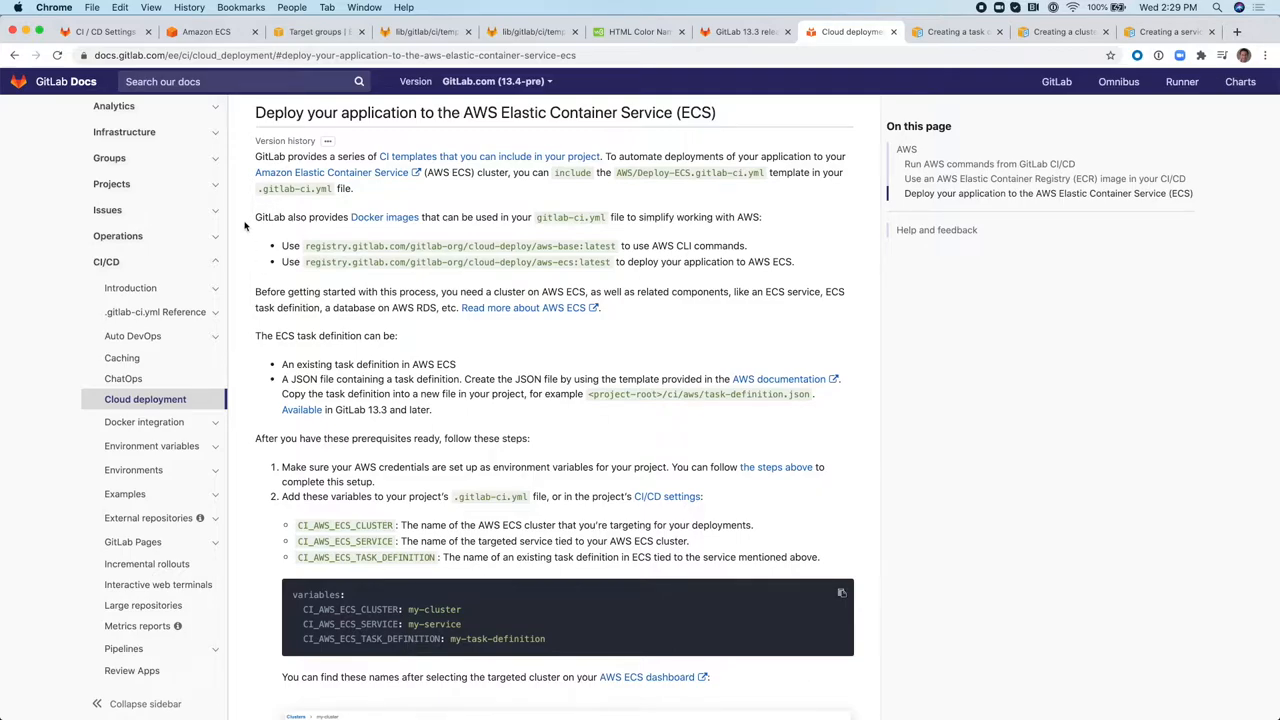
click(100, 32)
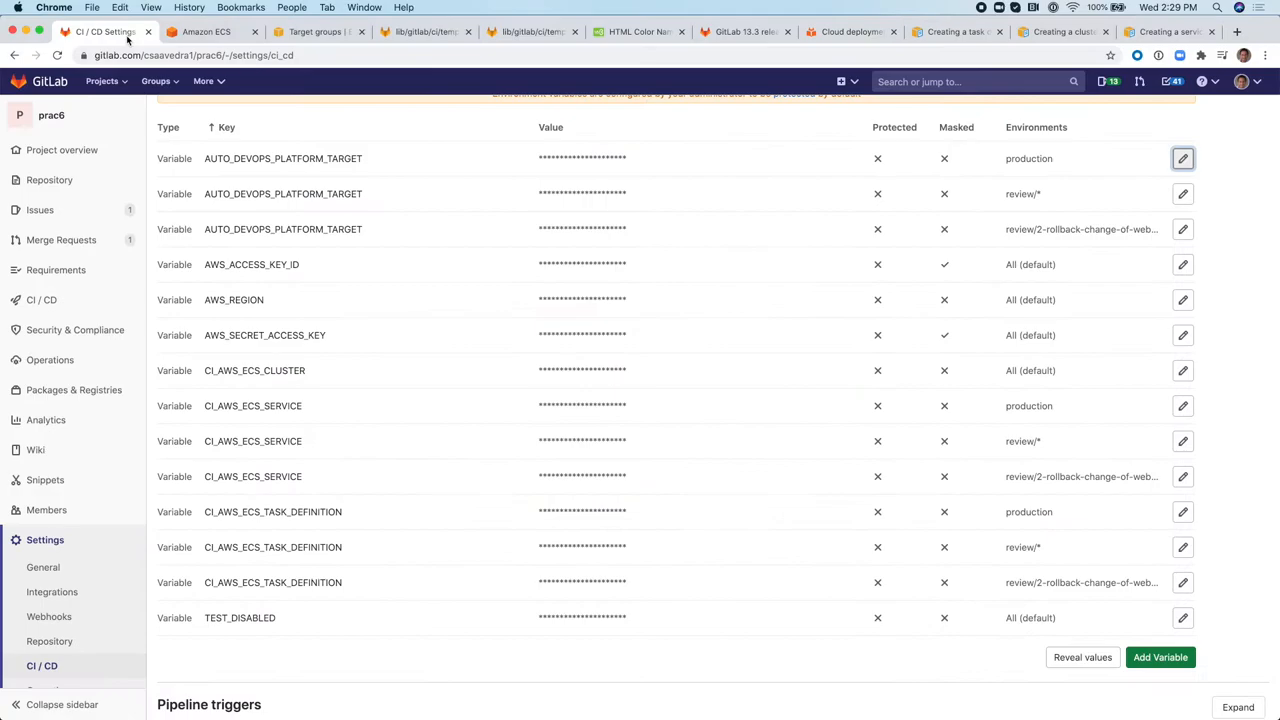
mouse_move(336, 218)
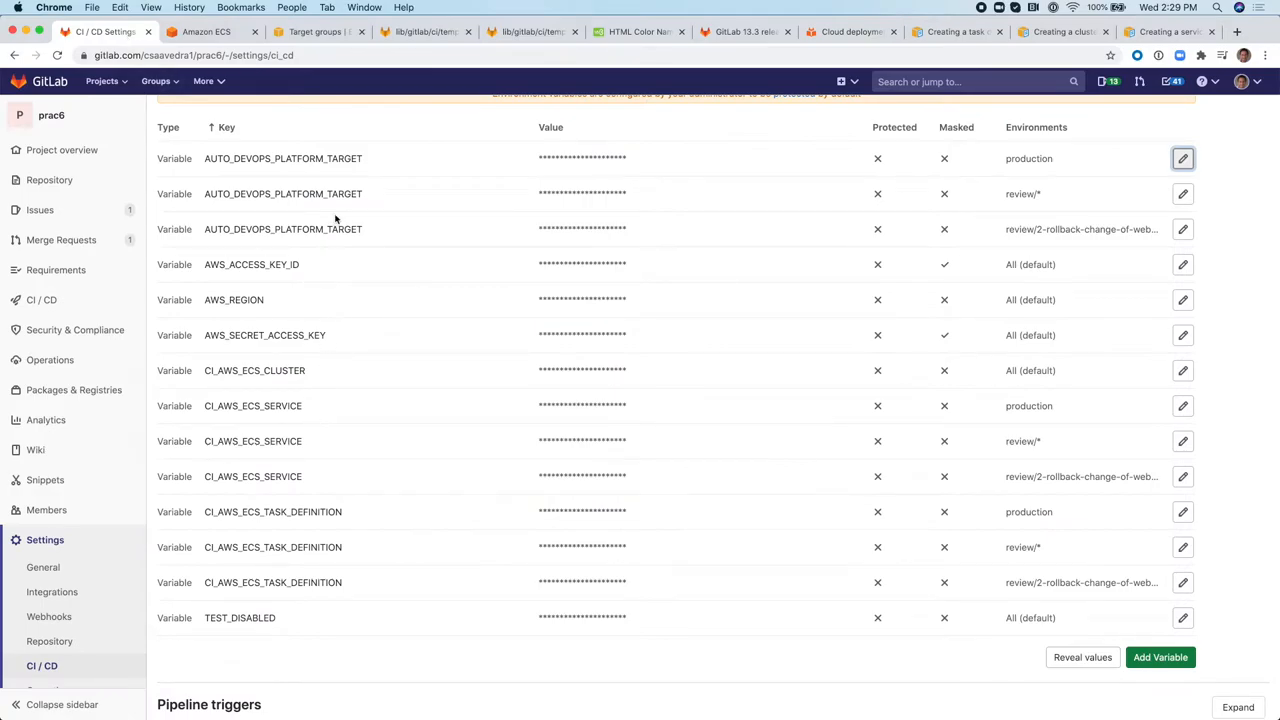
mouse_move(332, 440)
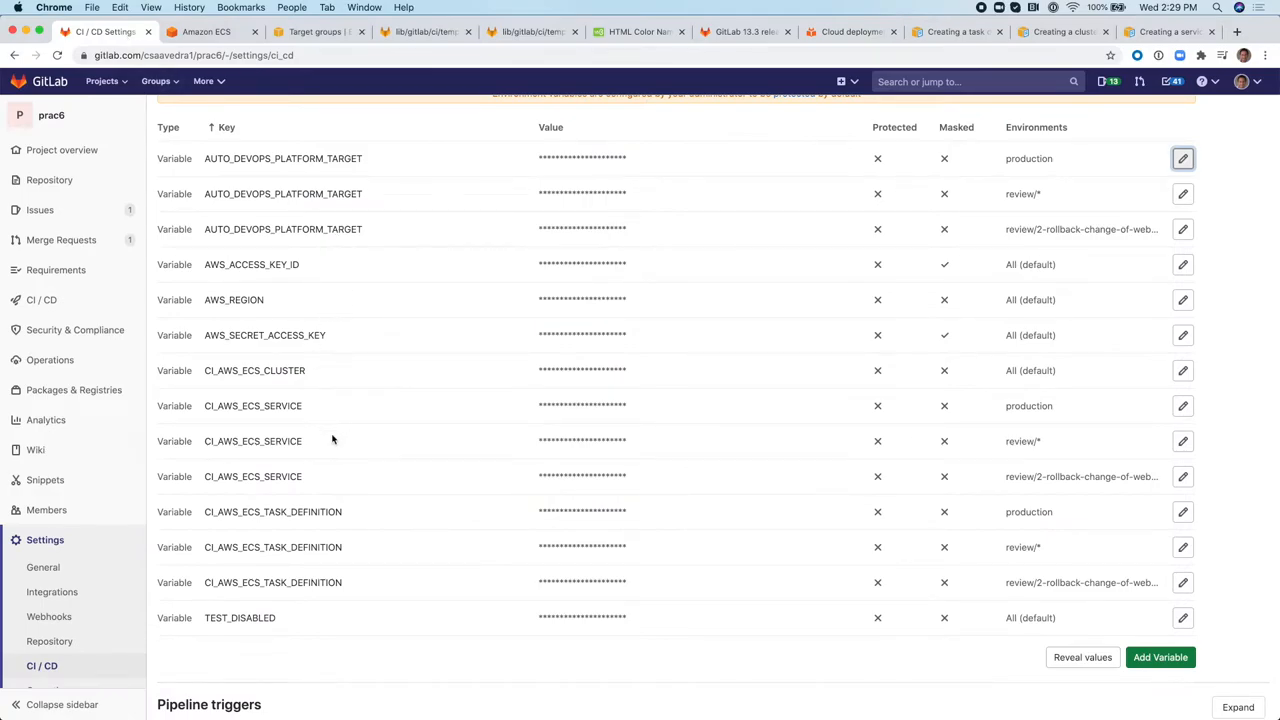
mouse_move(976, 356)
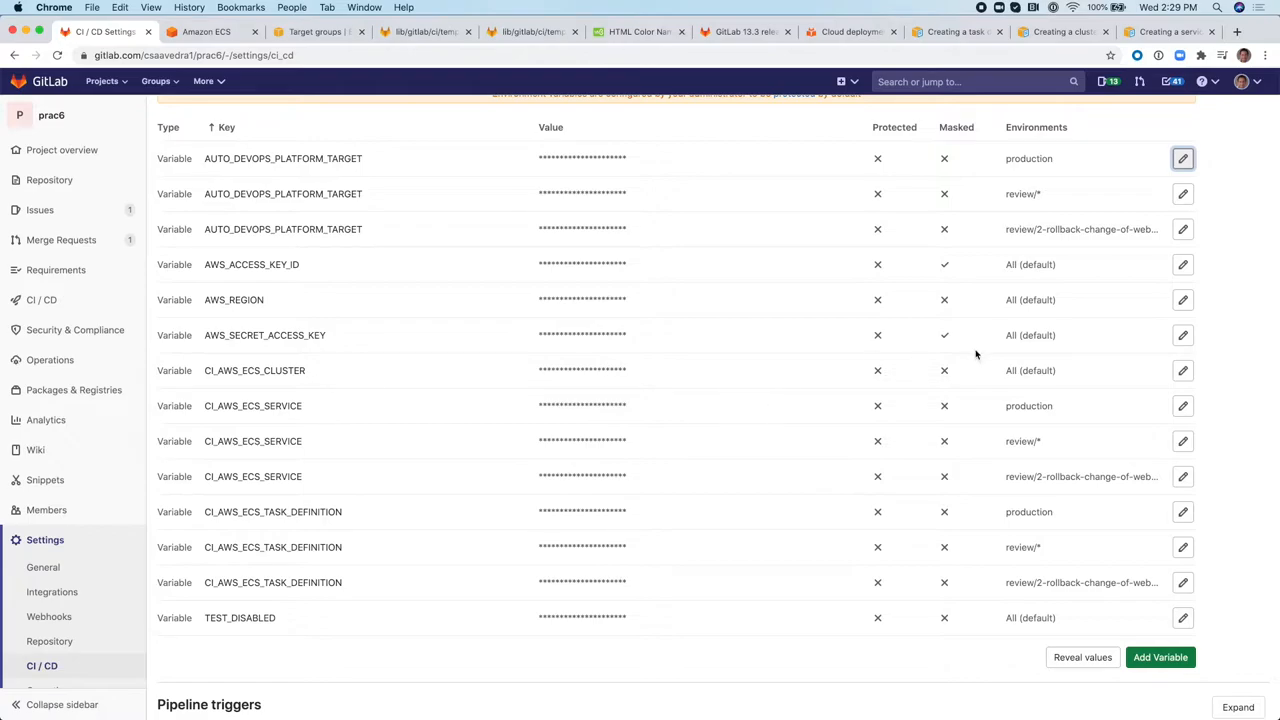
Inspect CI_AWS_ECS_CLUSTER without changes, then begin editing CI_AWS_ECS_SERVICE.
click(1182, 370)
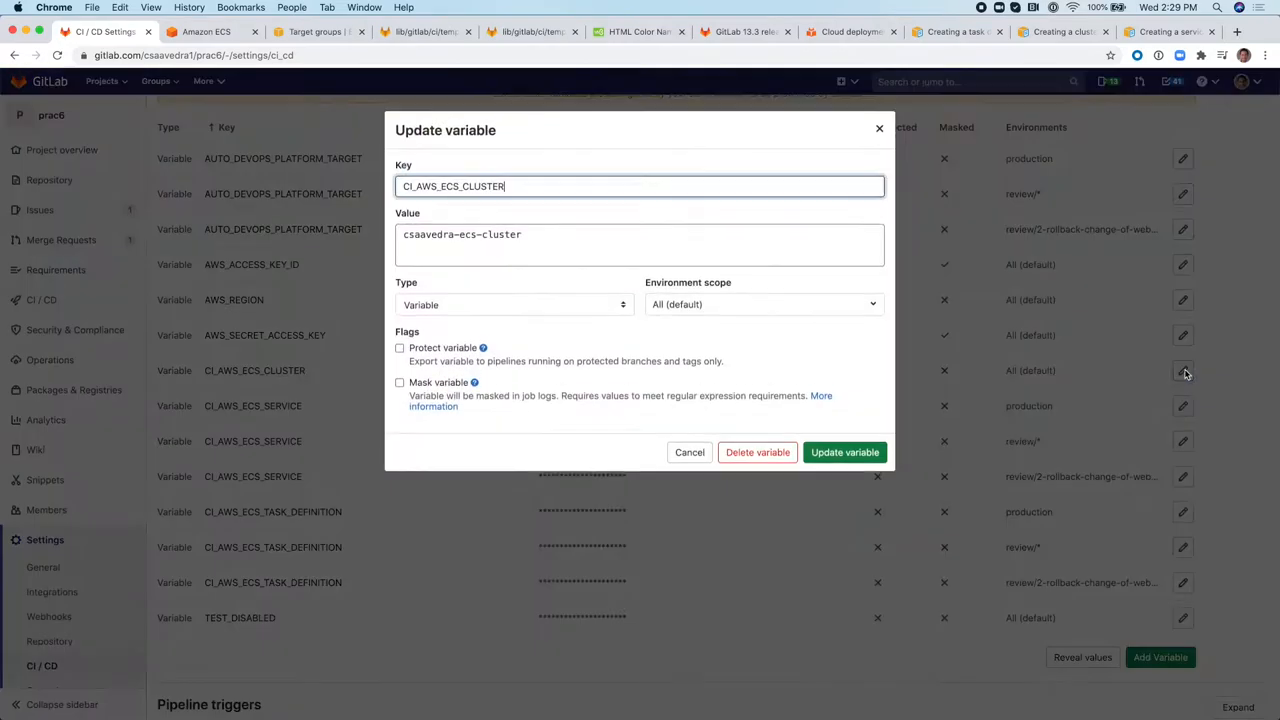
click(640, 244)
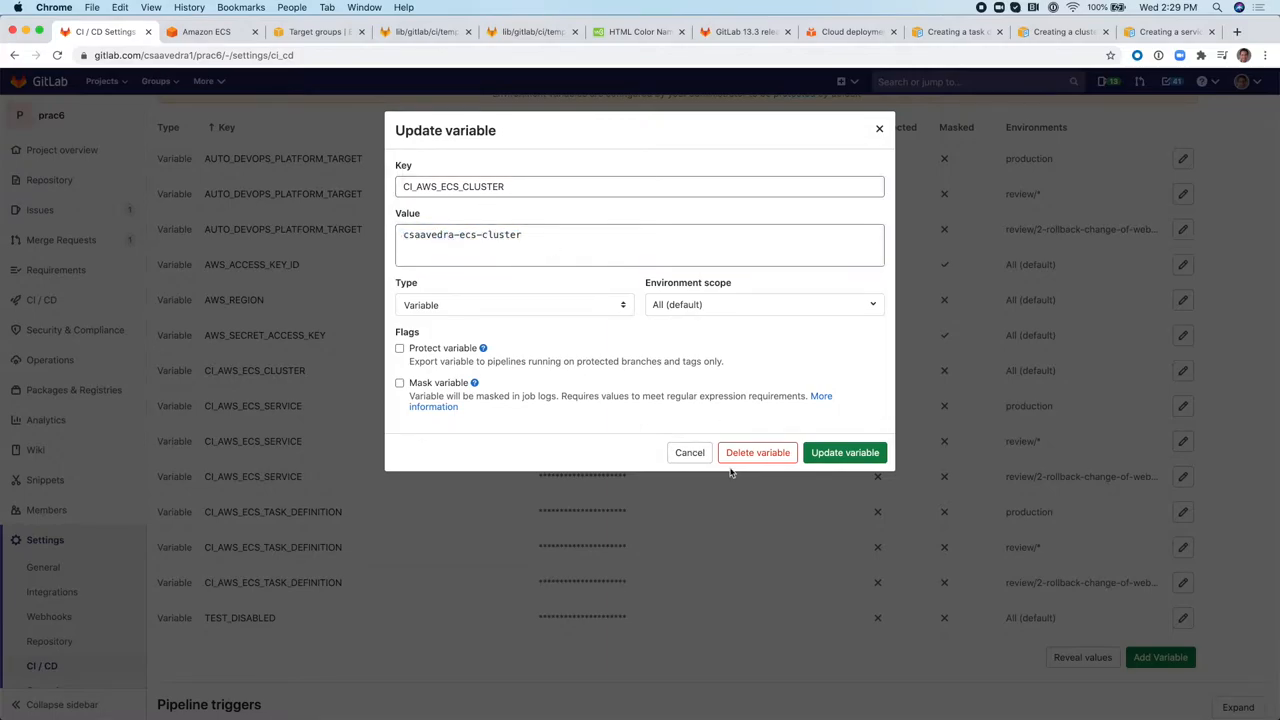
mouse_move(690, 452)
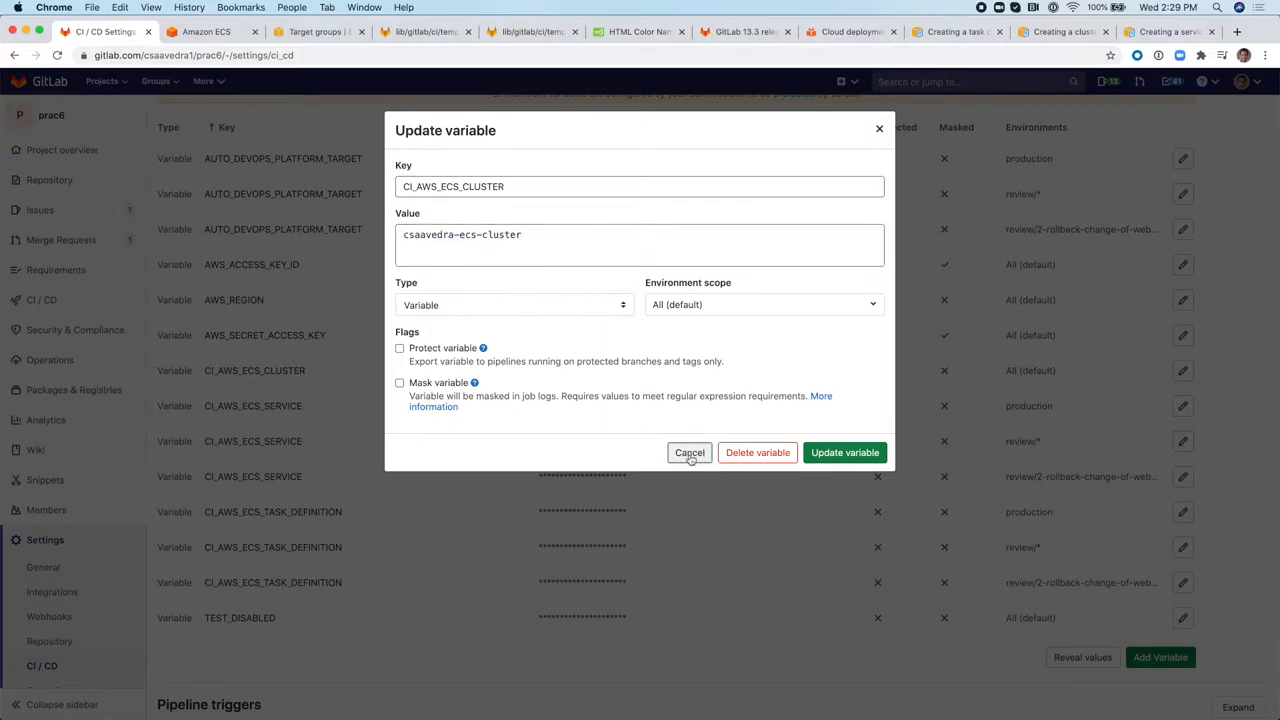
click(690, 452)
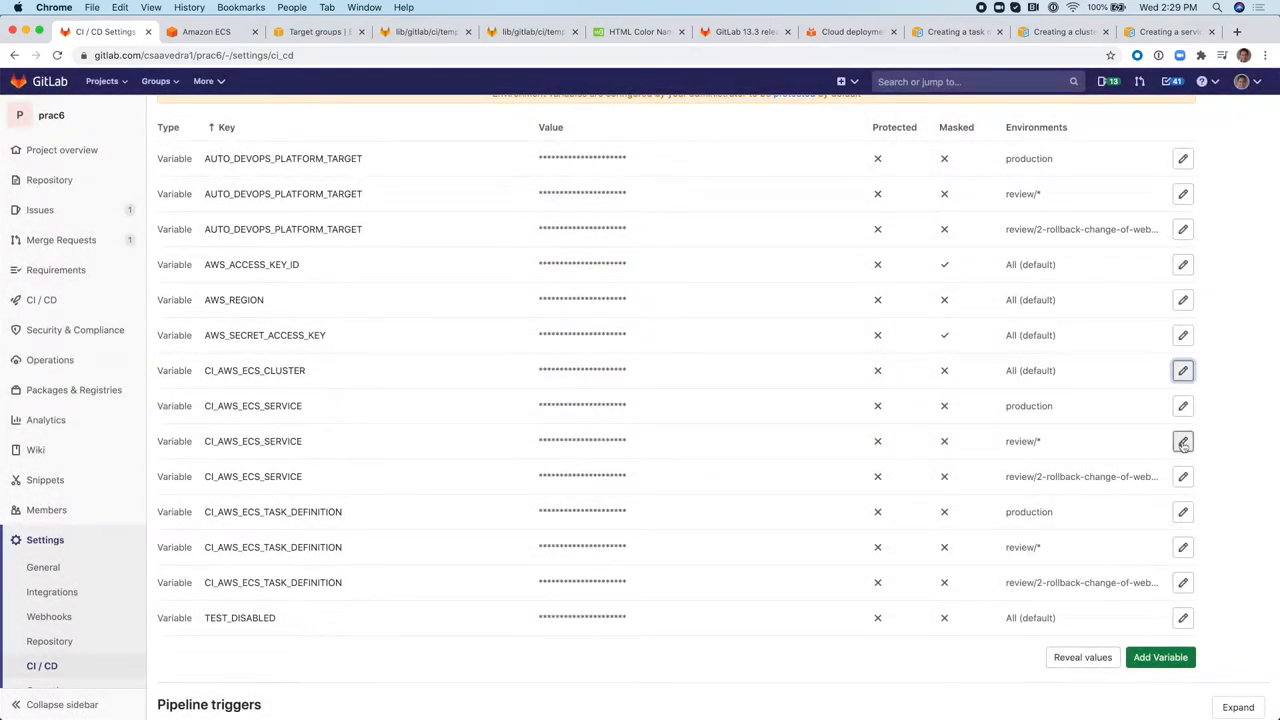
click(1184, 442)
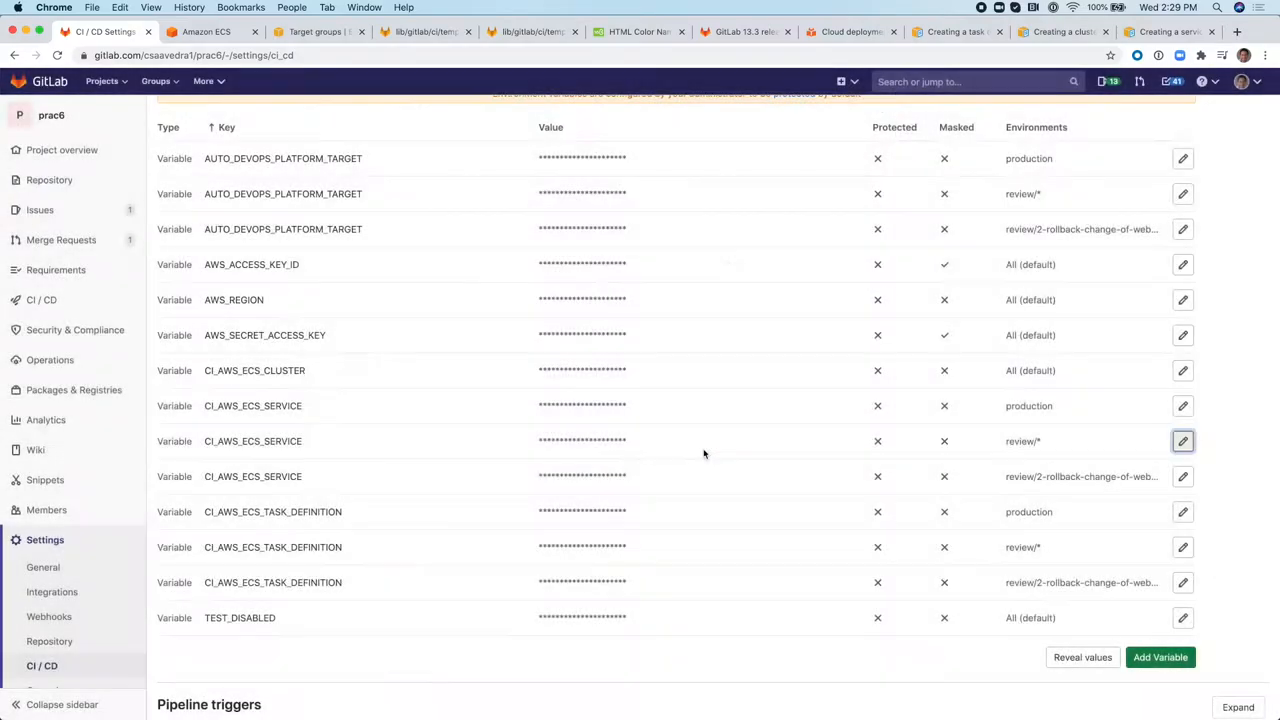
mouse_move(1044, 458)
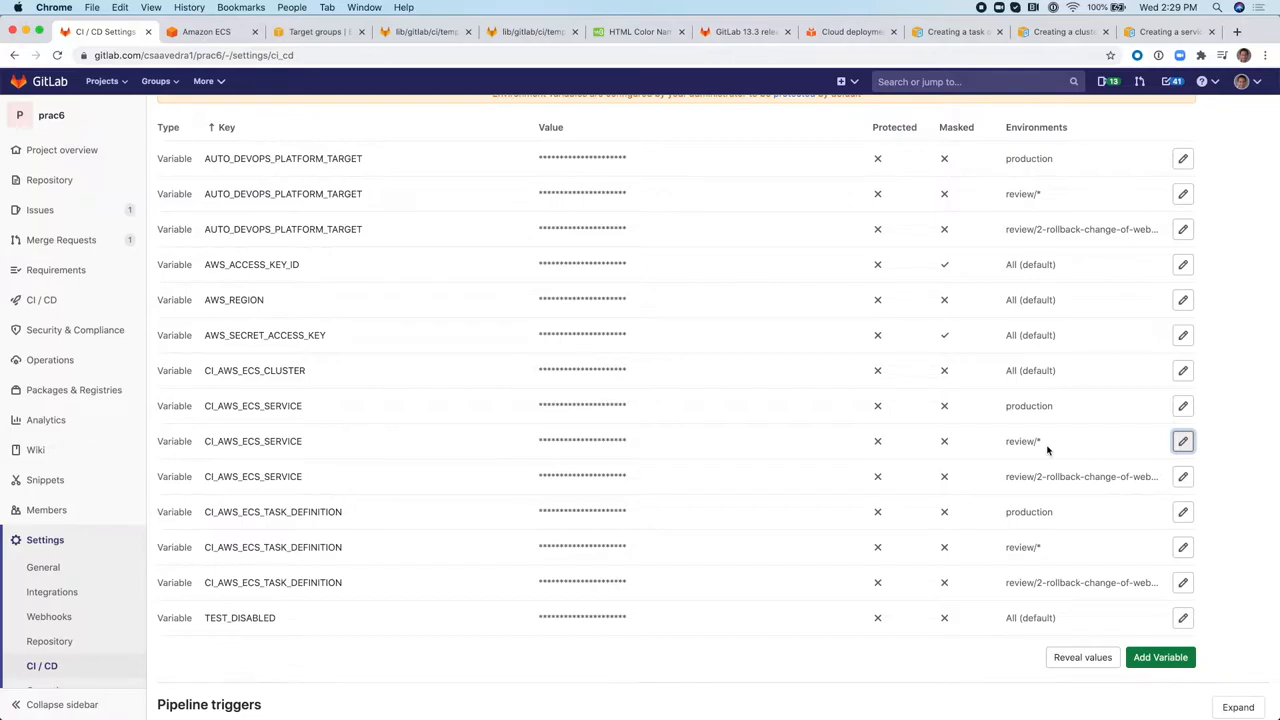
mouse_move(930, 444)
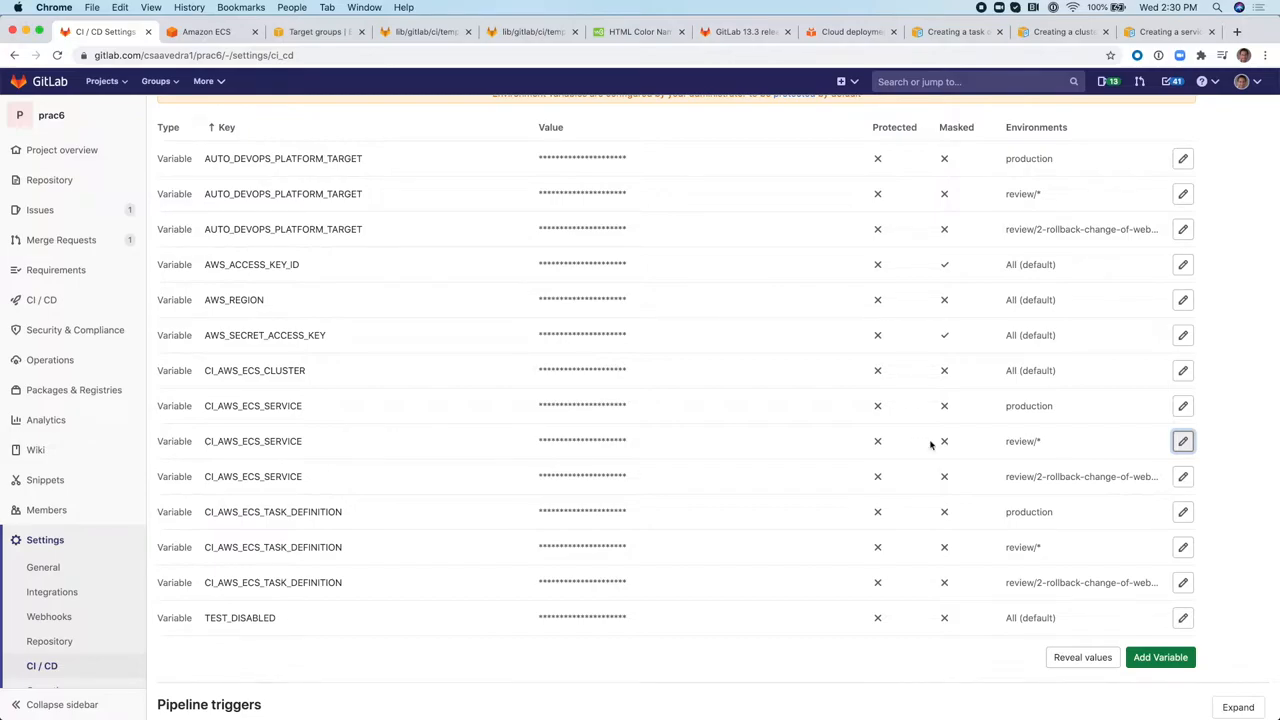
mouse_move(968, 512)
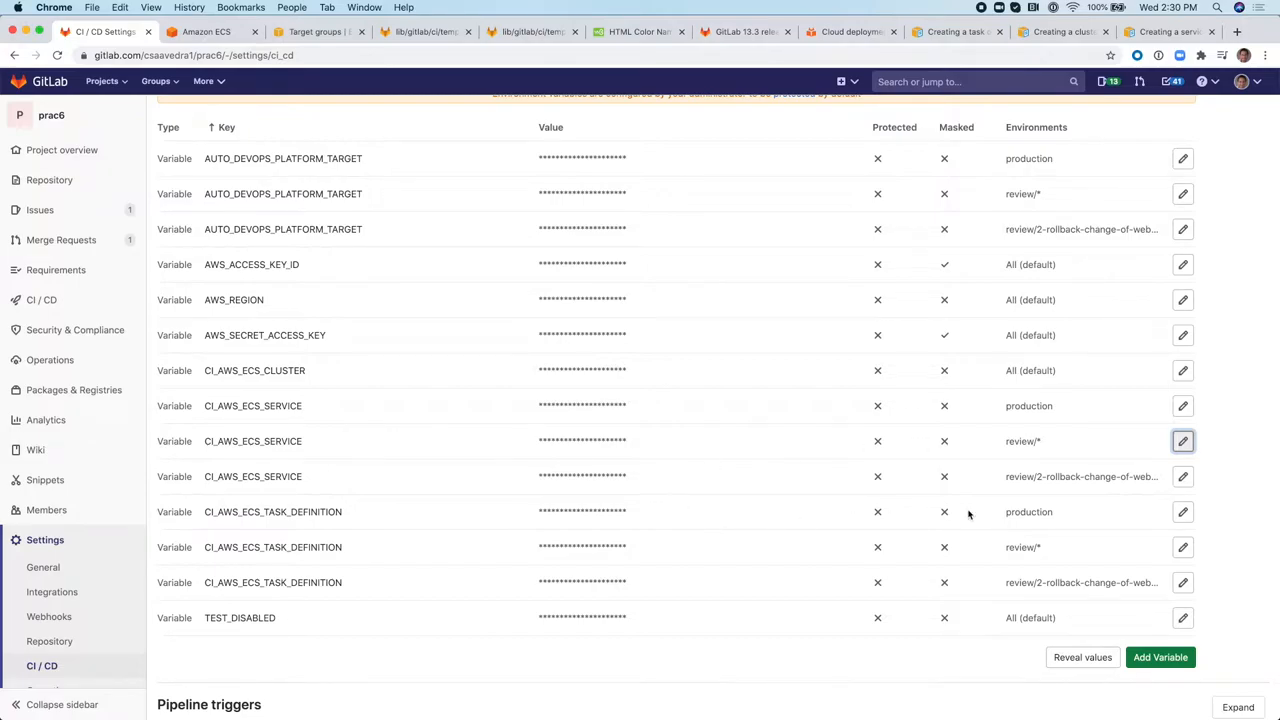
click(1182, 440)
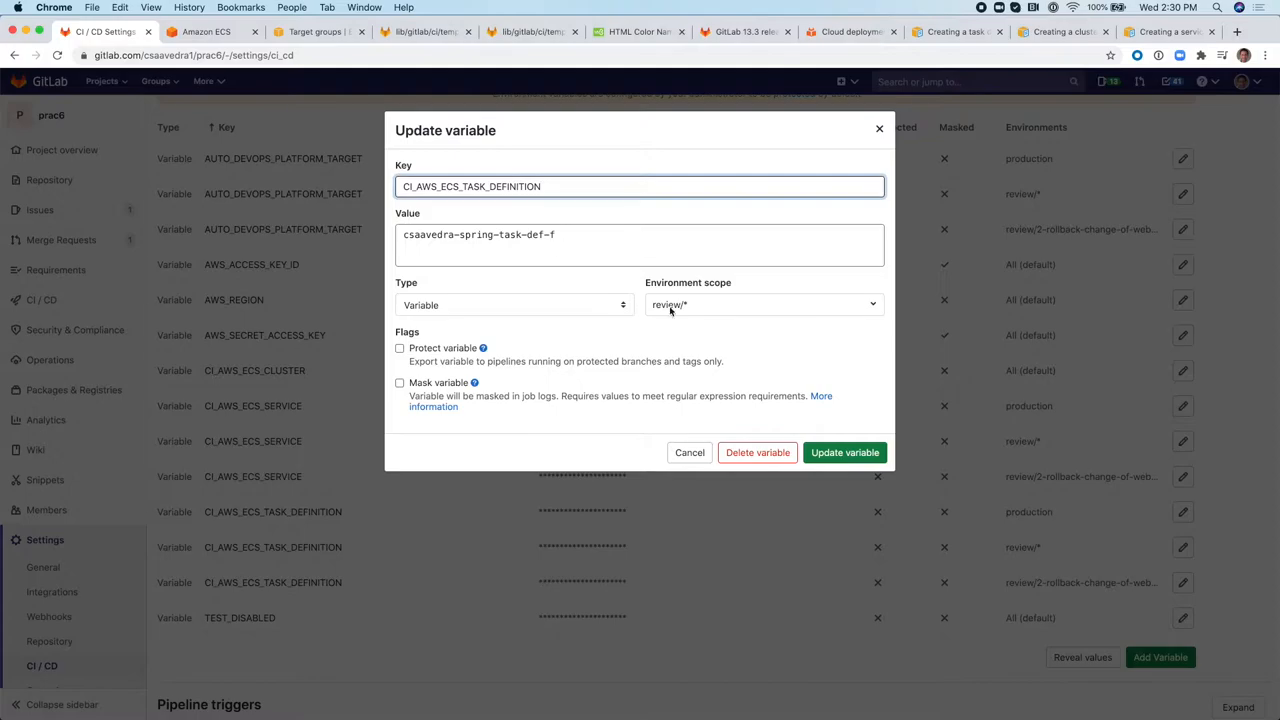
click(688, 452)
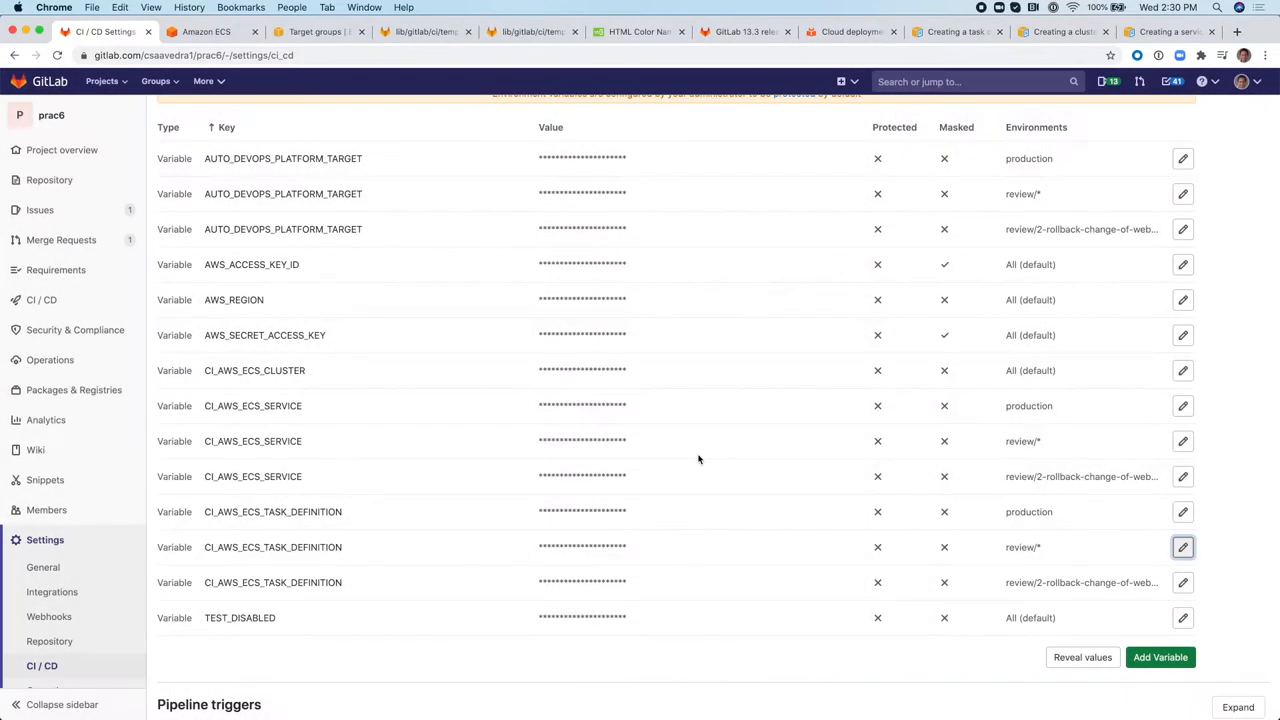
mouse_move(452, 448)
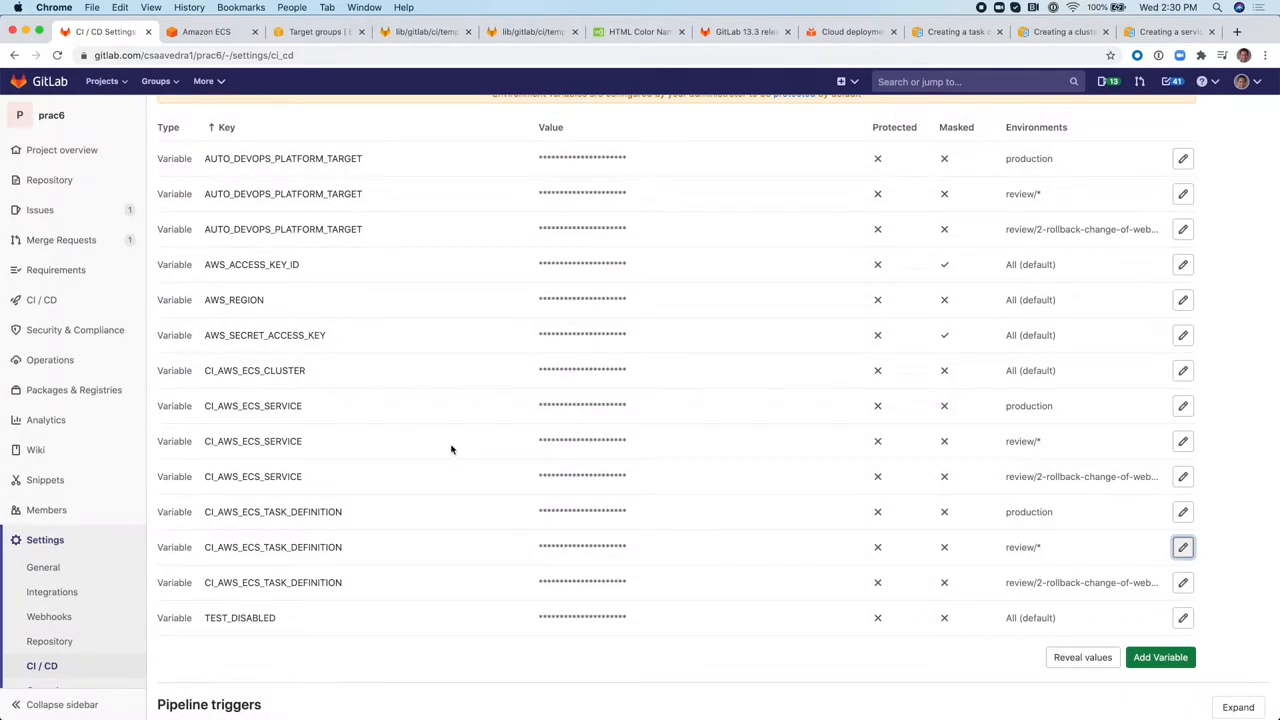
mouse_move(366, 380)
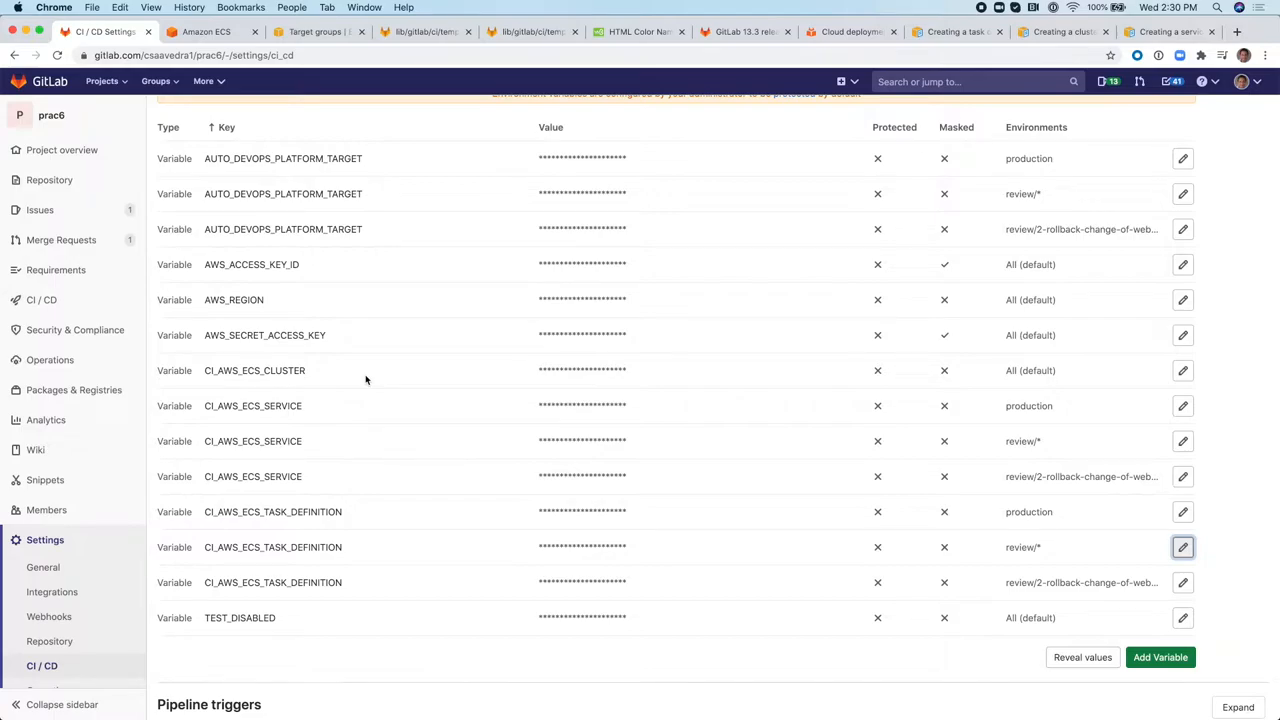
mouse_move(250, 278)
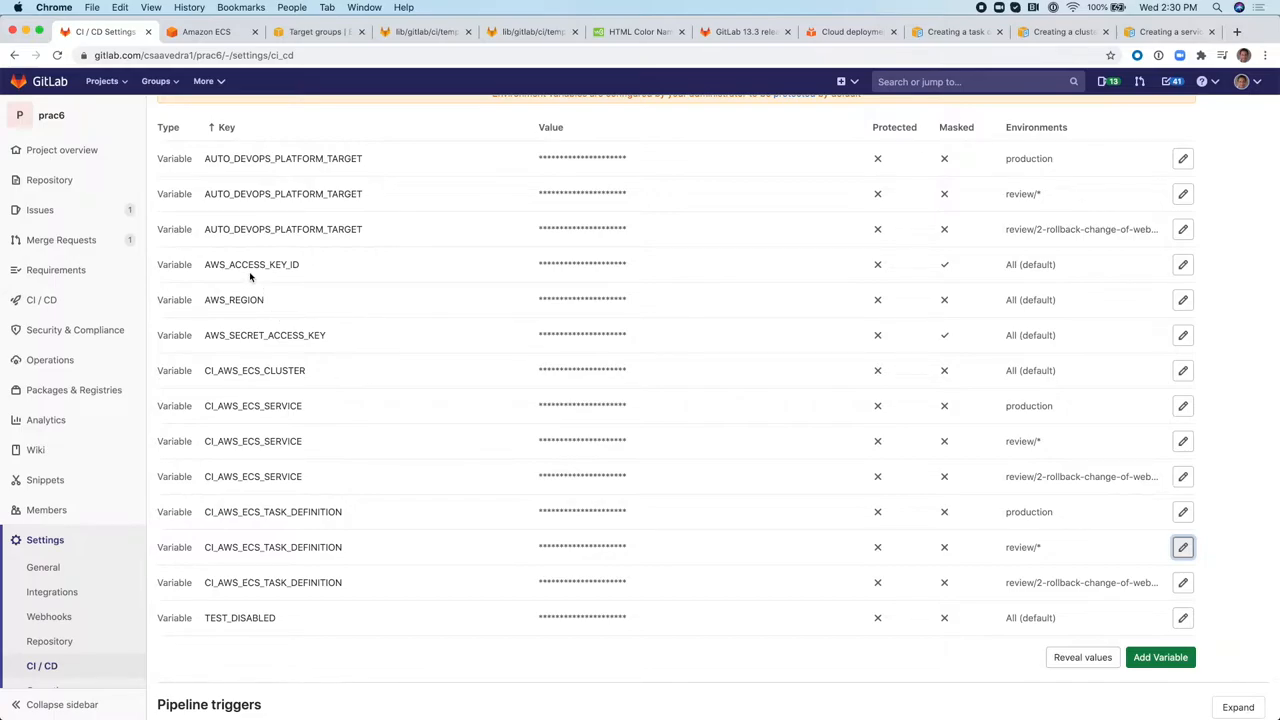
mouse_move(264, 336)
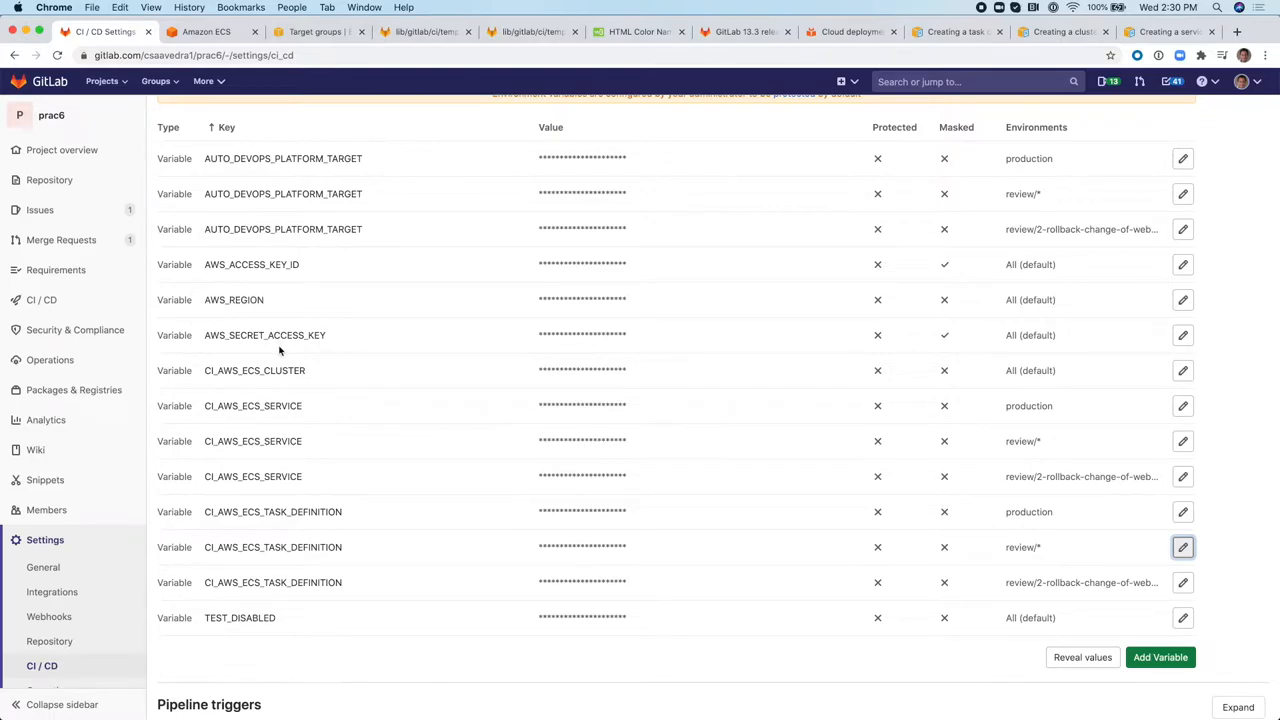
mouse_move(356, 224)
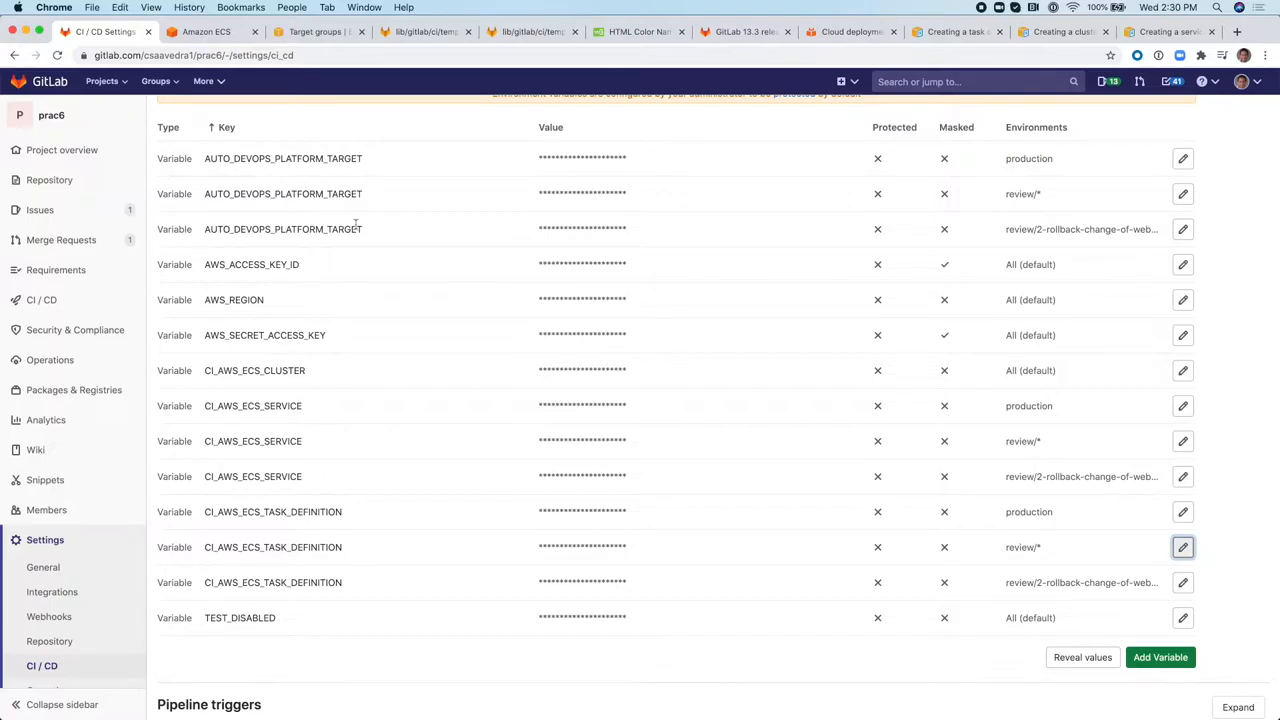
mouse_move(296, 250)
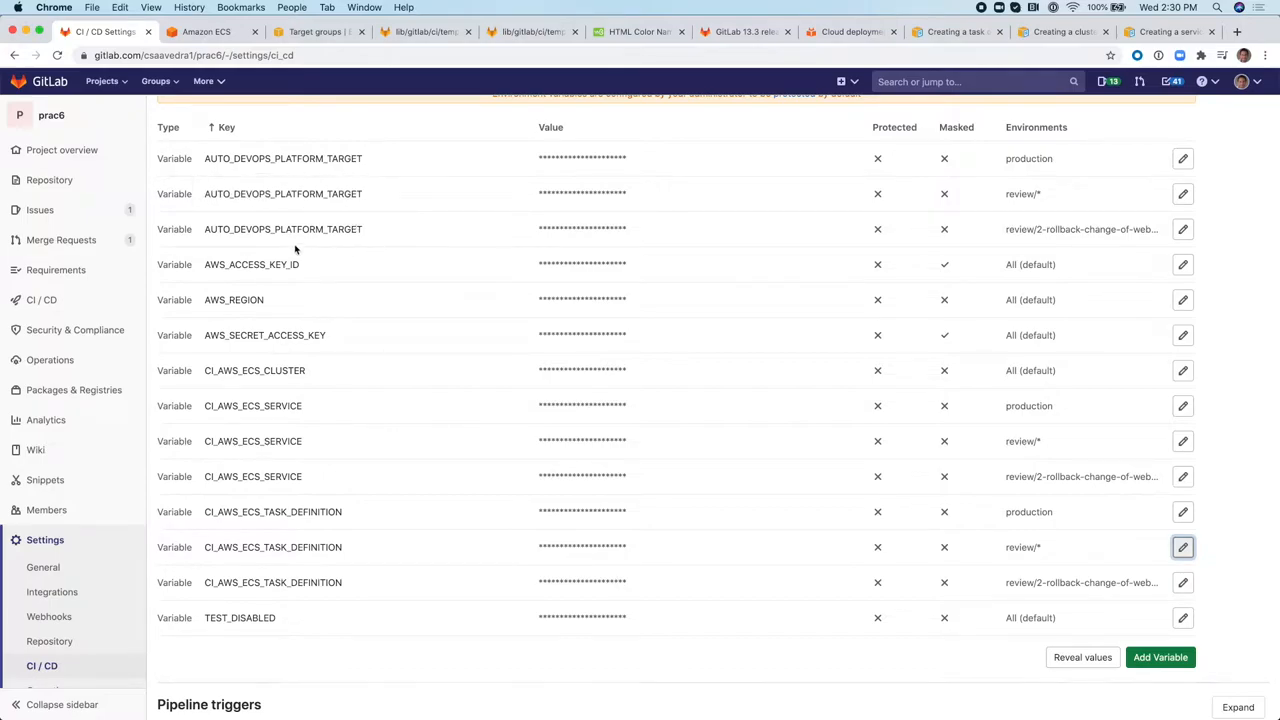
mouse_move(336, 248)
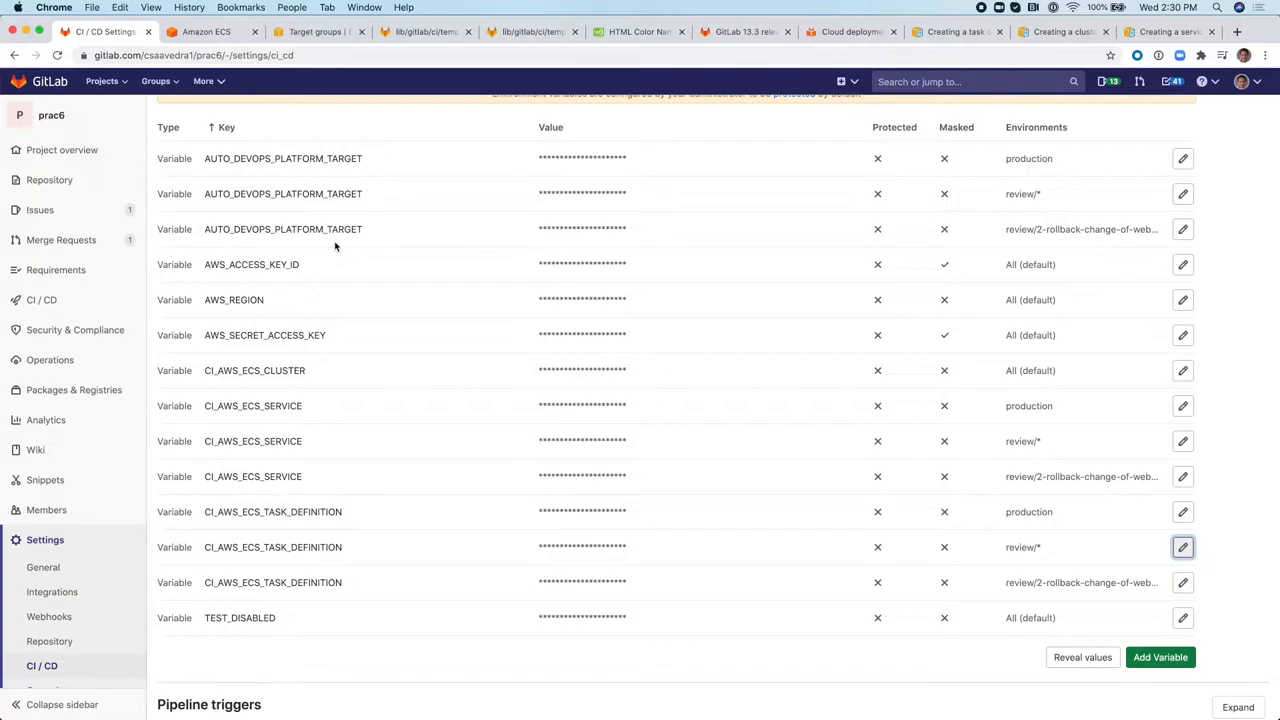
mouse_move(800, 204)
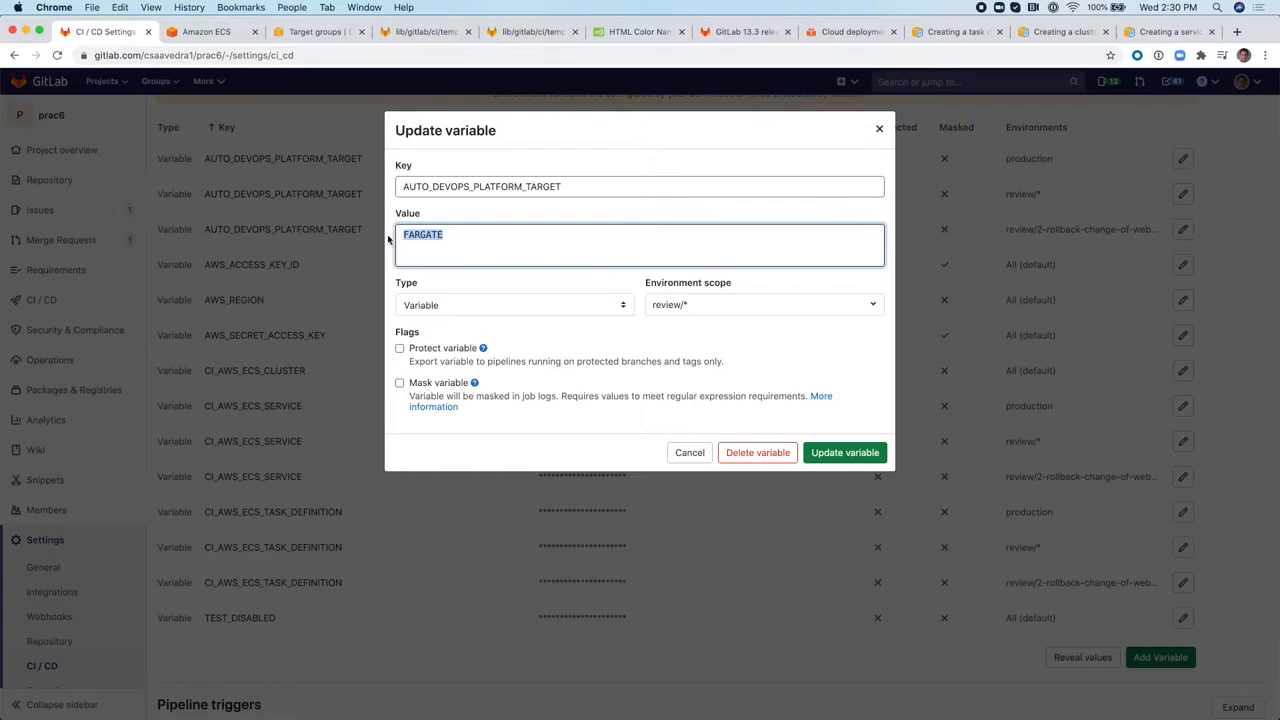
mouse_move(696, 370)
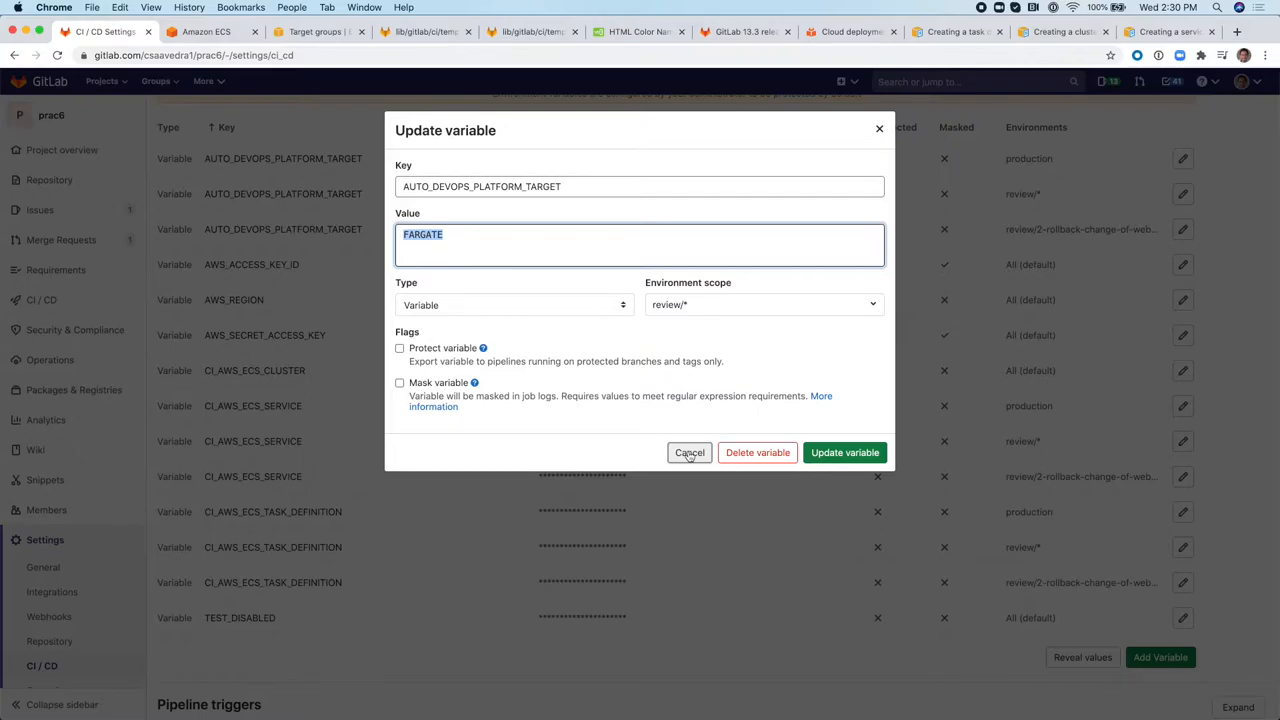
click(688, 452)
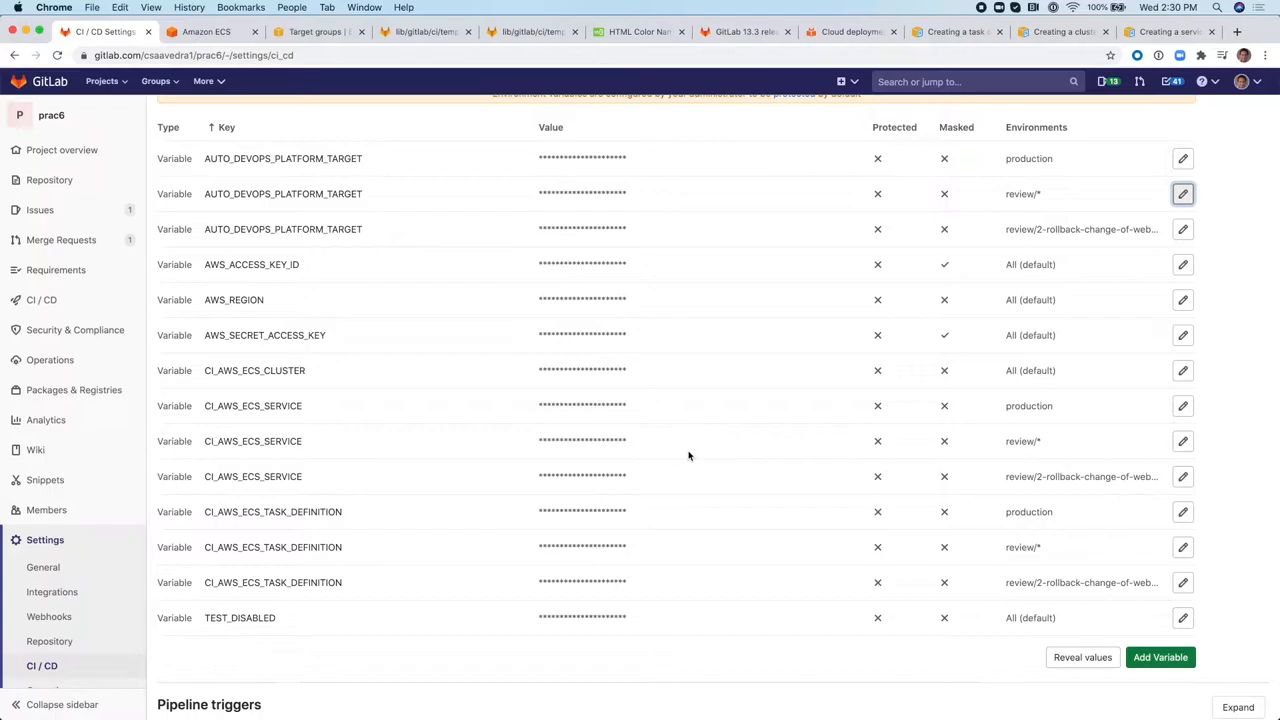
mouse_move(390, 168)
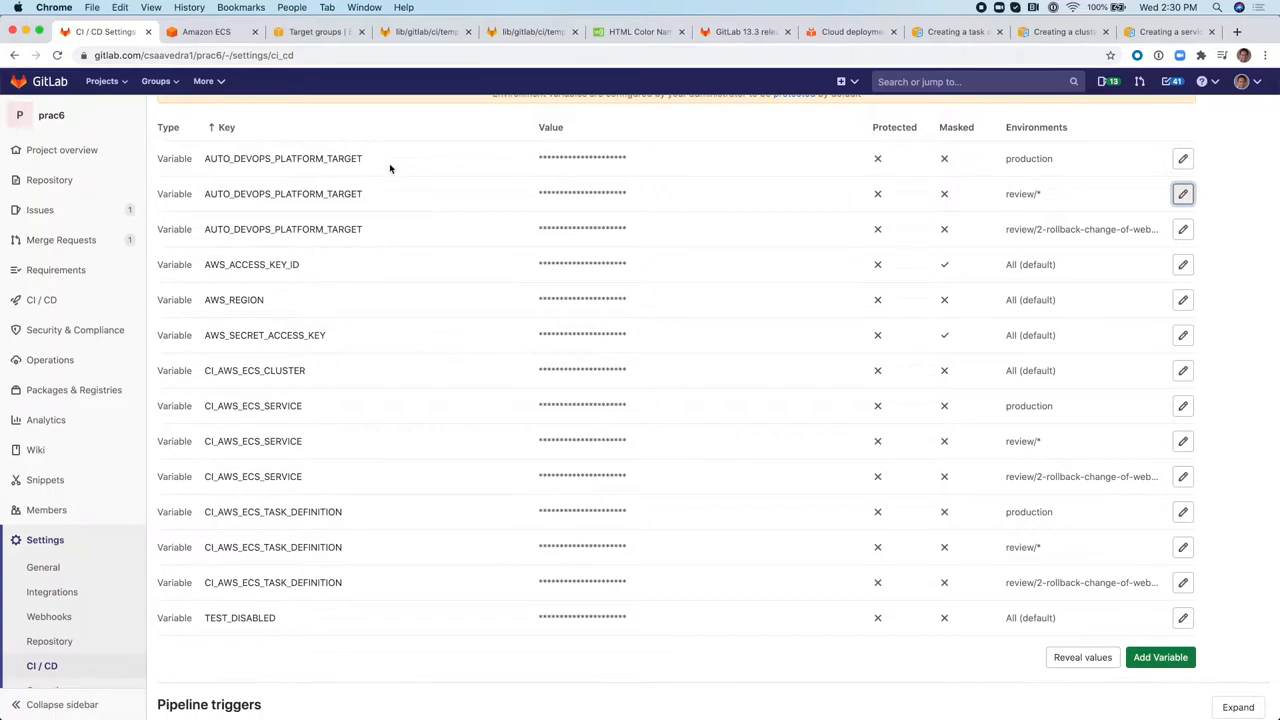
mouse_move(310, 382)
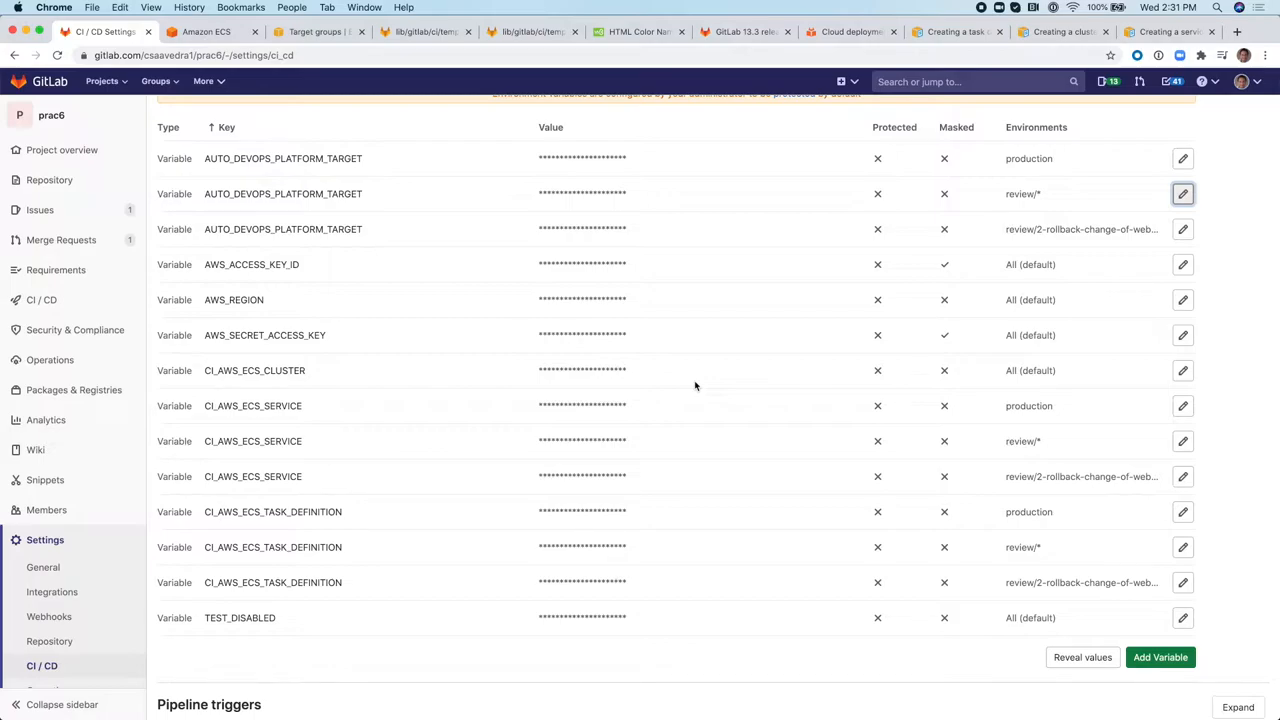
mouse_move(750, 194)
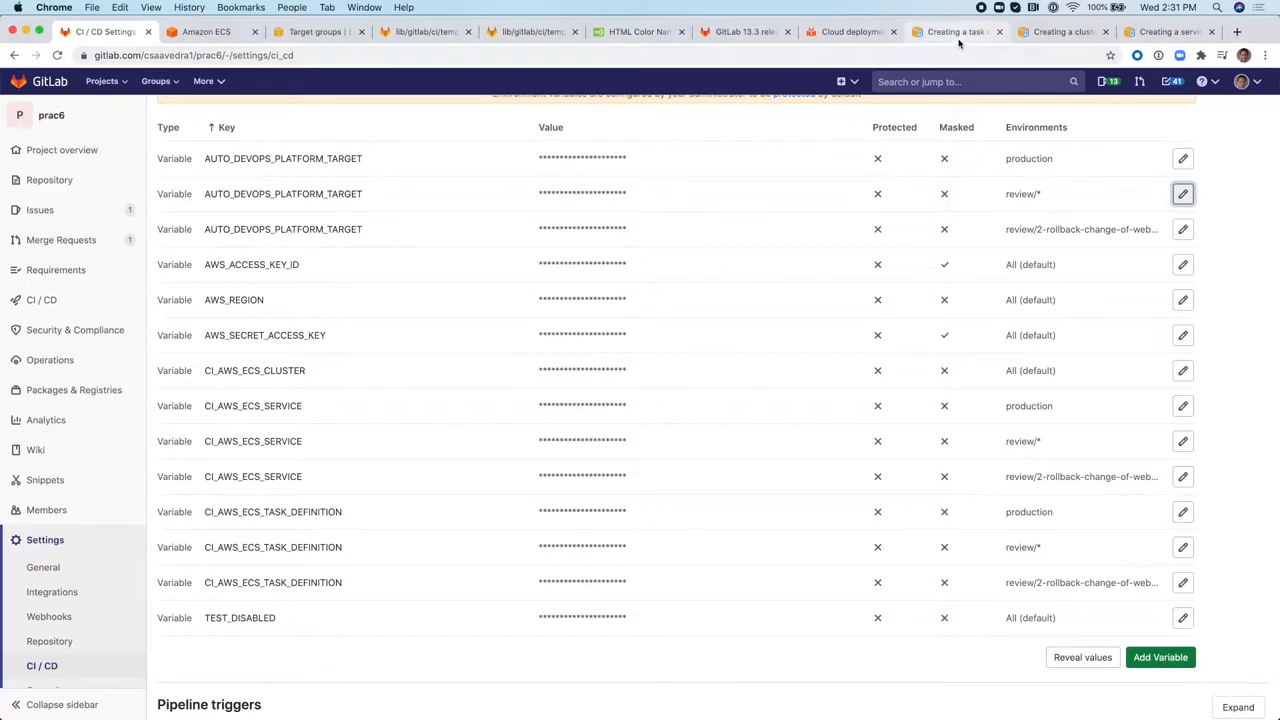
mouse_move(956, 32)
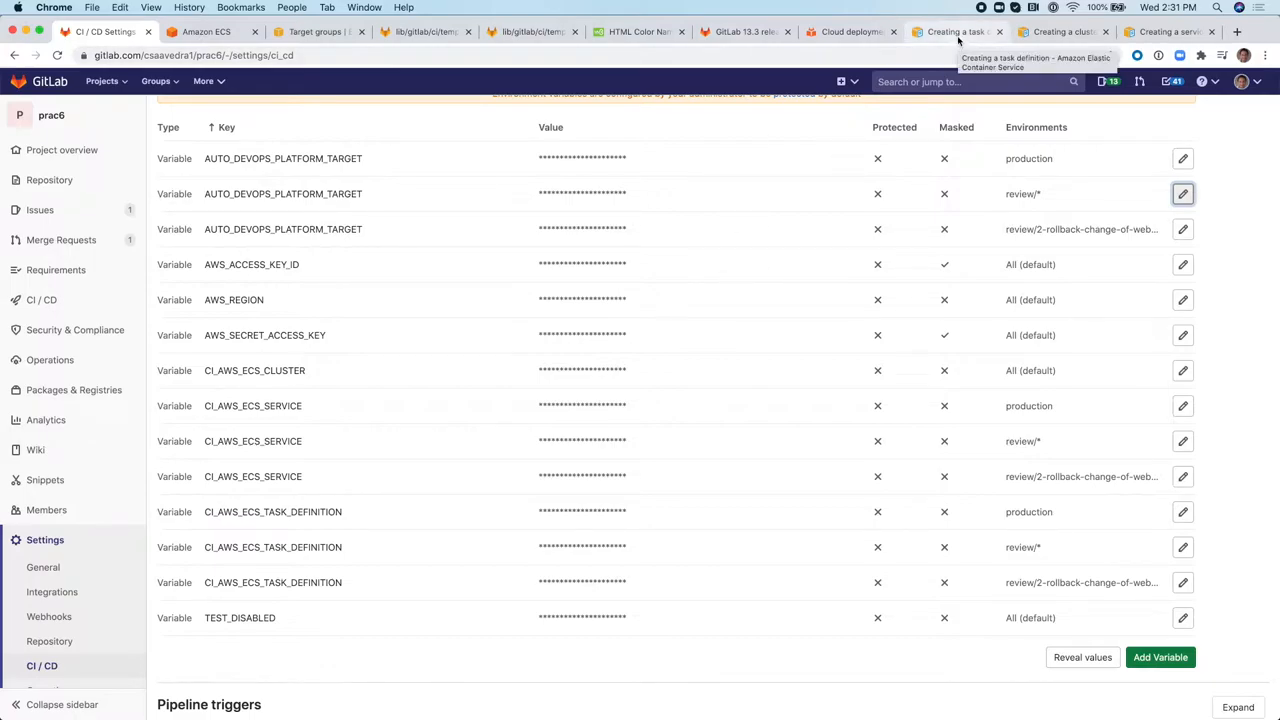
Read the 'Creating a task definition' guide's Fargate launch type instructions.
click(956, 32)
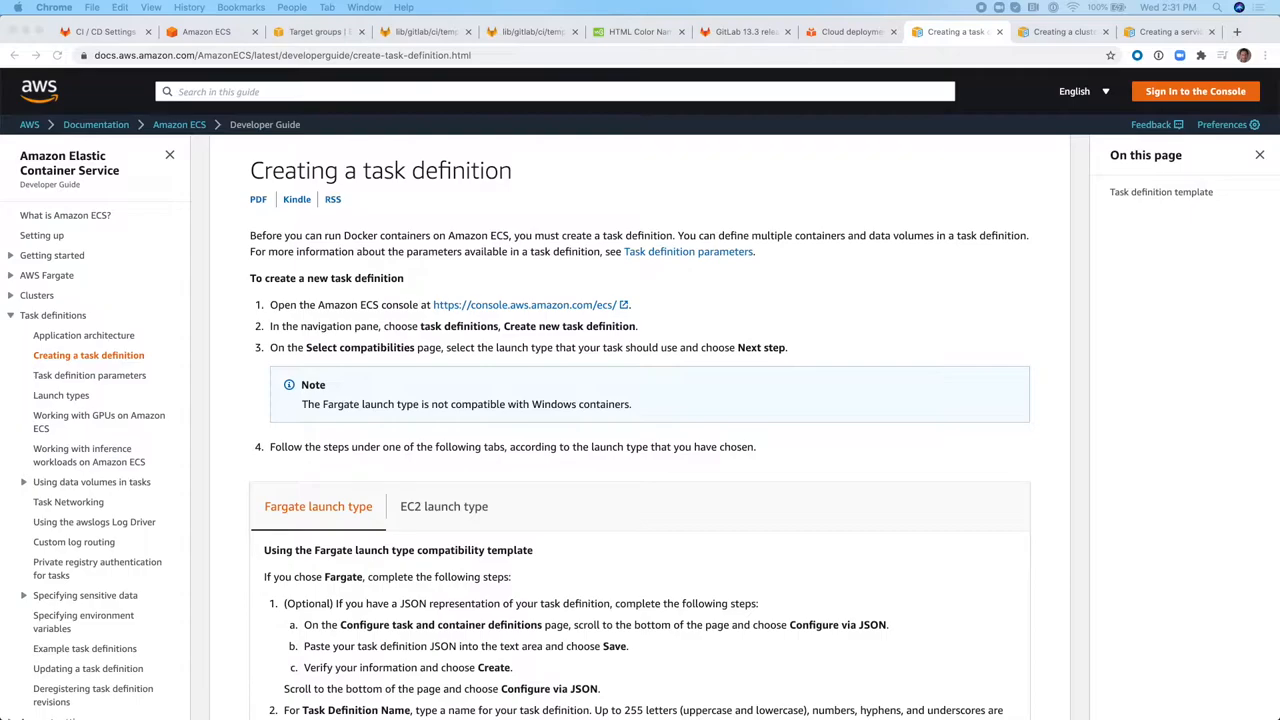
mouse_move(520, 272)
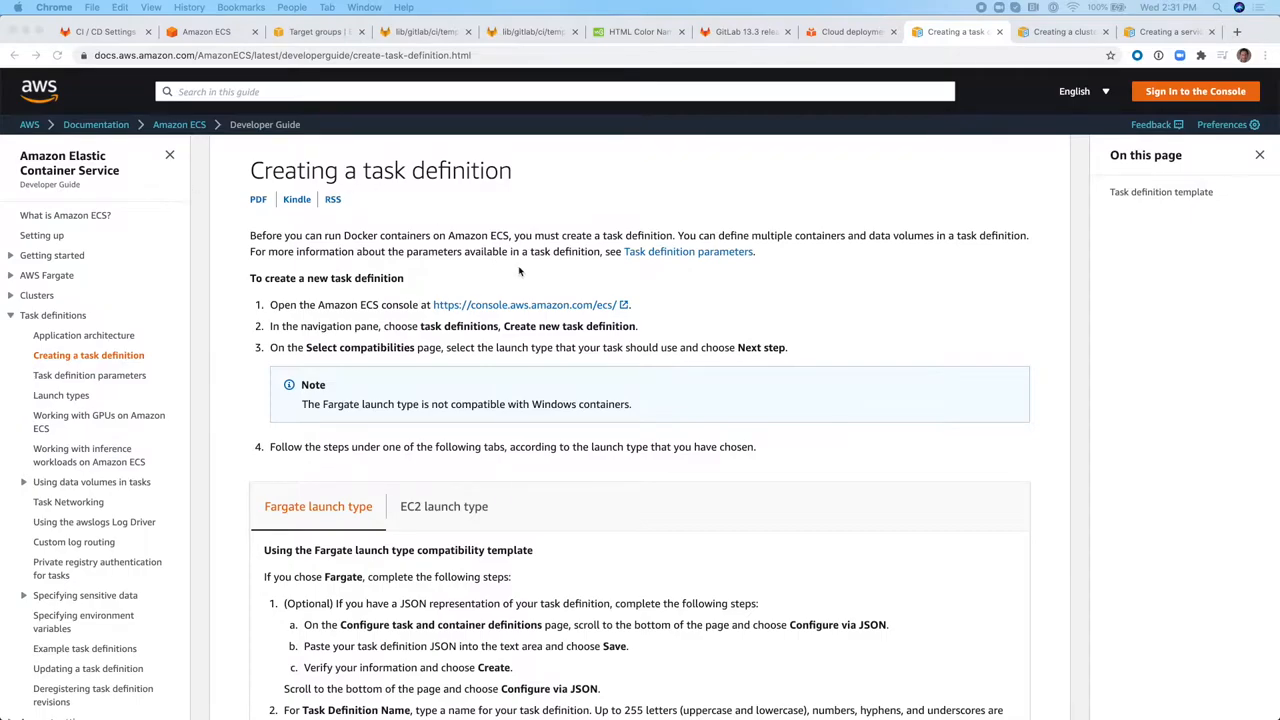
scroll(down, 3)
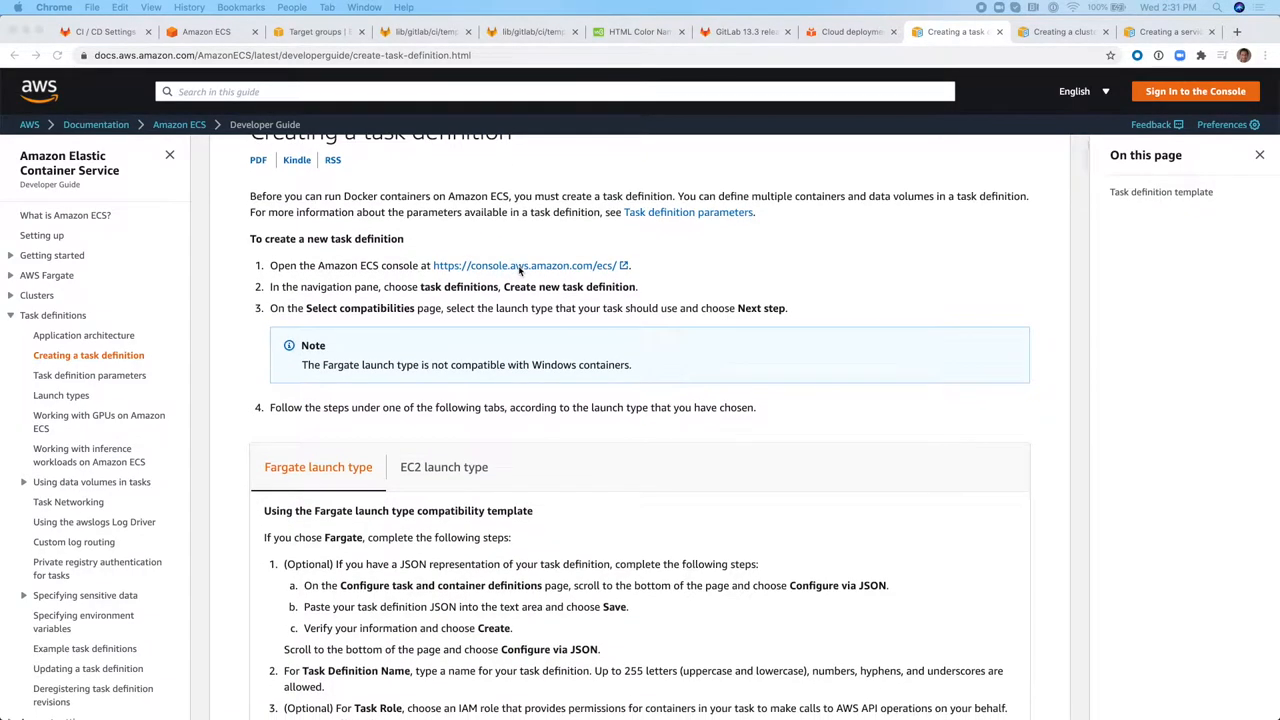
scroll(up, 3)
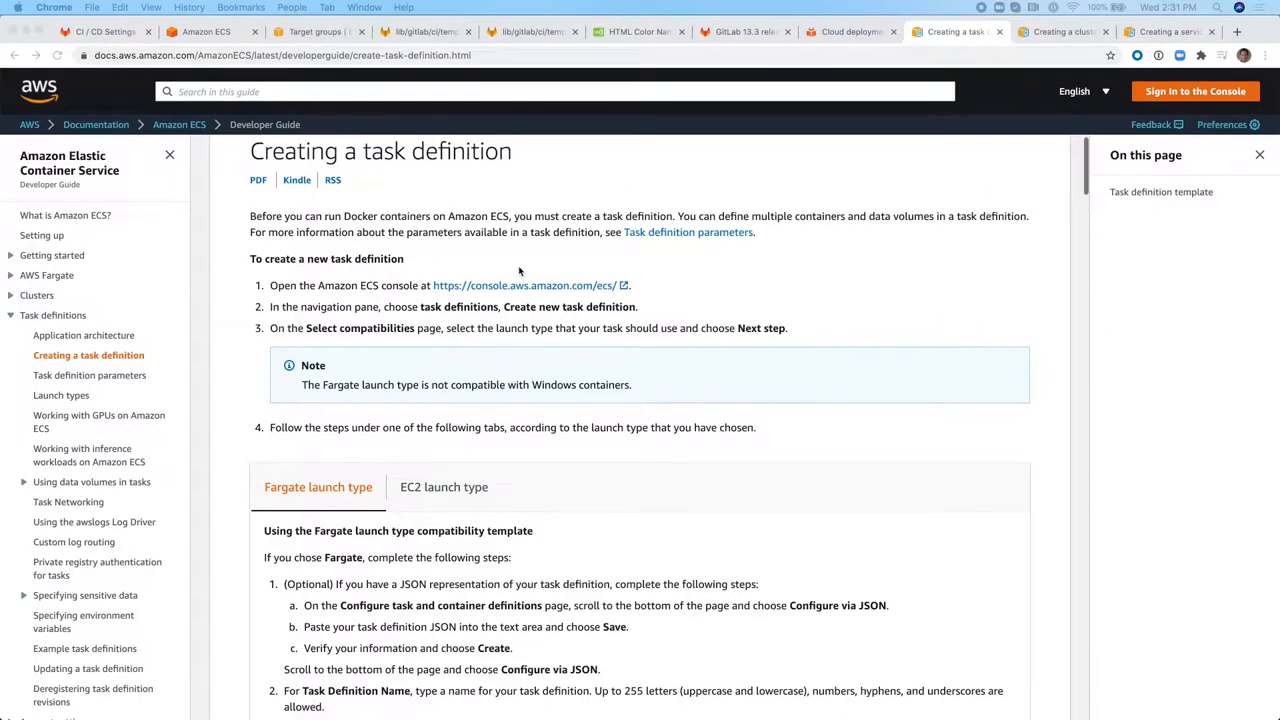
scroll(down, 3)
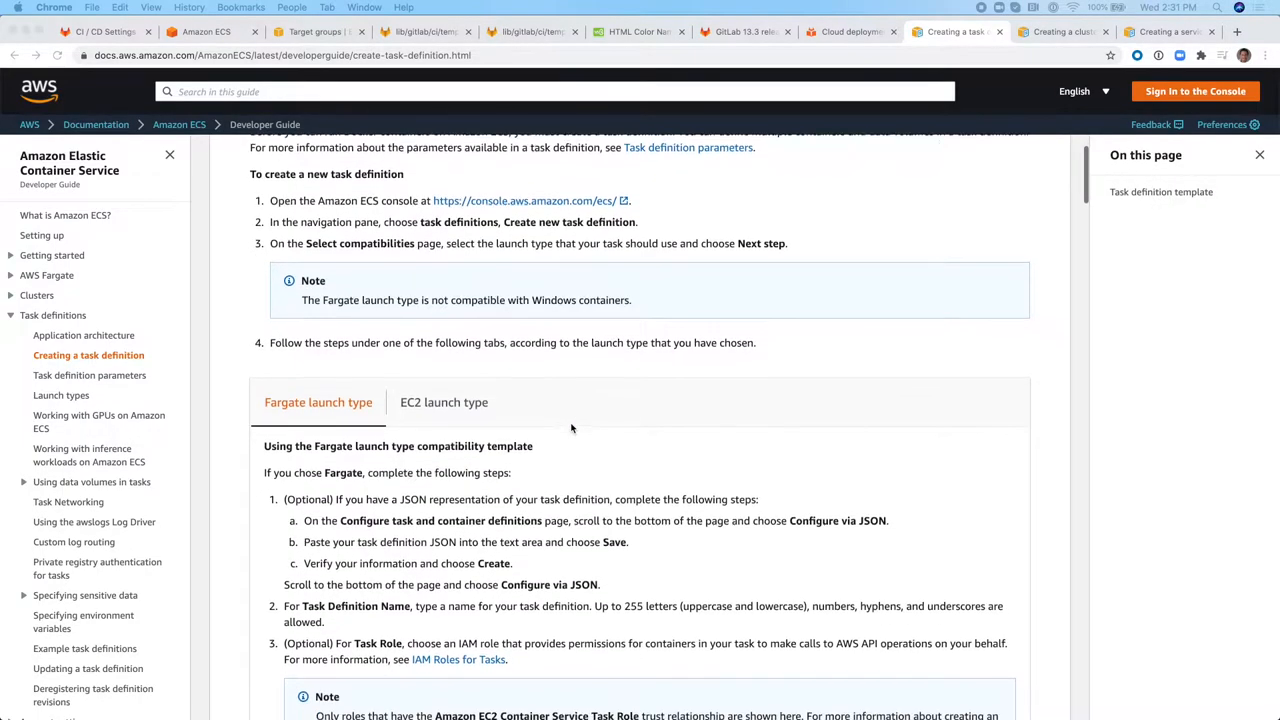
scroll(down, 3)
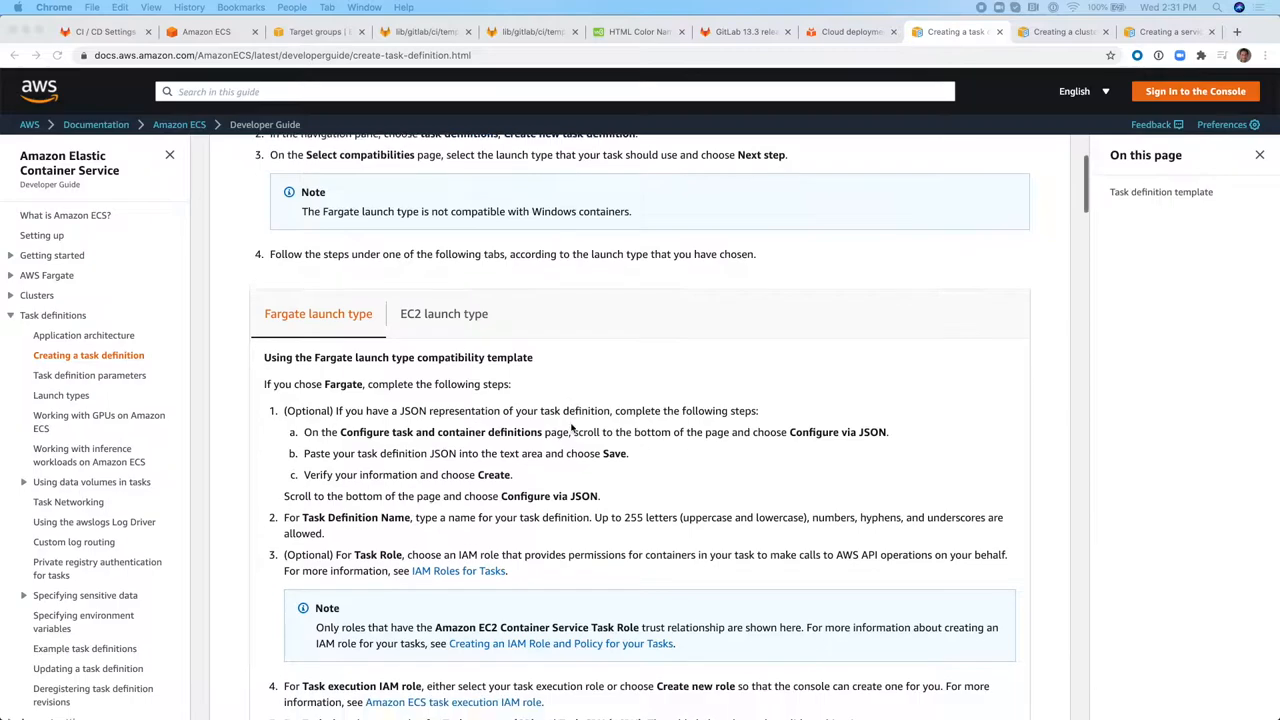
scroll(up, 3)
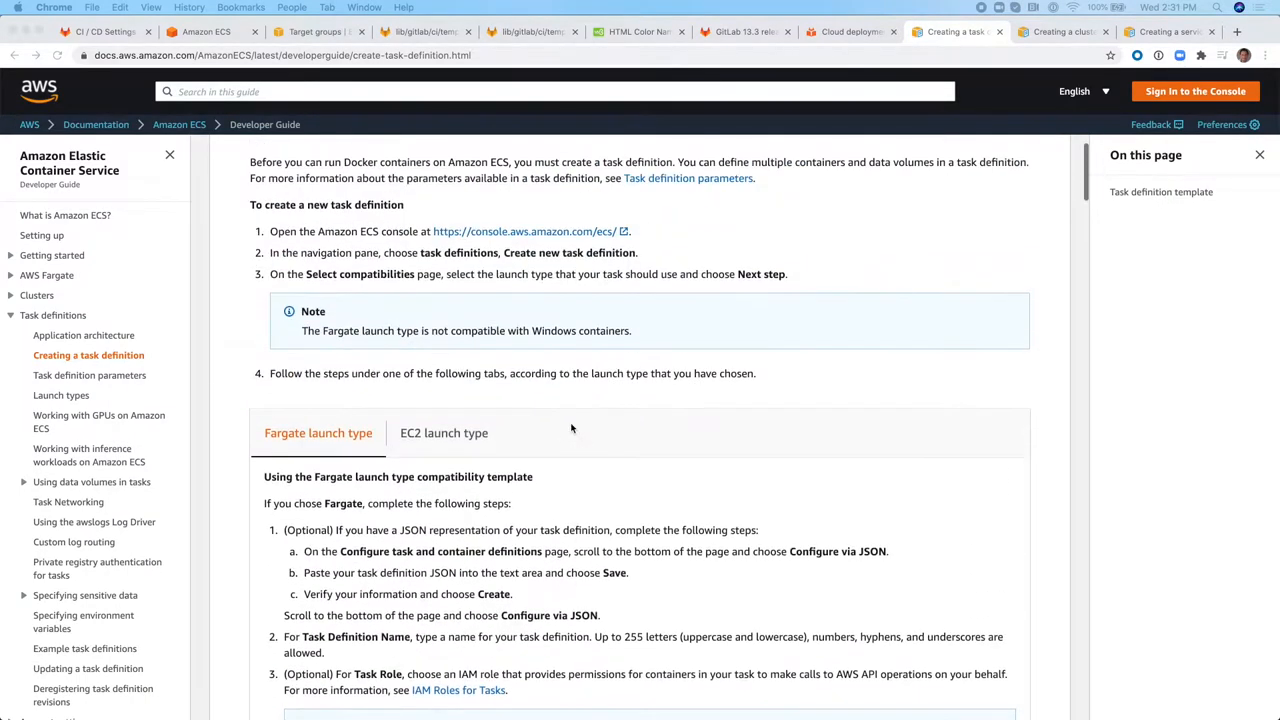
scroll(up, 3)
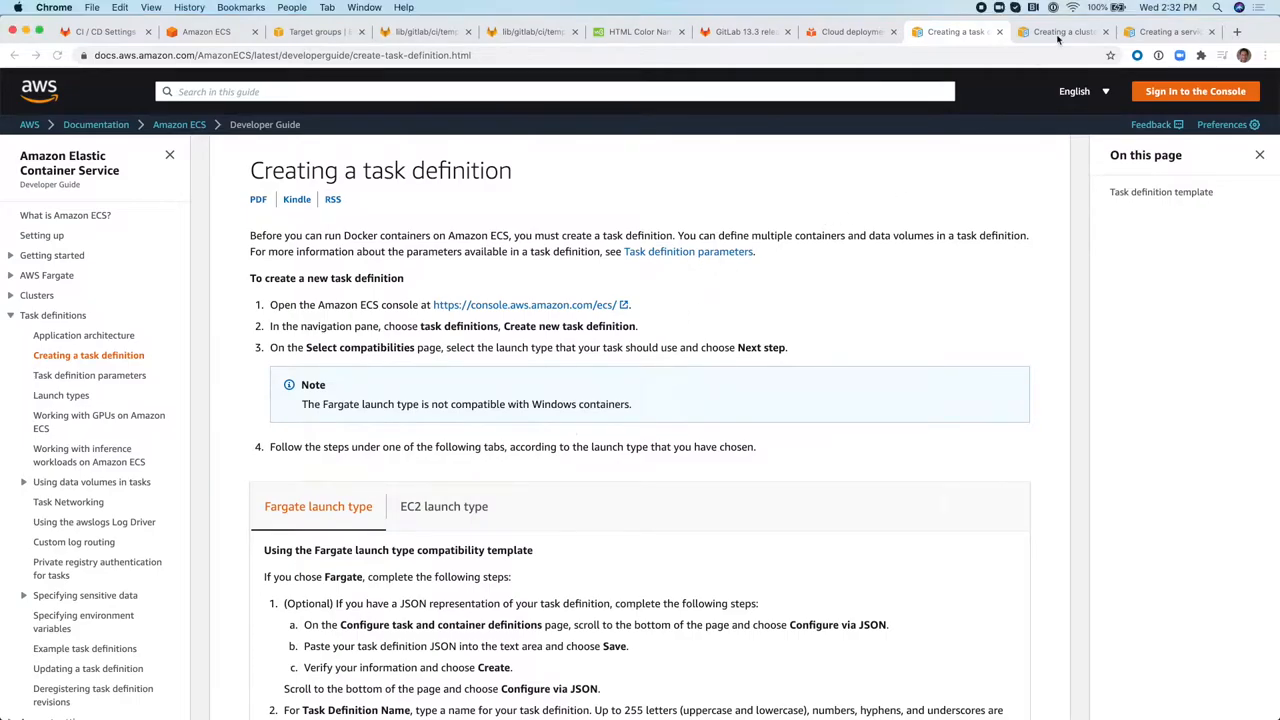
Review the 'Creating a cluster' guide, then move on to the 'Creating a service' guide.
click(1062, 32)
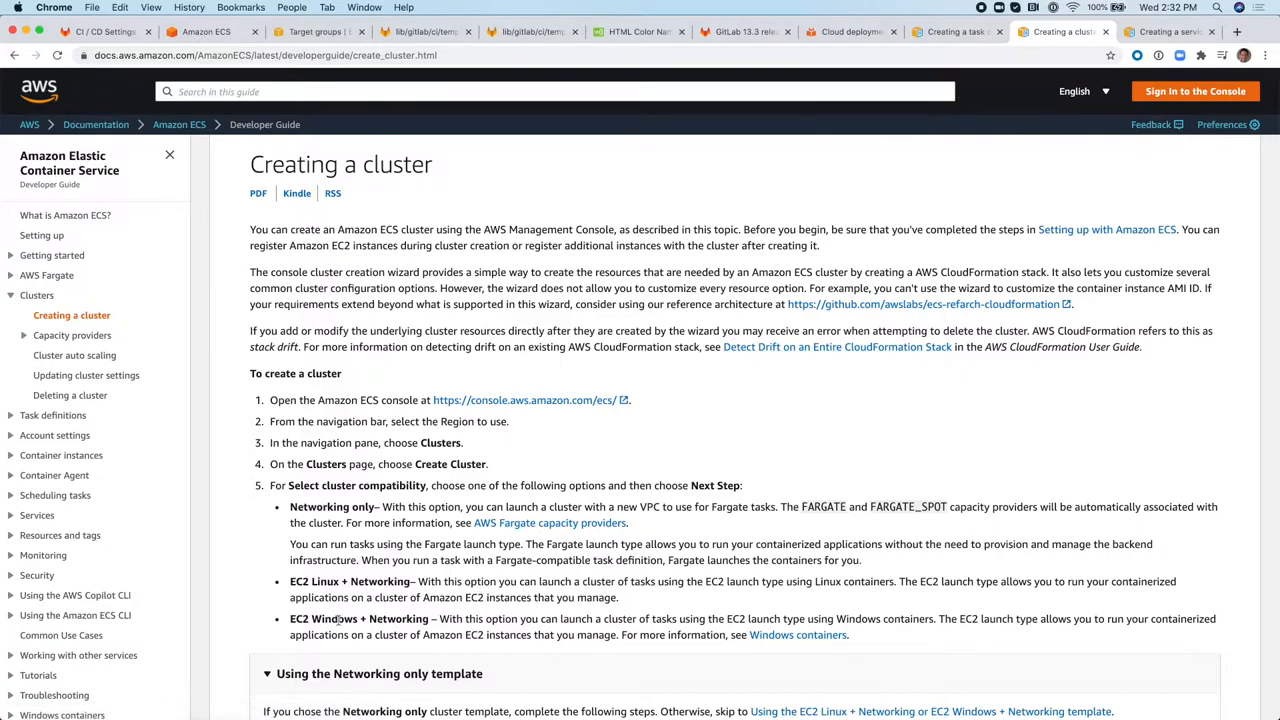
double_click(348, 580)
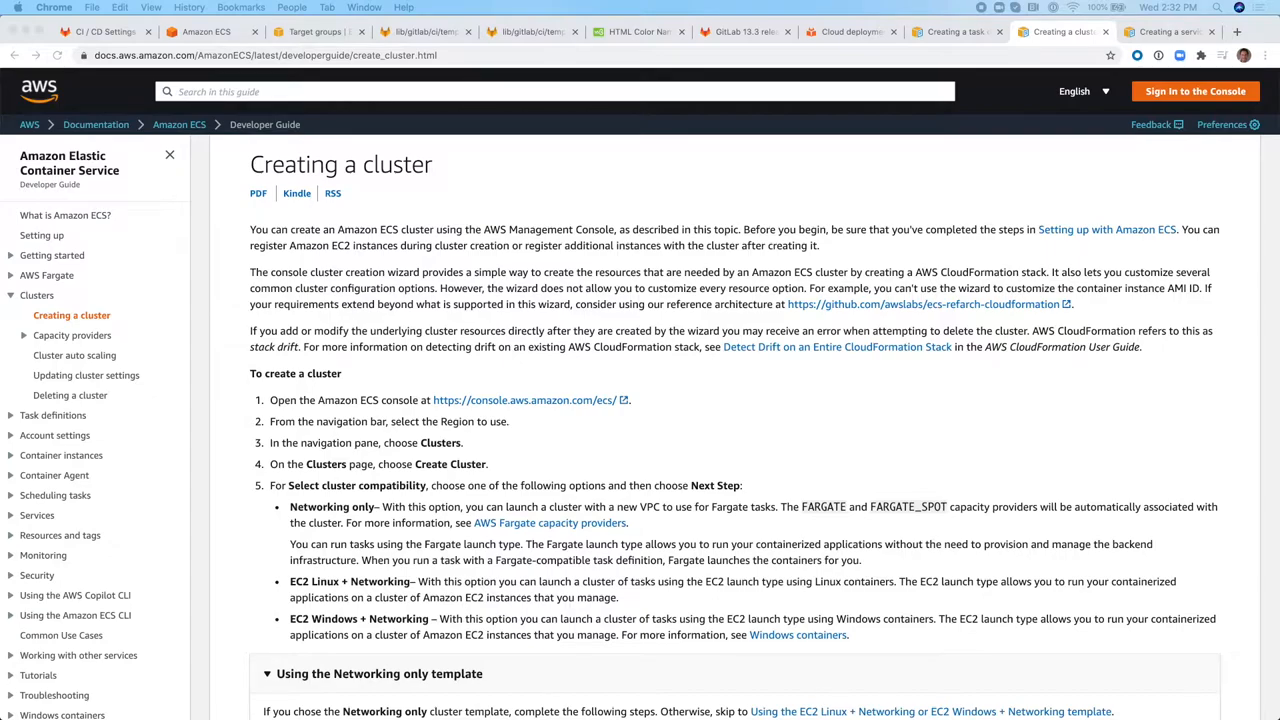
mouse_move(896, 44)
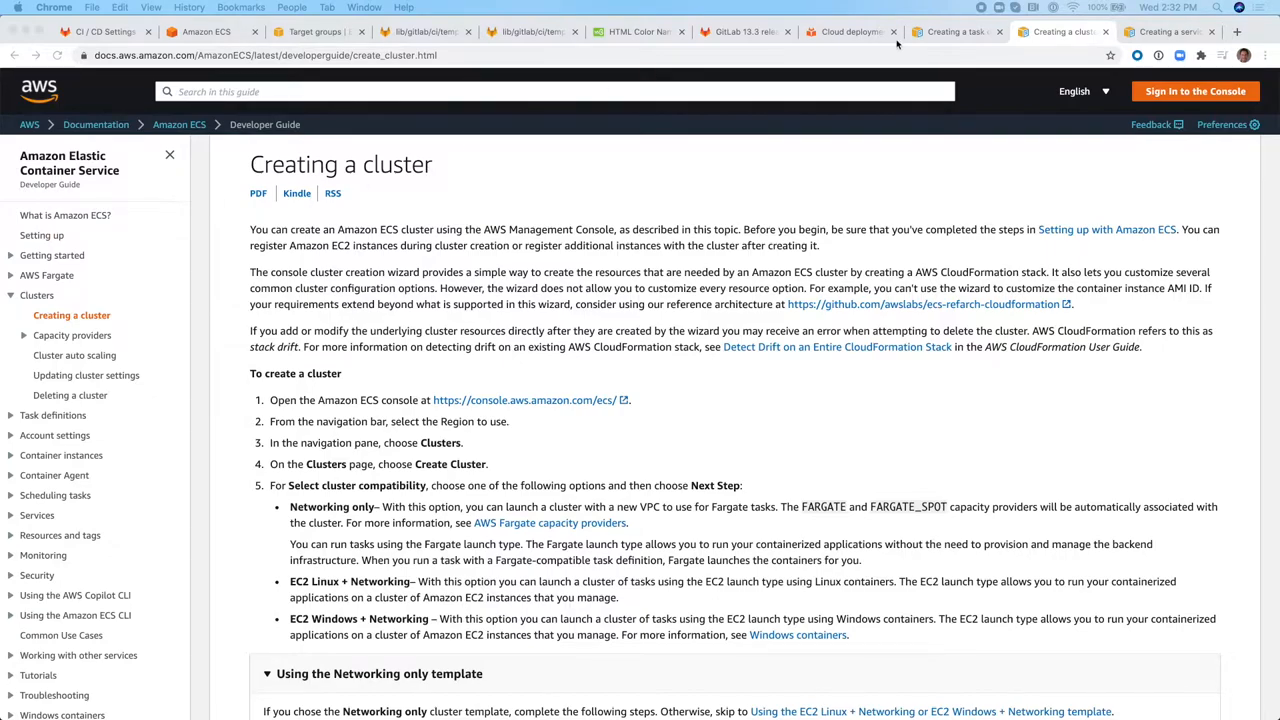
click(1160, 32)
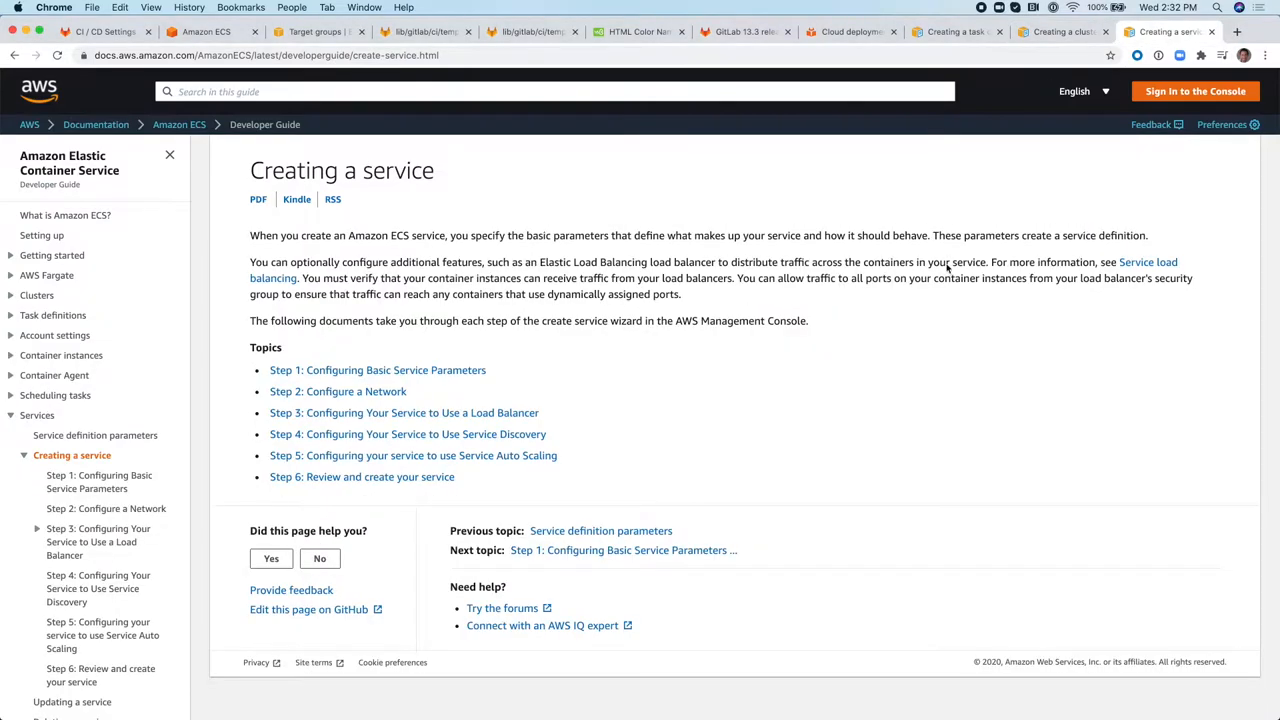
mouse_move(924, 290)
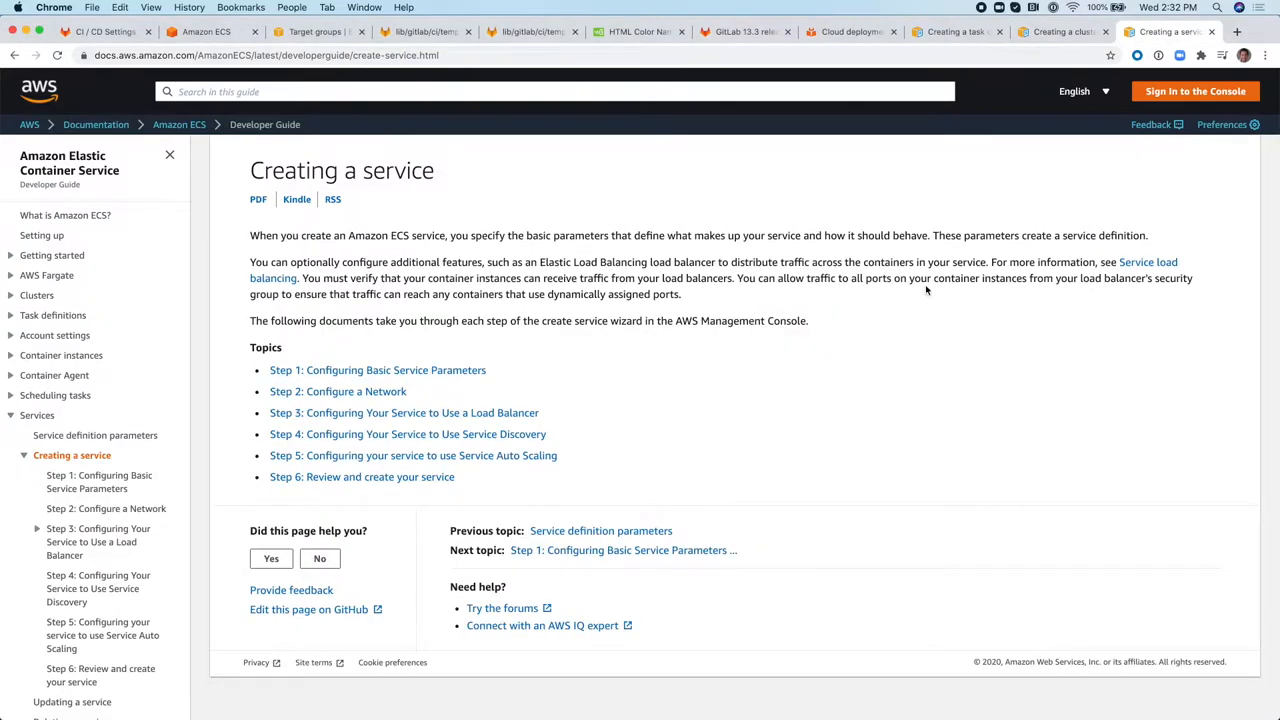
mouse_move(708, 302)
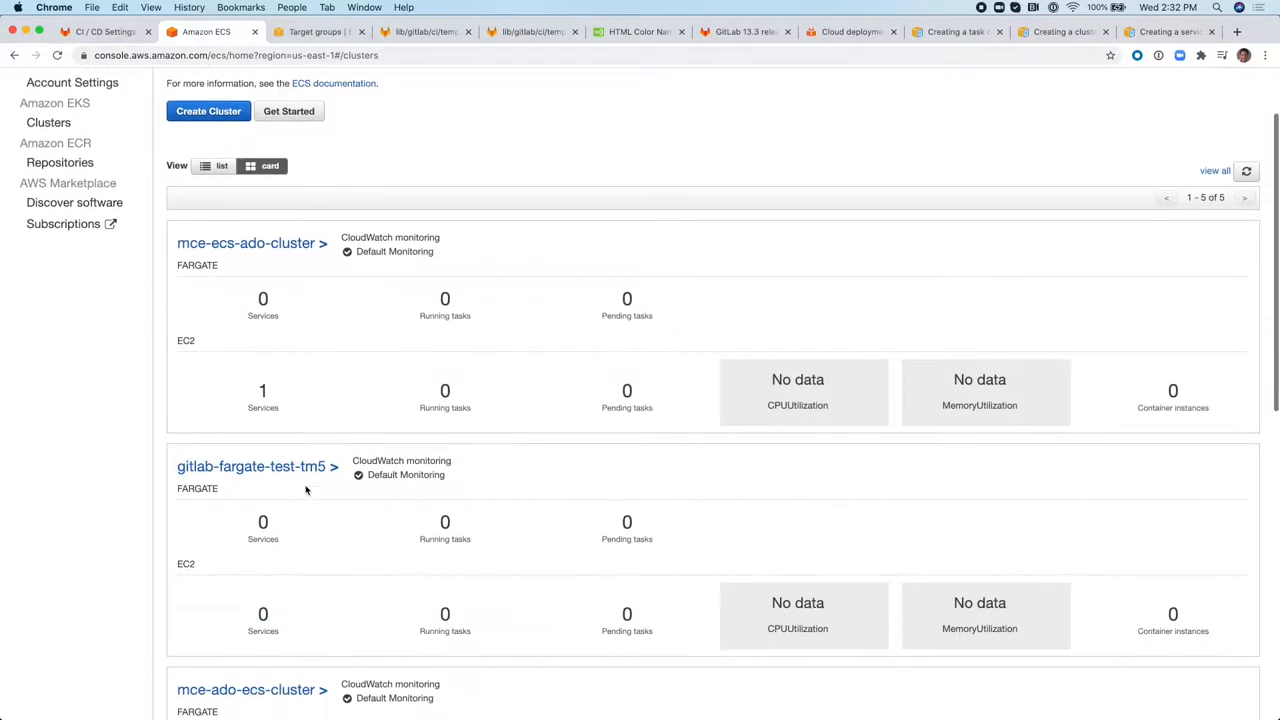
Show csaavedra-ecs-cluster's details with its three active services, glancing at the CI/CD variables.
scroll(down, 3)
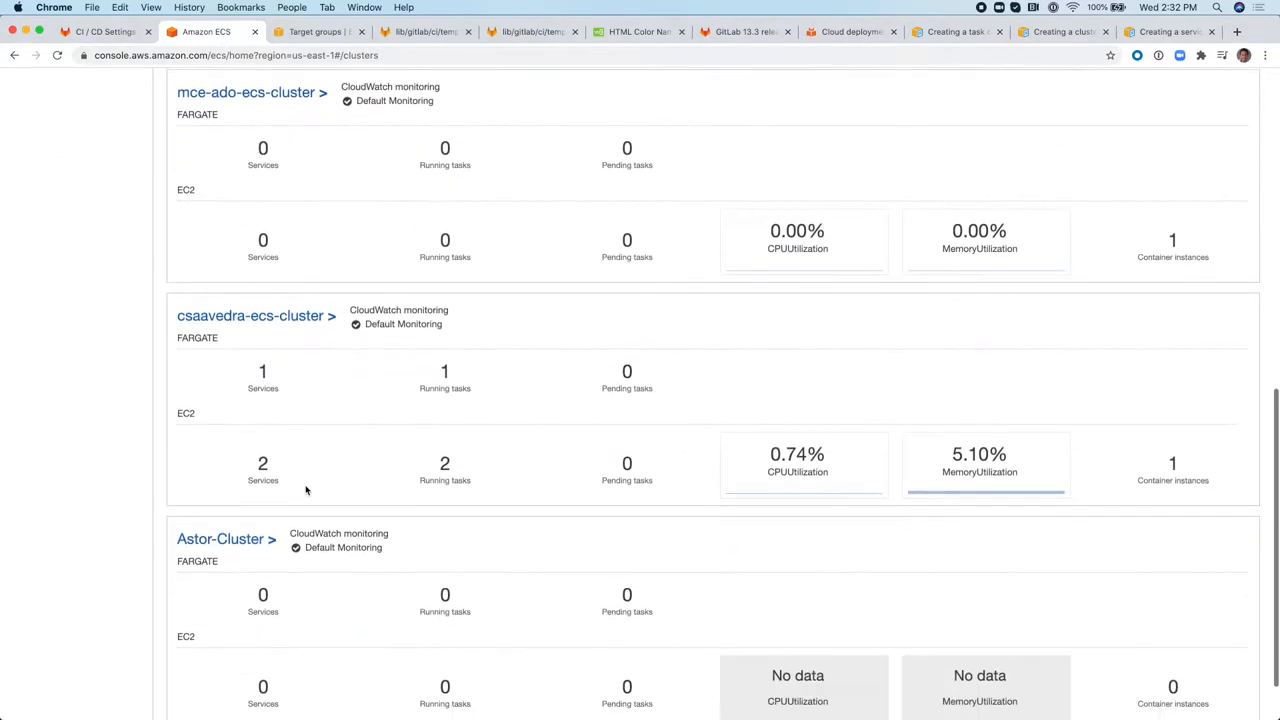
click(250, 316)
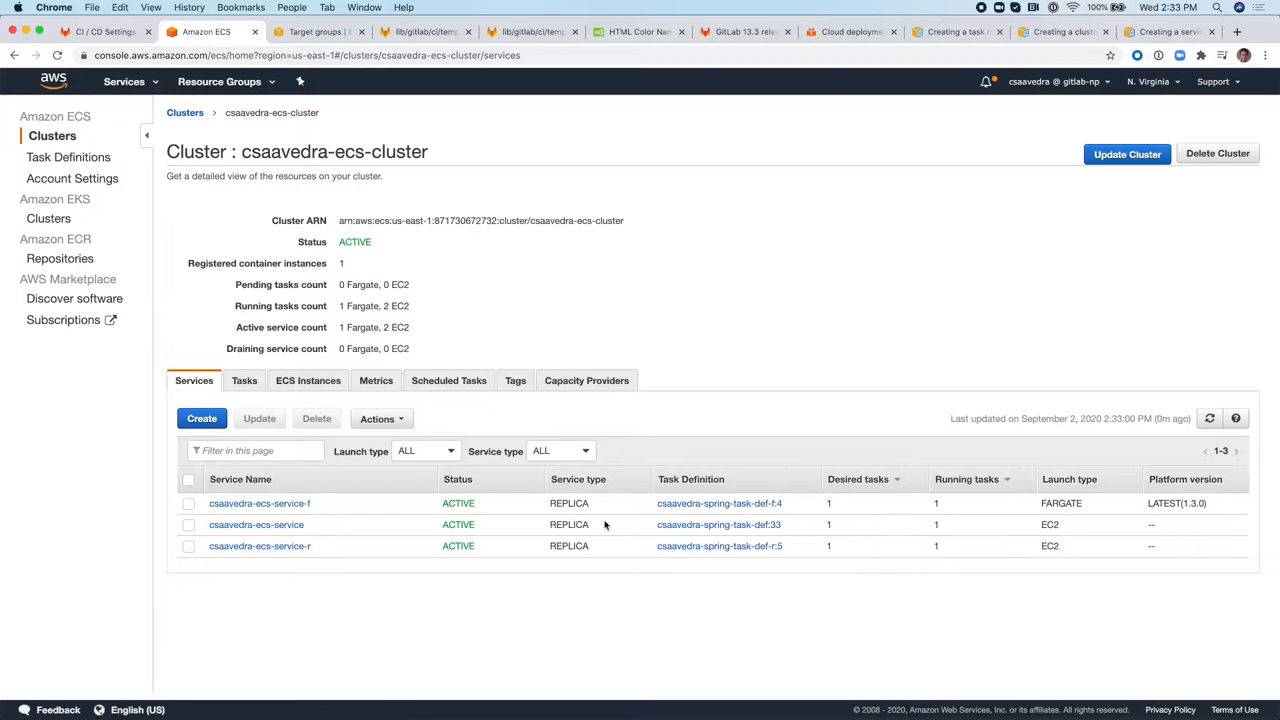
mouse_move(260, 544)
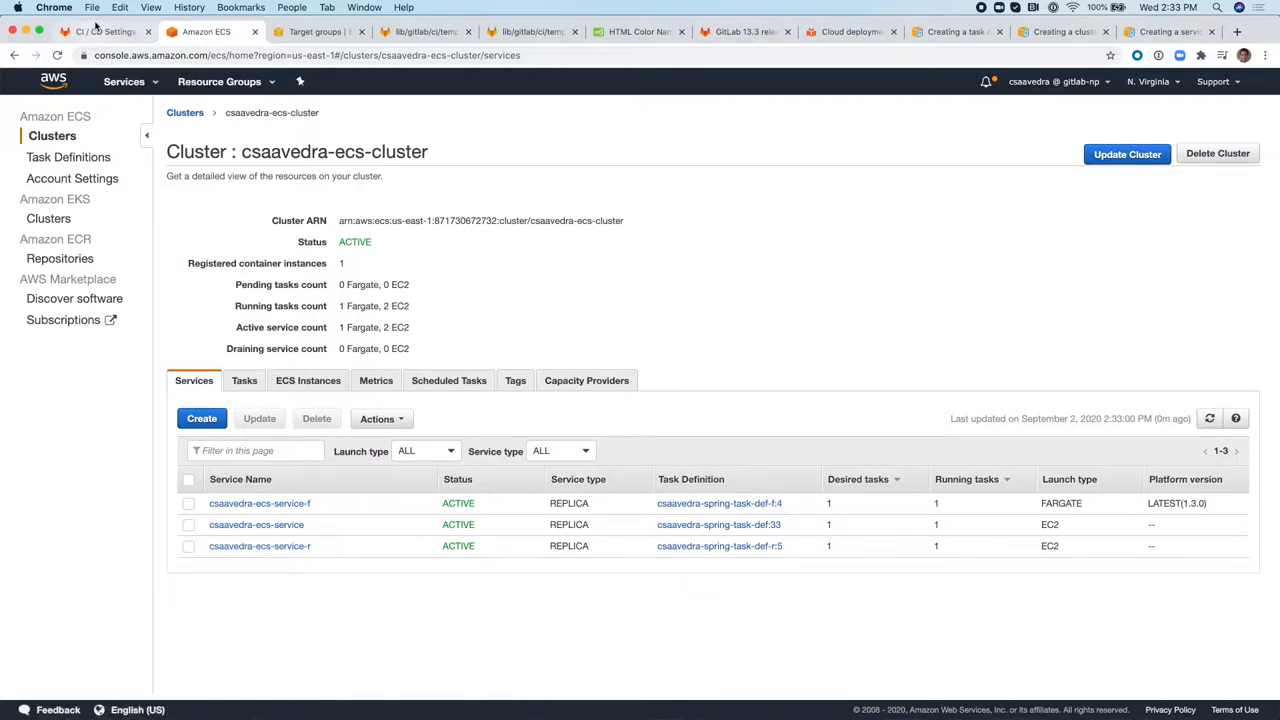
click(100, 32)
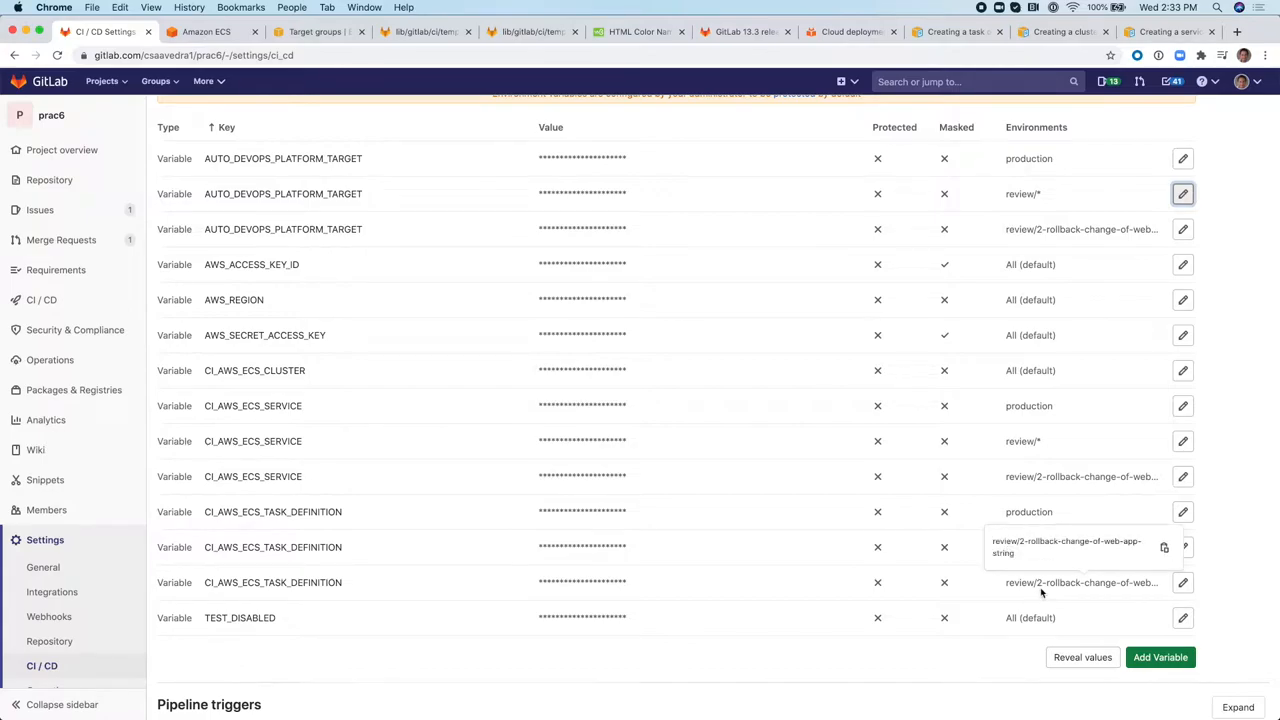
click(206, 32)
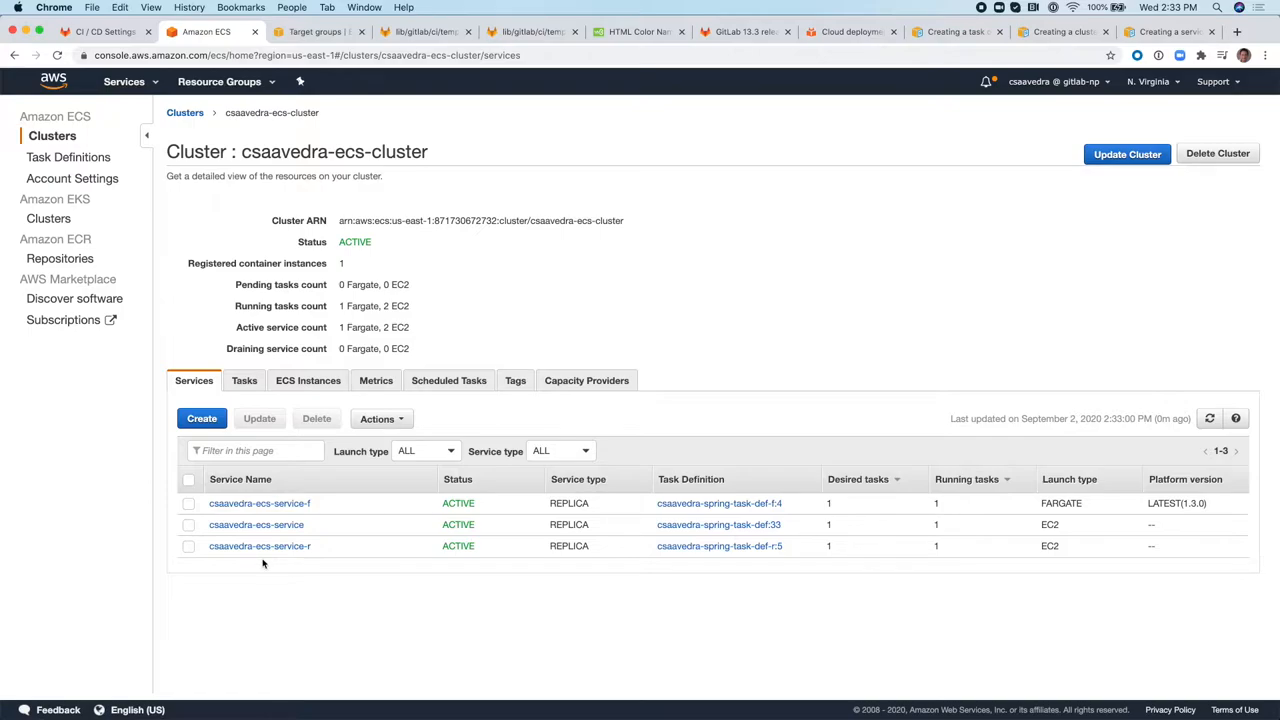
mouse_move(260, 546)
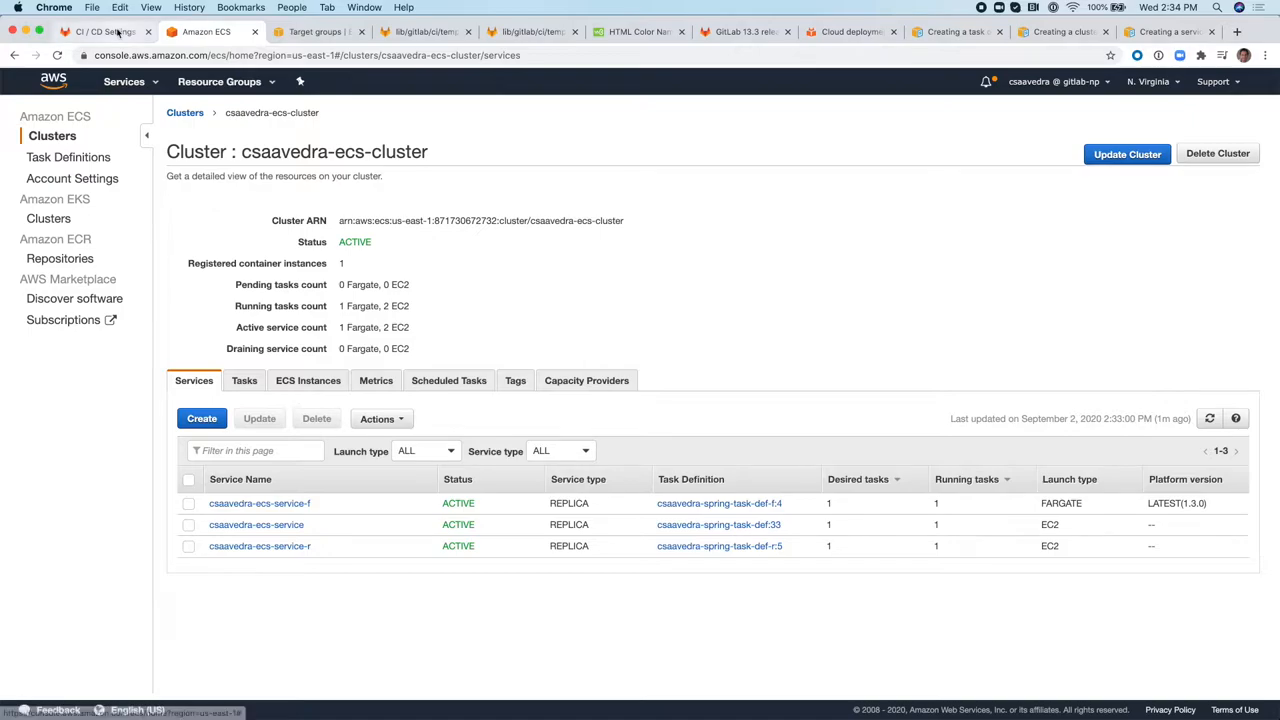
Check pipeline #184836662's build and review_fargate jobs passed, then return to the ECS cluster.
click(96, 32)
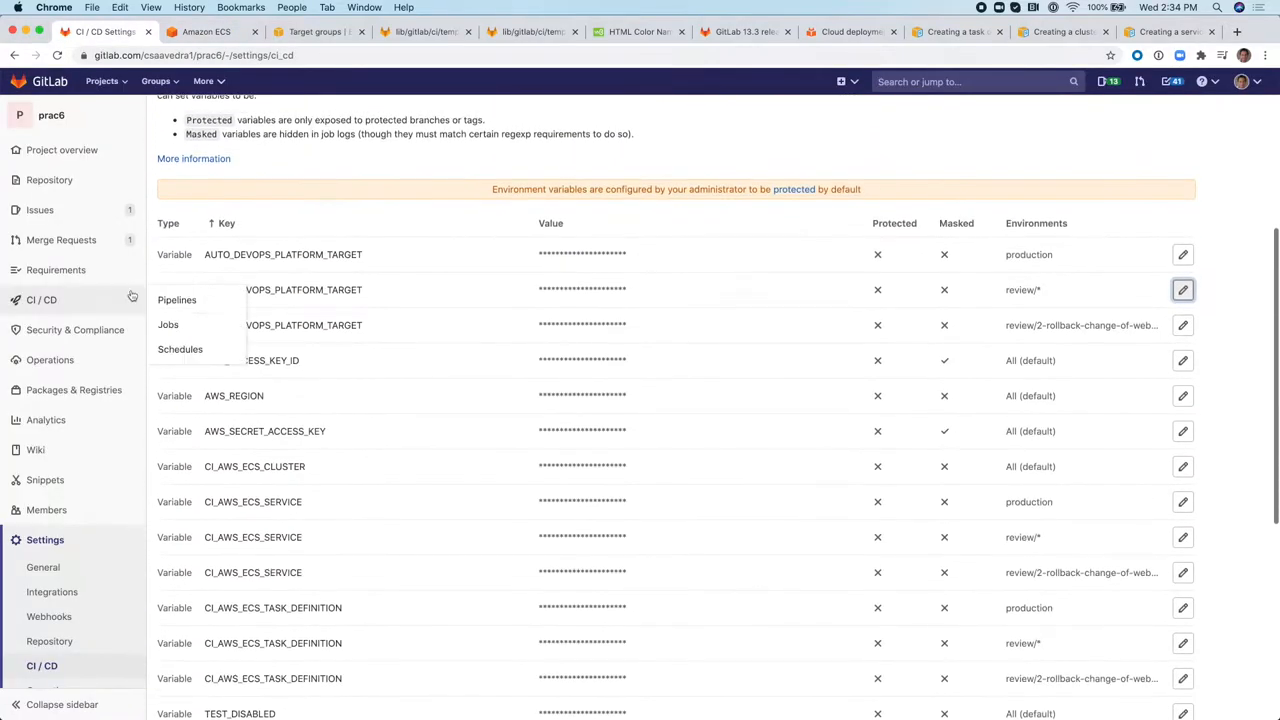
mouse_move(168, 324)
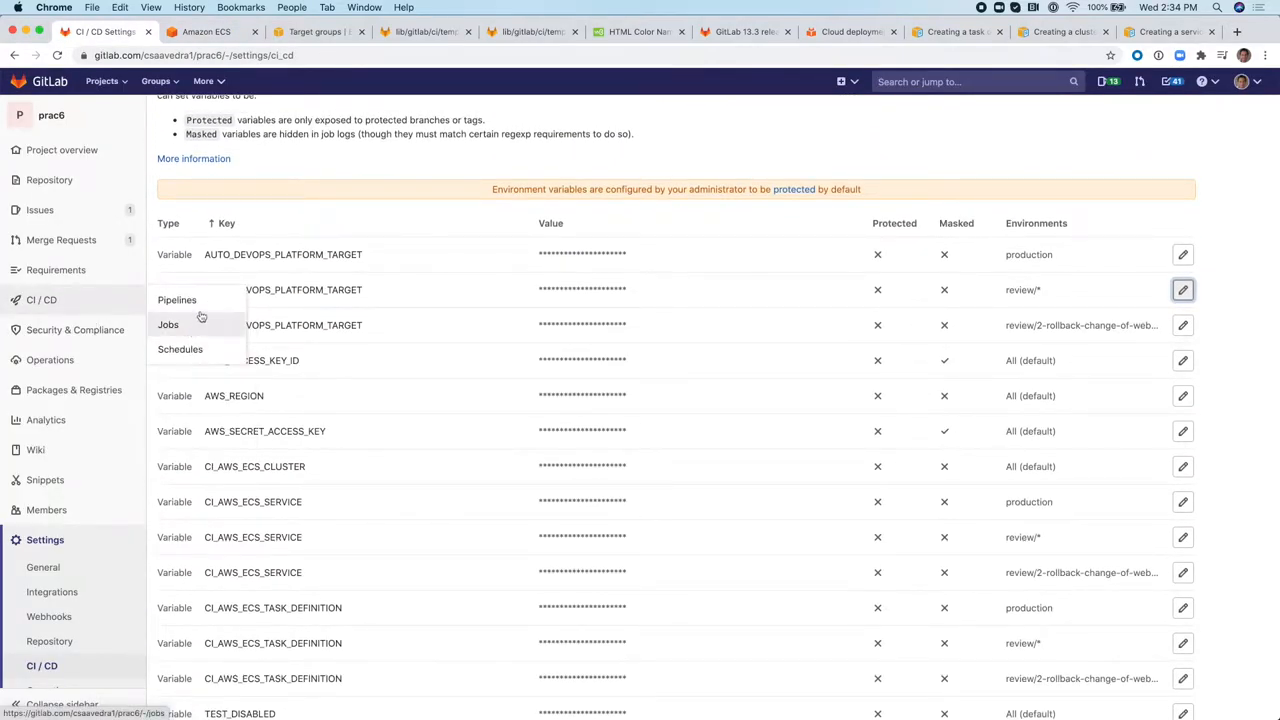
click(176, 300)
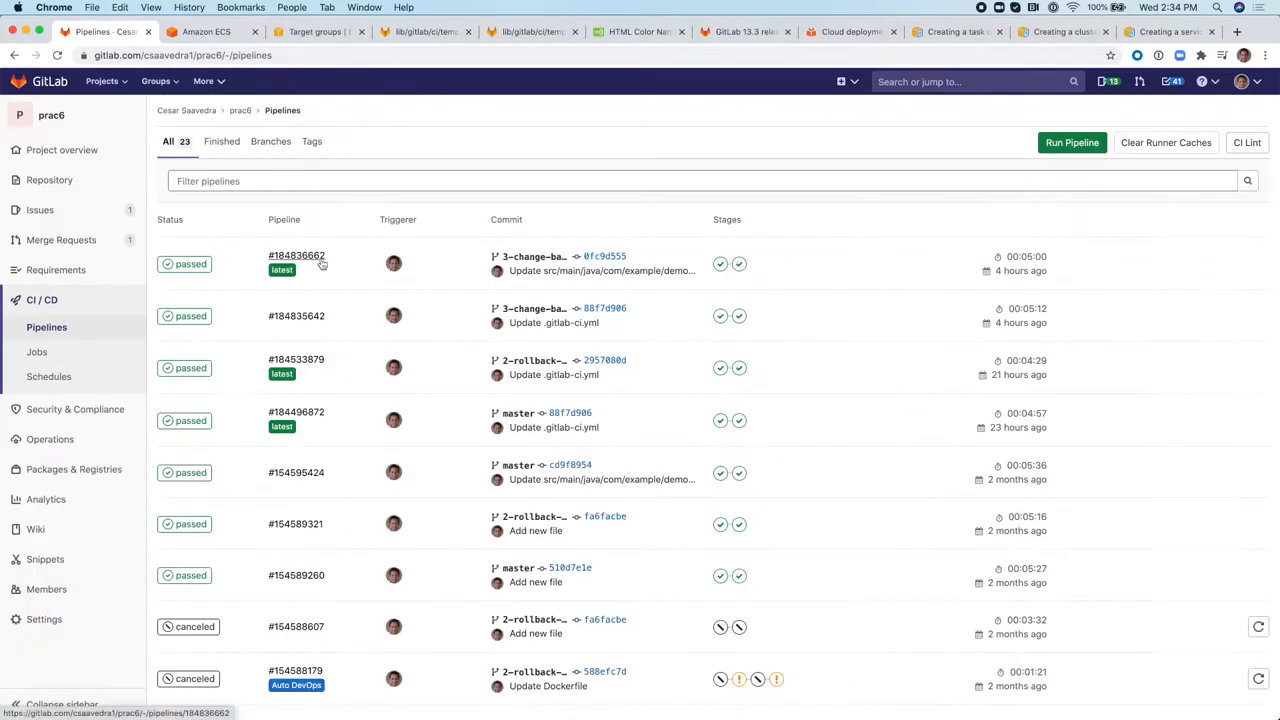
click(296, 256)
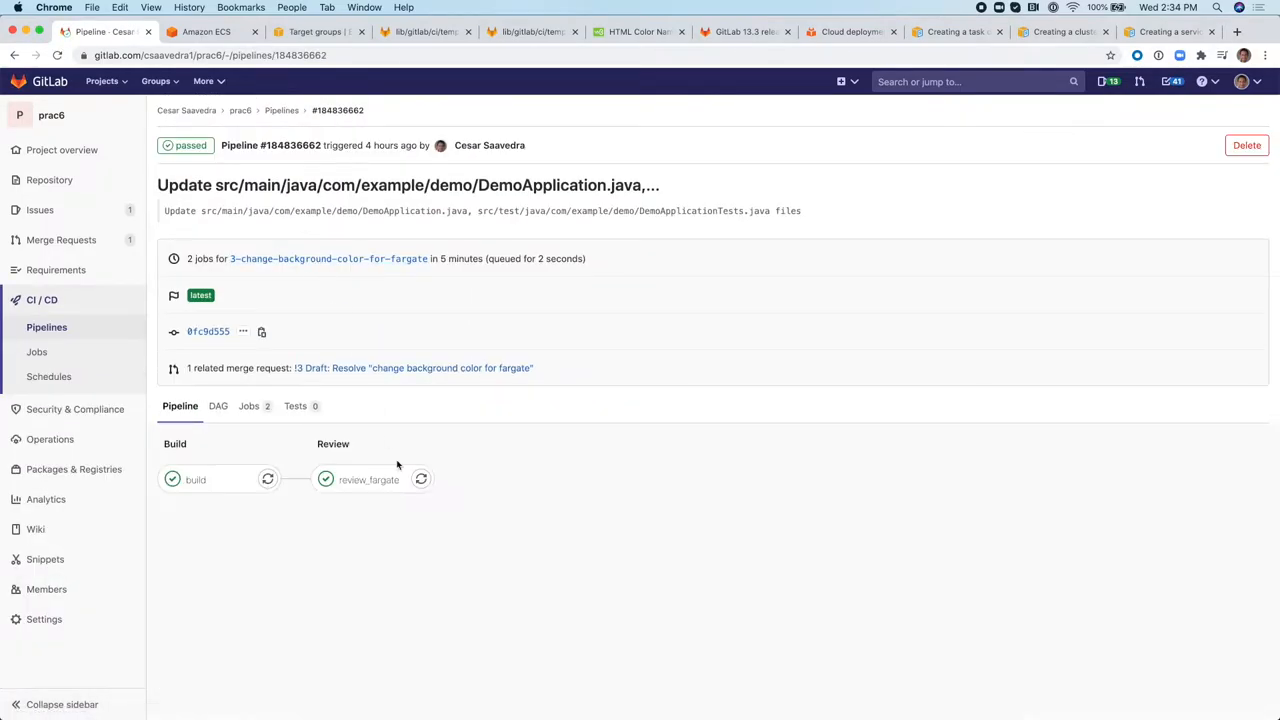
mouse_move(256, 540)
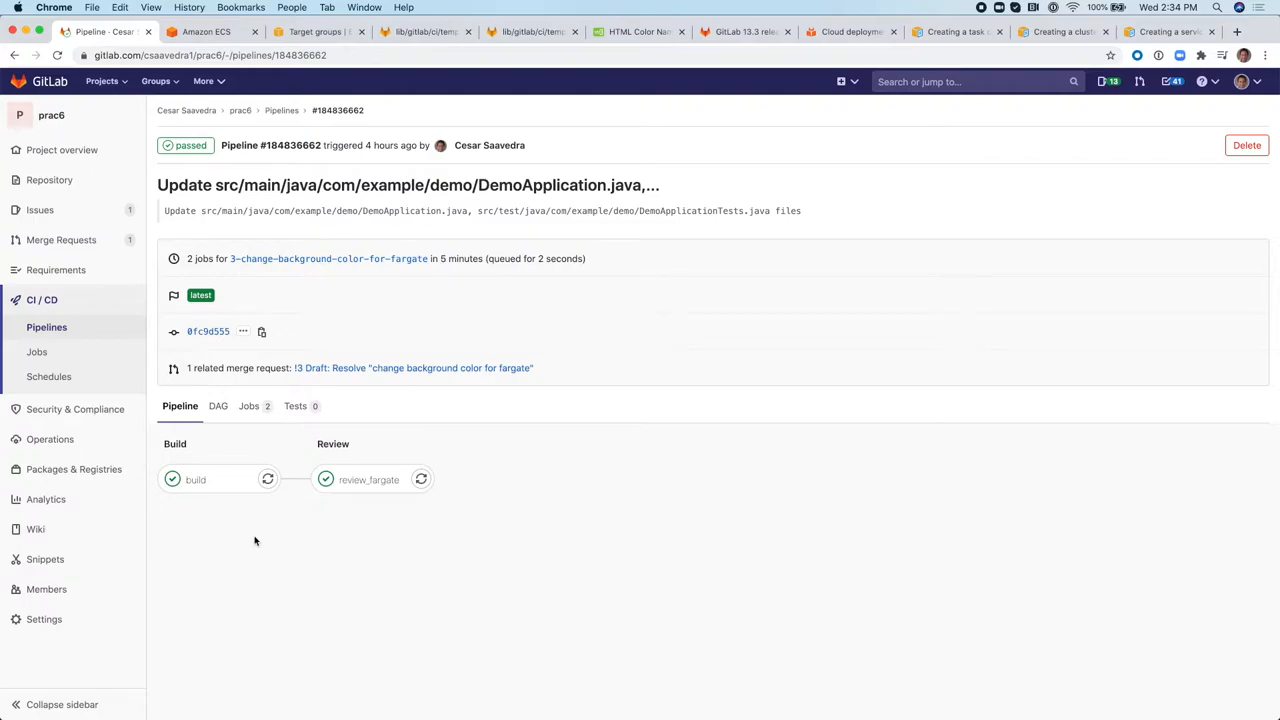
mouse_move(240, 516)
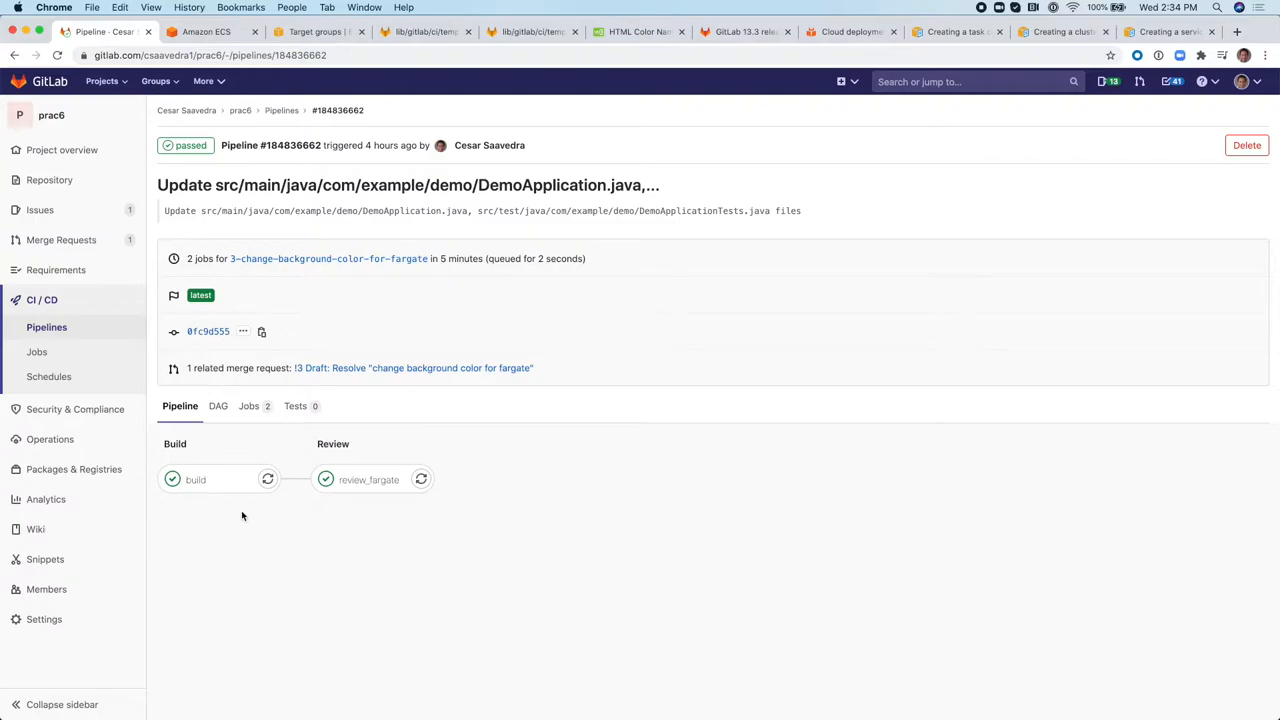
mouse_move(214, 518)
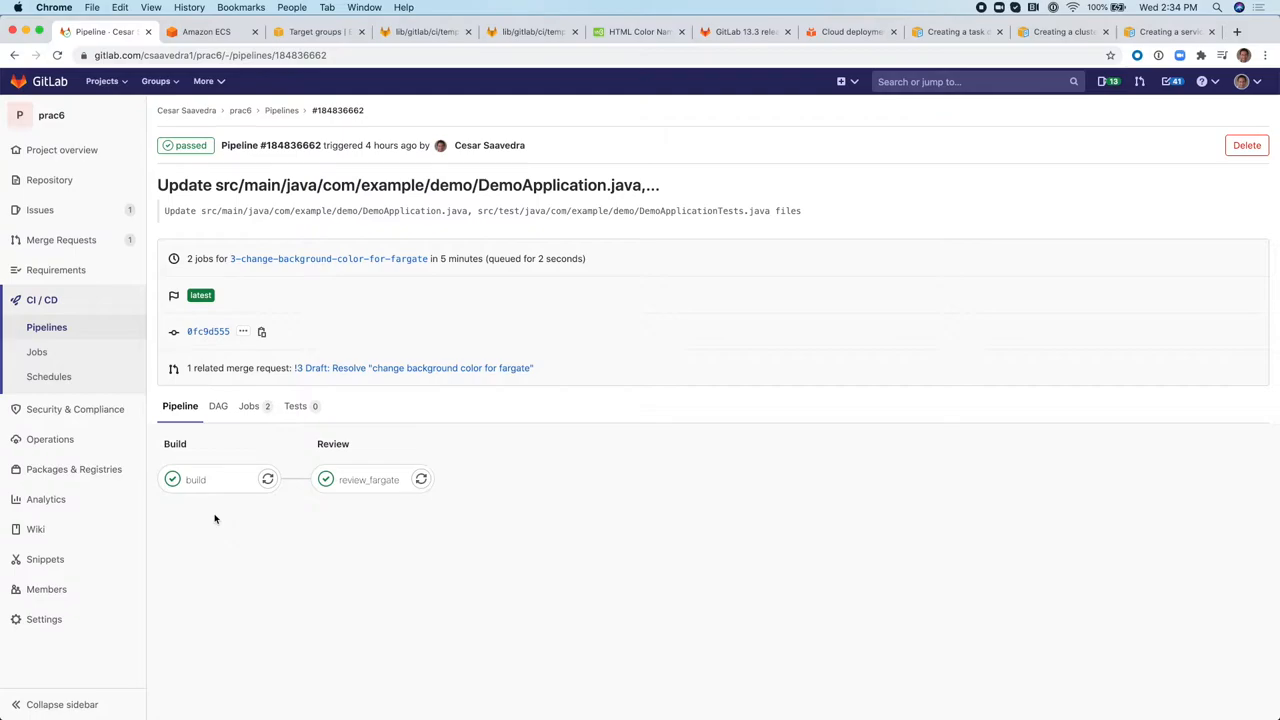
mouse_move(260, 522)
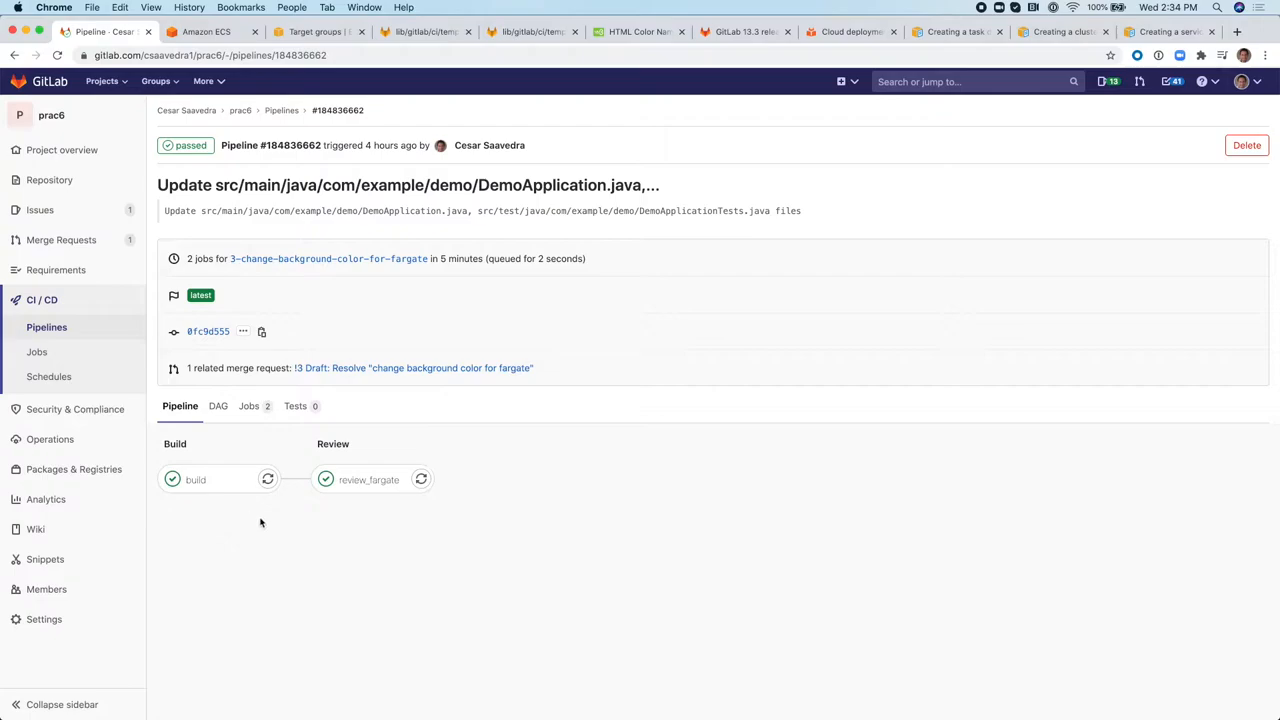
mouse_move(372, 512)
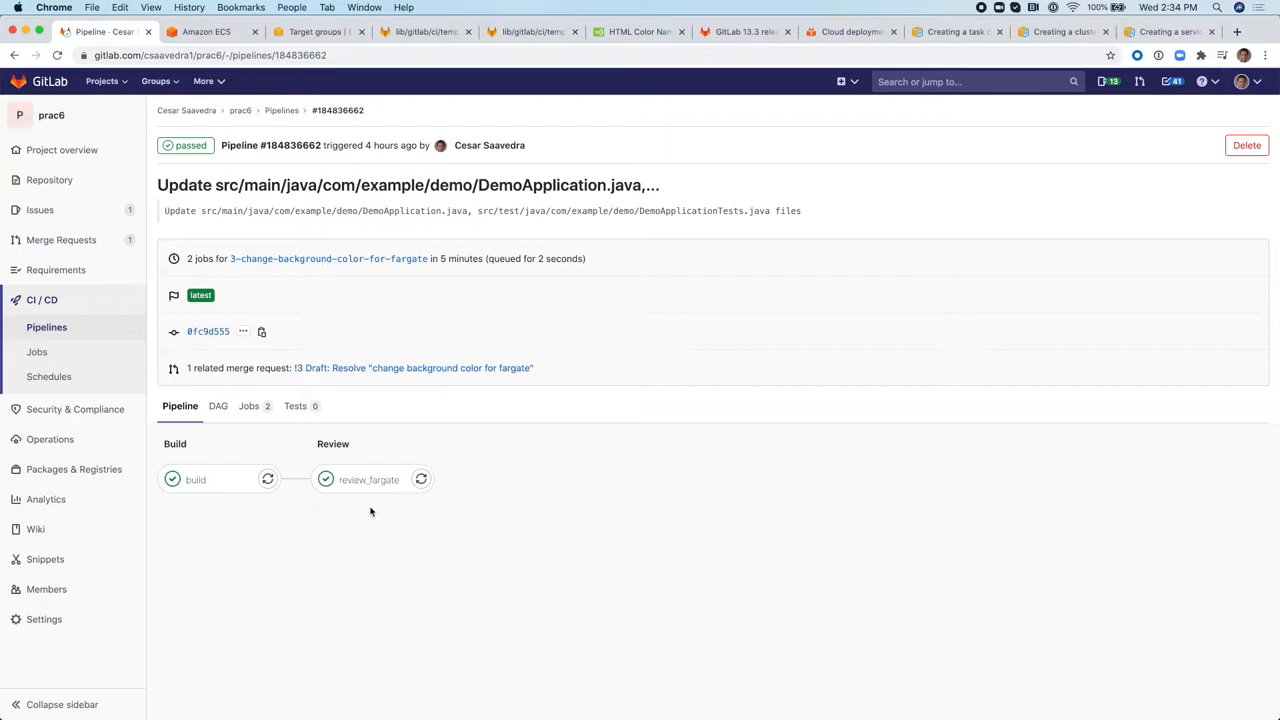
click(204, 32)
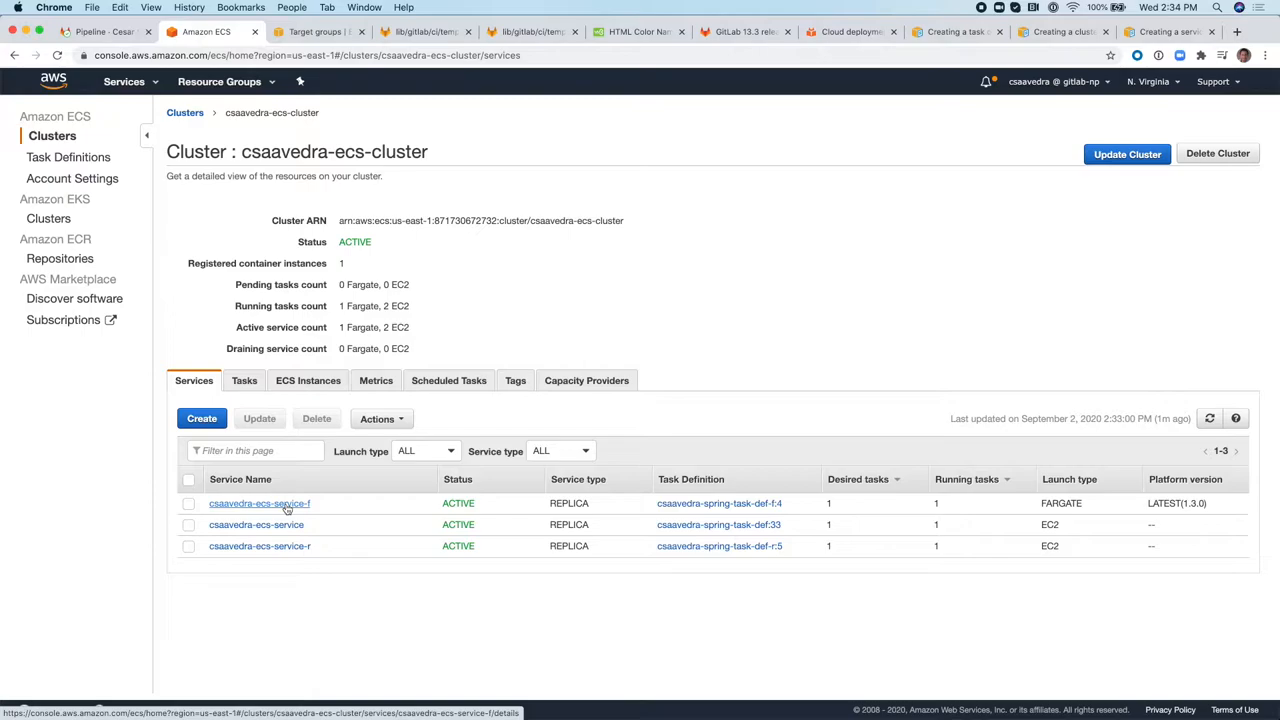
mouse_move(600, 524)
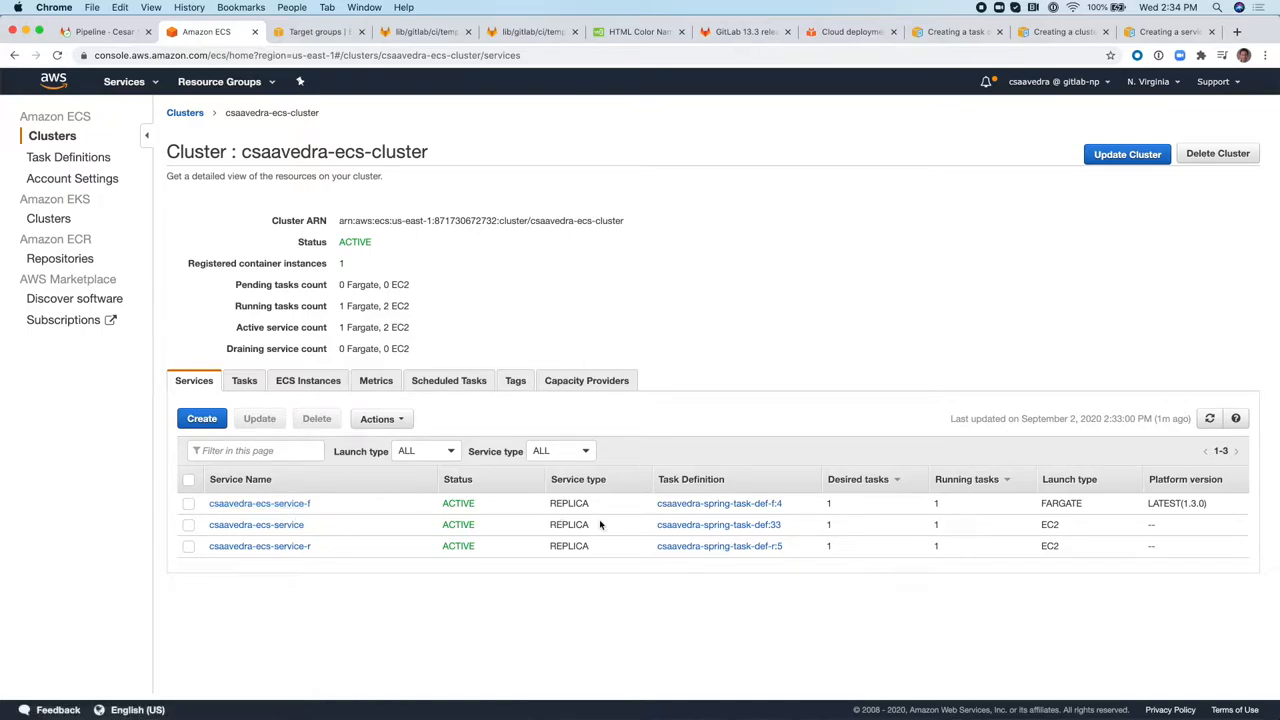
mouse_move(750, 520)
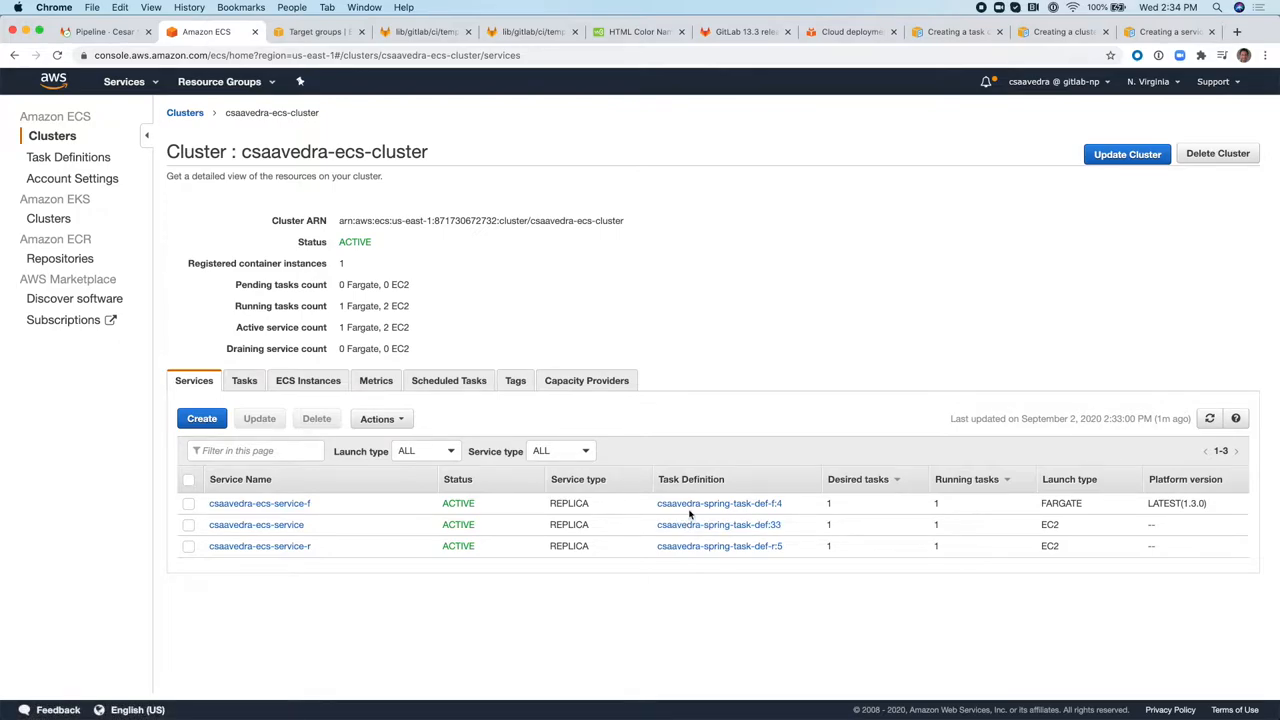
mouse_move(558, 312)
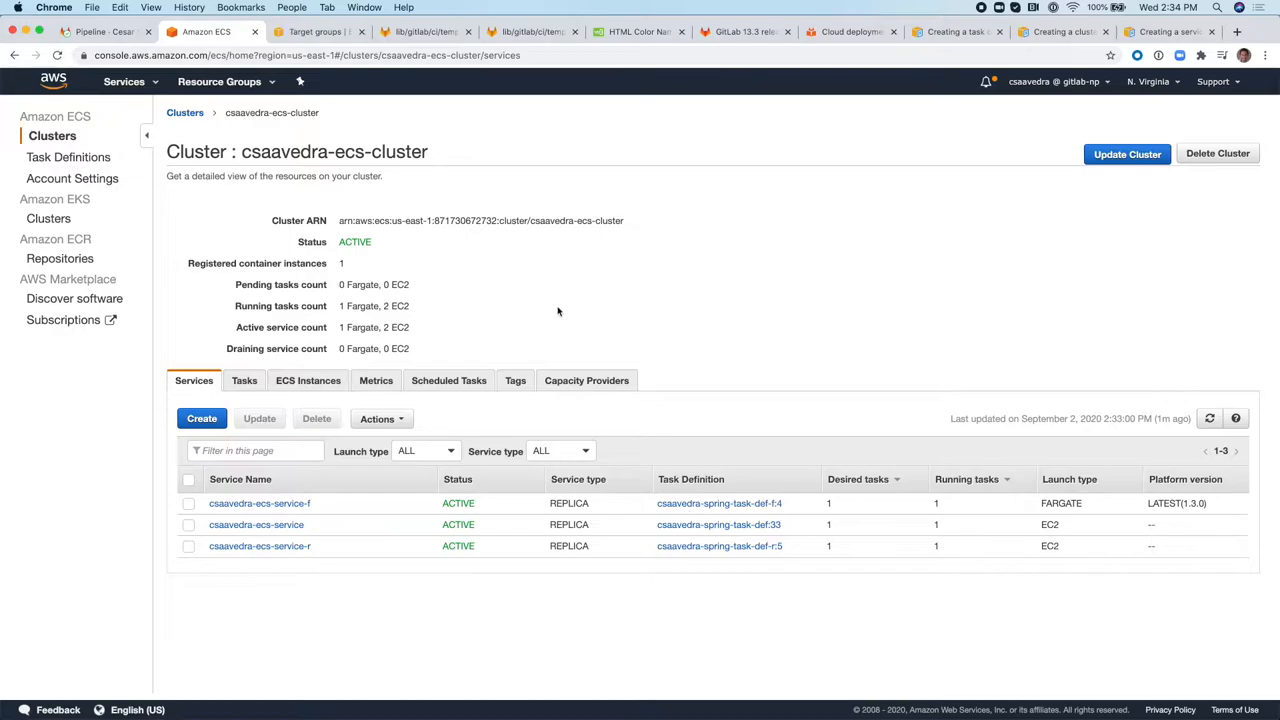
mouse_move(712, 520)
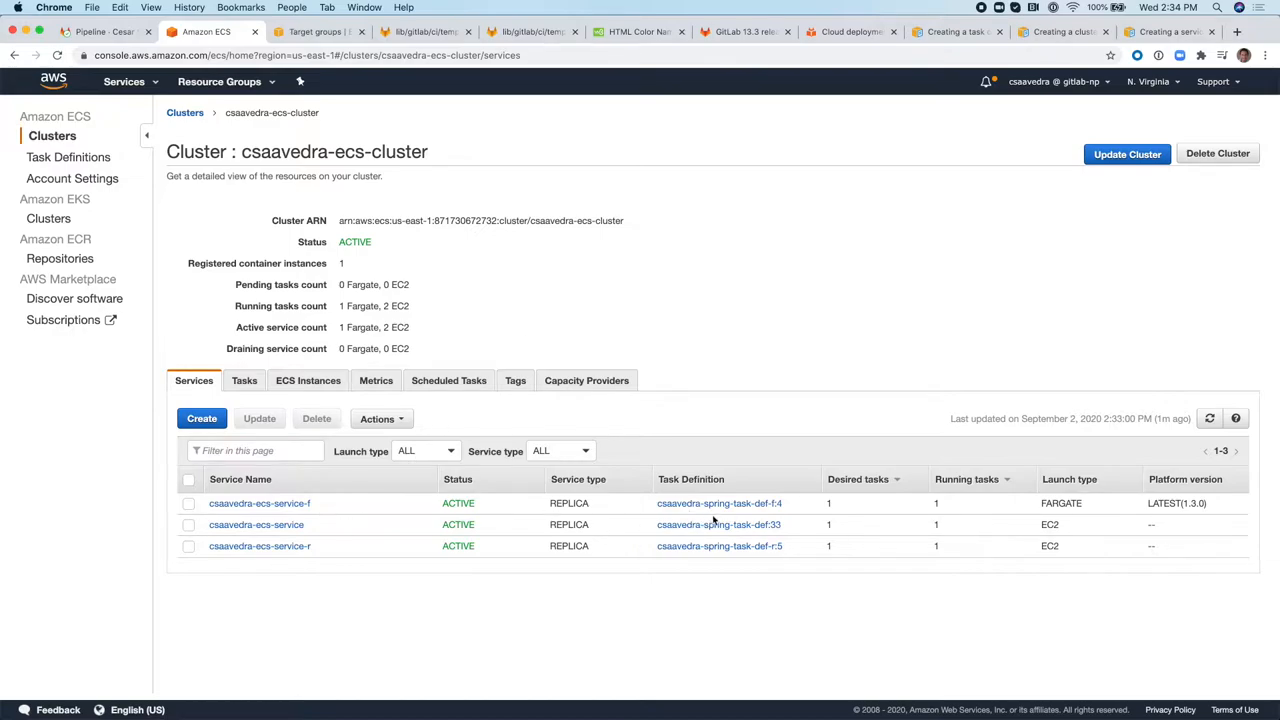
mouse_move(624, 336)
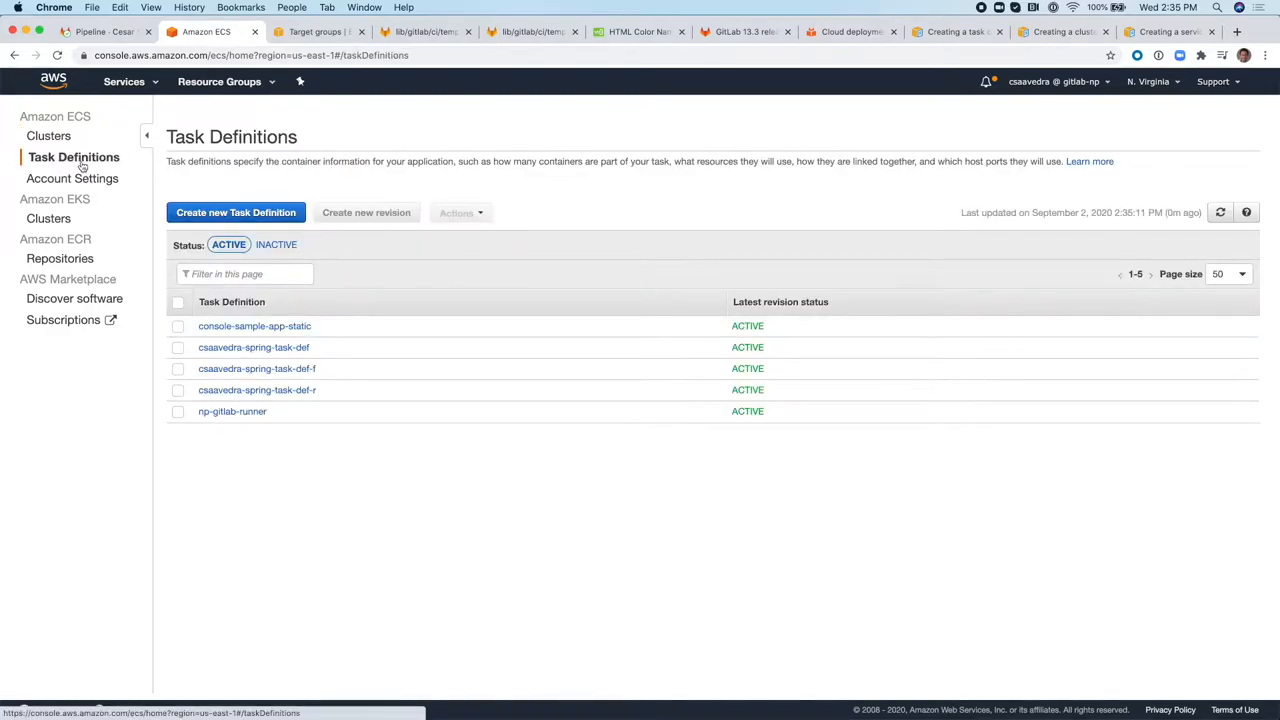
mouse_move(256, 368)
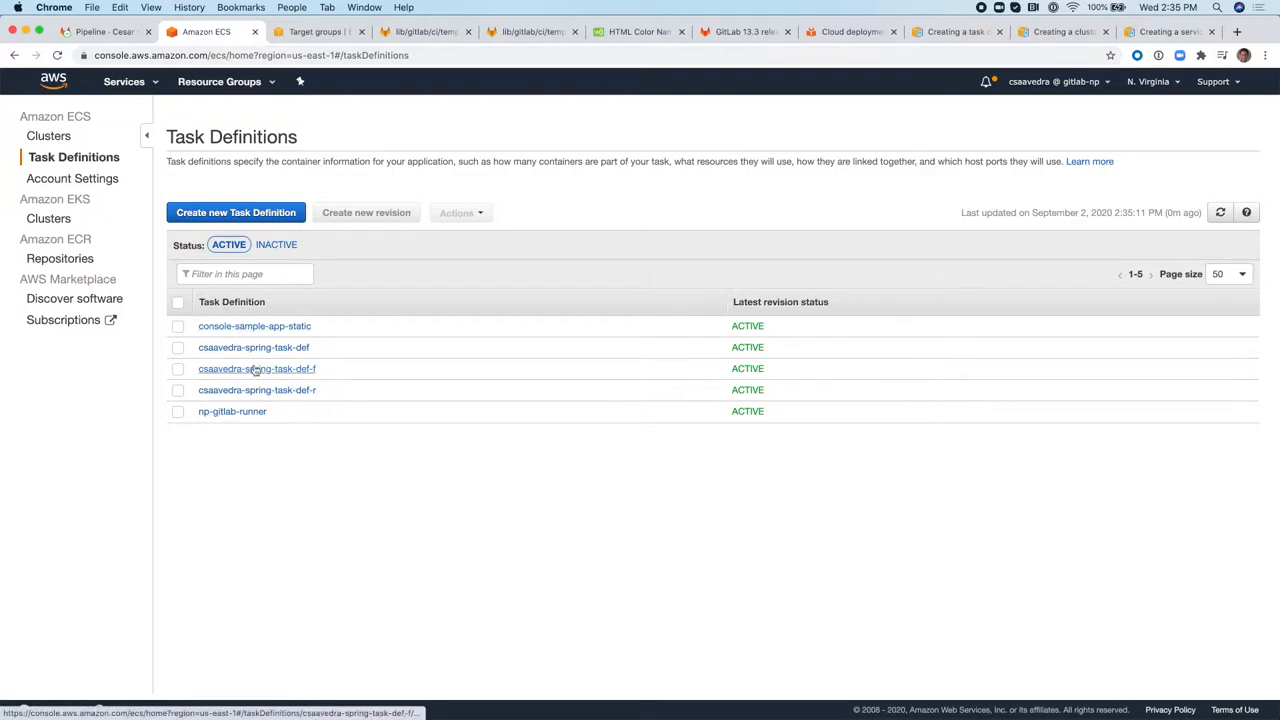
Review the JSON of csaavedra-spring-task-def-f revision 4 through to the end.
click(256, 368)
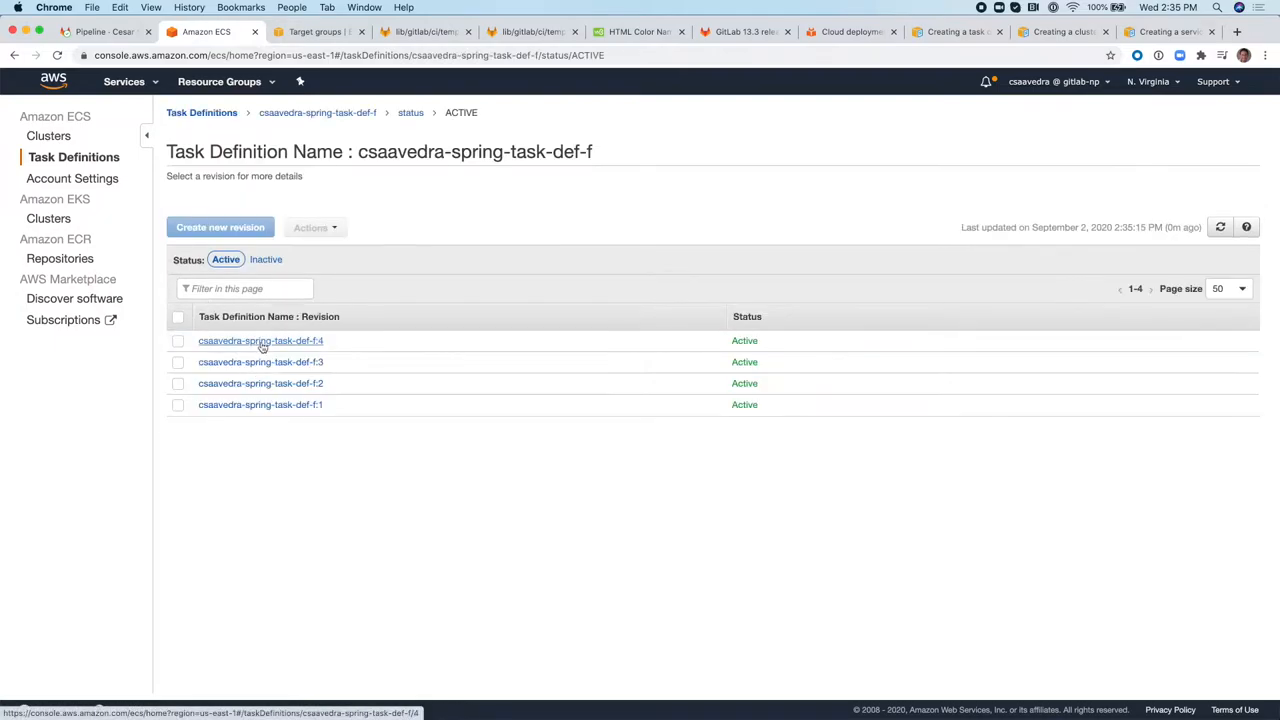
click(260, 340)
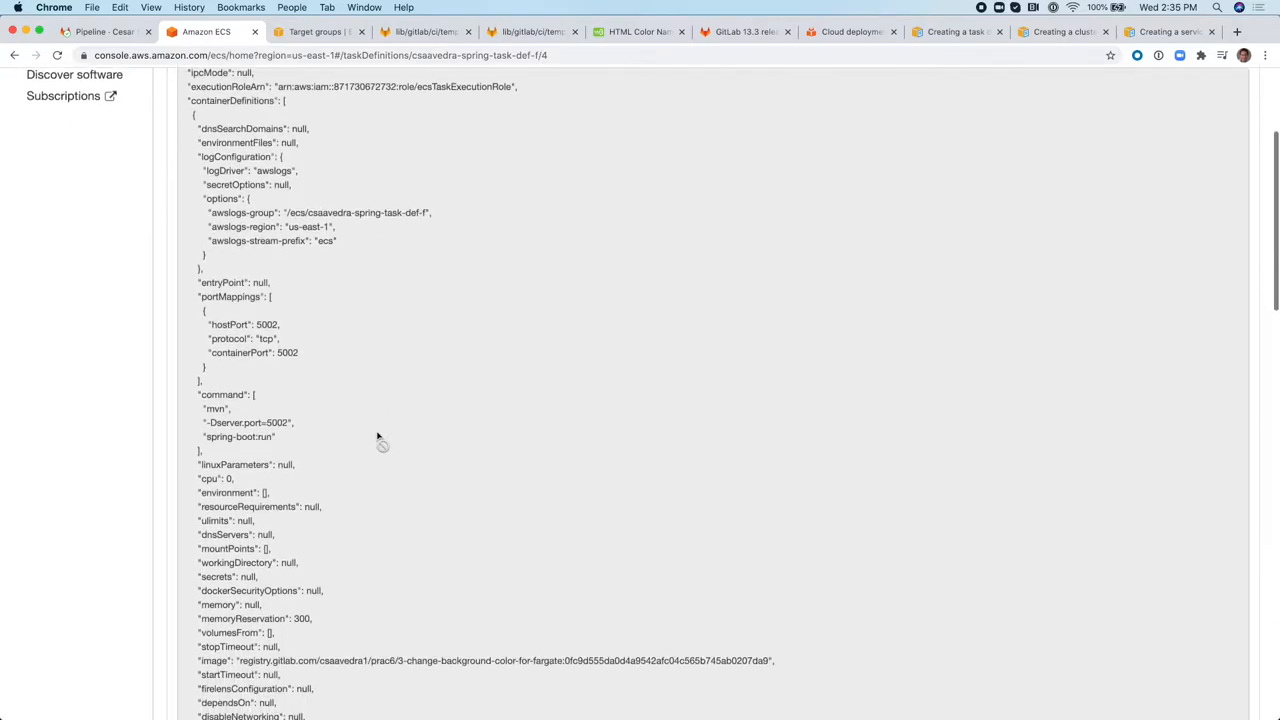
scroll(down, 3)
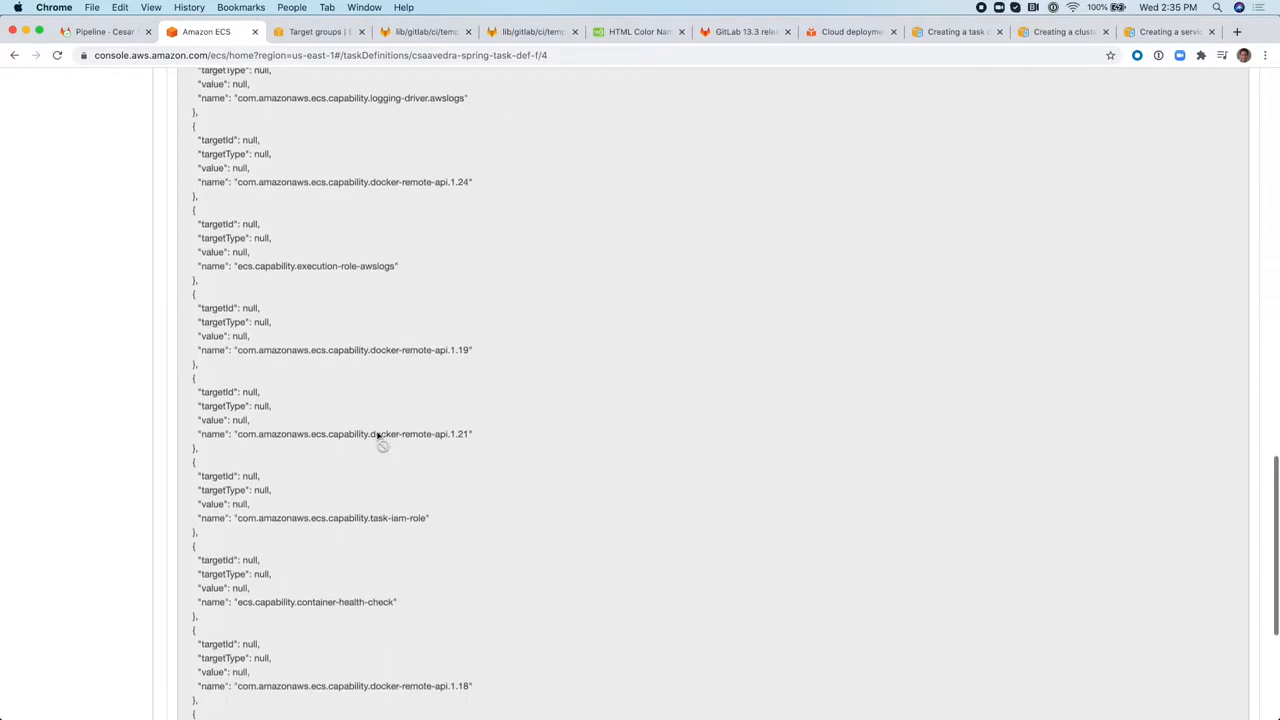
scroll(down, 3)
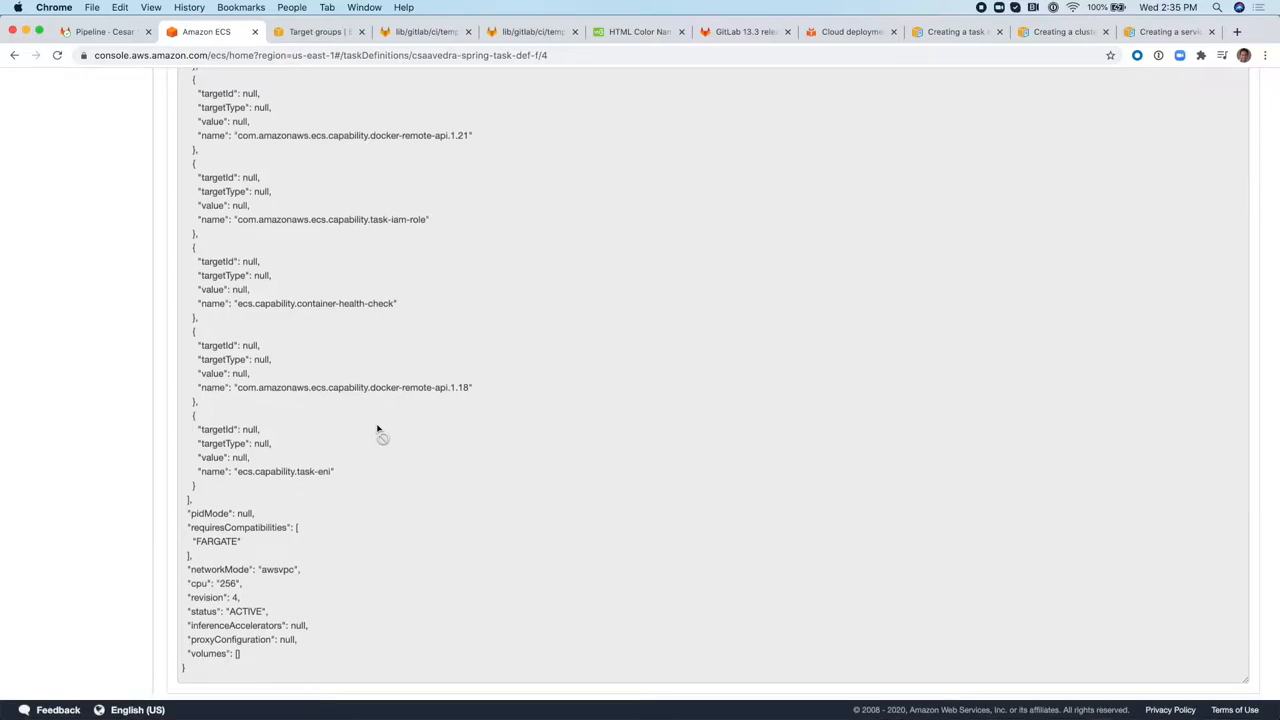
scroll(up, 3)
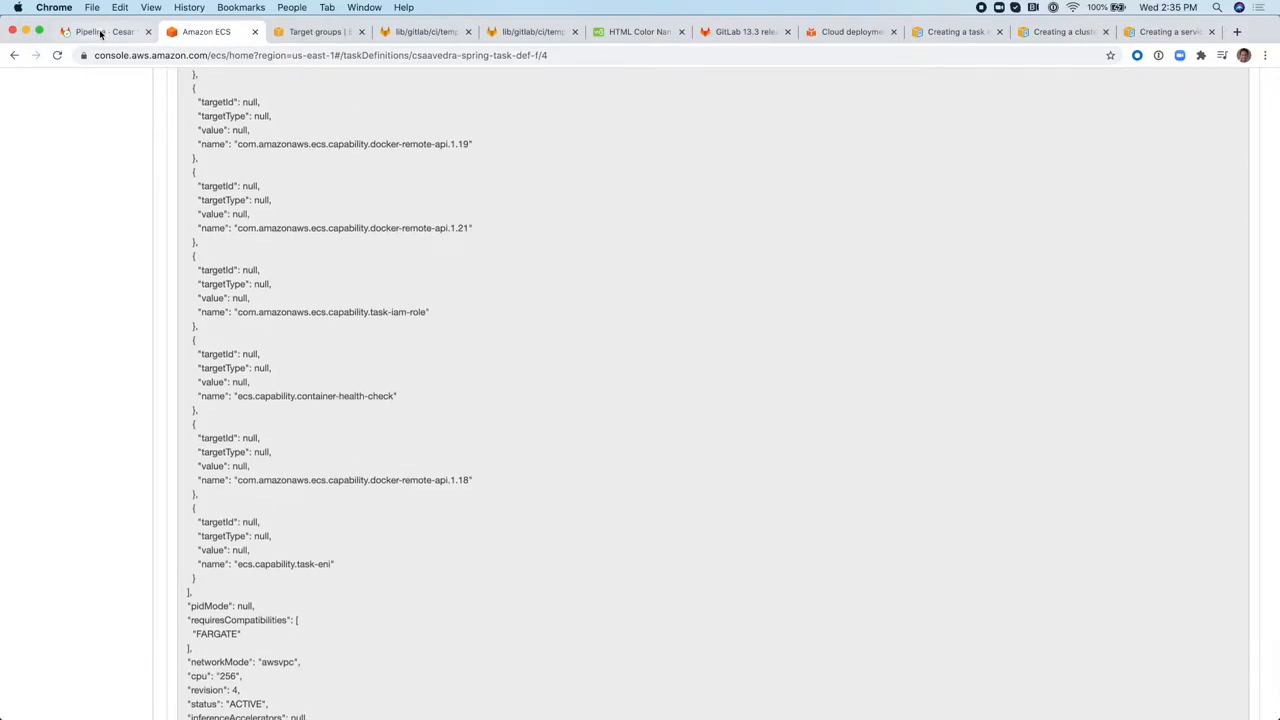
Show the prac6 repository files on the 3-change-background-color-for-fargate branch.
click(96, 32)
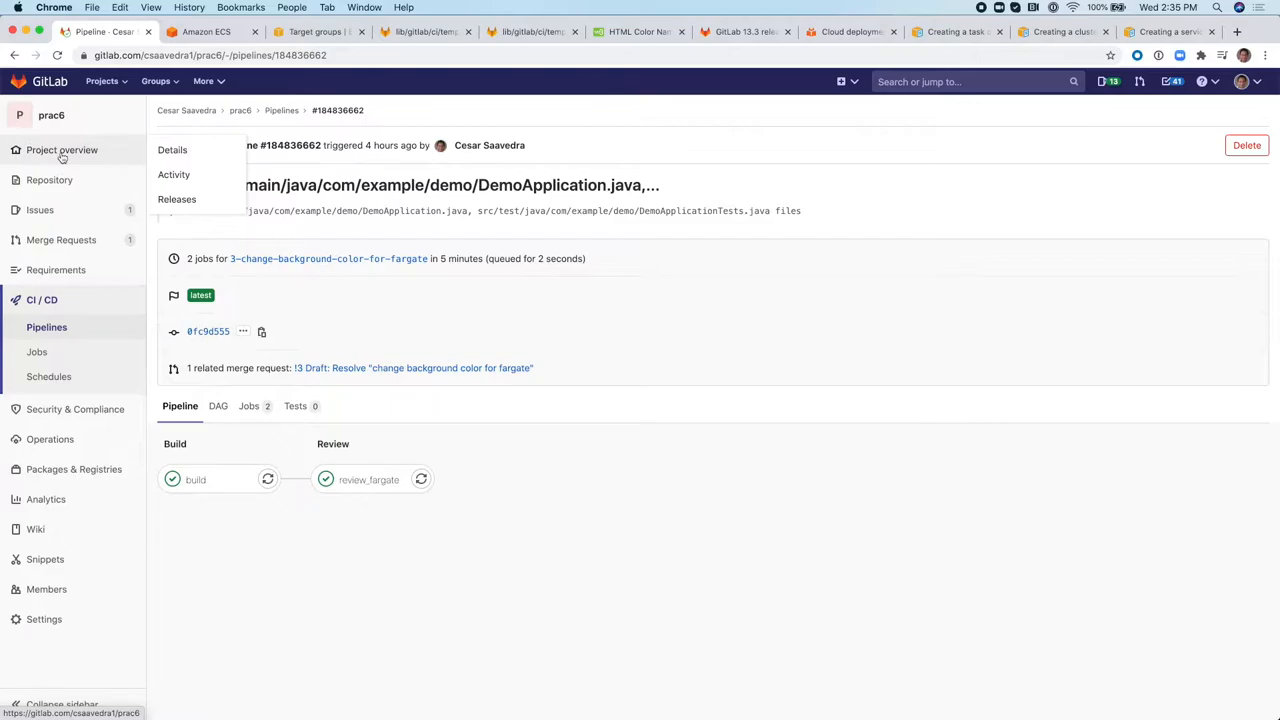
click(62, 150)
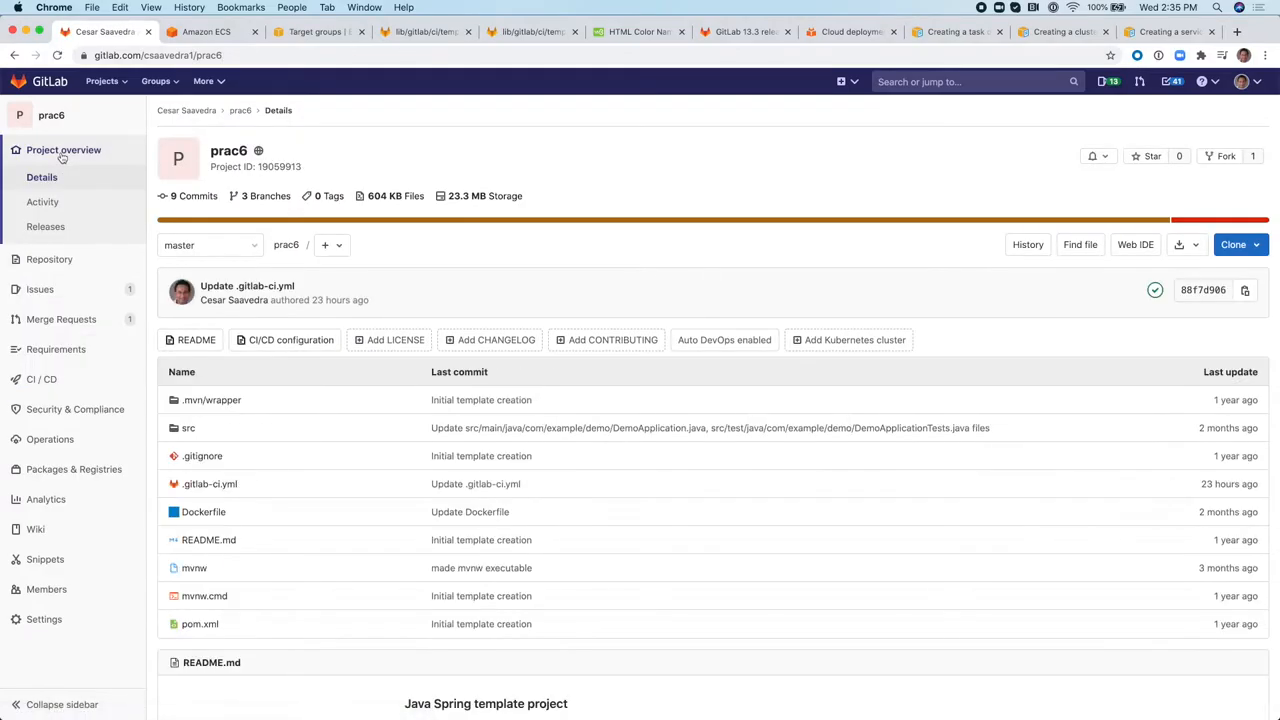
mouse_move(42, 200)
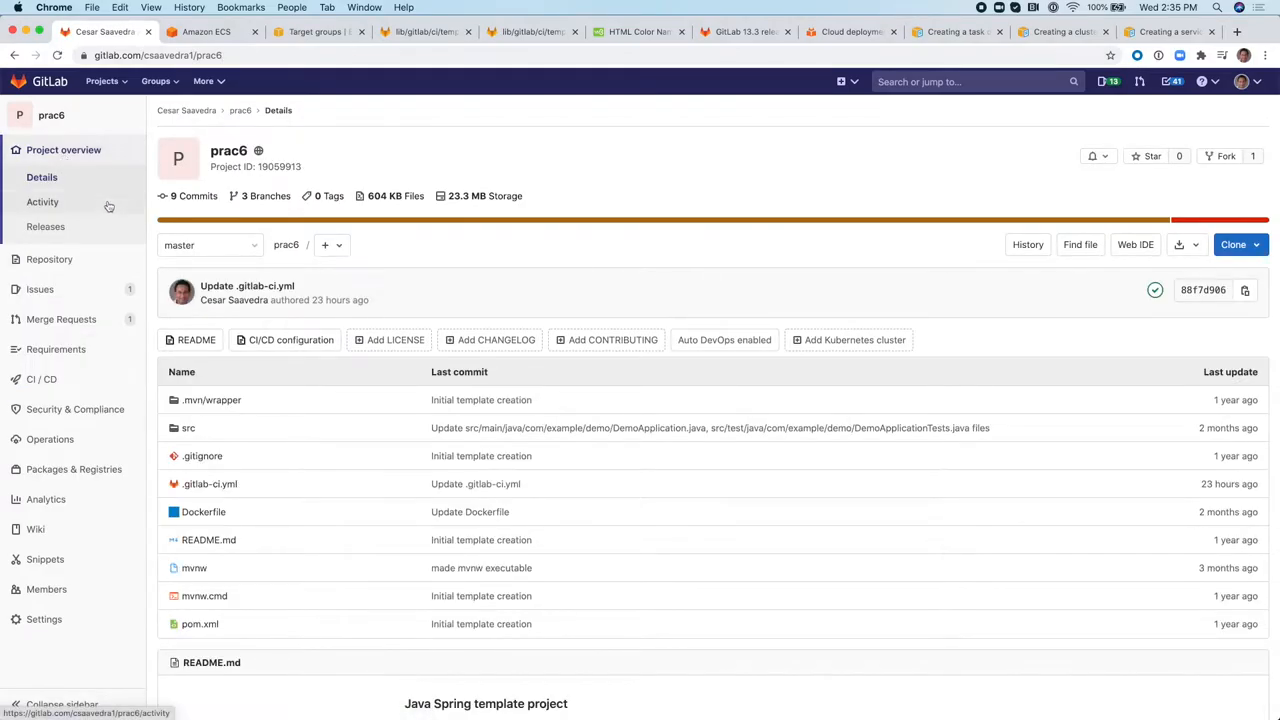
click(208, 244)
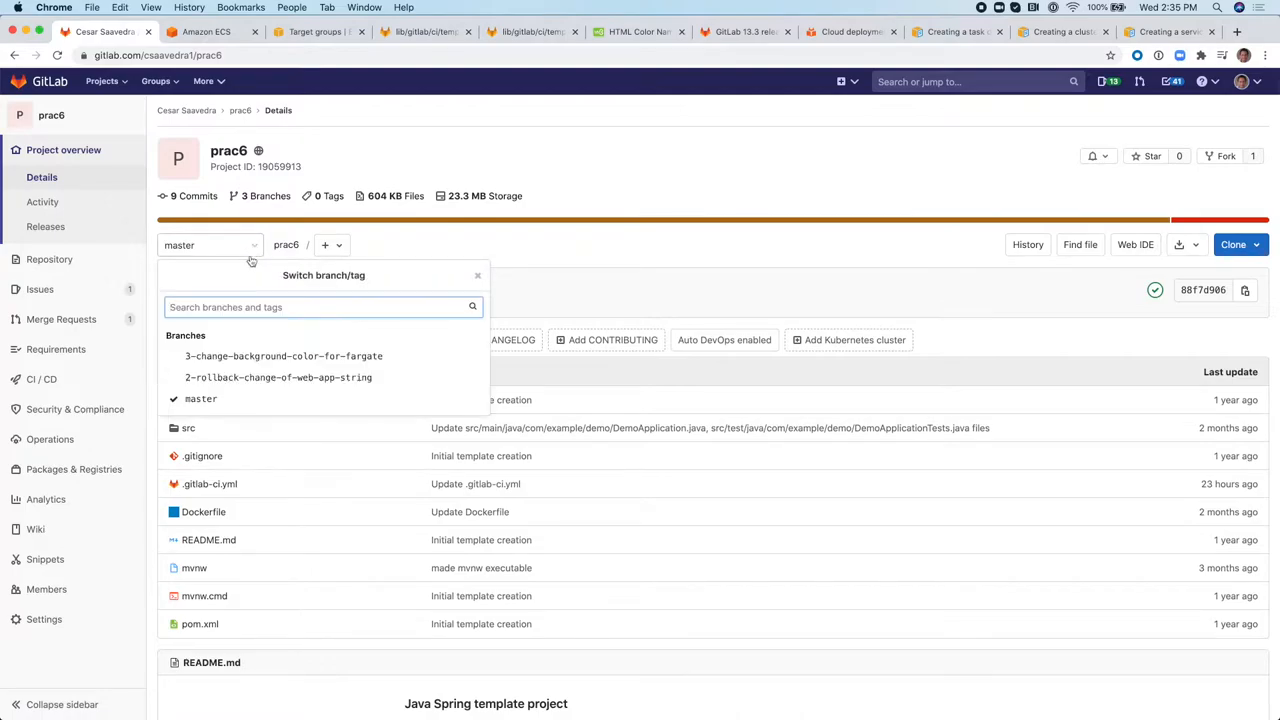
click(284, 356)
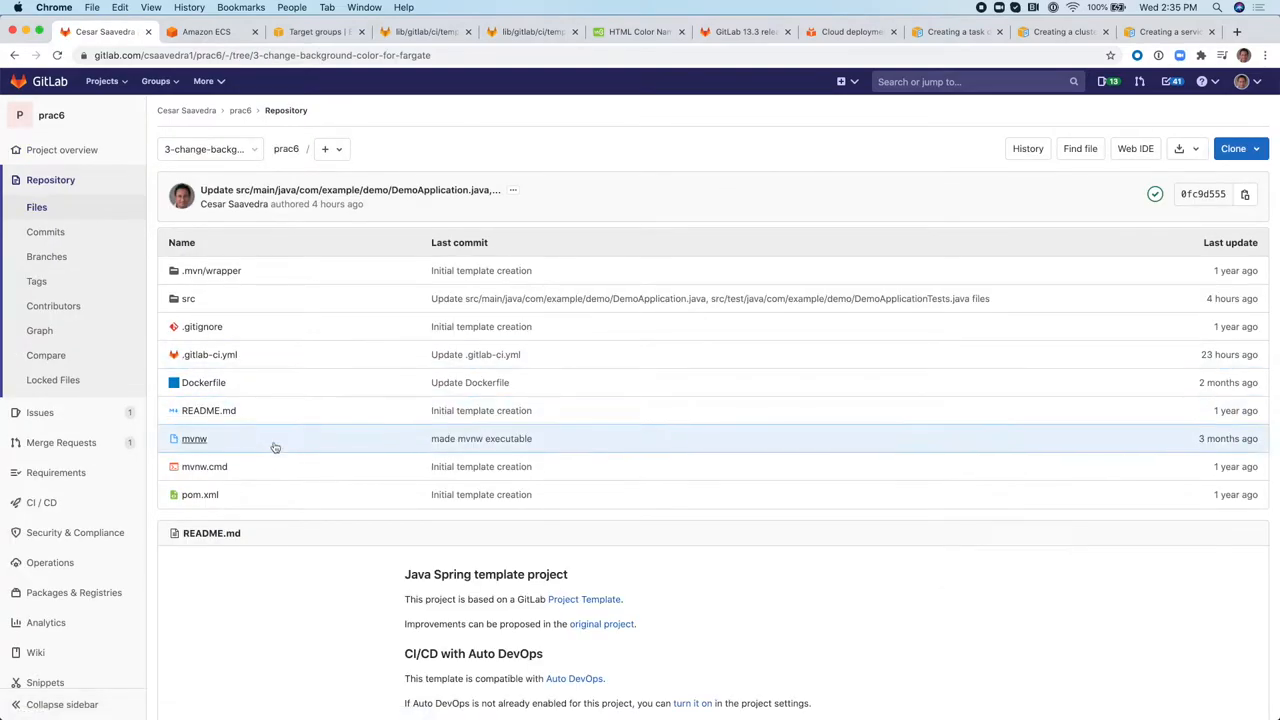
mouse_move(272, 326)
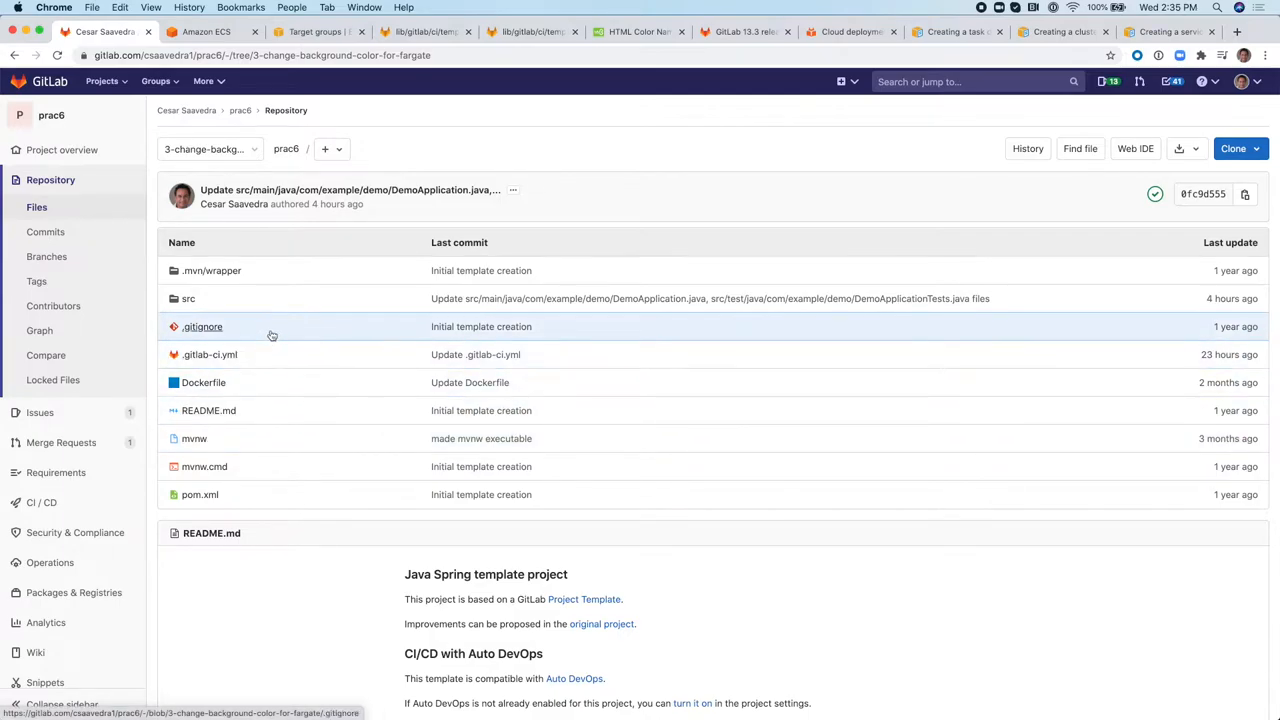
mouse_move(288, 324)
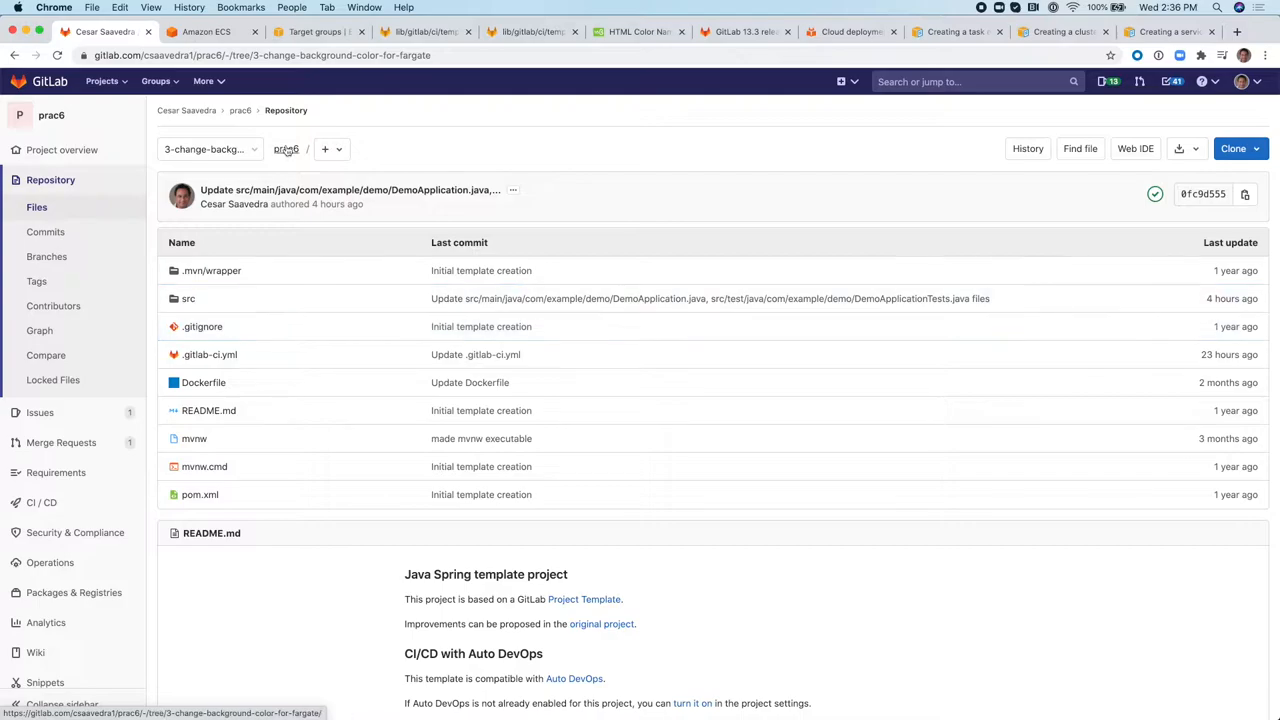
click(204, 32)
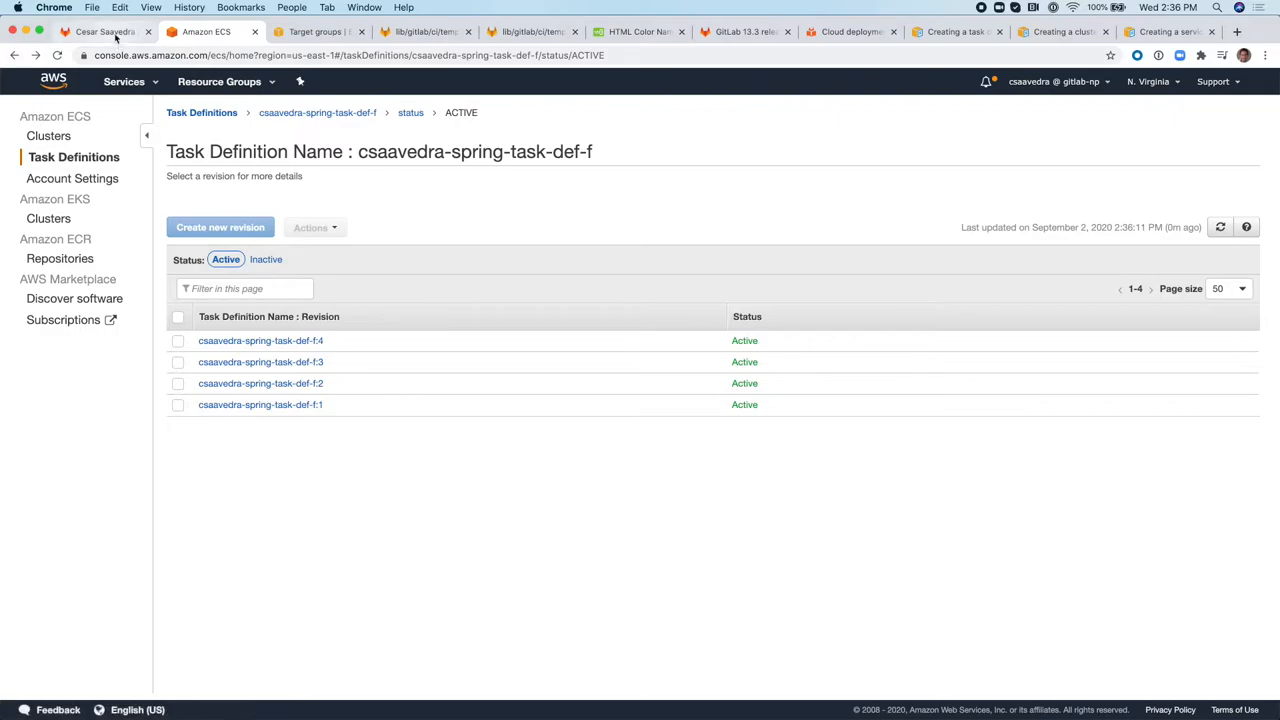
click(104, 32)
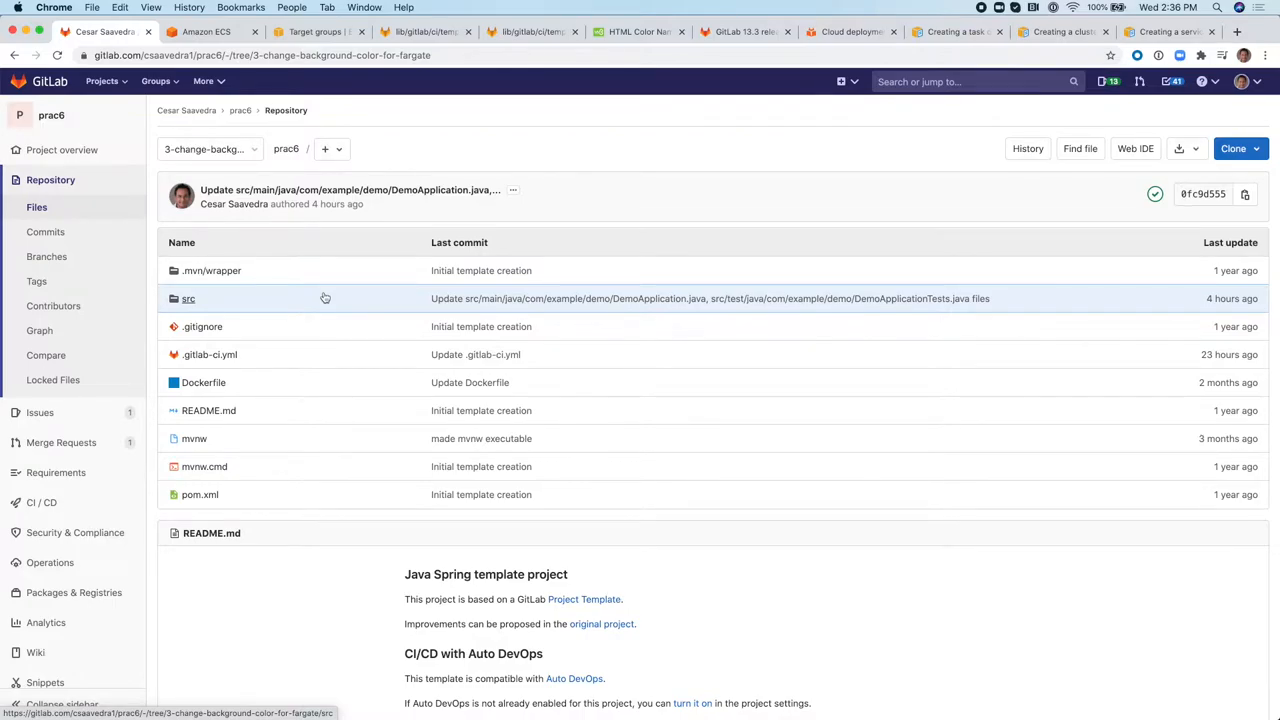
click(204, 32)
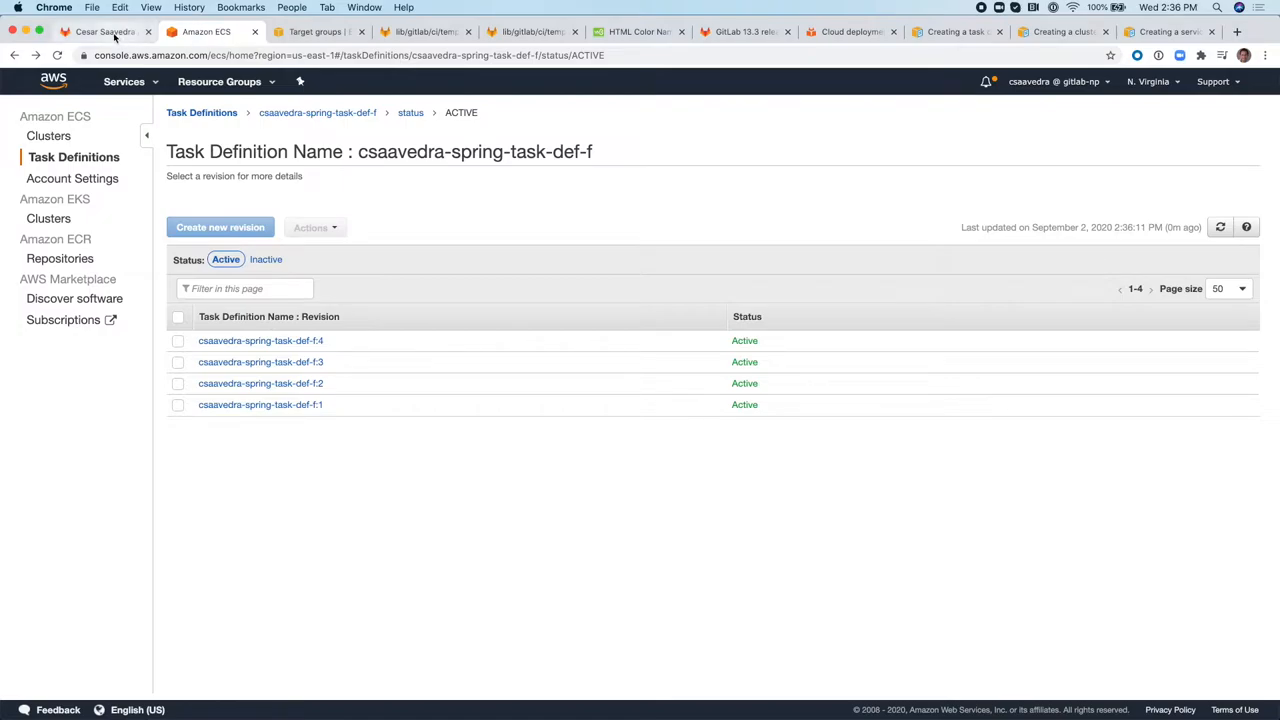
click(100, 32)
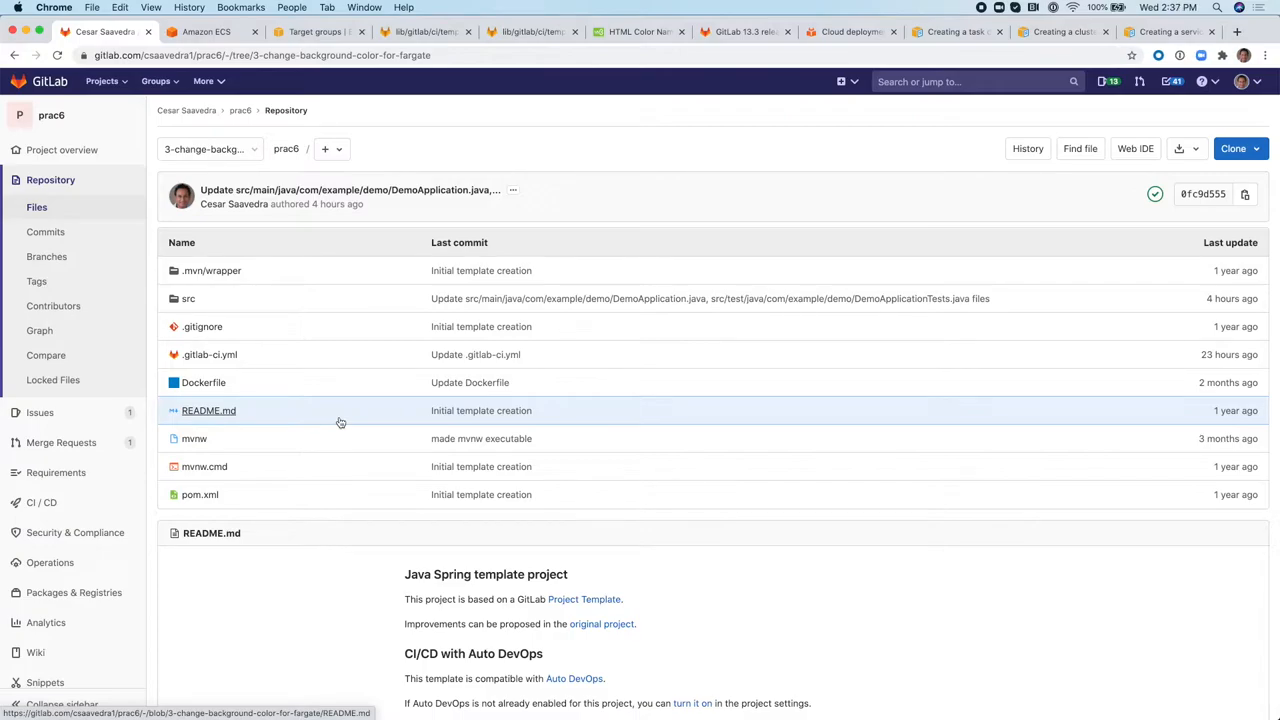
mouse_move(204, 382)
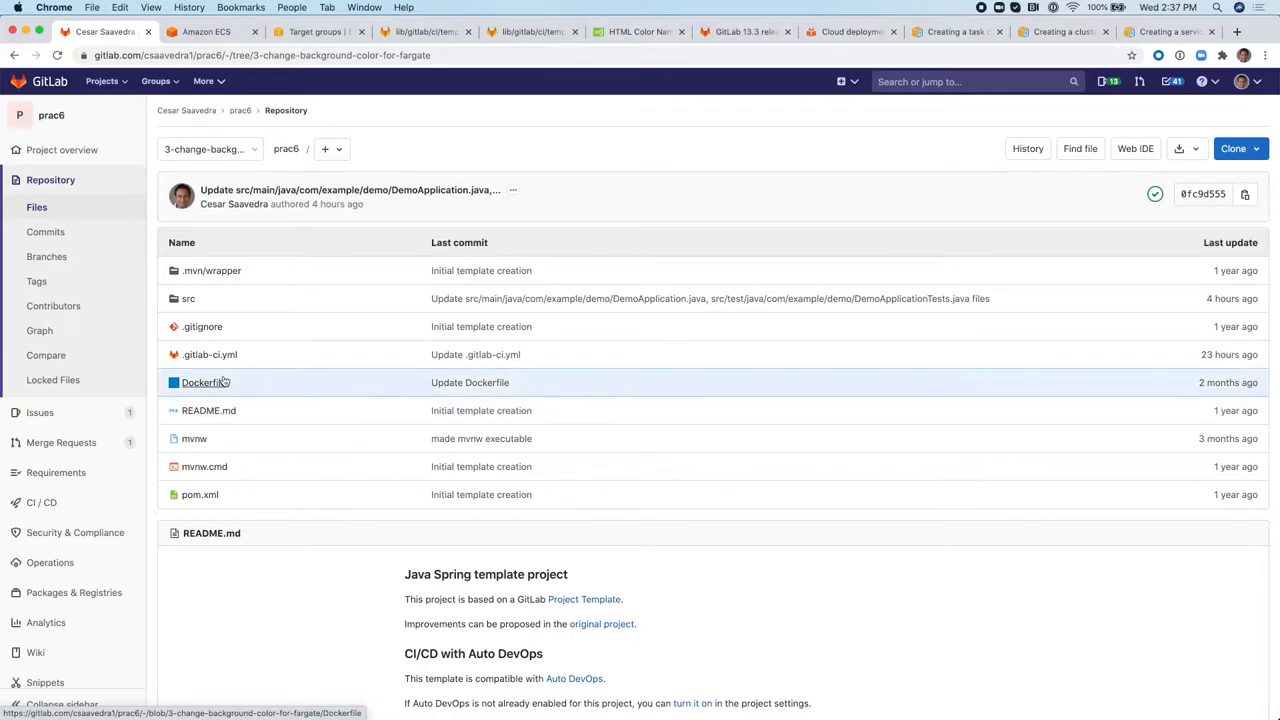
mouse_move(210, 354)
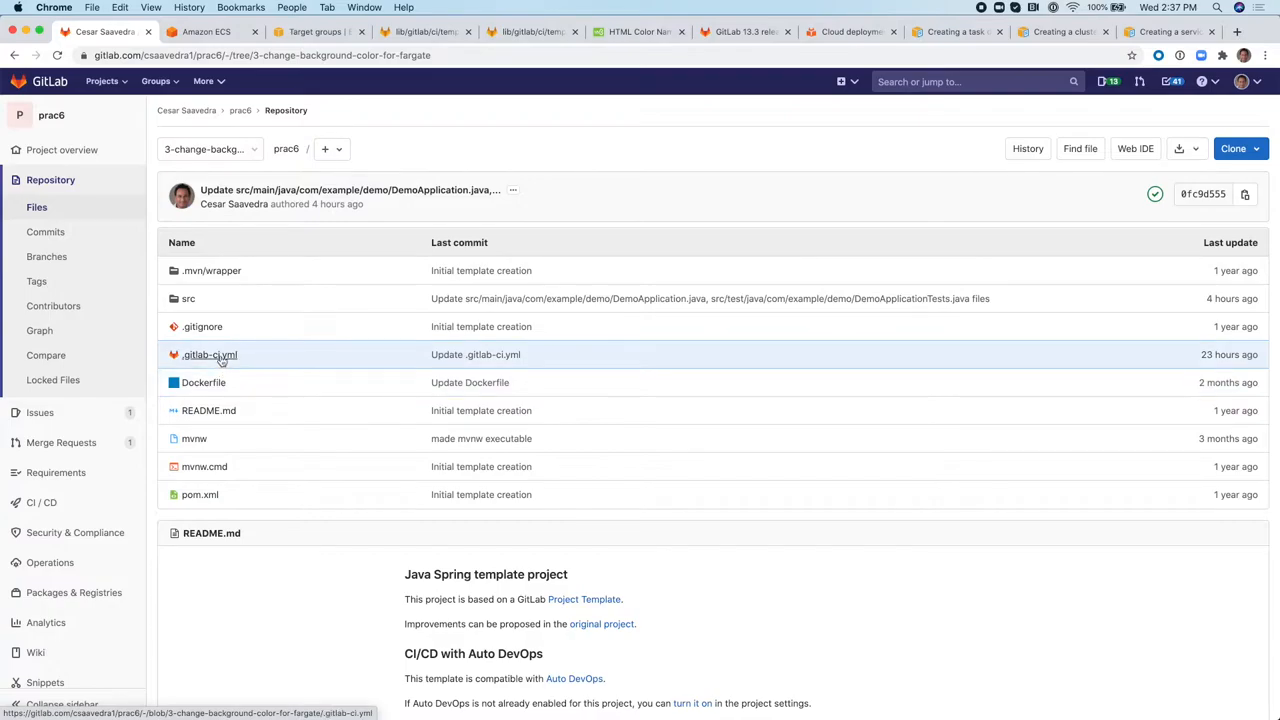
click(210, 354)
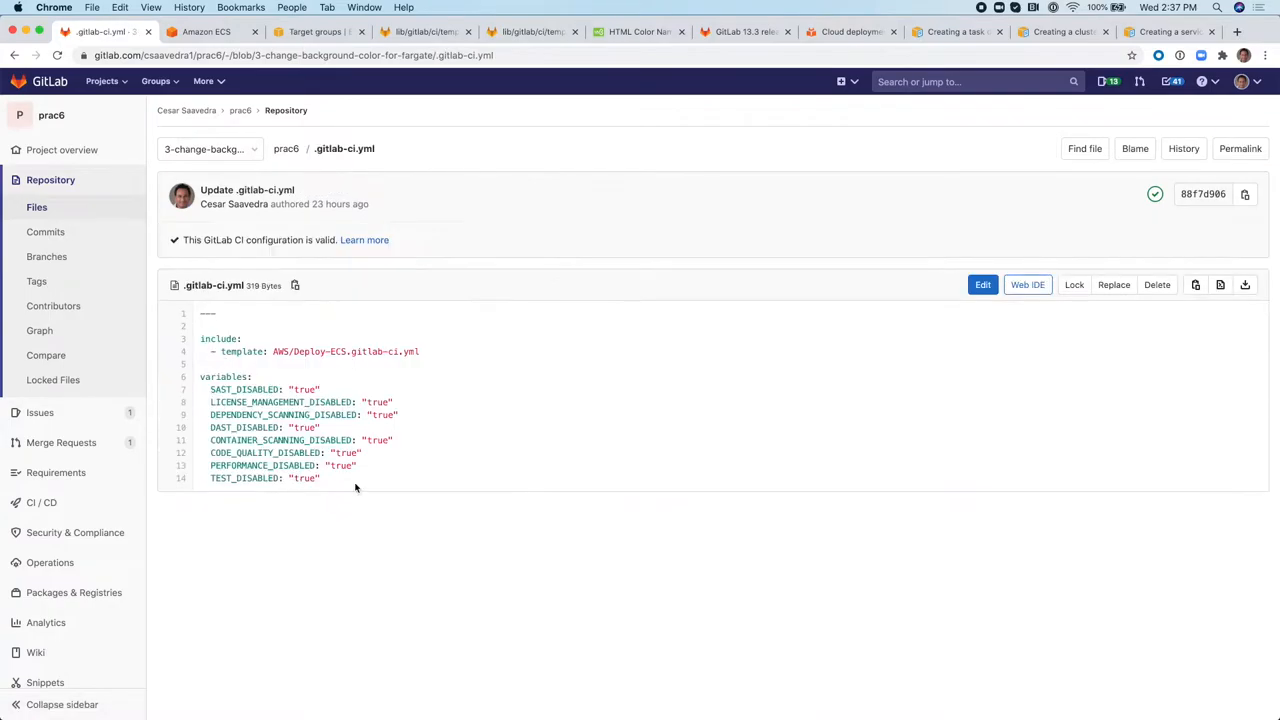
mouse_move(364, 440)
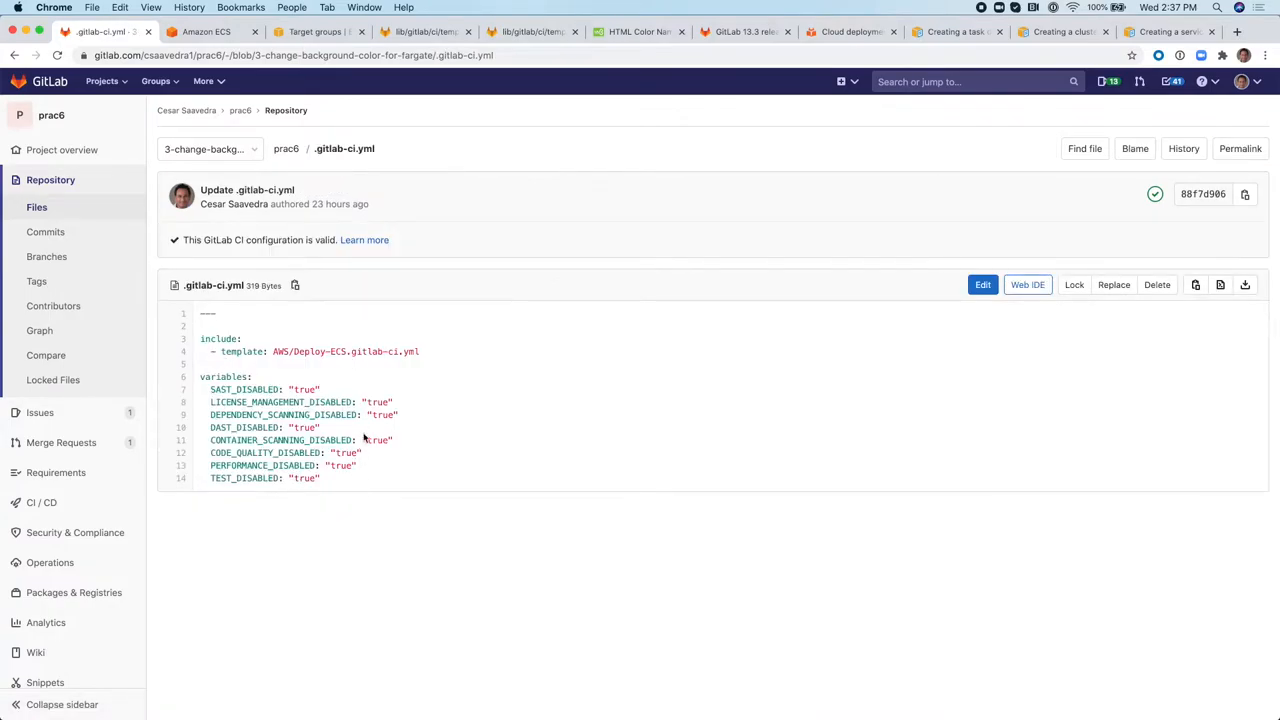
mouse_move(432, 358)
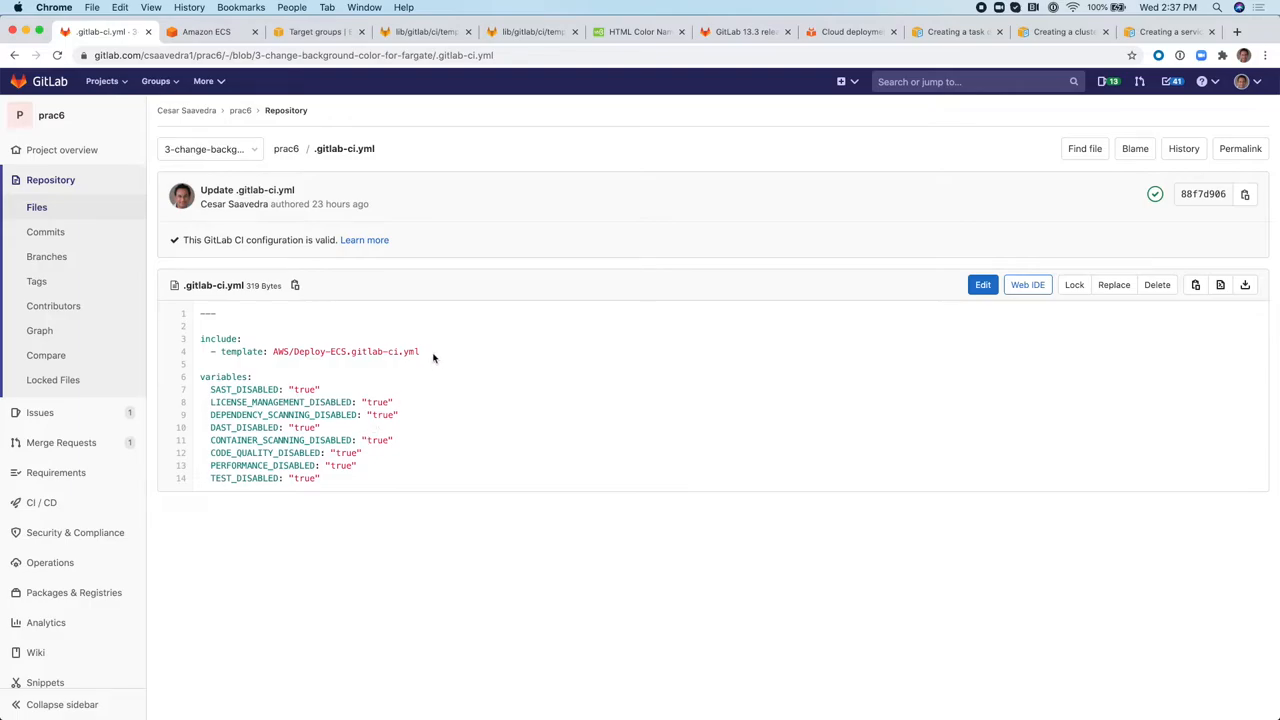
double_click(310, 344)
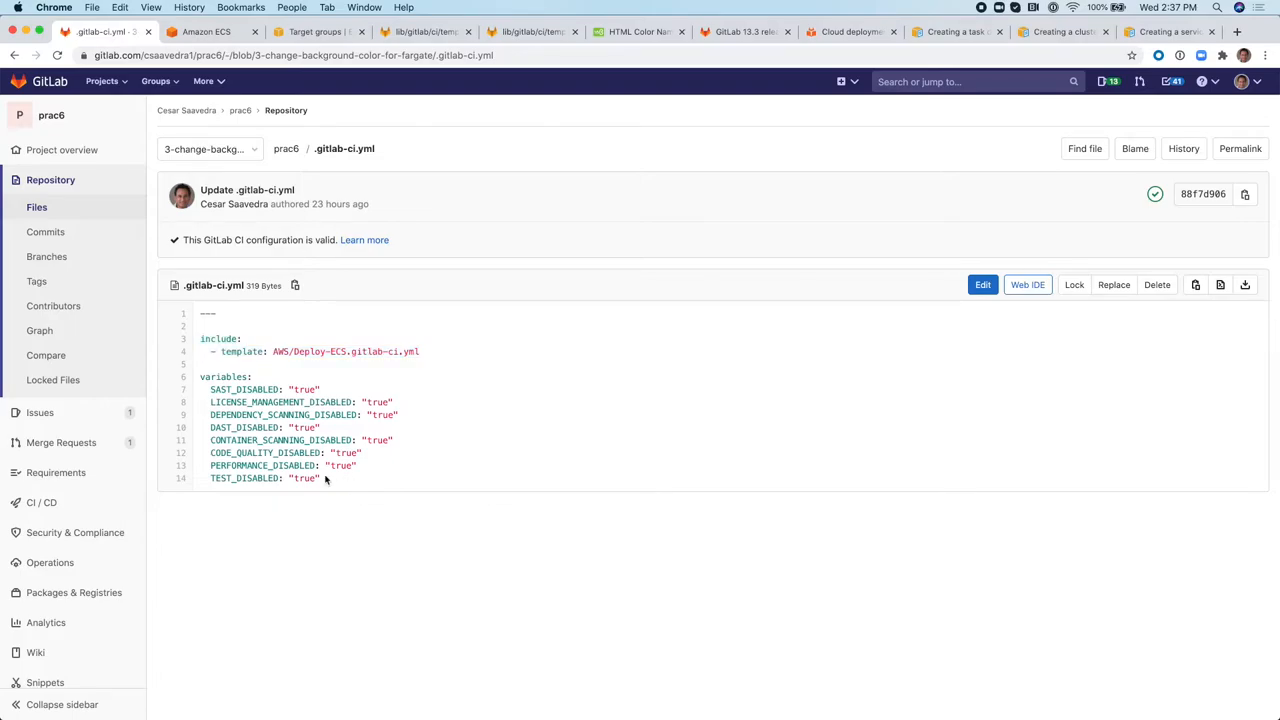
mouse_move(314, 568)
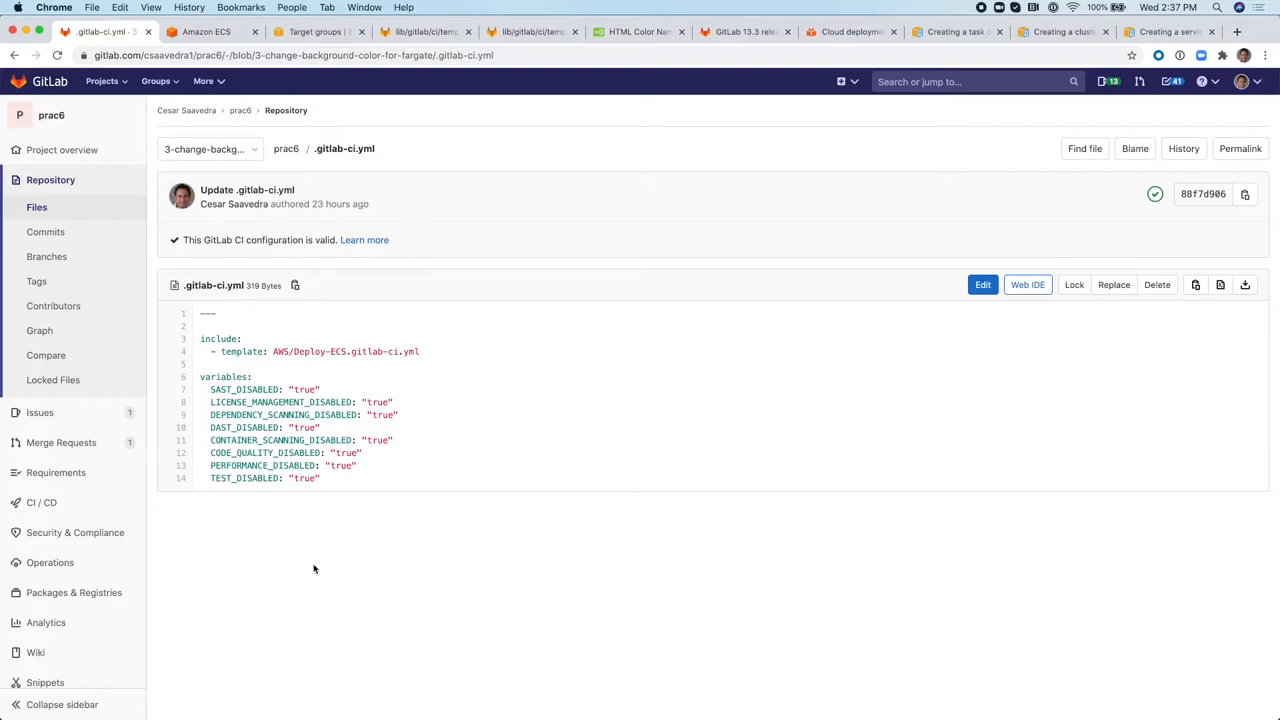
mouse_move(310, 334)
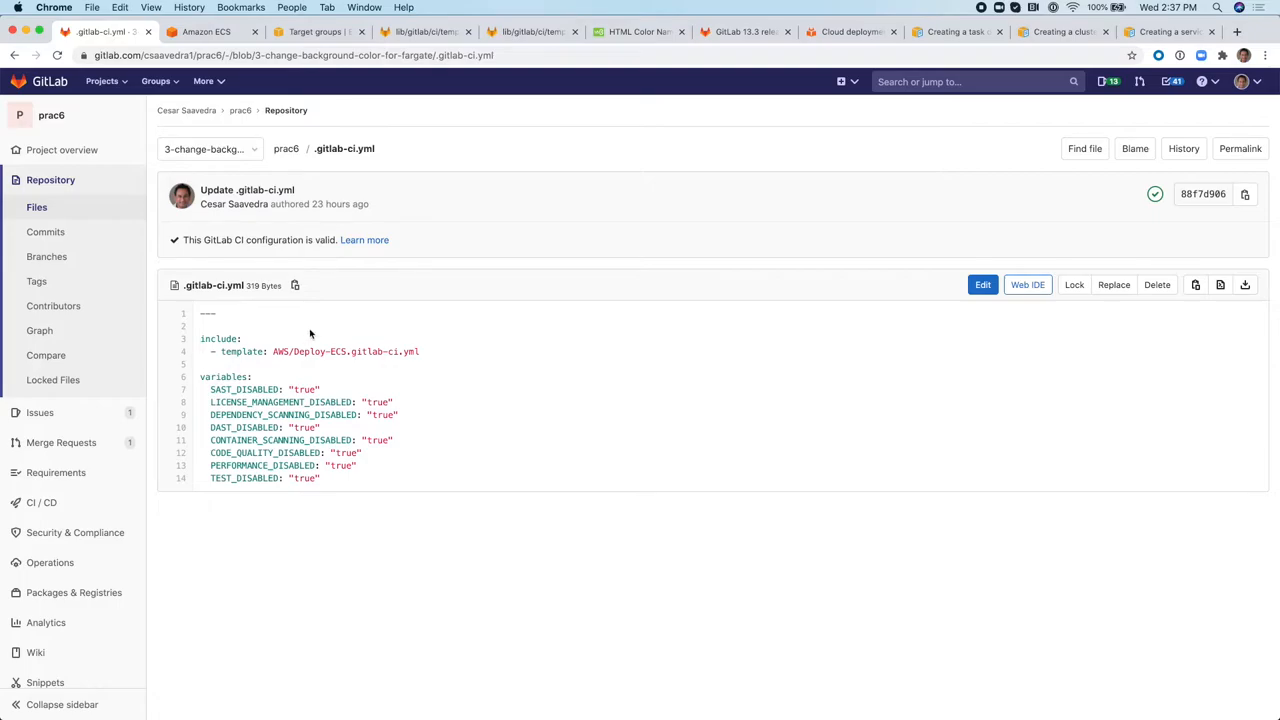
mouse_move(348, 364)
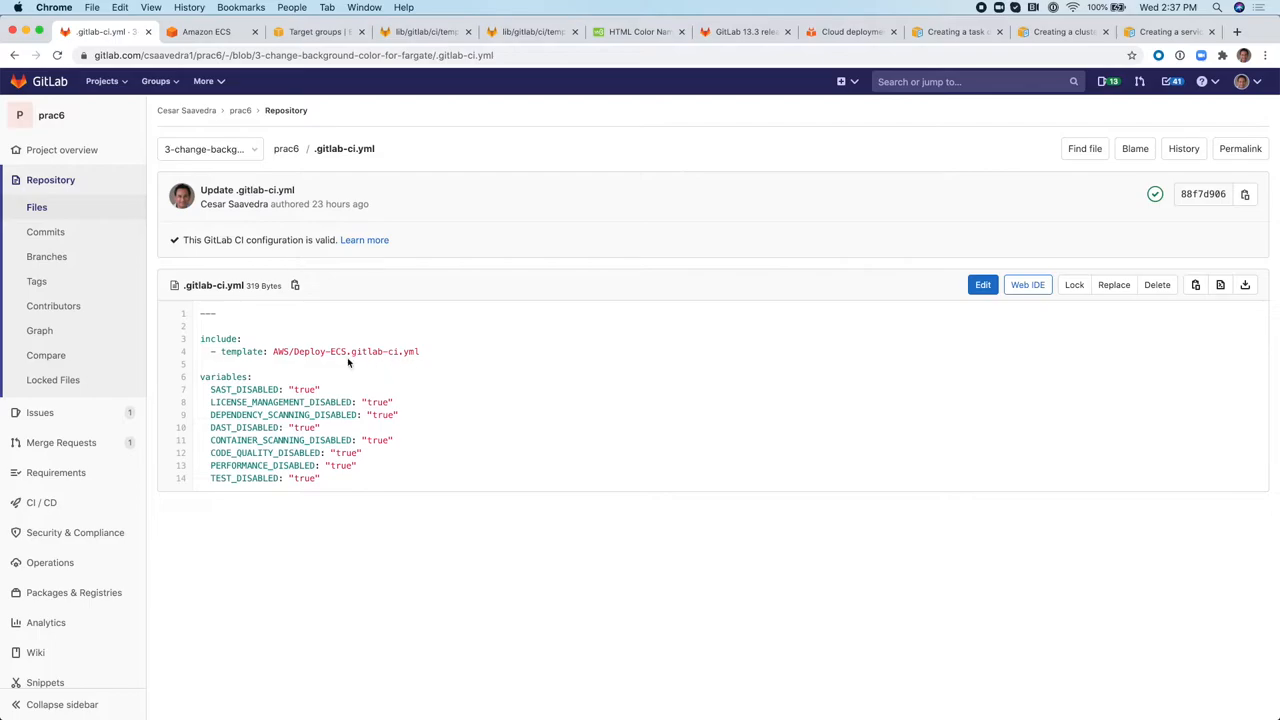
Review Deploy-ECS.gitlab-ci.yml's ECS platform target, then follow its Jobs/Deploy/ECS.gitlab-ci.yml include.
click(420, 32)
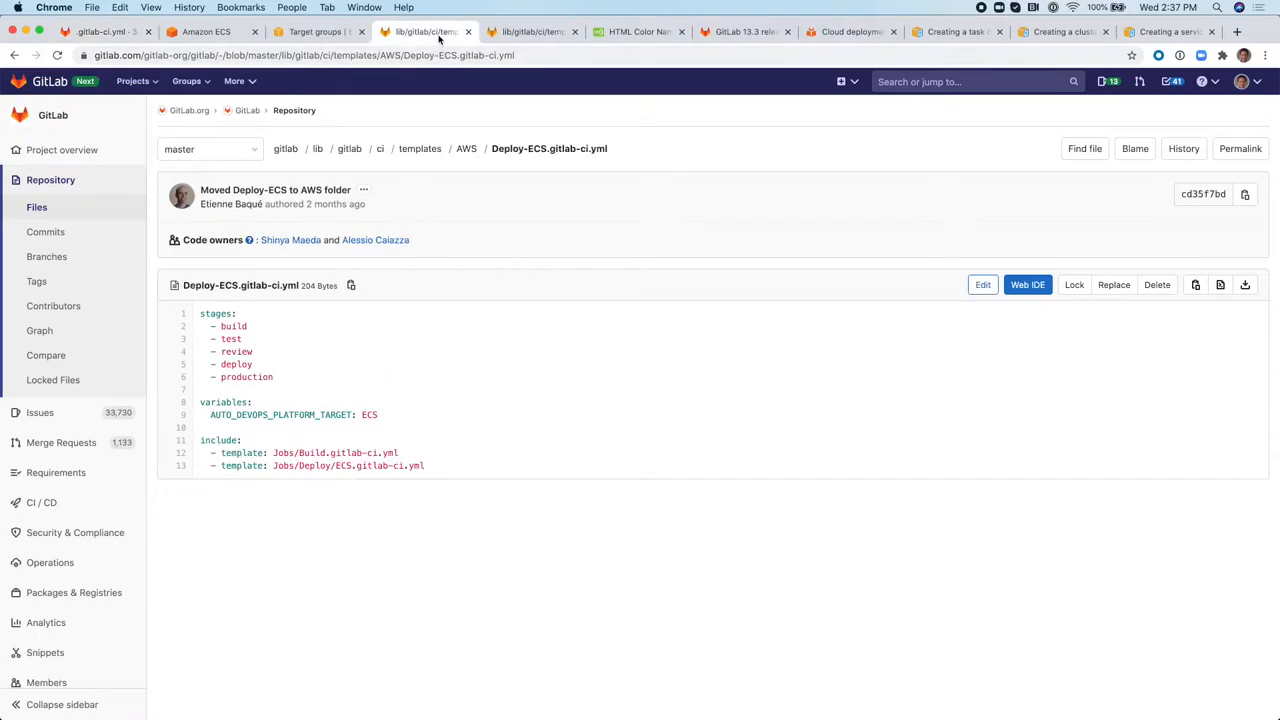
mouse_move(252, 364)
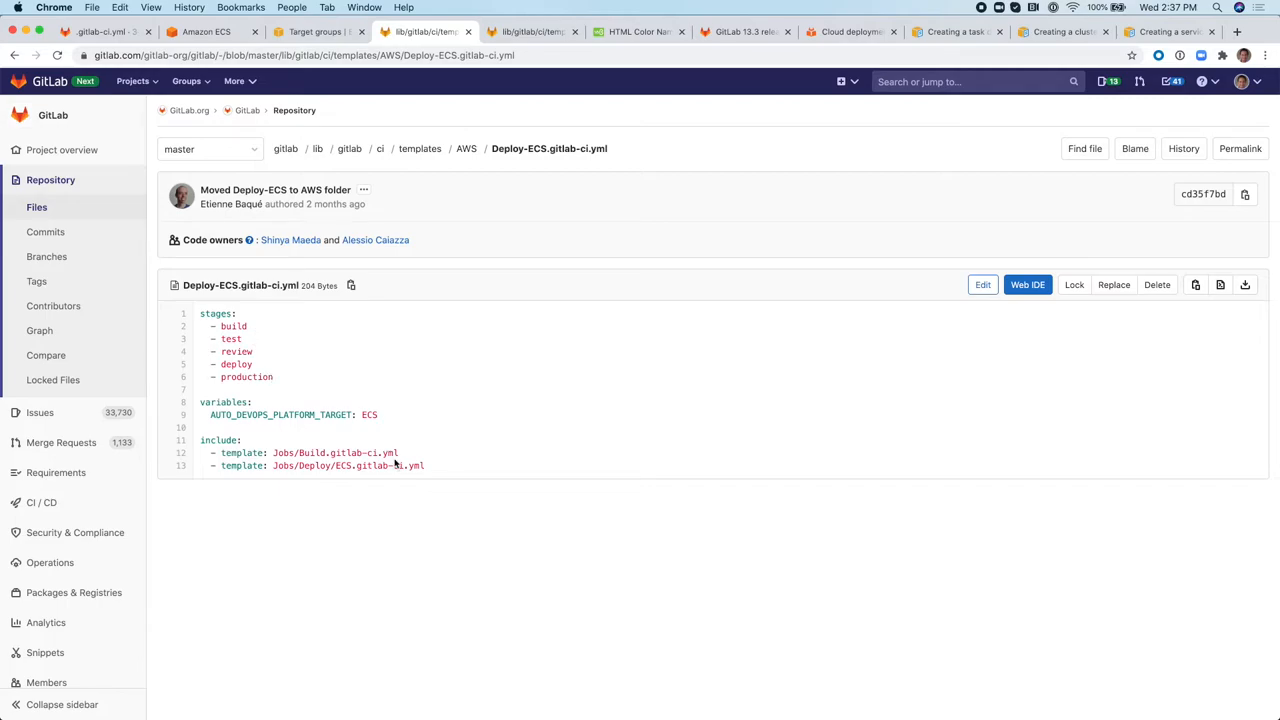
mouse_move(380, 414)
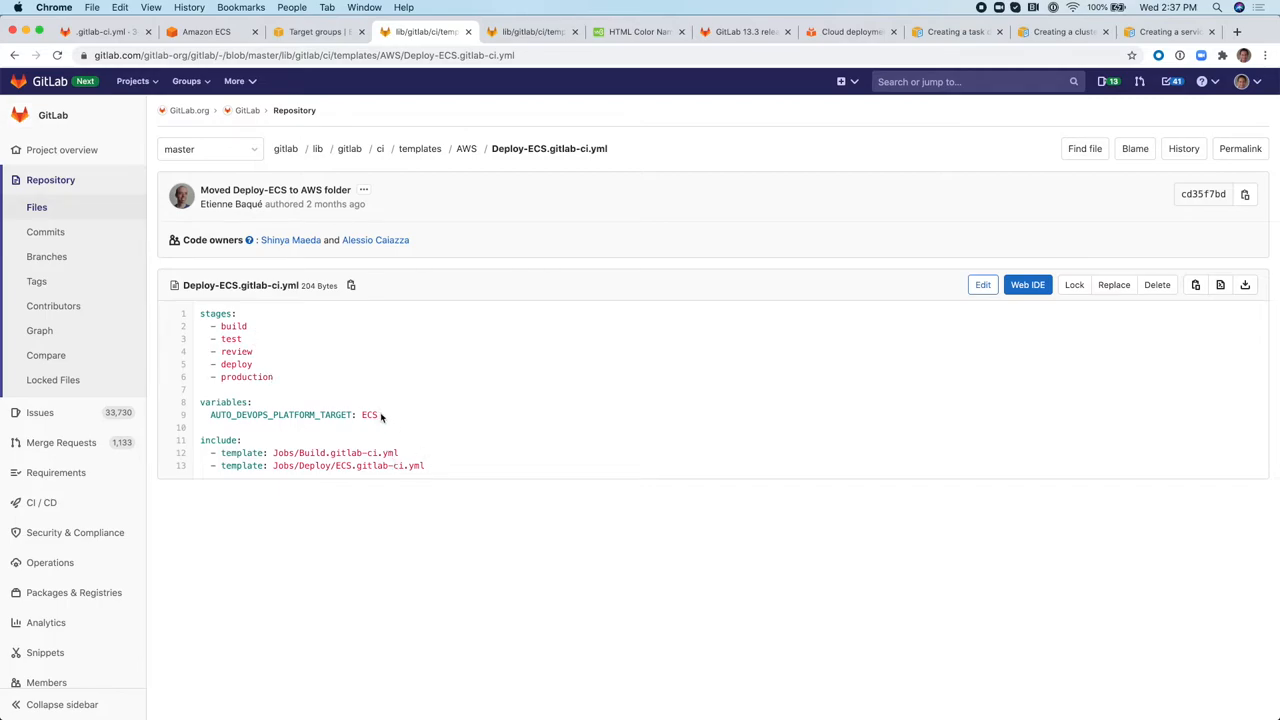
double_click(368, 414)
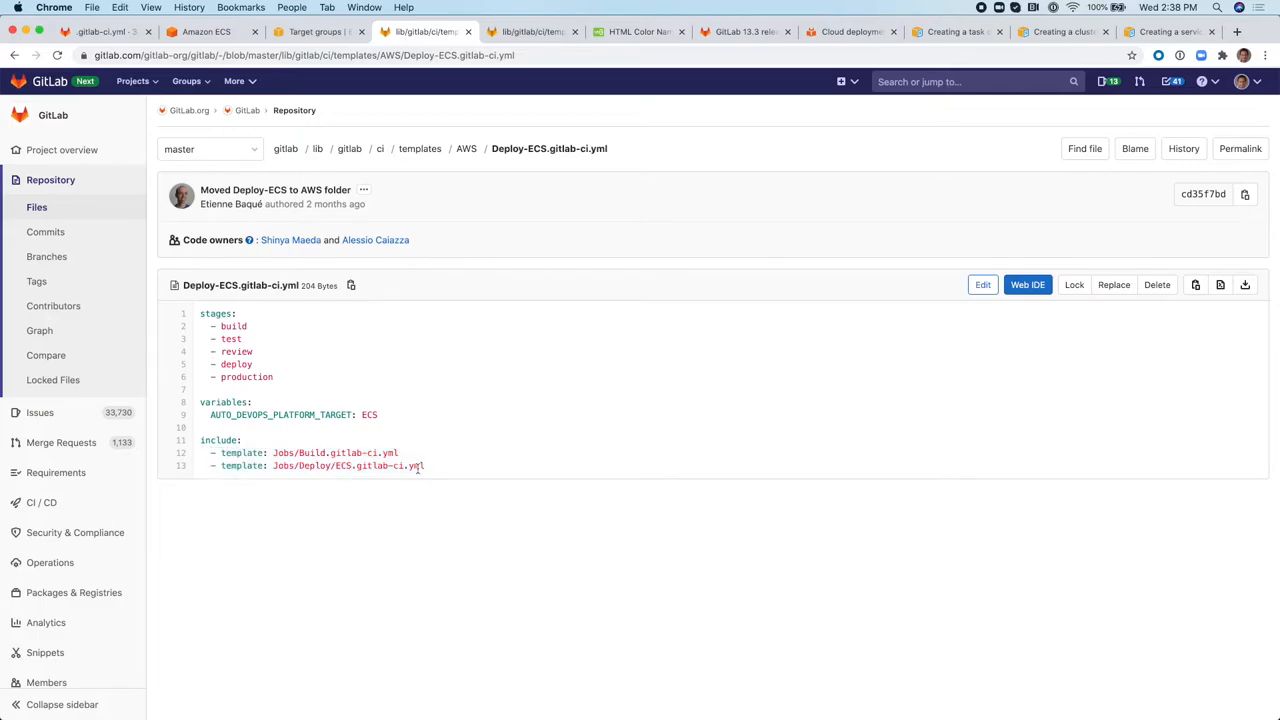
click(320, 464)
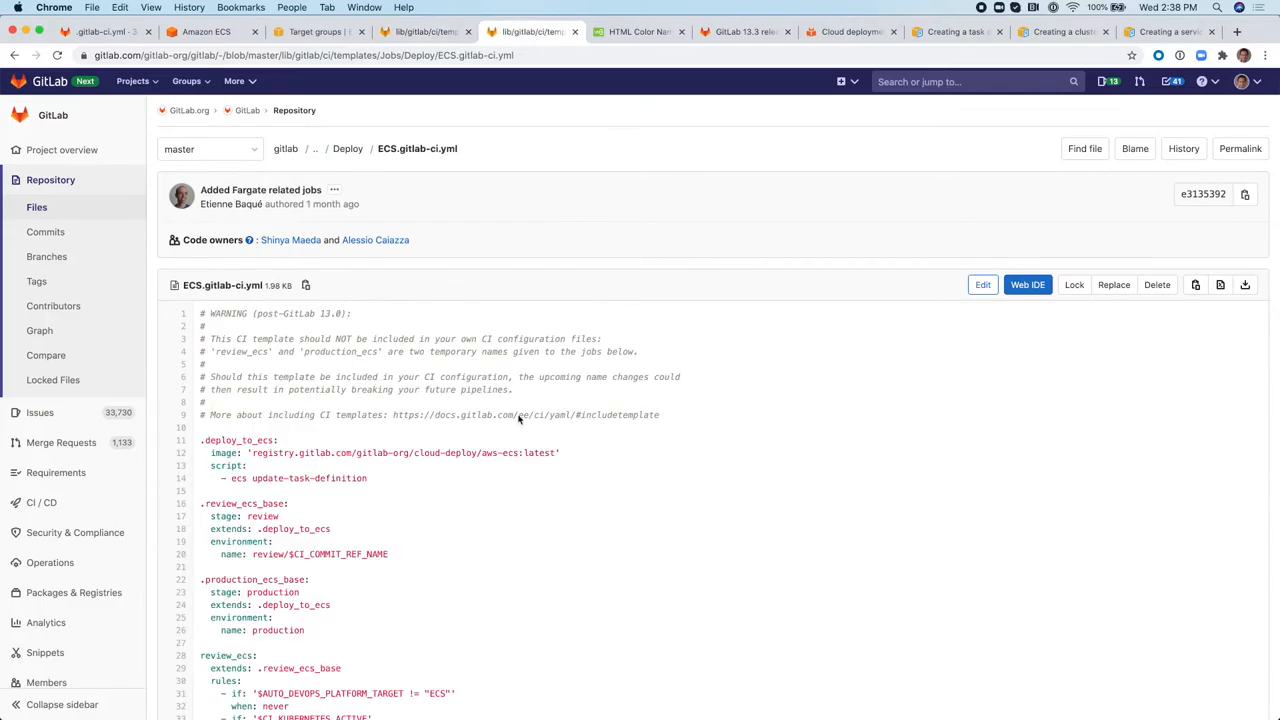
Read through the ECS jobs template's review_ecs, review_fargate and production rules.
scroll(down, 3)
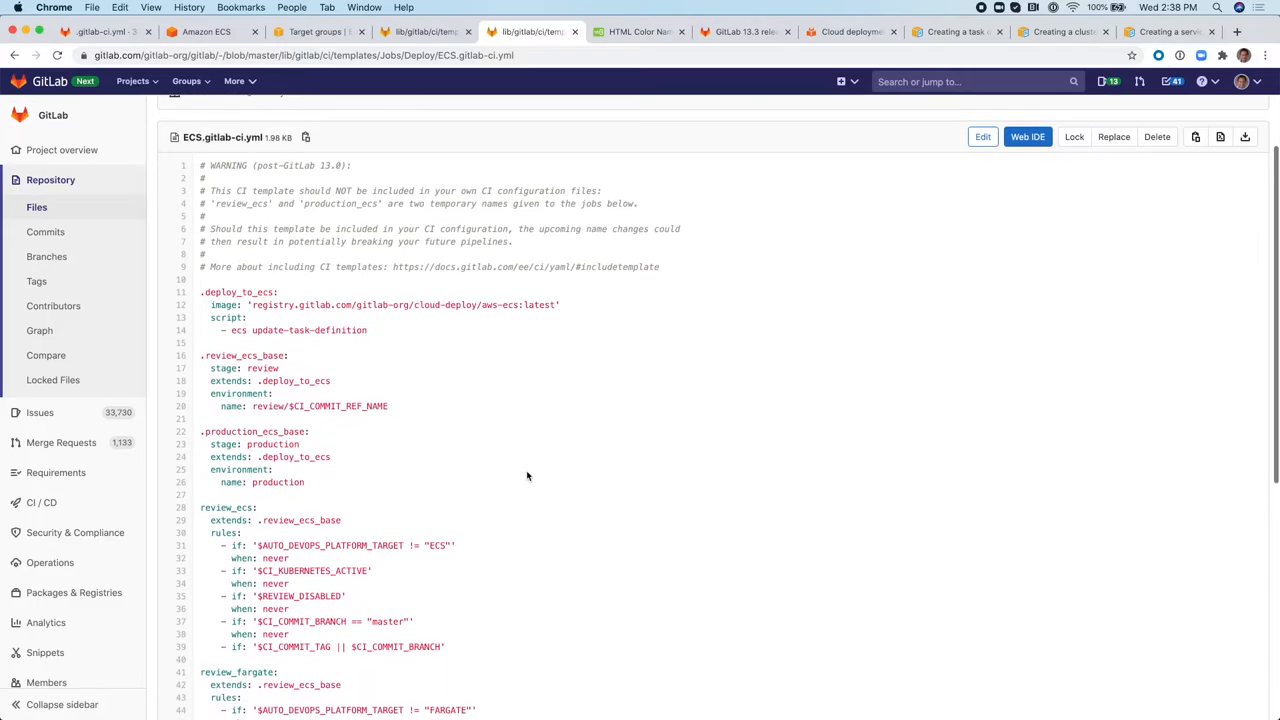
scroll(down, 3)
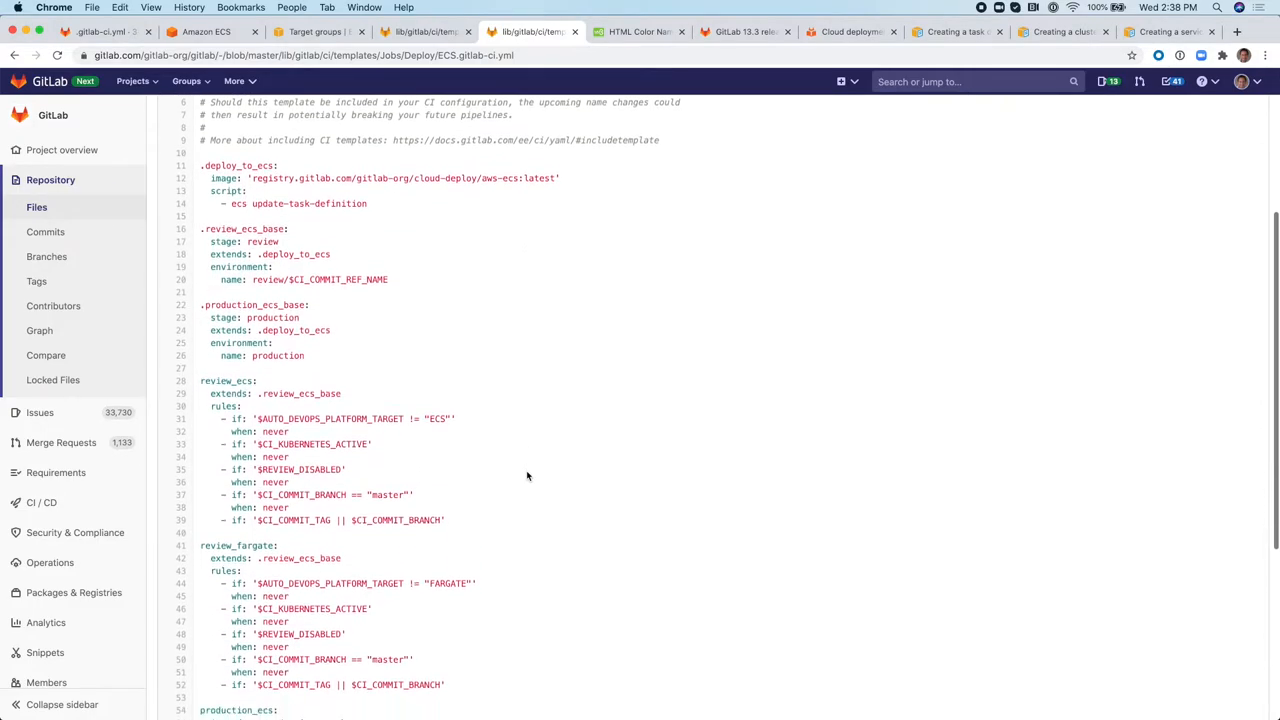
scroll(down, 3)
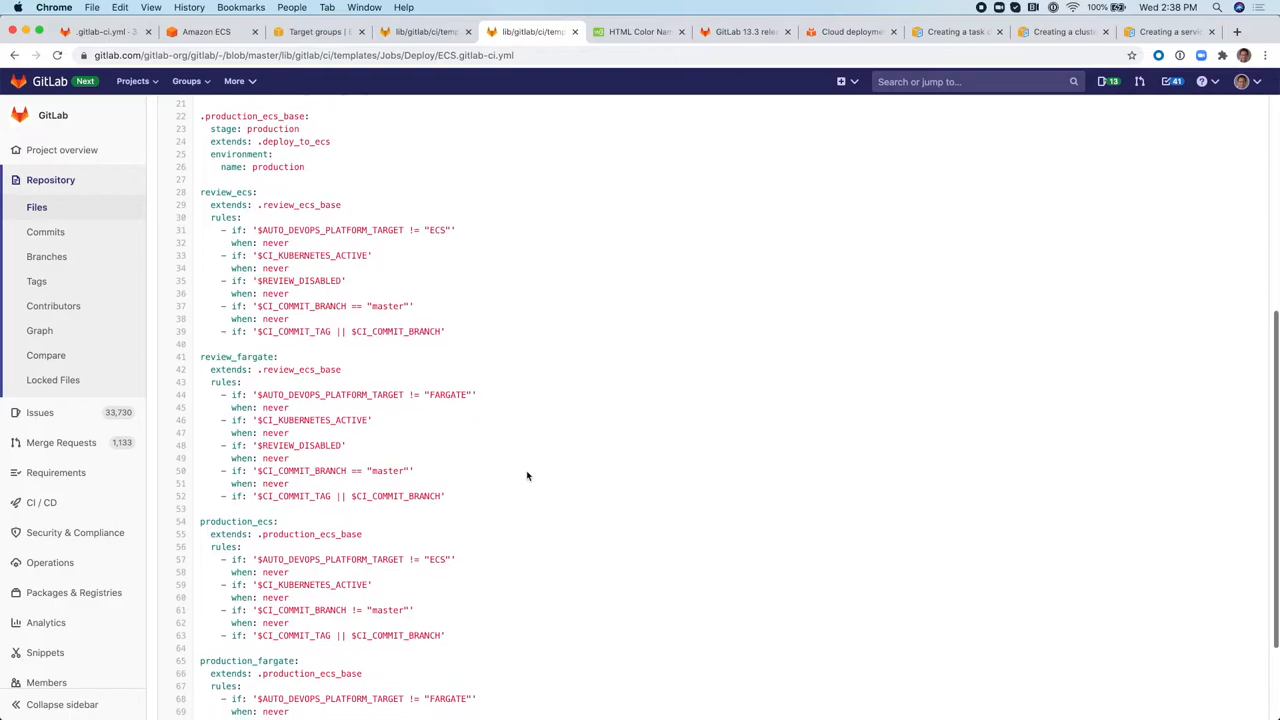
scroll(down, 3)
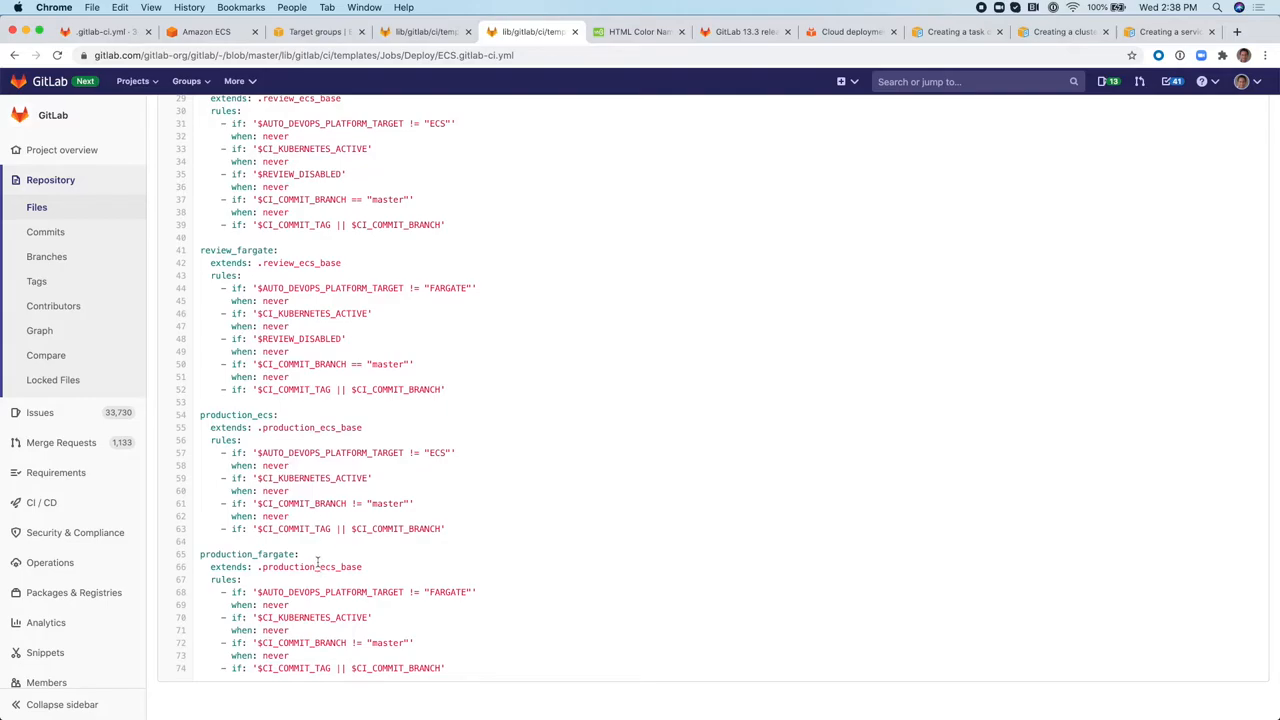
scroll(up, 3)
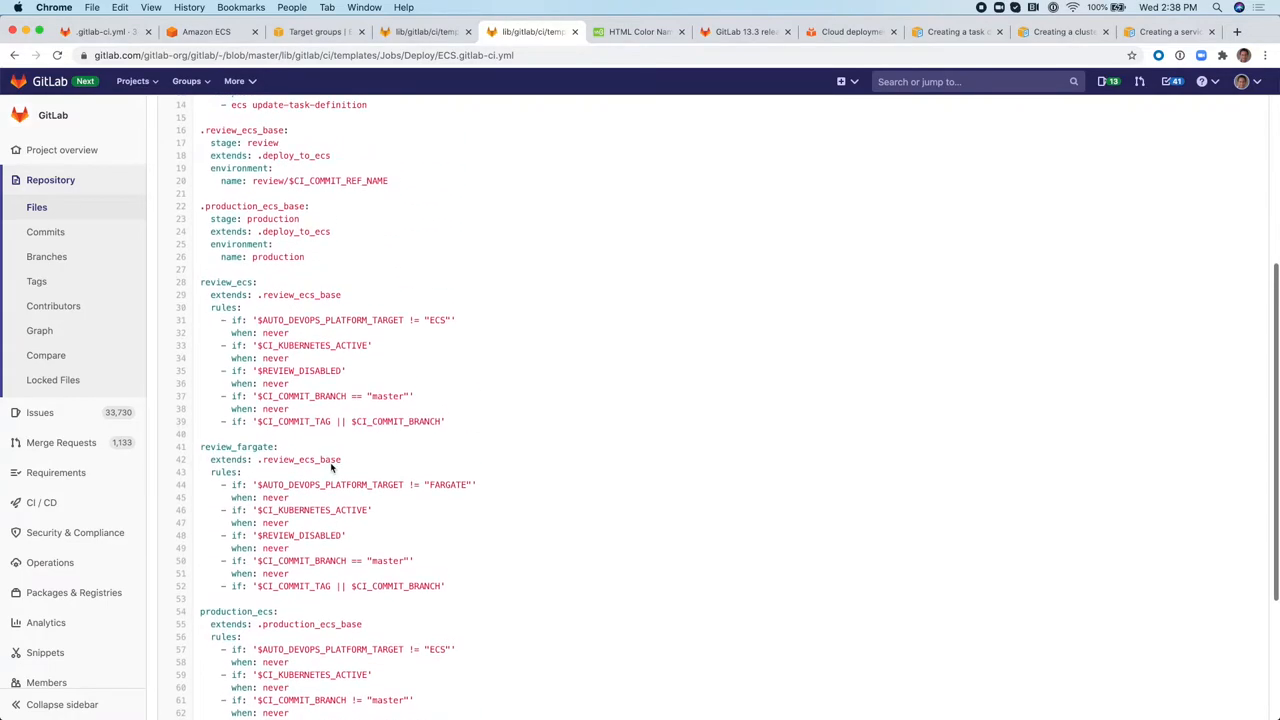
scroll(up, 3)
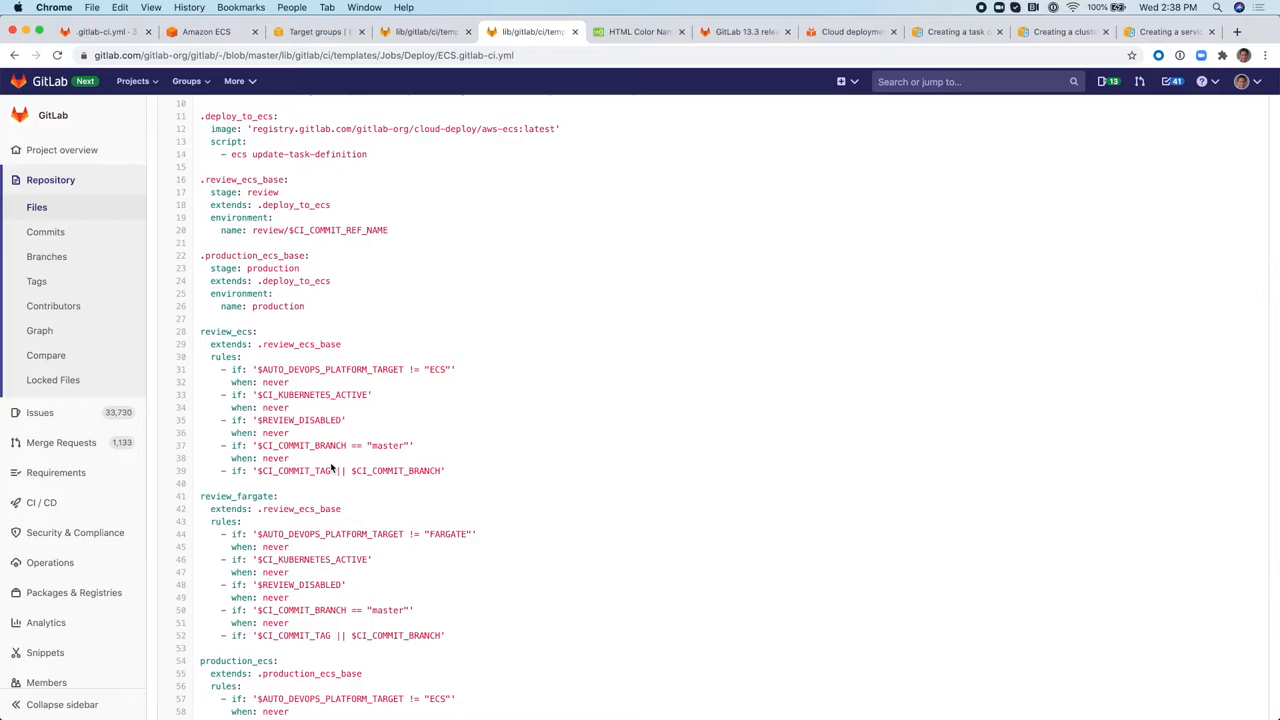
scroll(up, 3)
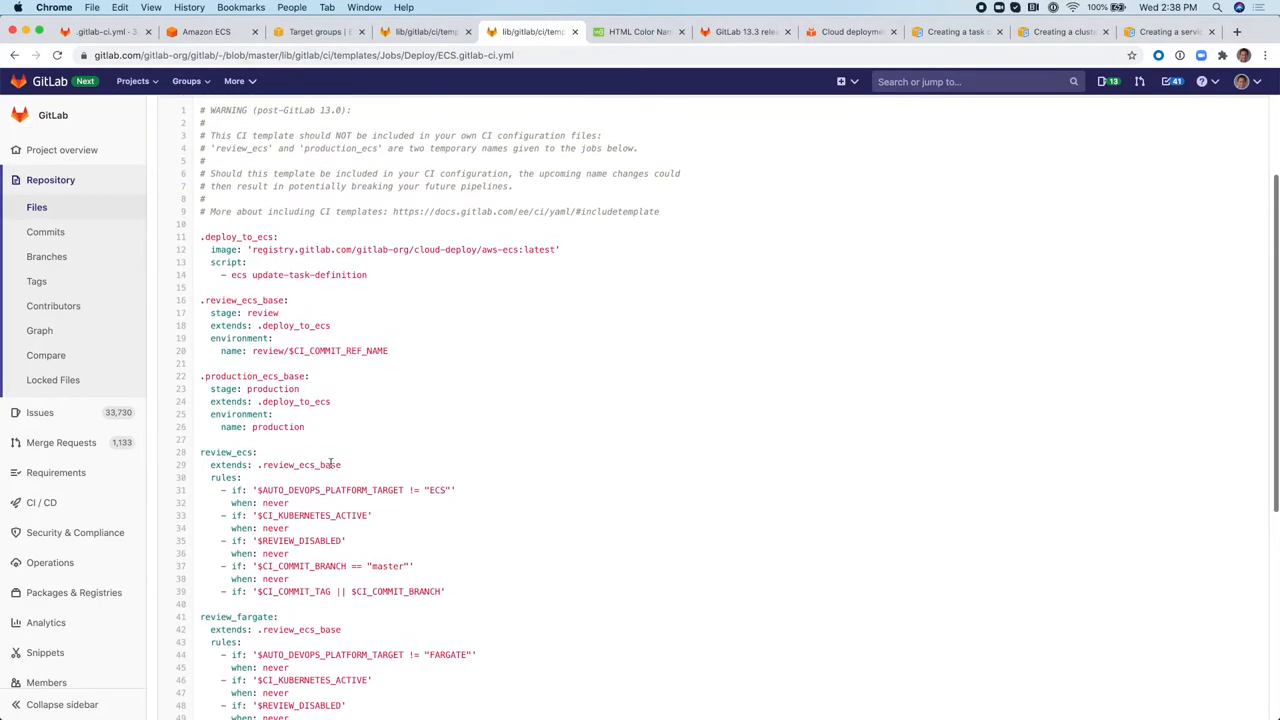
scroll(up, 3)
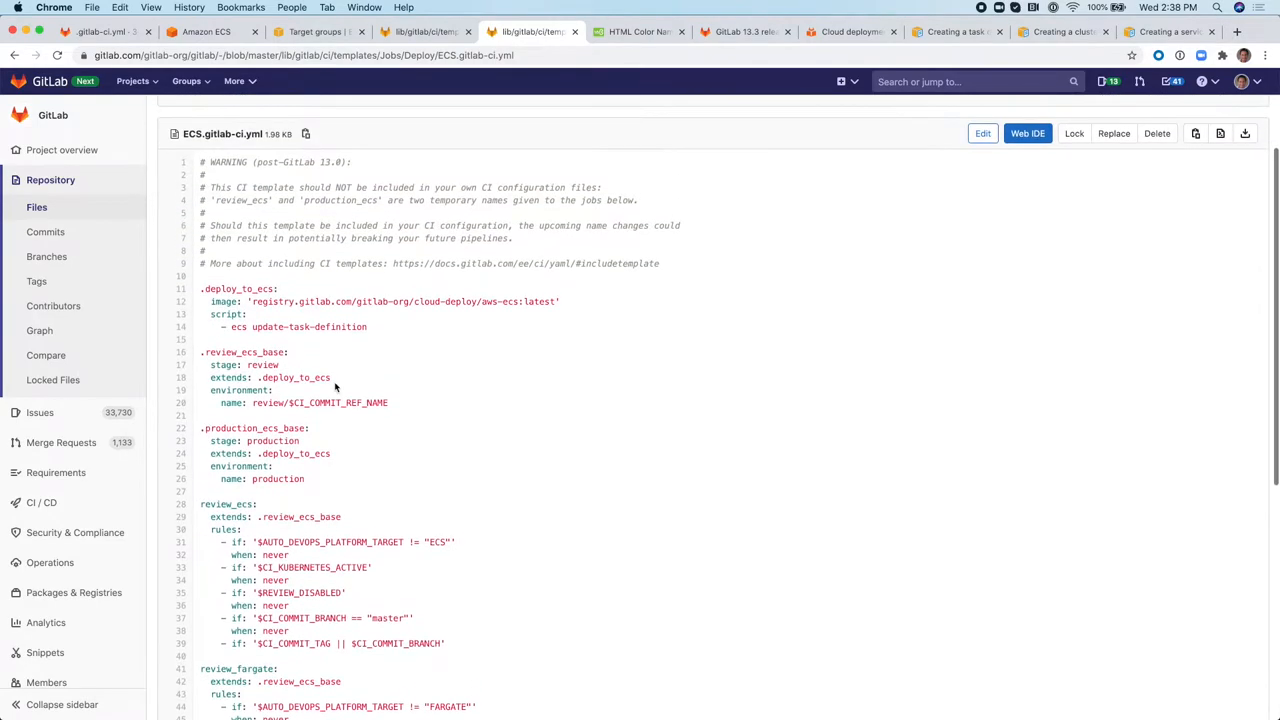
mouse_move(368, 332)
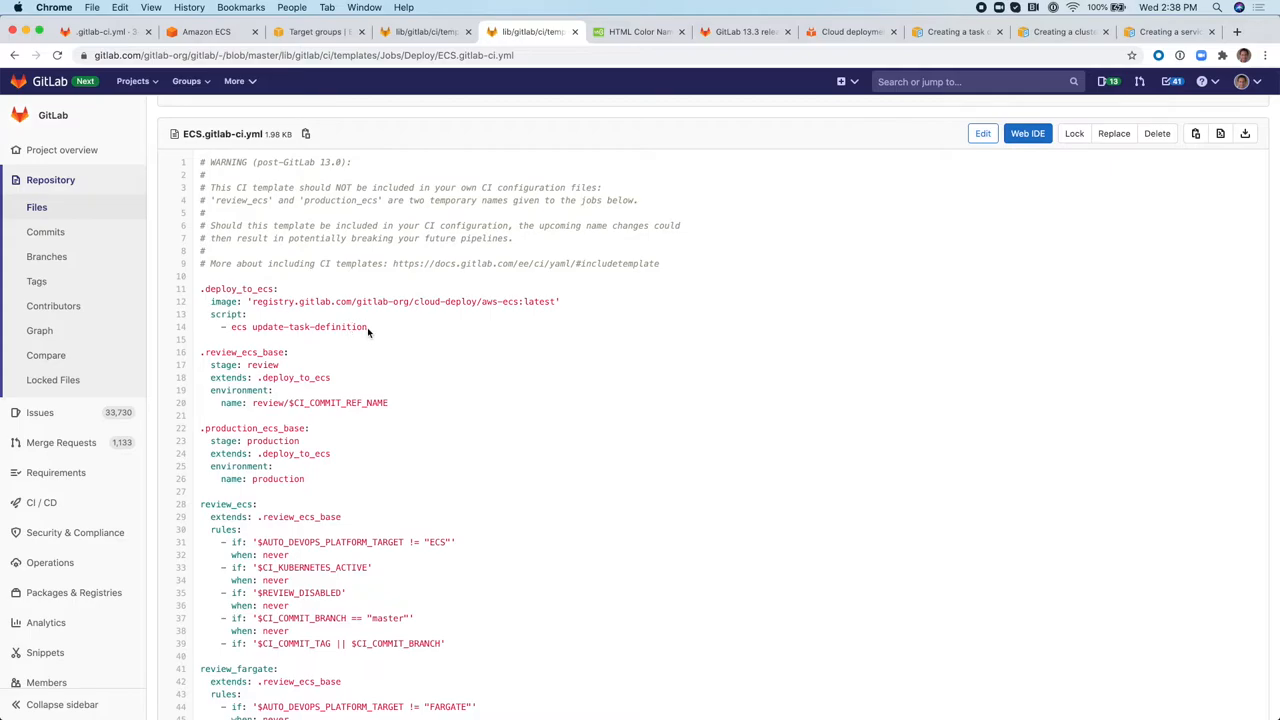
Highlight the ecs update-task-definition command, then return to the project's .gitlab-ci.yml.
double_click(300, 328)
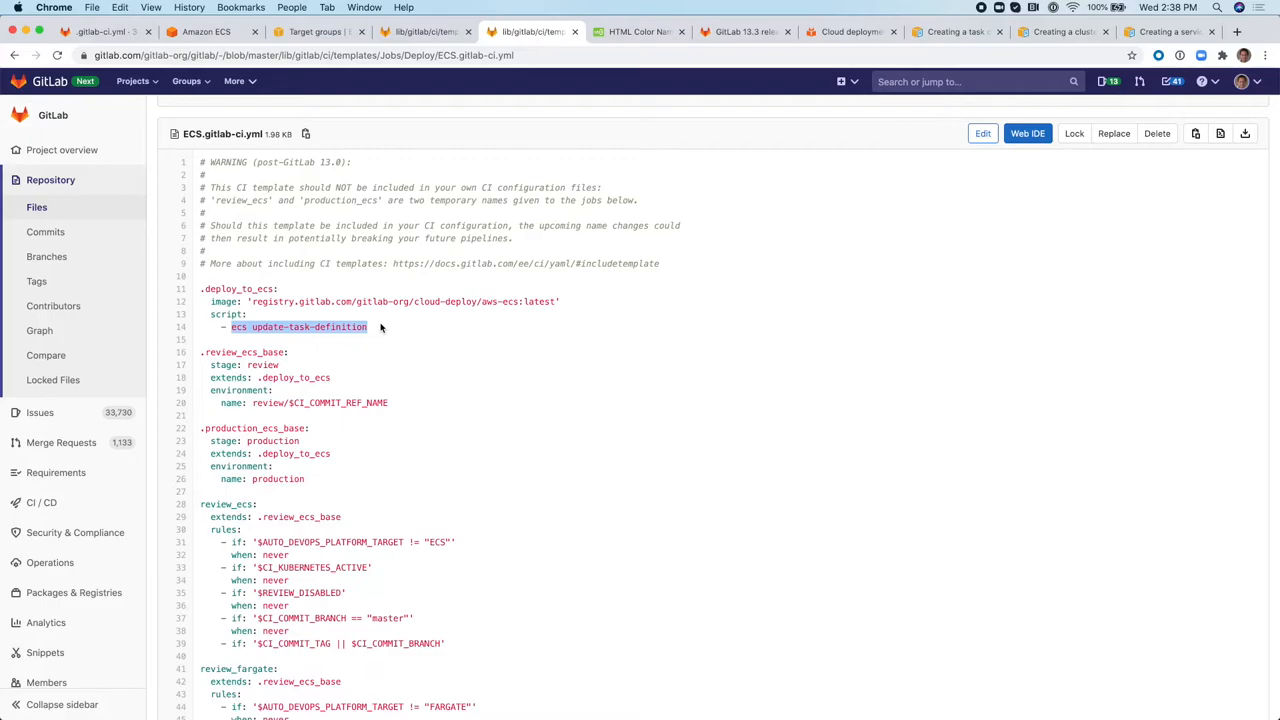
click(400, 328)
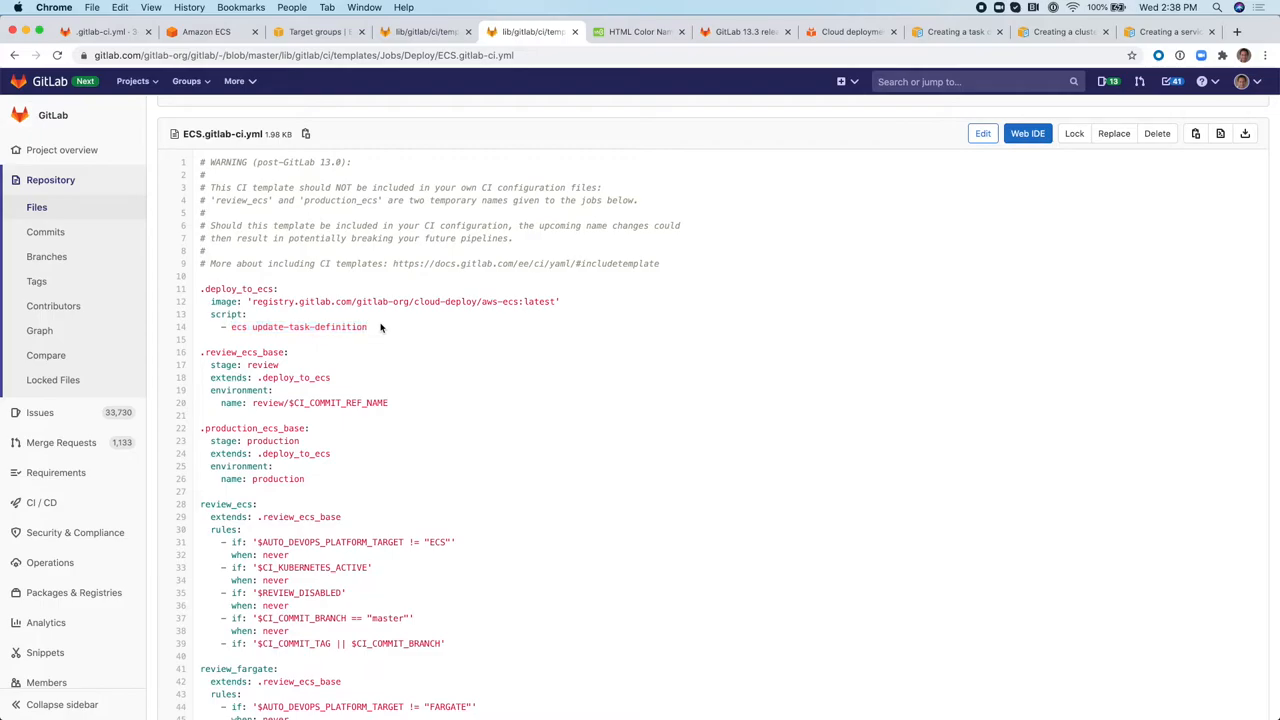
click(100, 32)
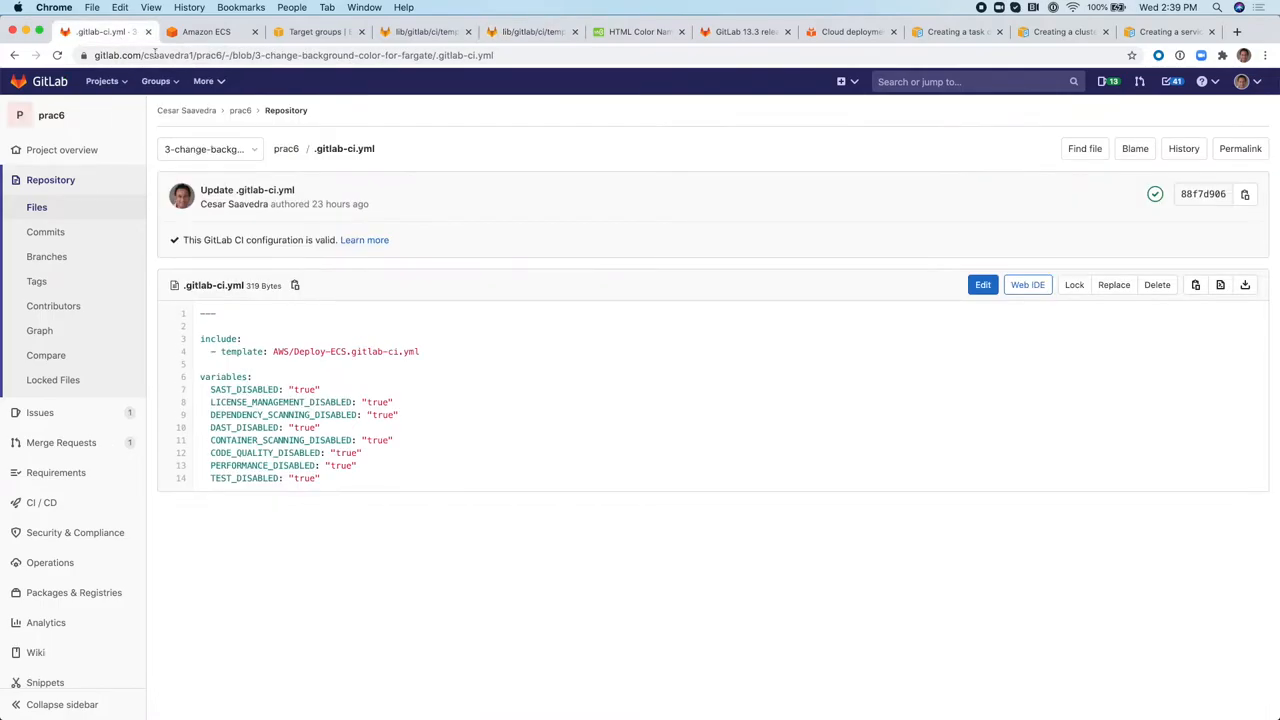
mouse_move(354, 258)
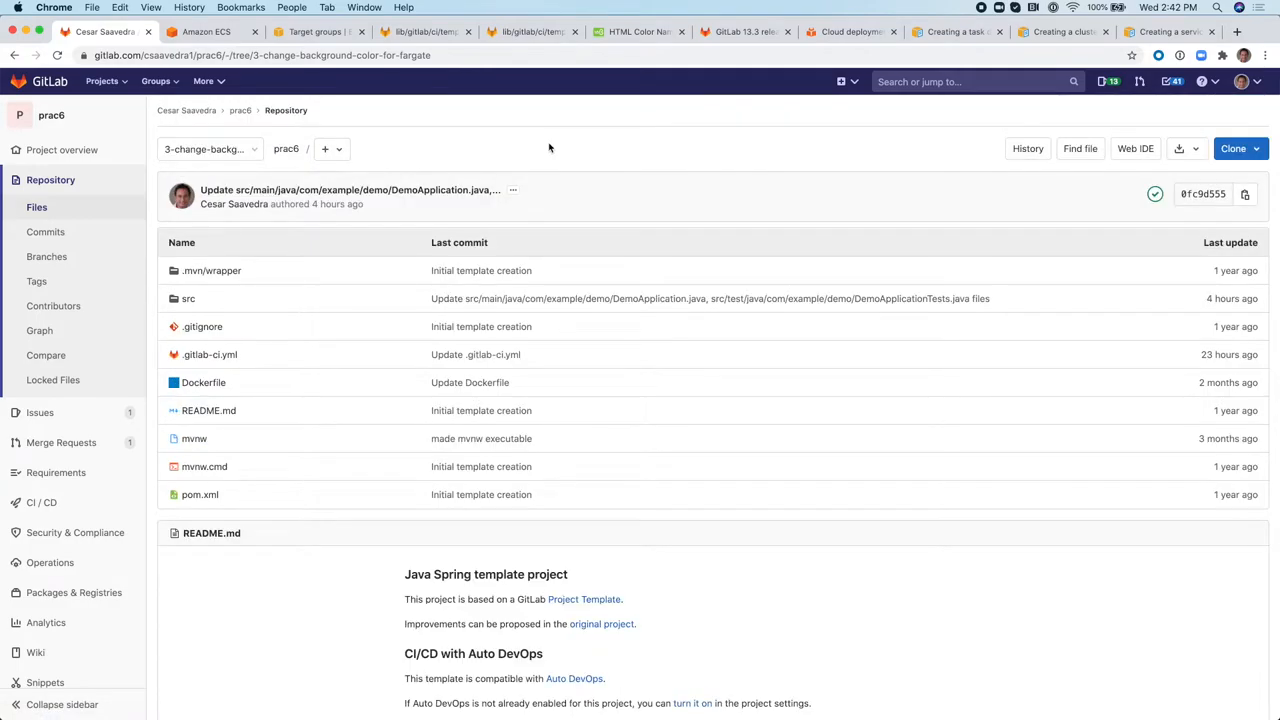
mouse_move(368, 200)
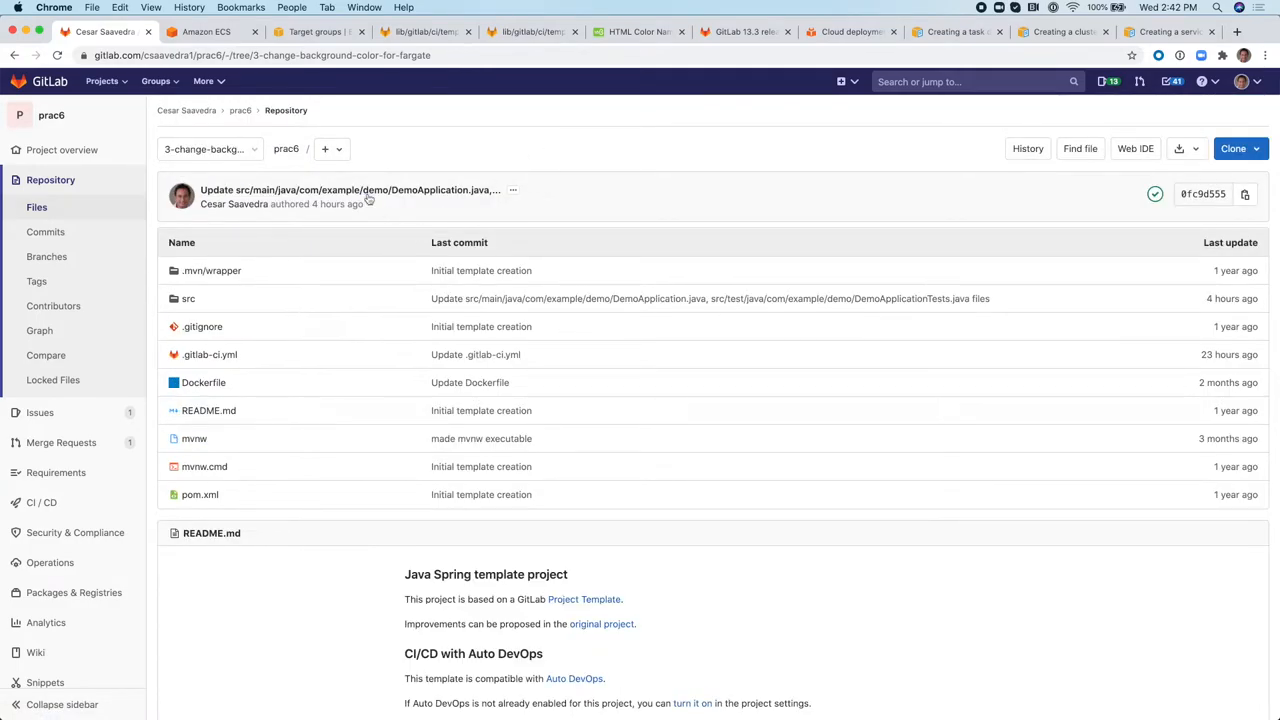
Create a ci directory in the repository and upload td_ecs_fargate.json into it.
click(324, 148)
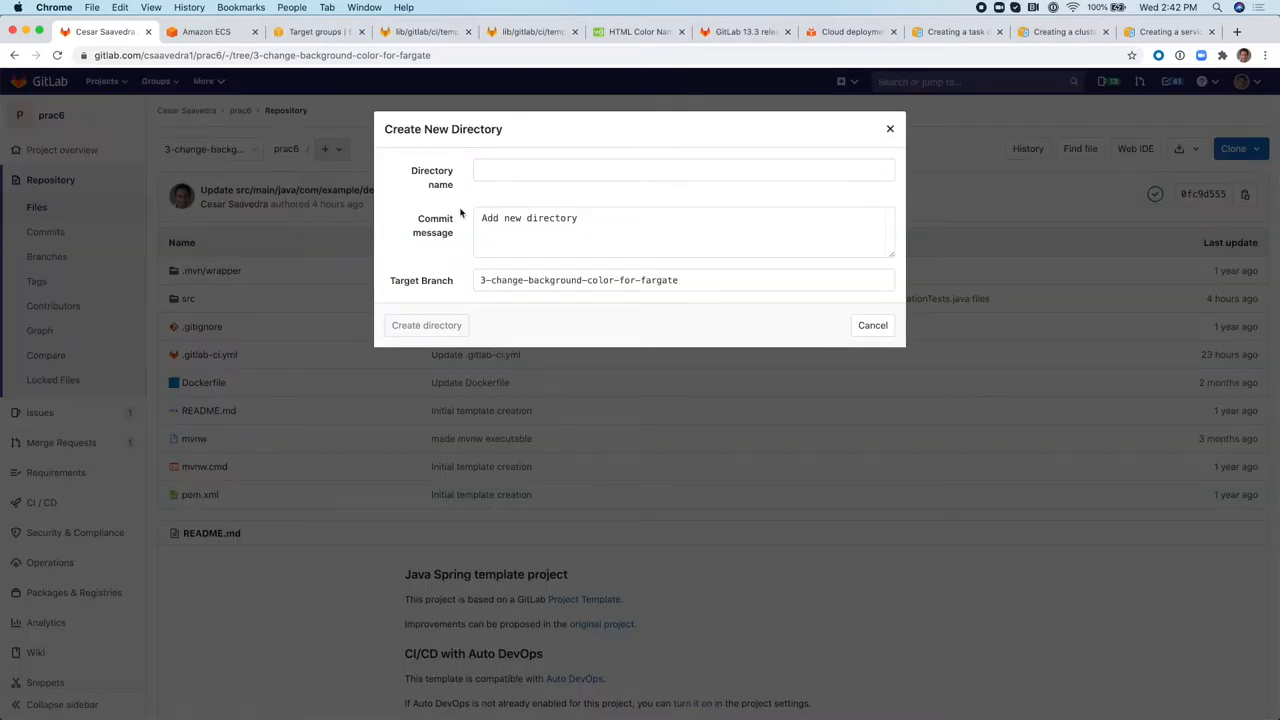
click(426, 324)
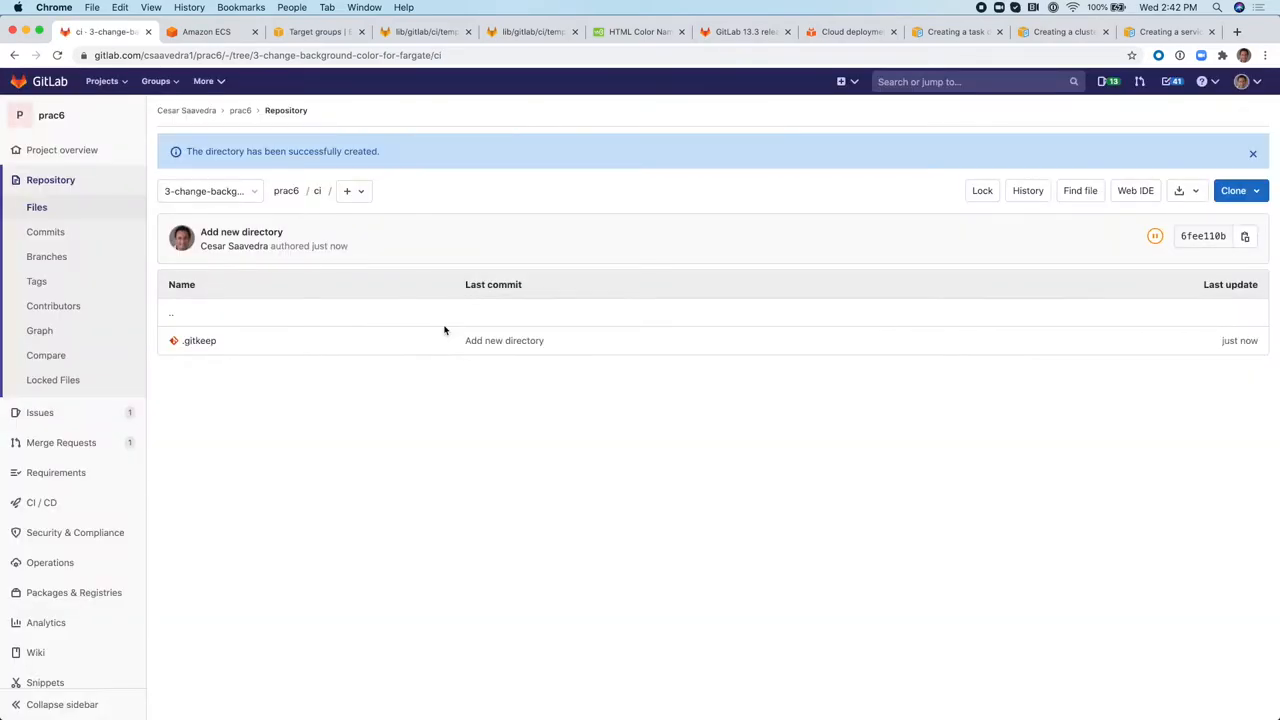
click(352, 192)
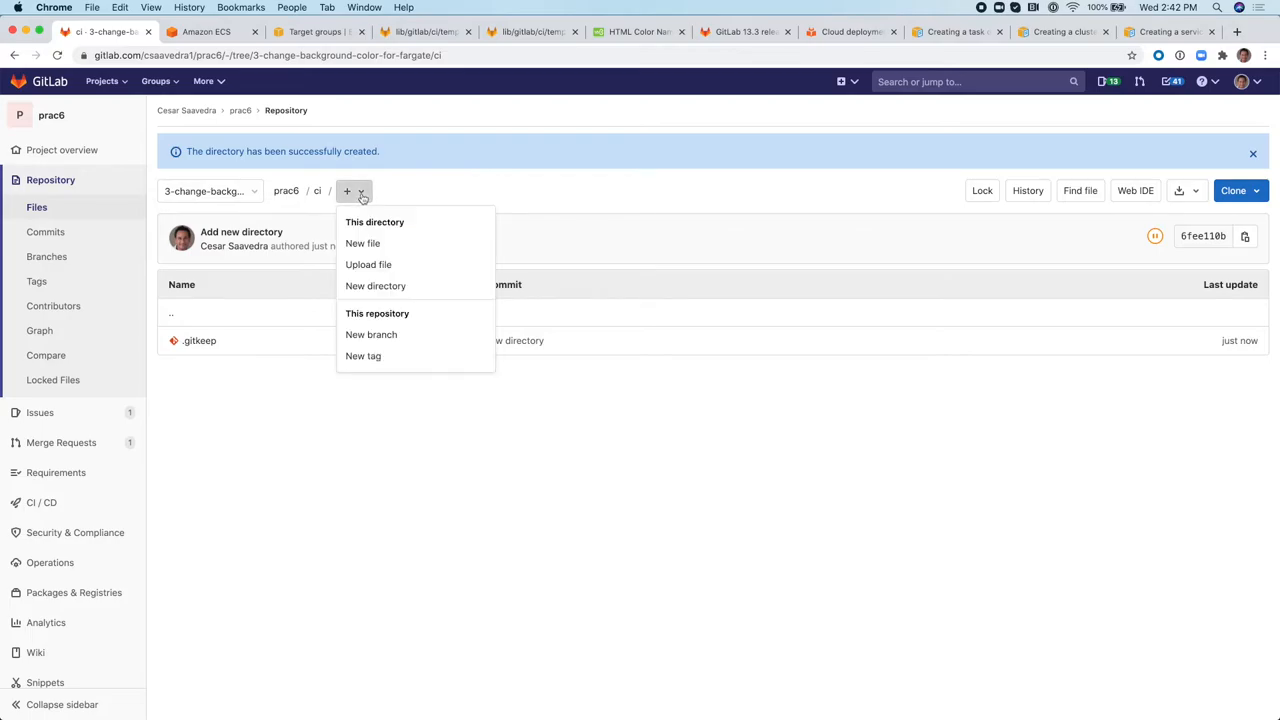
click(368, 264)
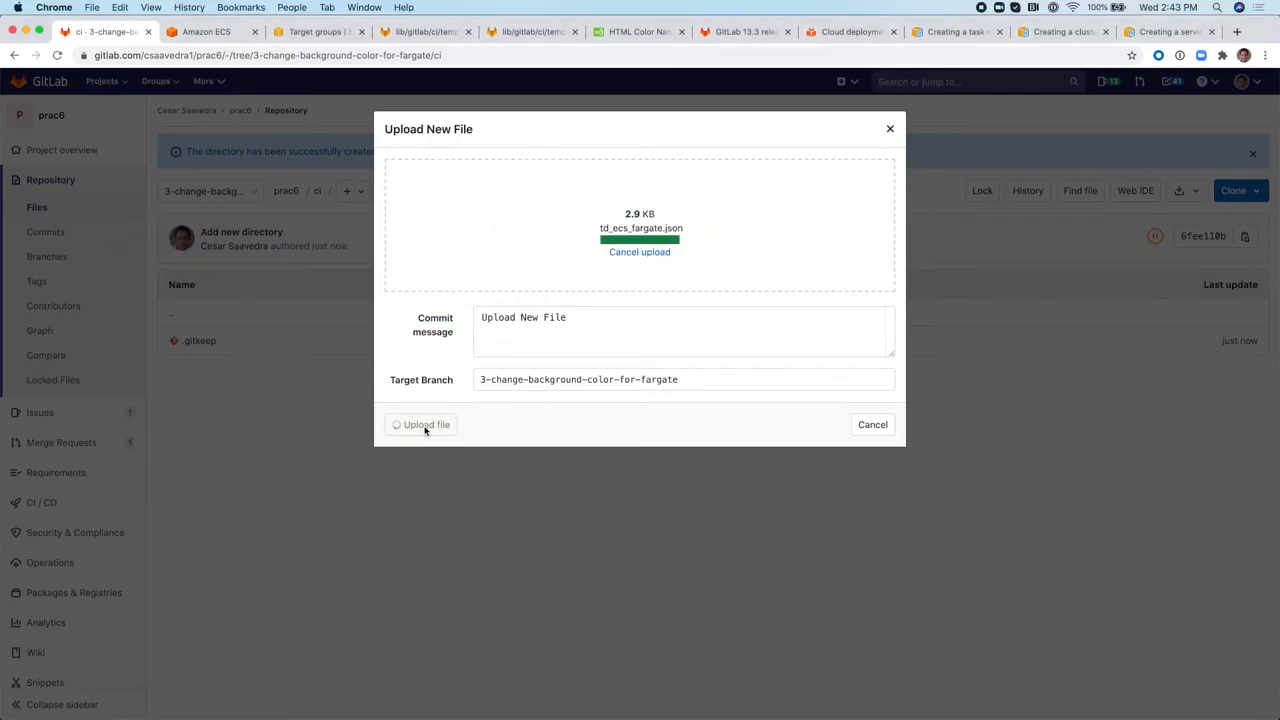
click(420, 424)
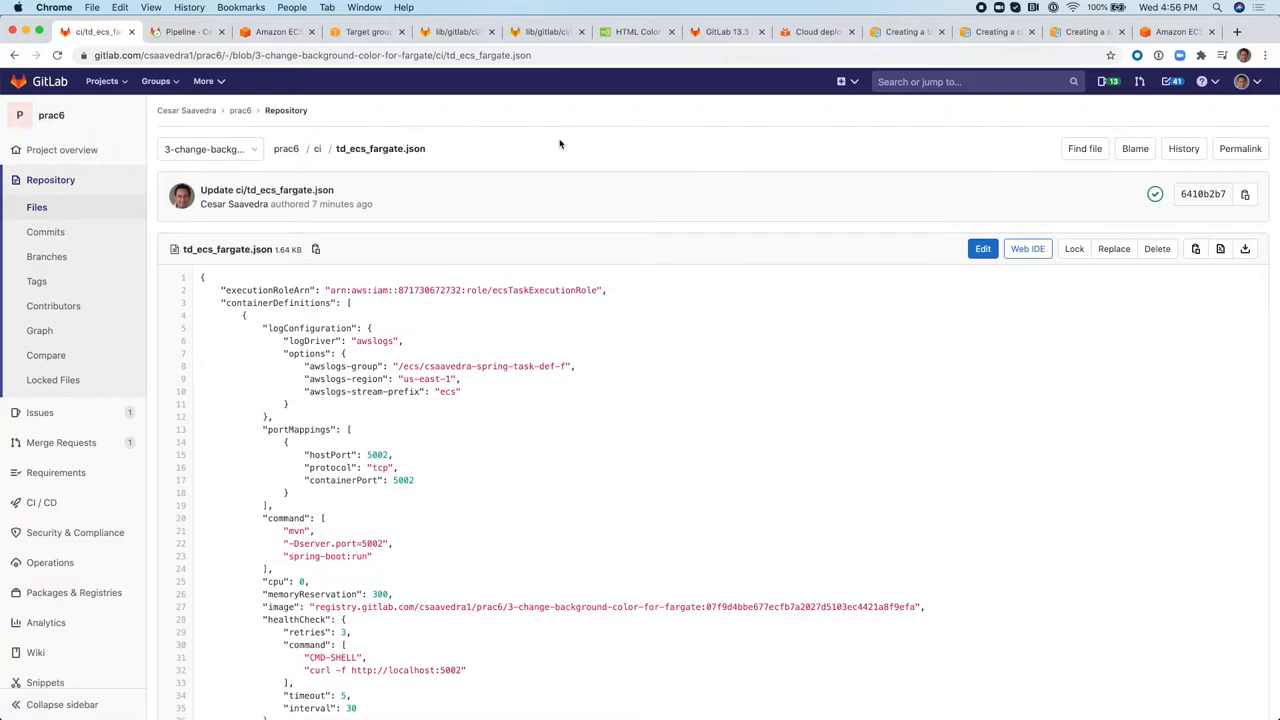
mouse_move(884, 56)
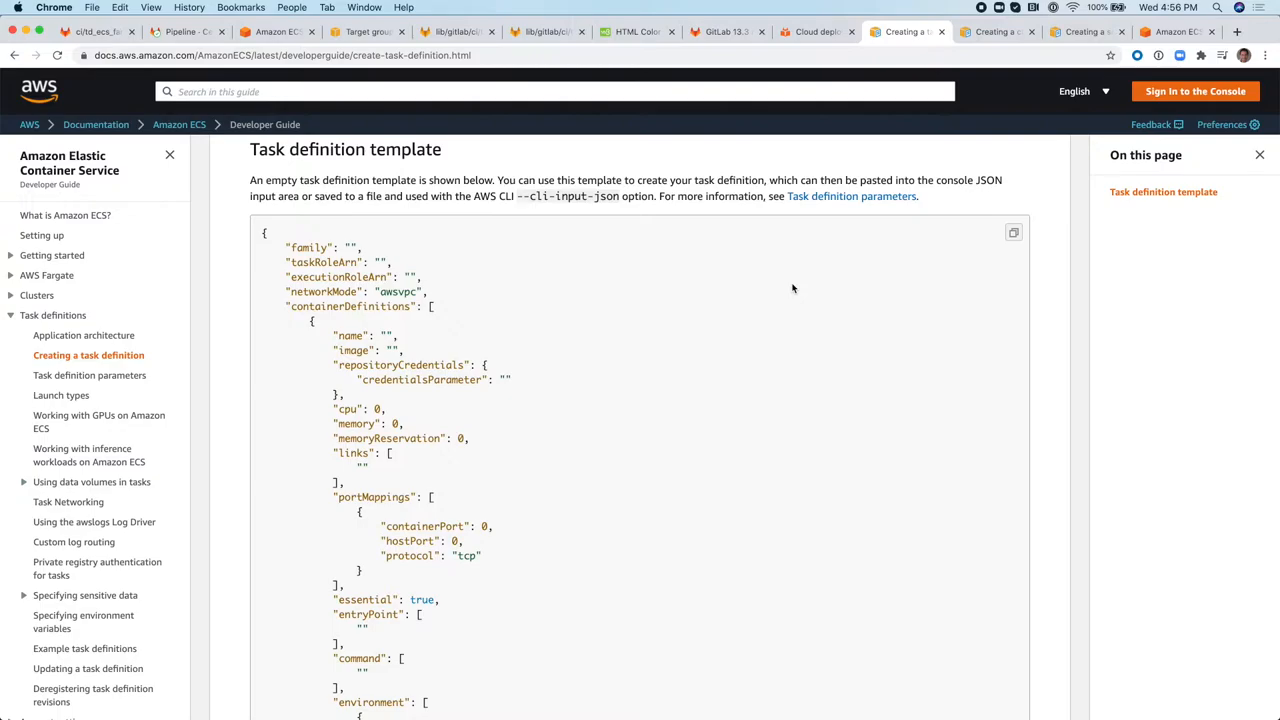
mouse_move(356, 258)
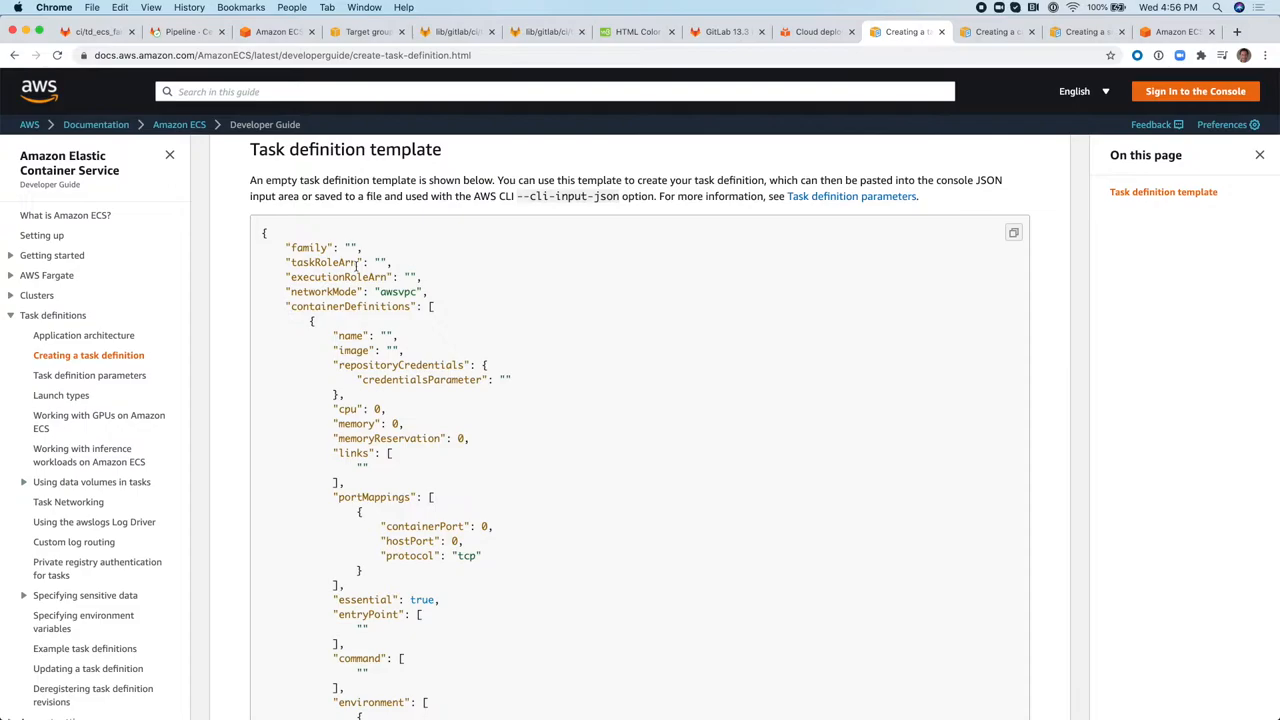
Compare the template with td_ecs_fargate.json in GitLab, then go to the ECS Task Definitions list.
click(90, 32)
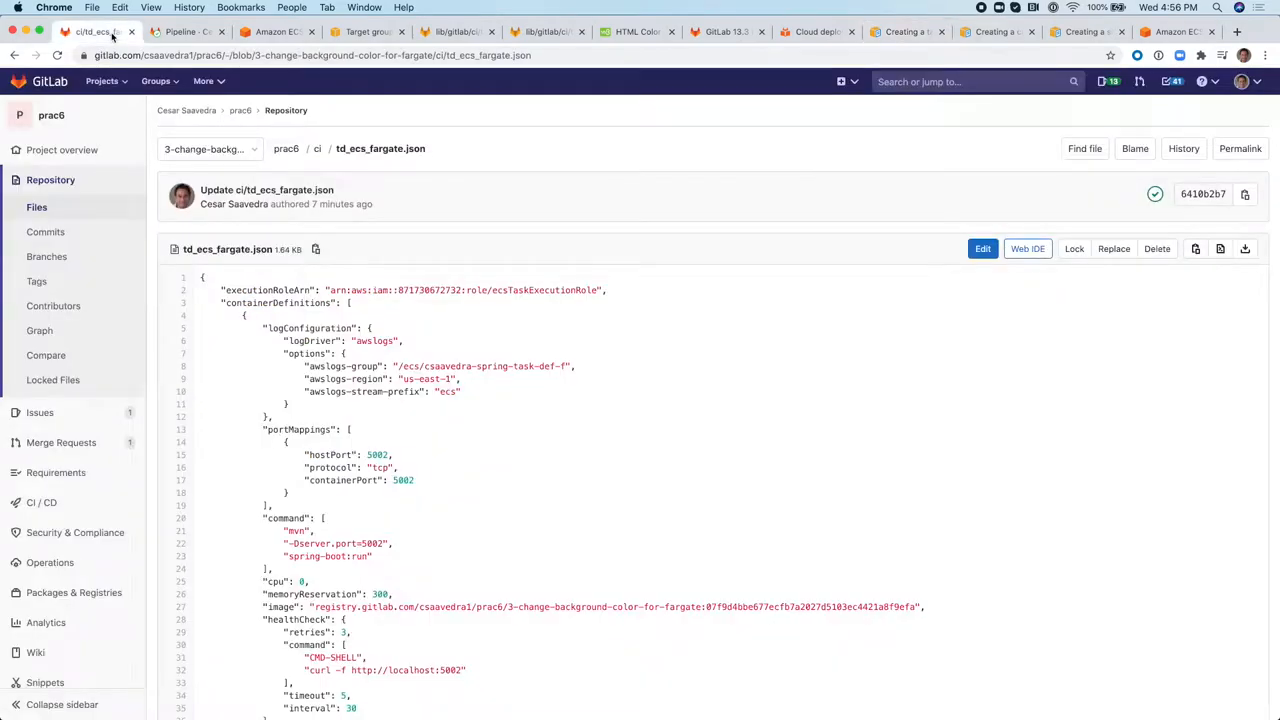
mouse_move(490, 348)
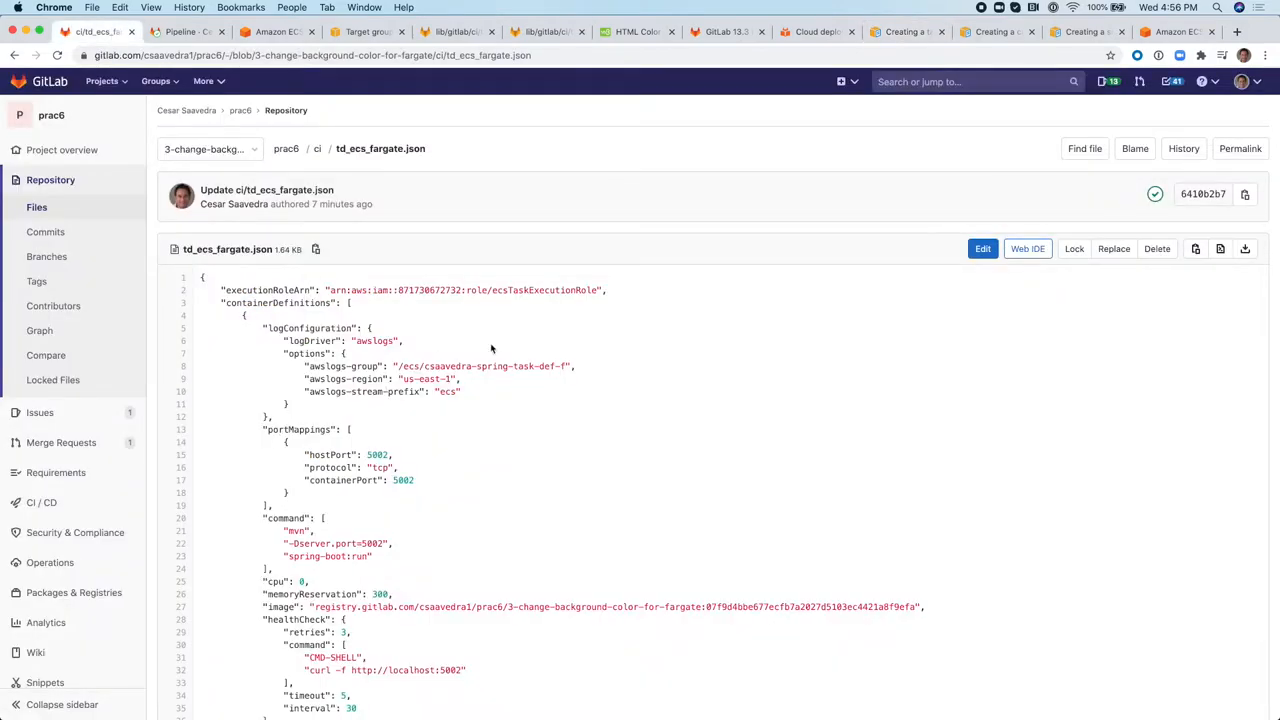
mouse_move(556, 172)
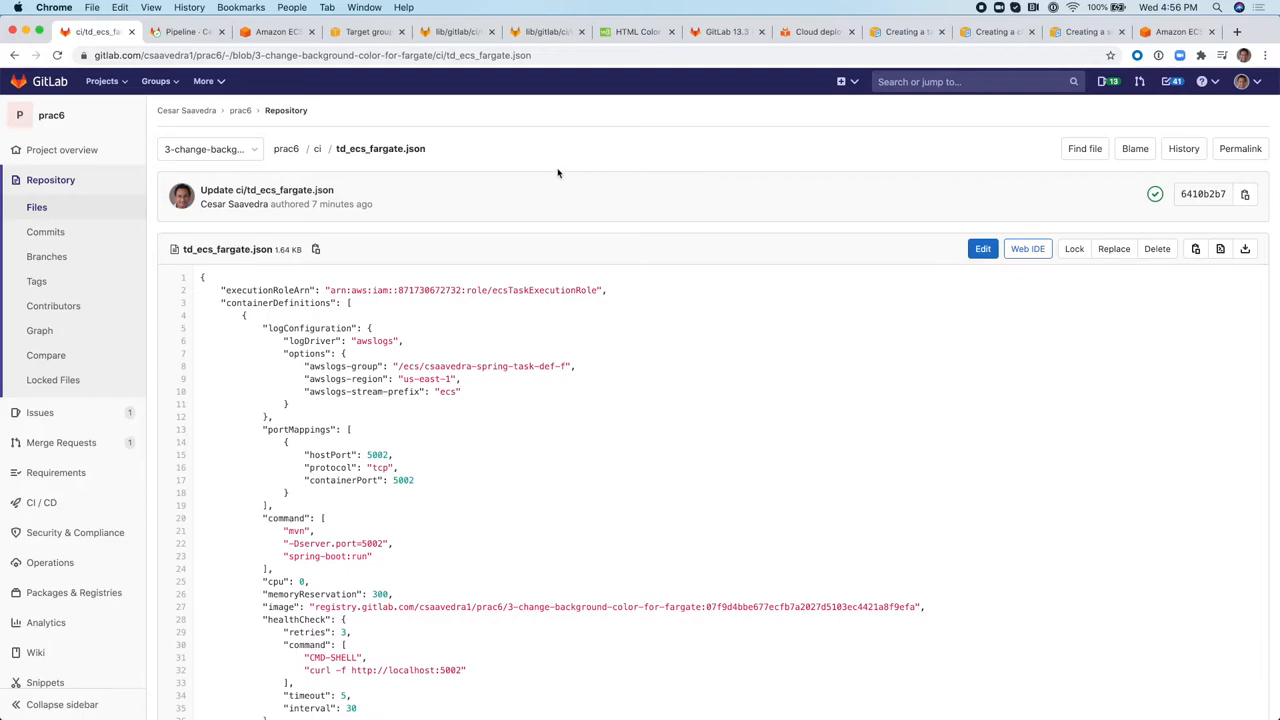
click(276, 32)
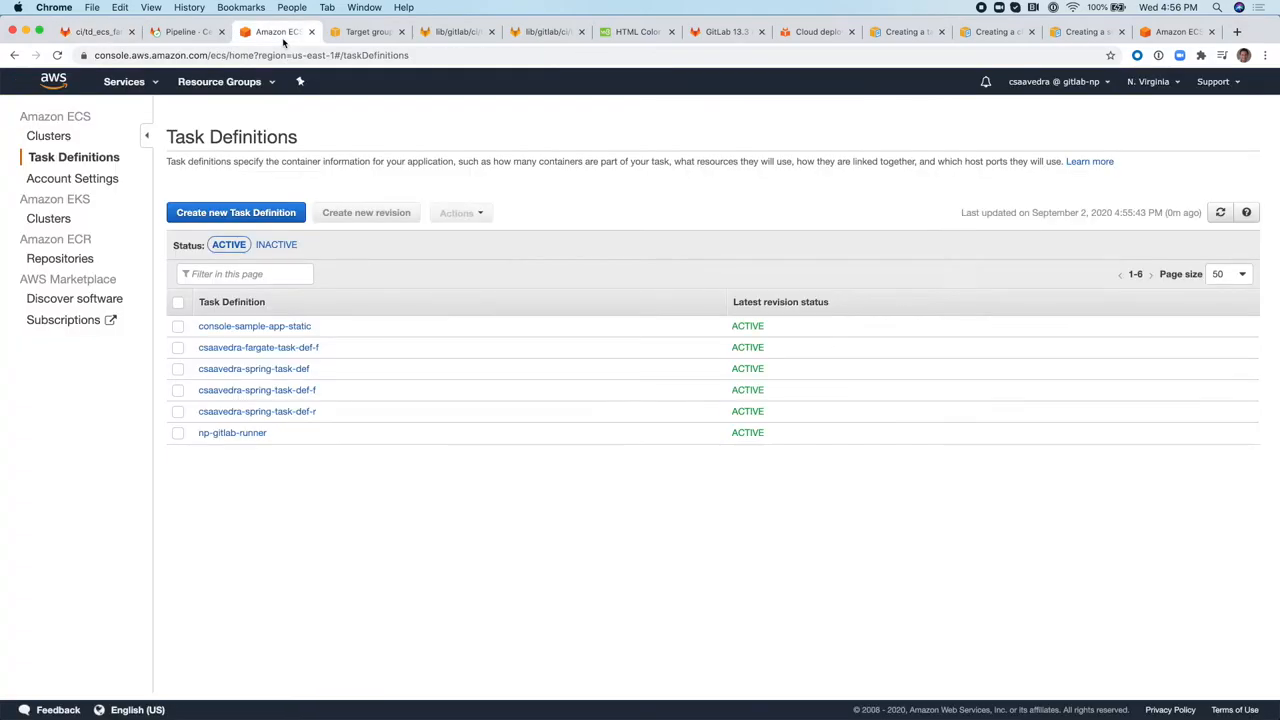
Start a new FARGATE task definition and review its form down to Configure via JSON.
click(236, 212)
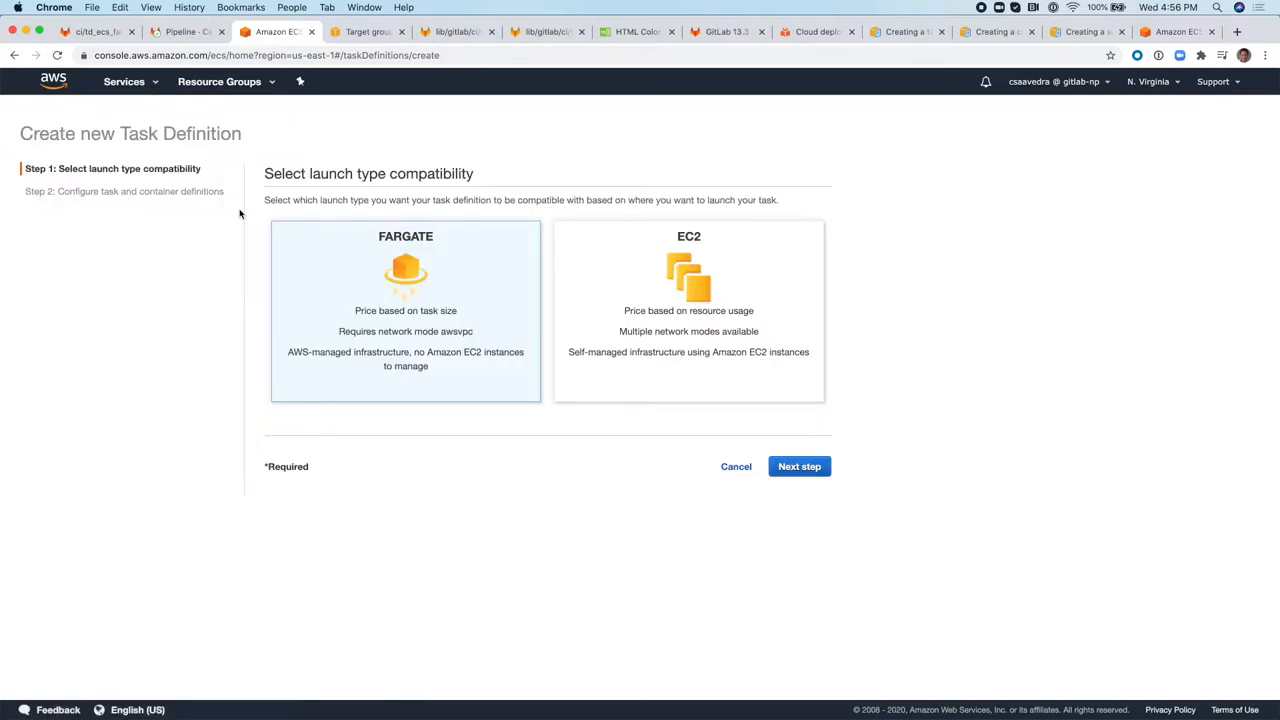
mouse_move(364, 268)
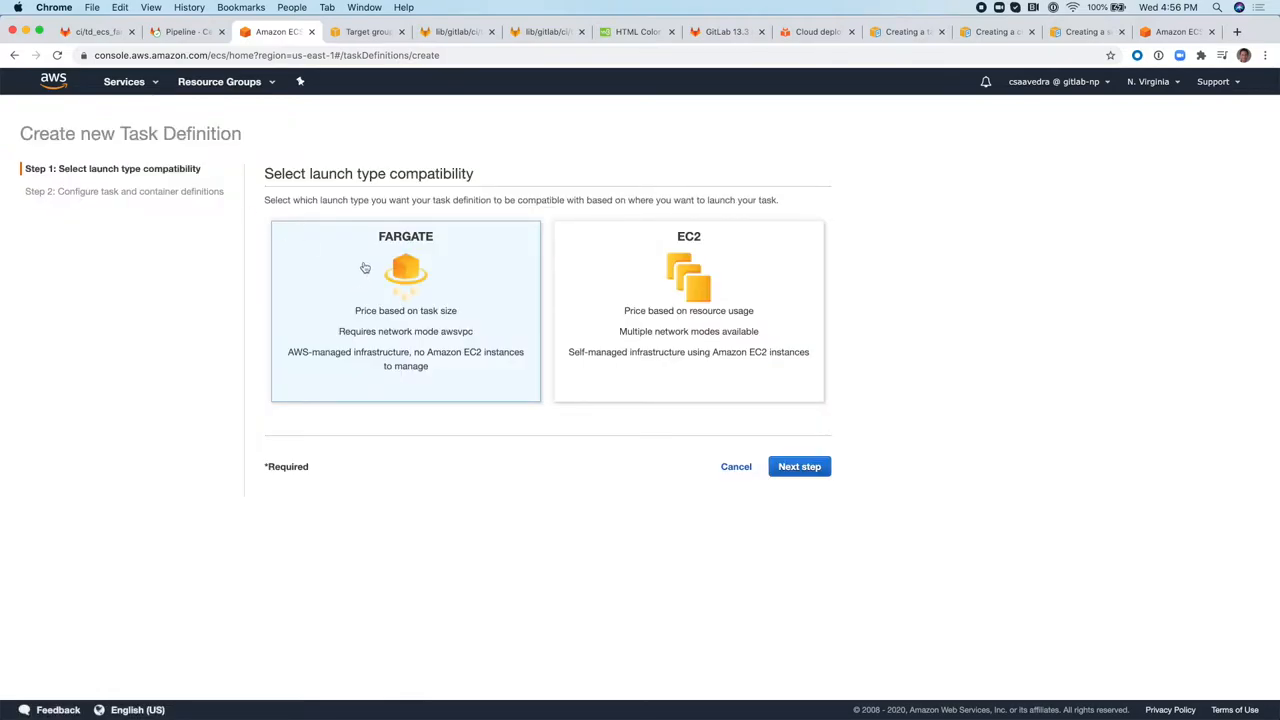
click(800, 466)
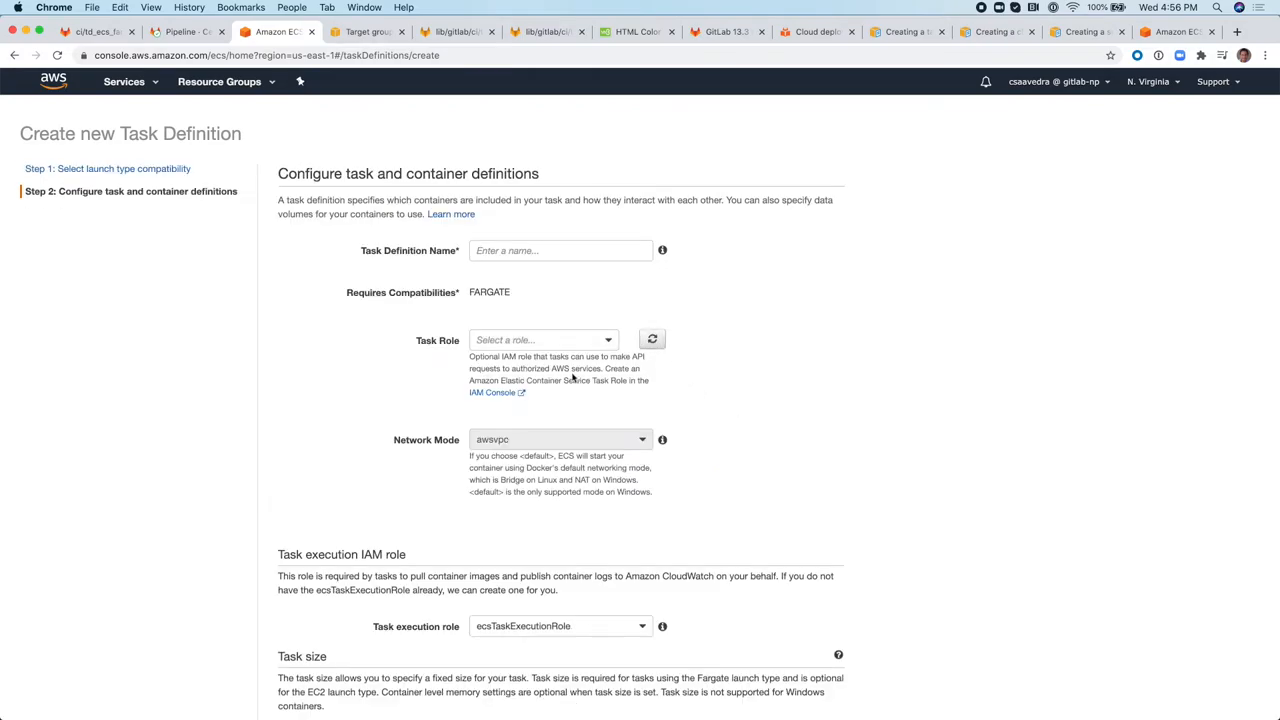
scroll(down, 3)
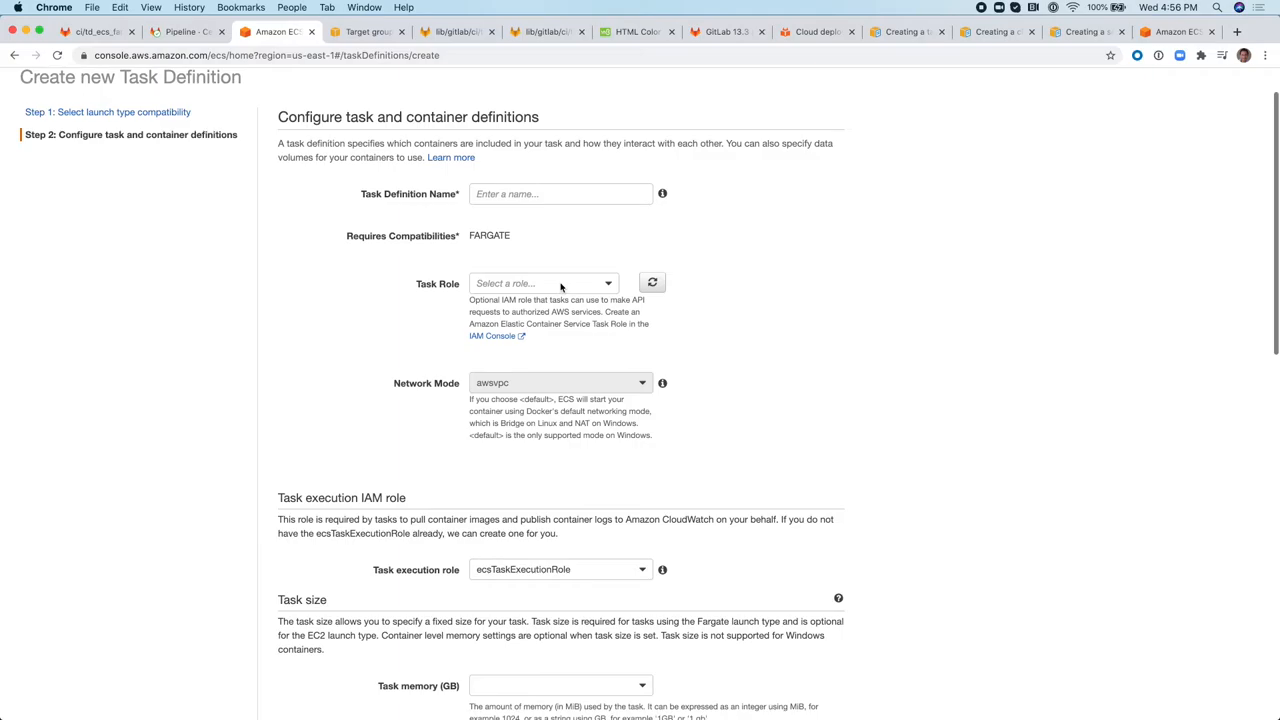
scroll(down, 3)
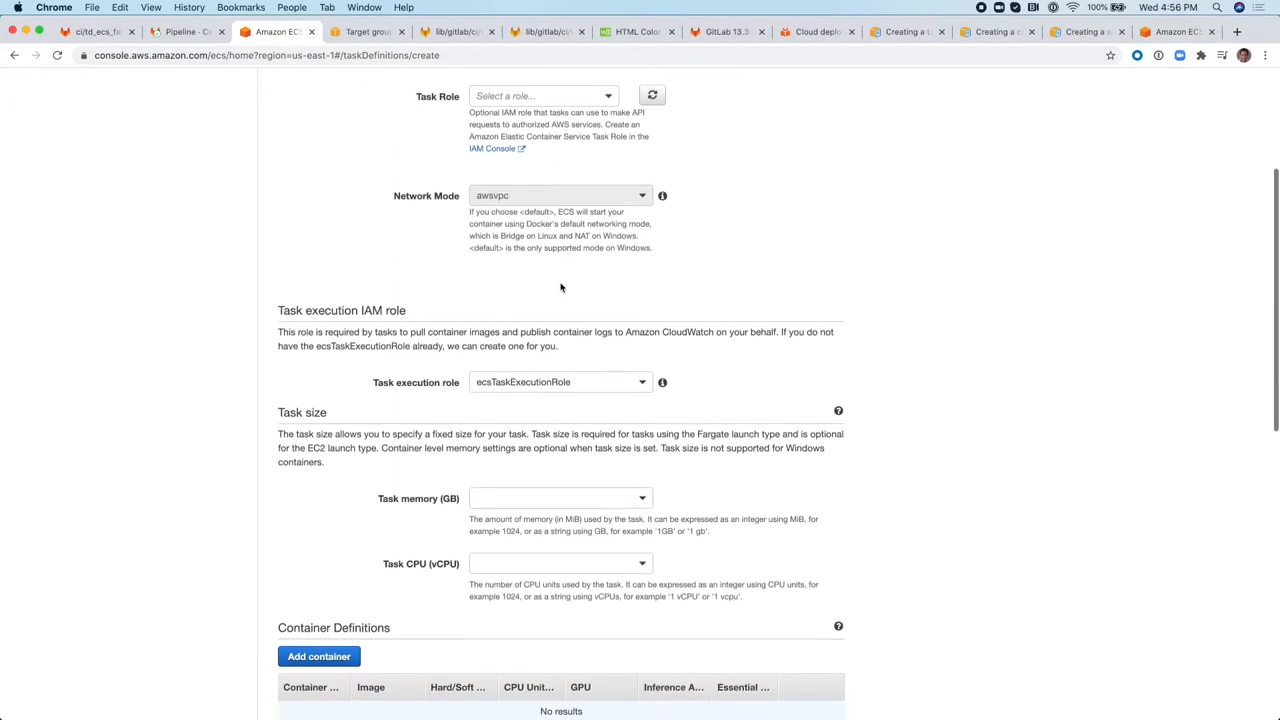
scroll(down, 3)
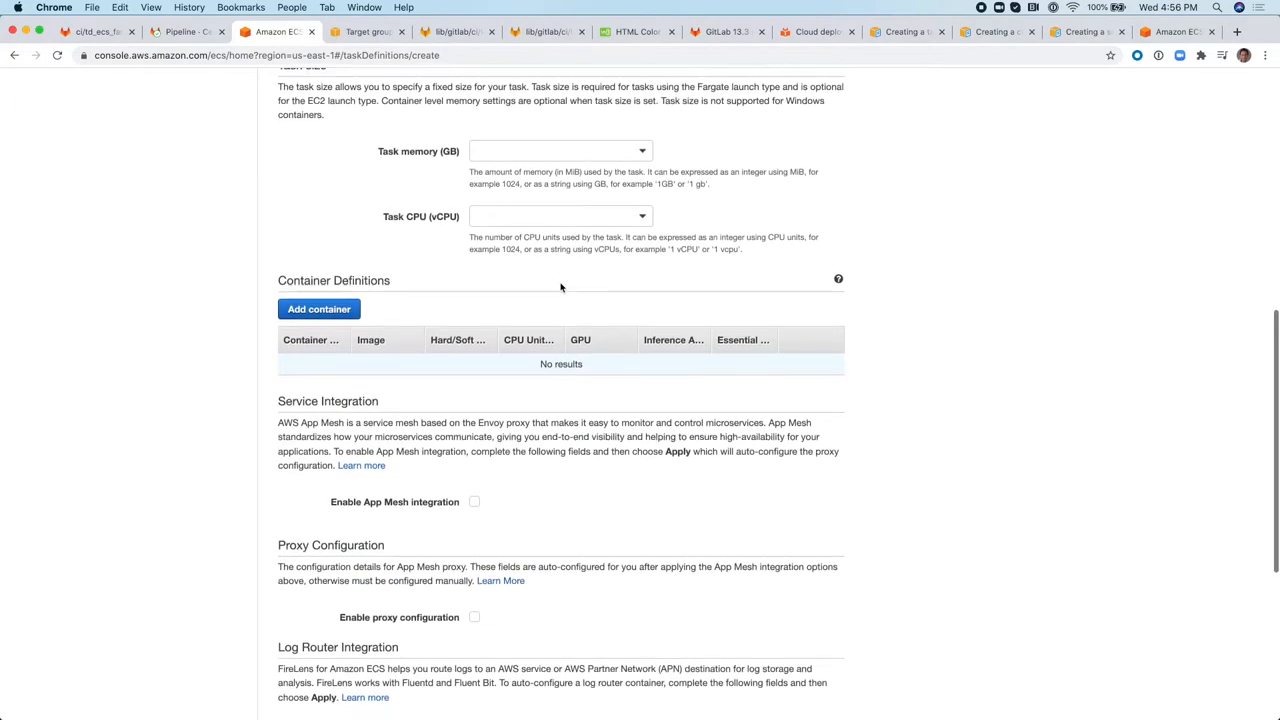
scroll(down, 3)
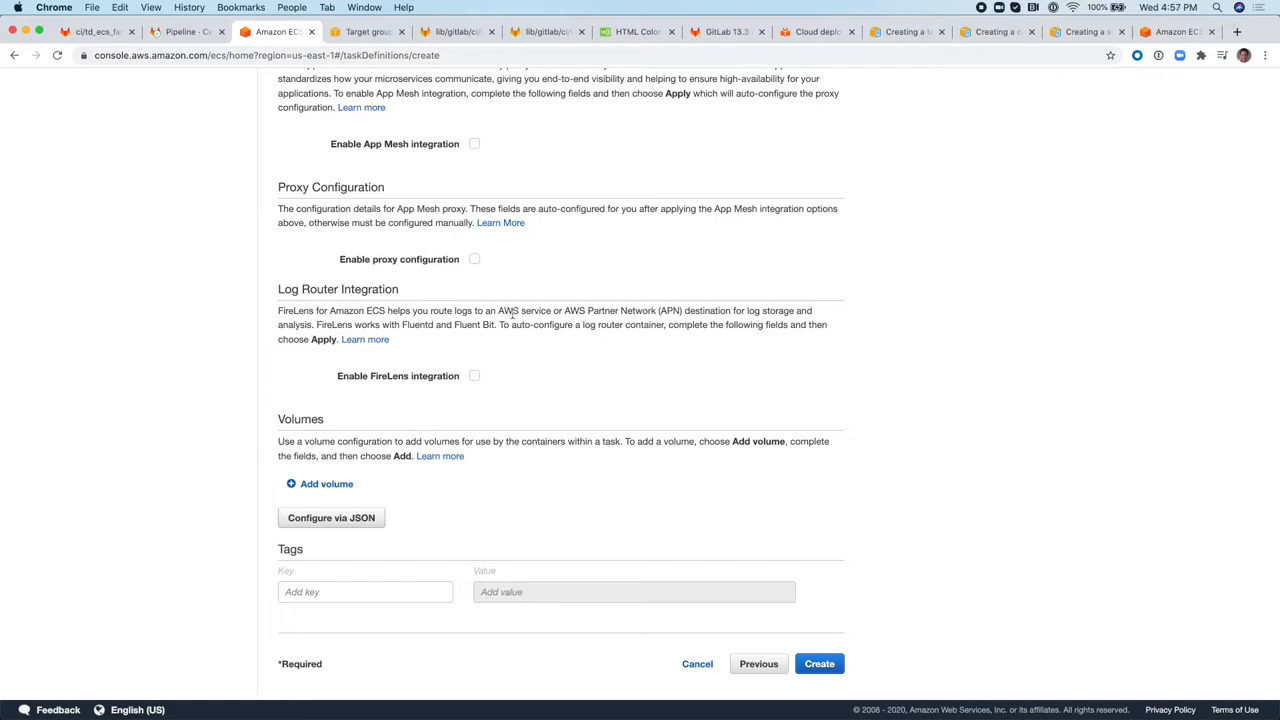
click(90, 32)
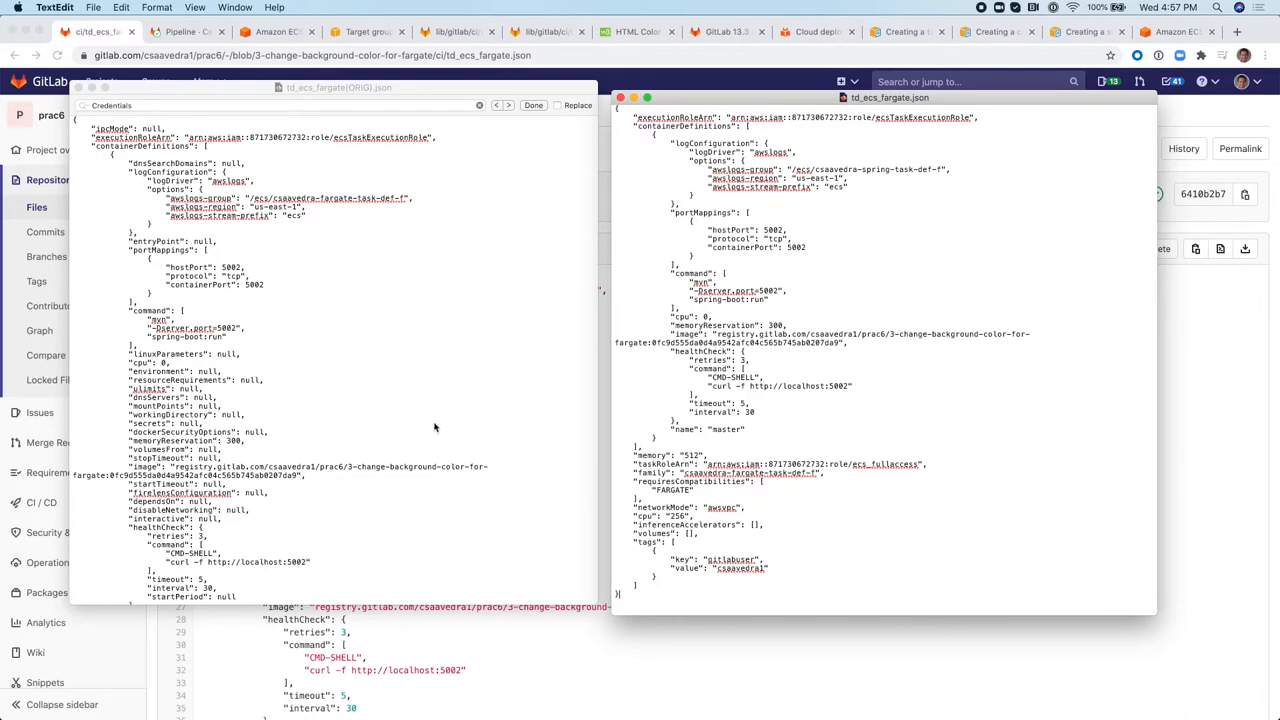
Scroll through td_ecs_fargateORIG.json beside td_ecs_fargate.json to compare the two.
scroll(down, 3)
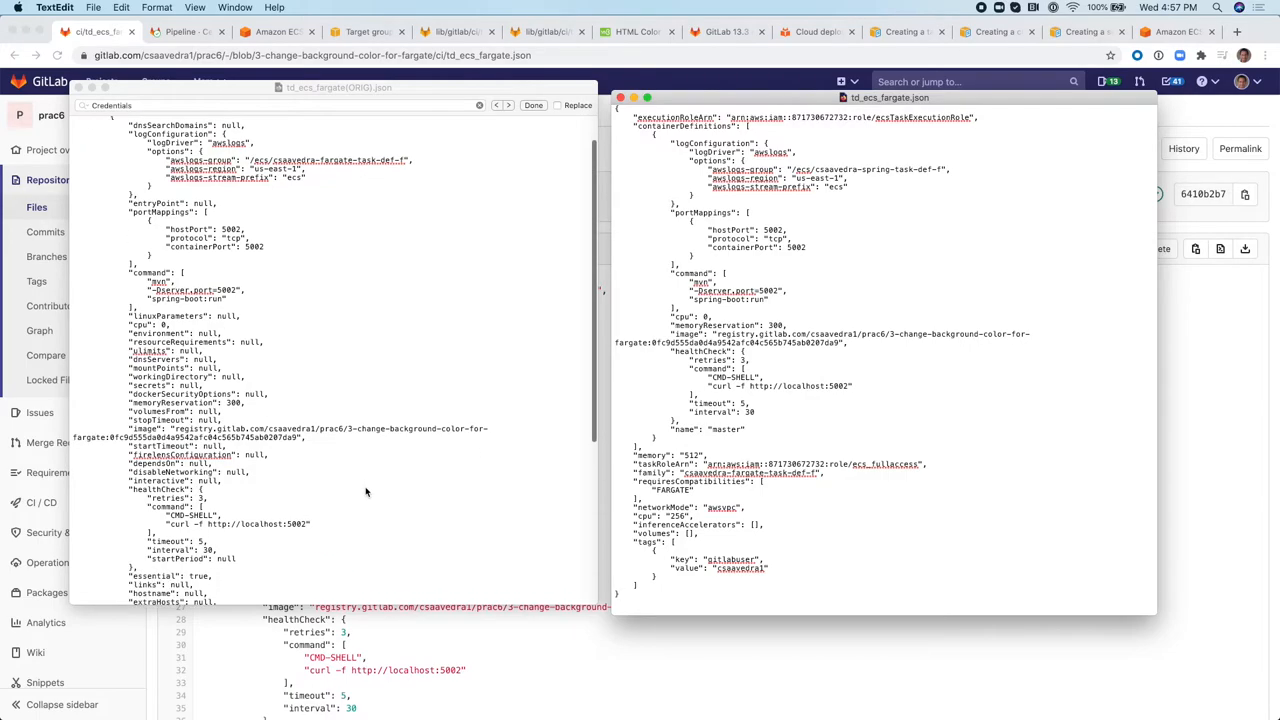
scroll(down, 3)
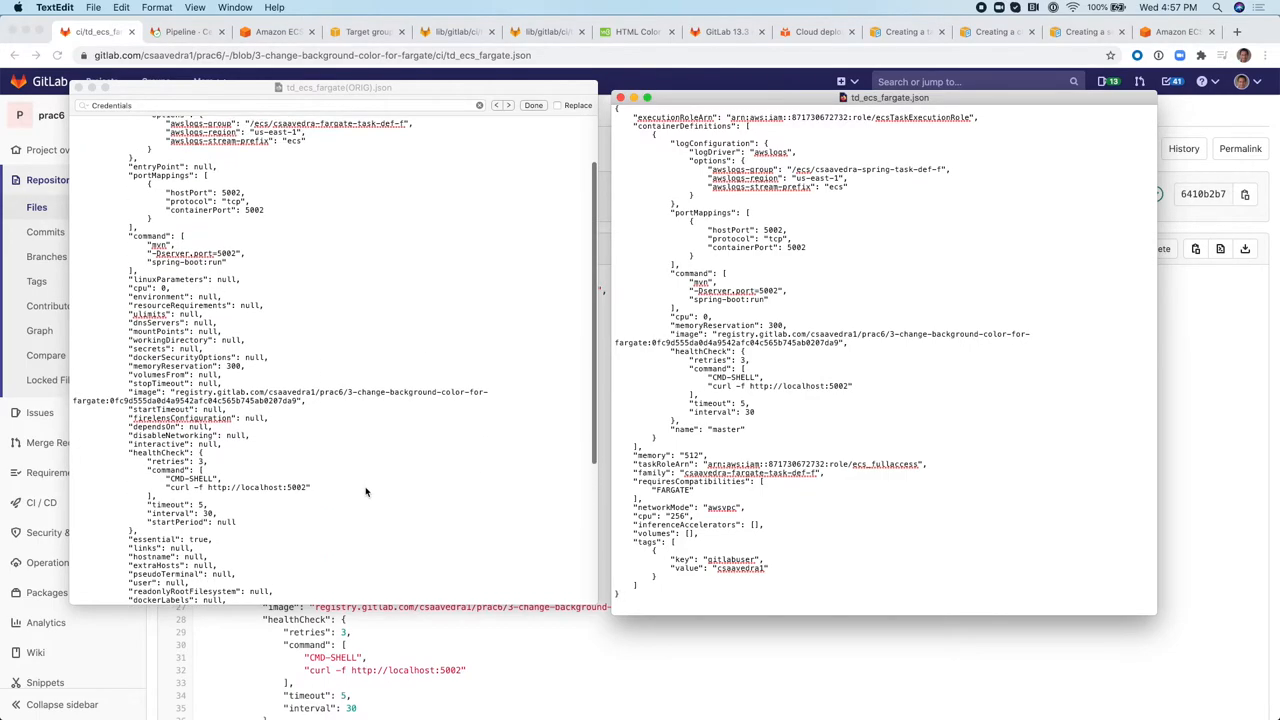
scroll(up, 3)
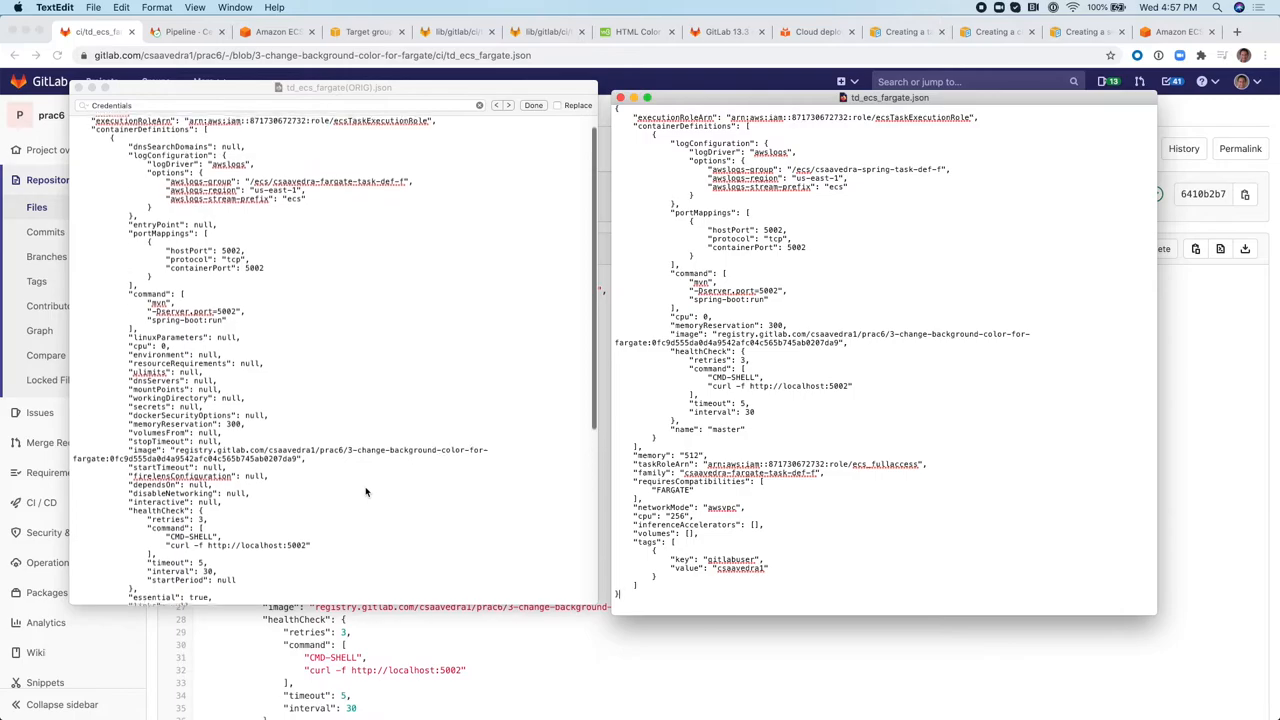
scroll(down, 3)
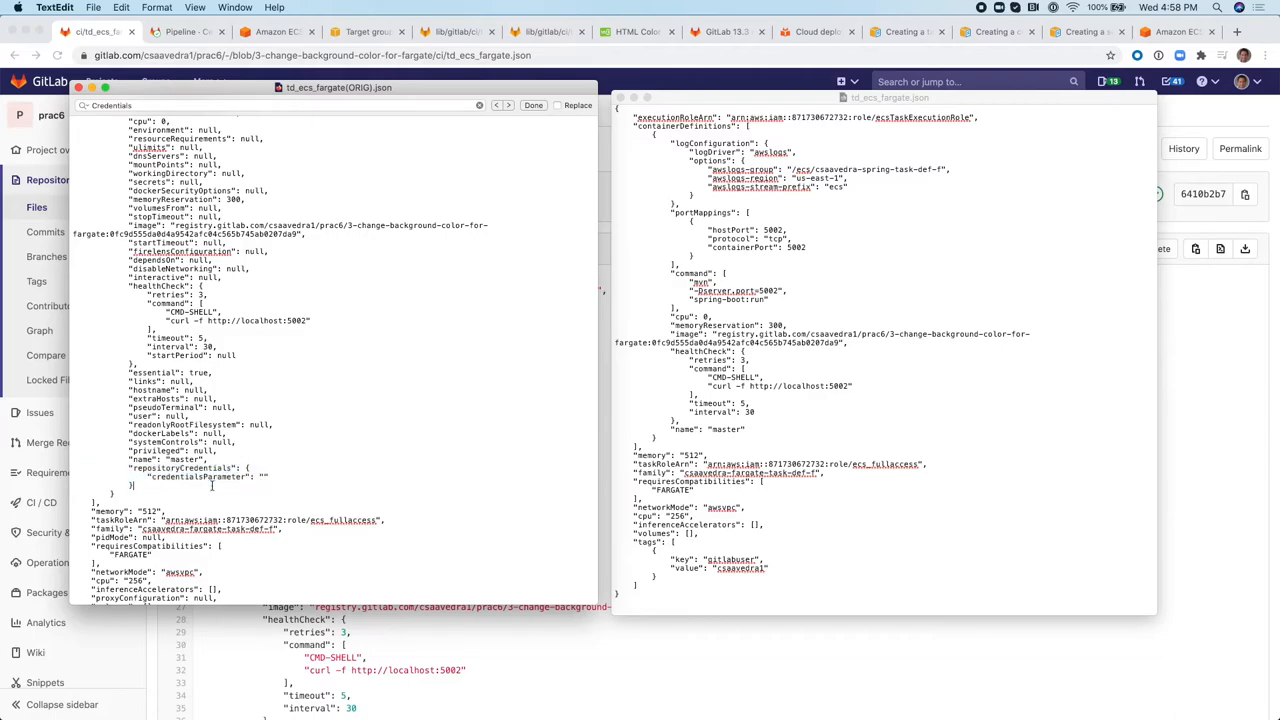
scroll(up, 3)
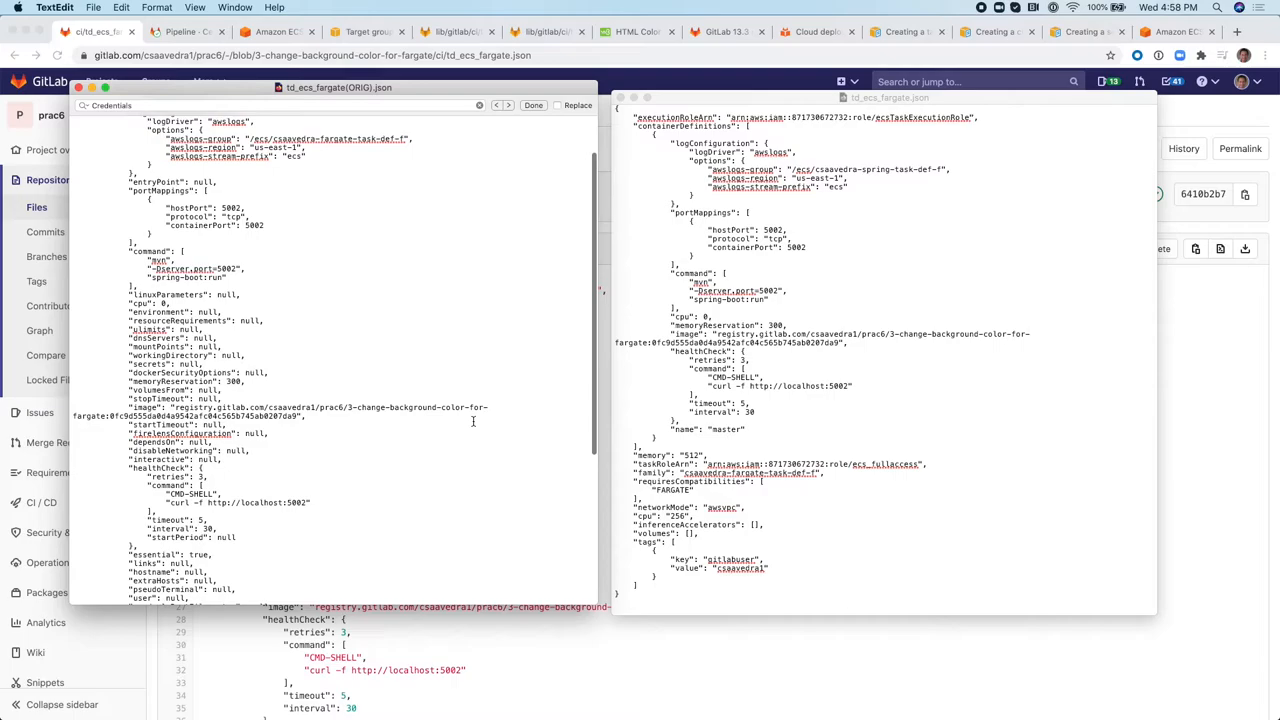
scroll(up, 3)
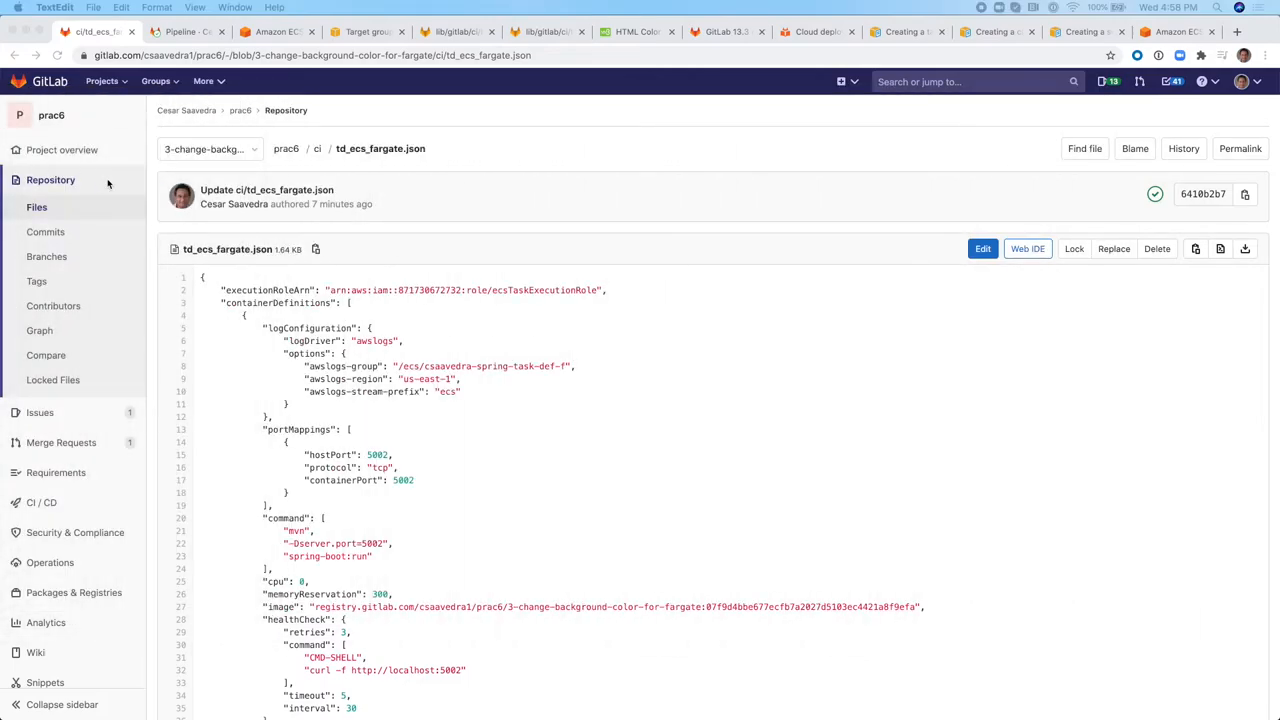
In CI/CD settings, start a new variable with key CI_AWS_ECS_TASK_DEFINITION_FILE.
scroll(down, 3)
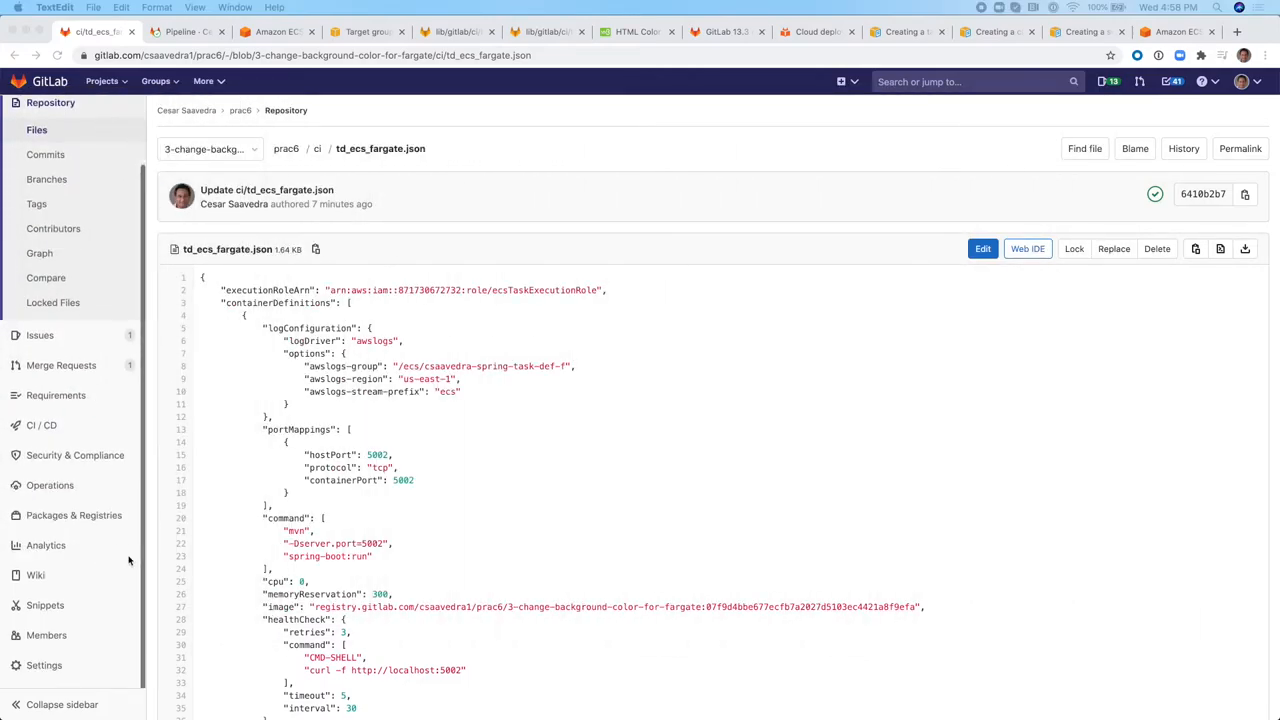
mouse_move(54, 652)
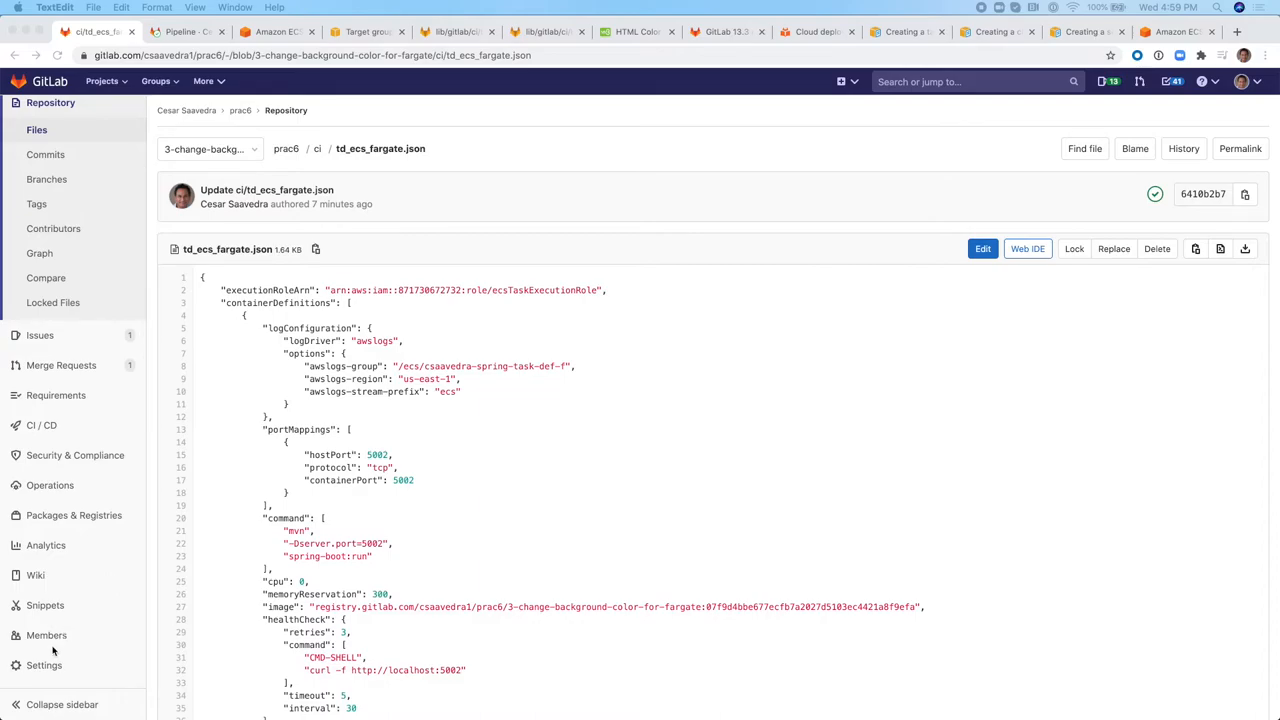
click(44, 664)
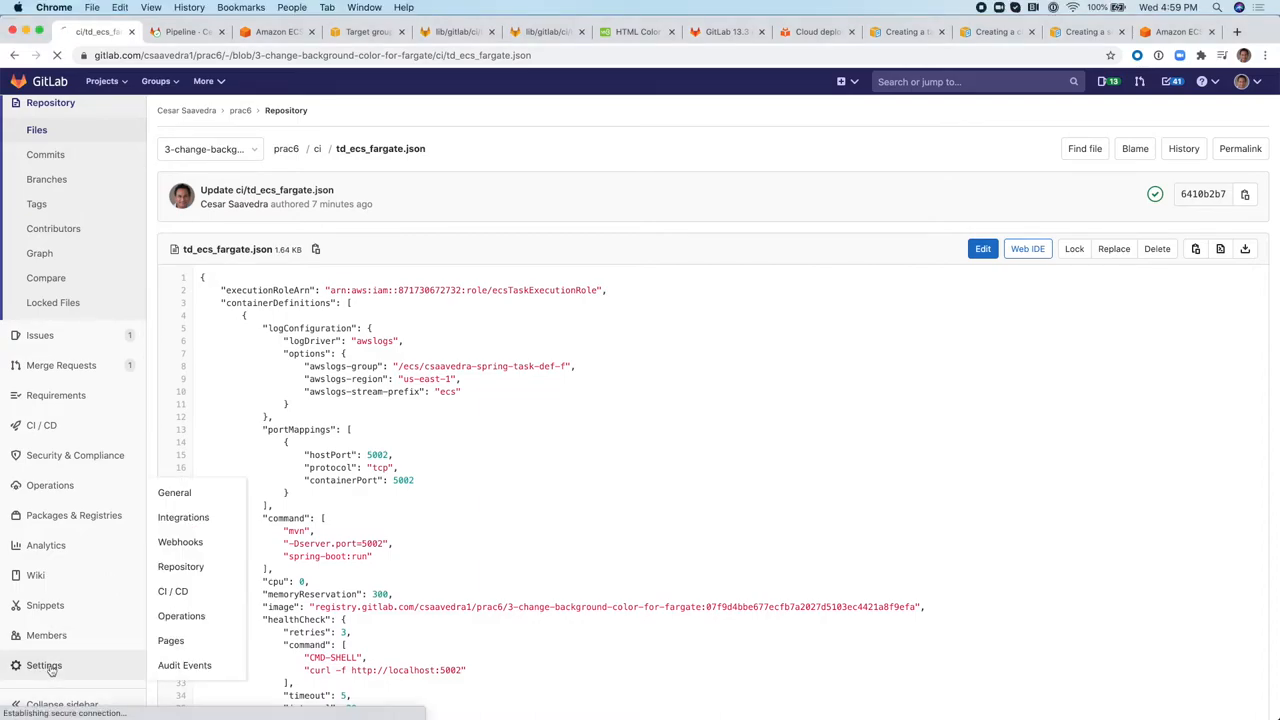
click(172, 592)
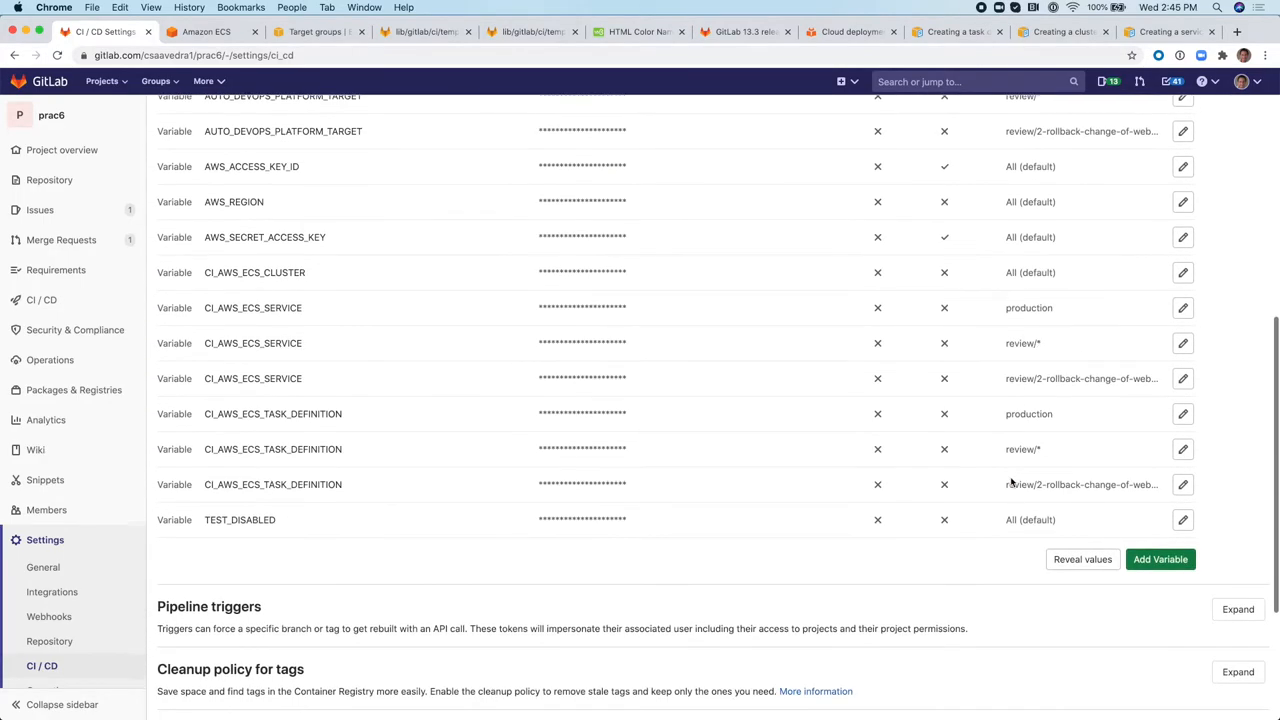
click(1160, 558)
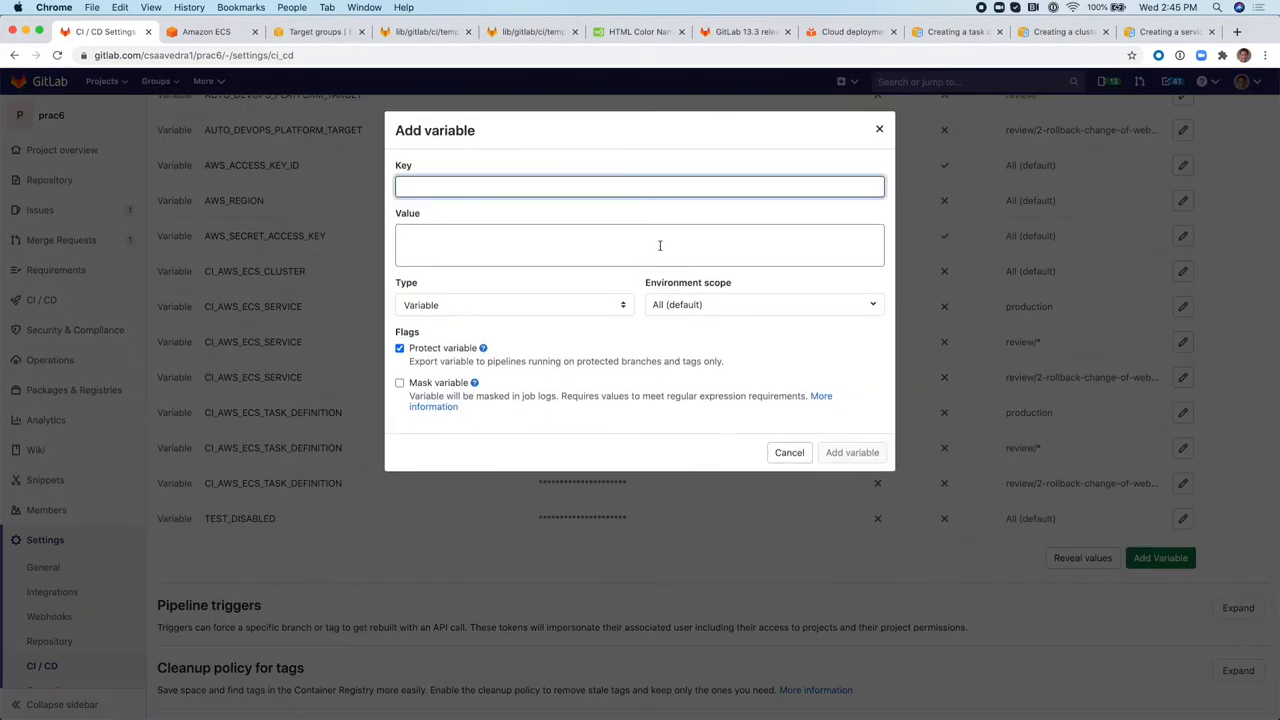
click(640, 186)
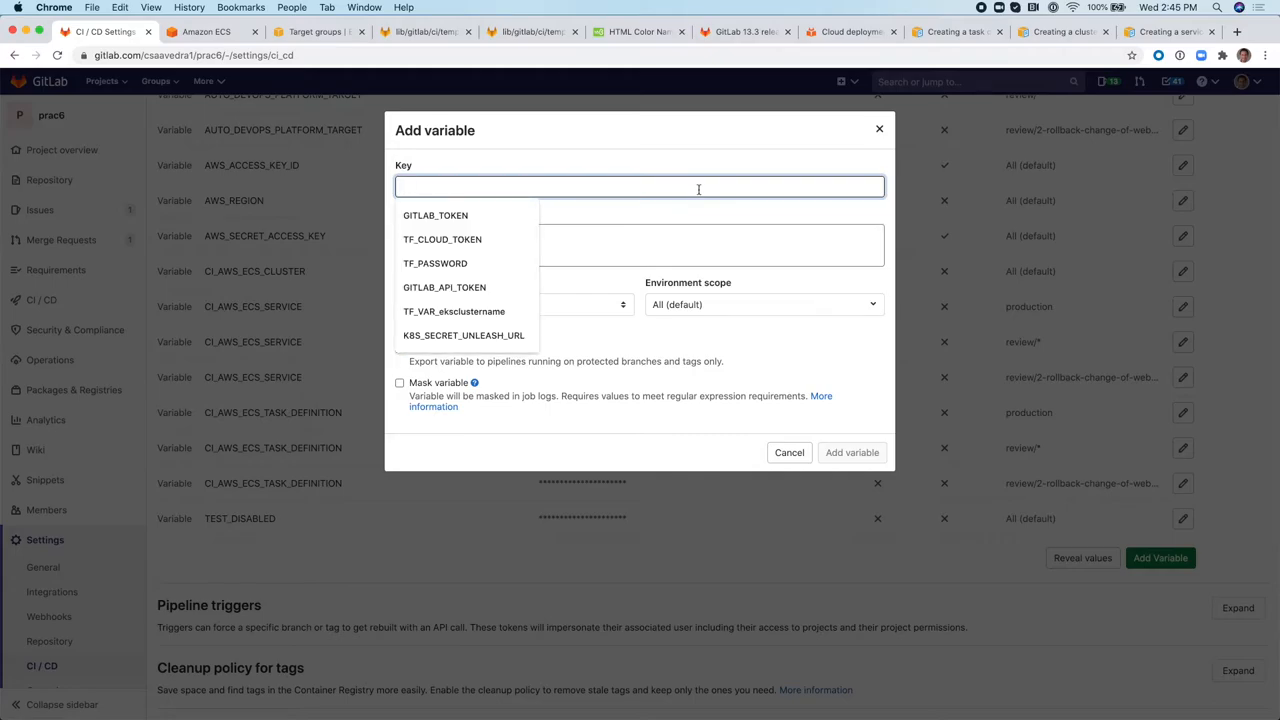
text(CI_AWS_)
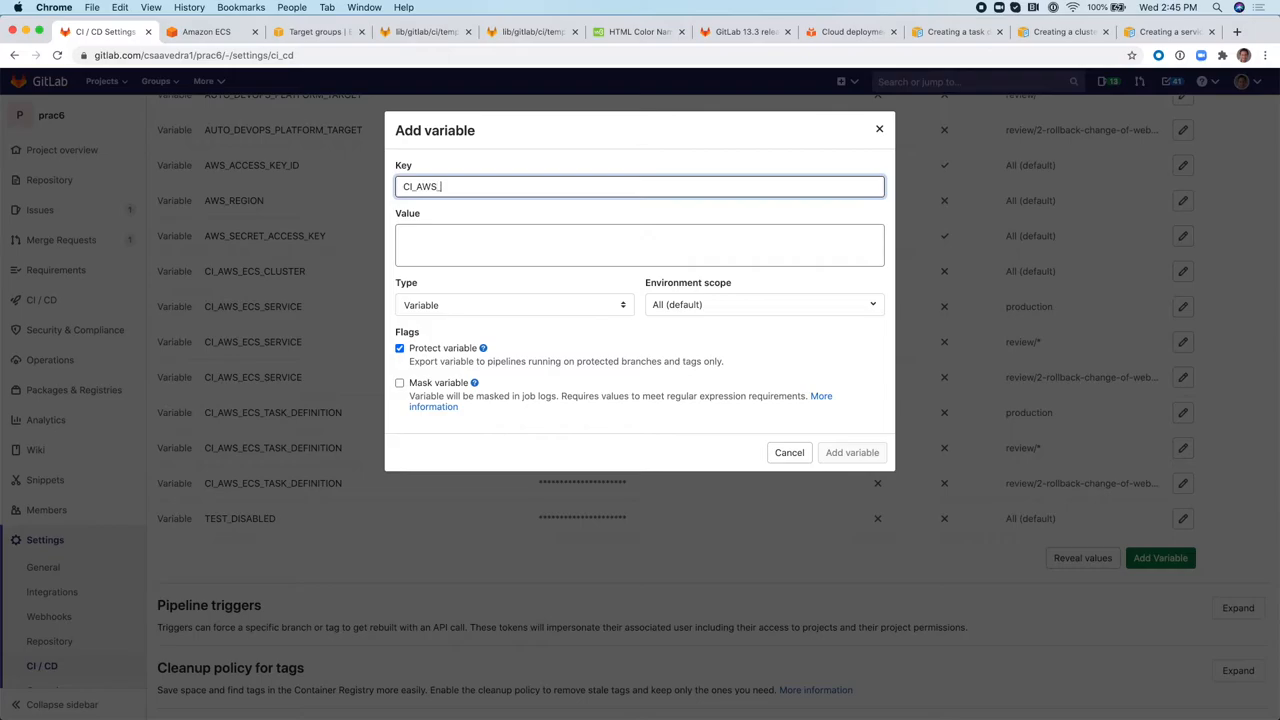
text(ECS_TASK_DE)
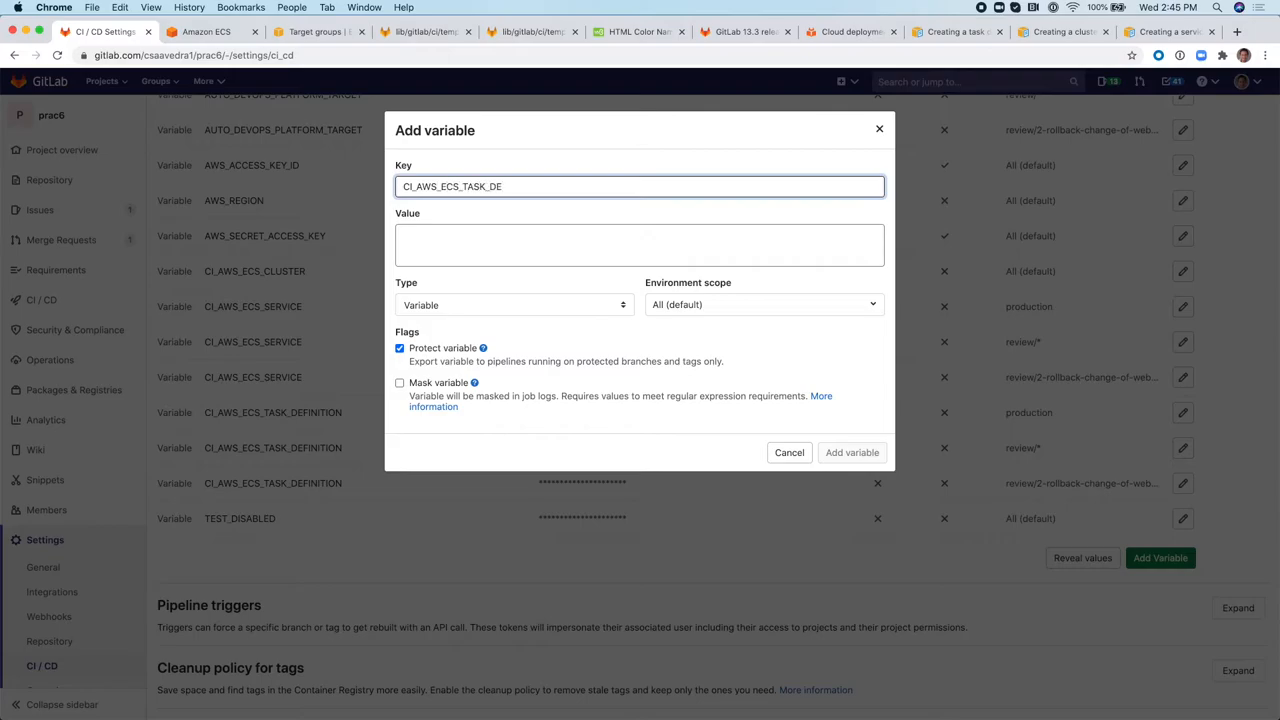
text(FINITION)
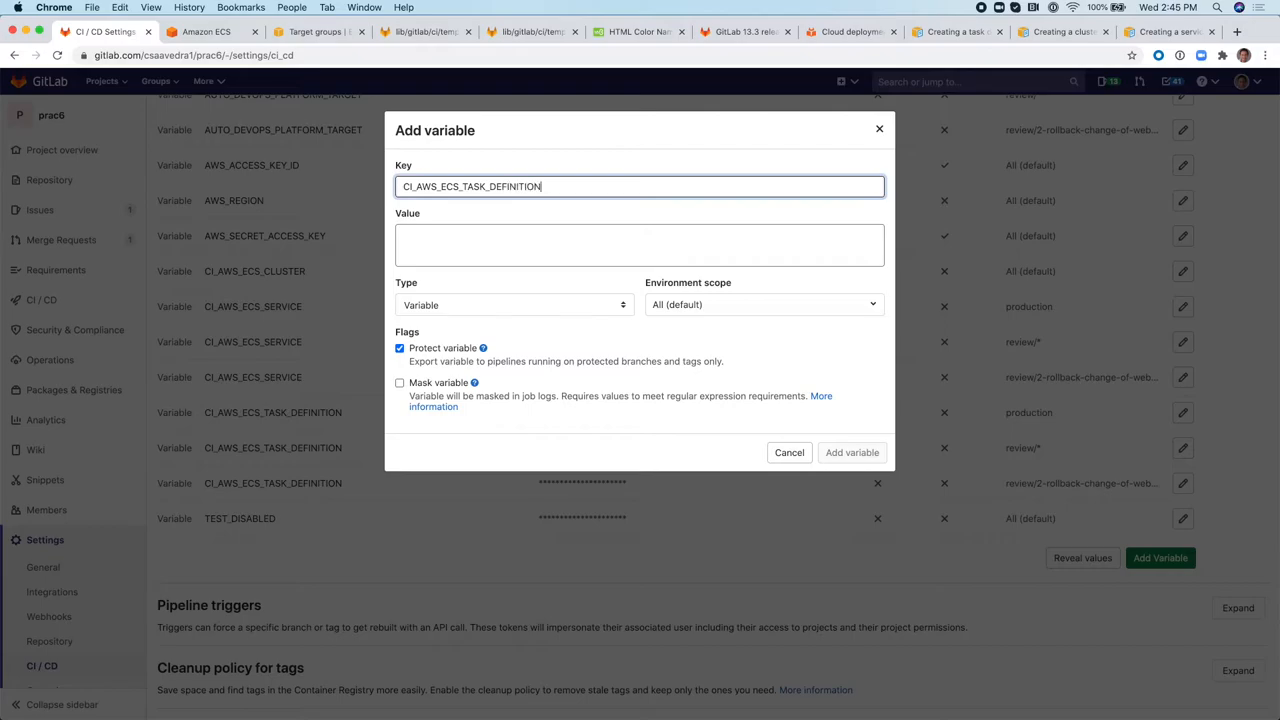
text(_FILE)
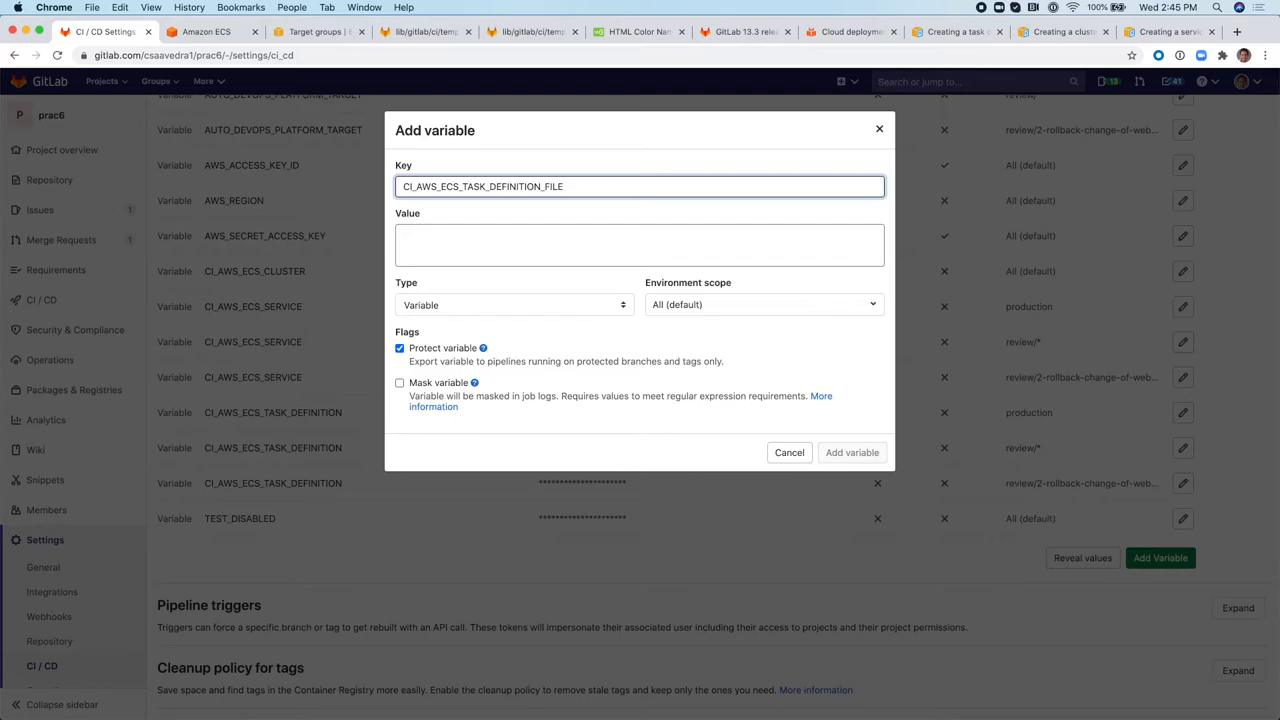
Set value ci/td_ecs_fargate.json, unprotected, scoped to review/* environments, and add the variable.
click(640, 244)
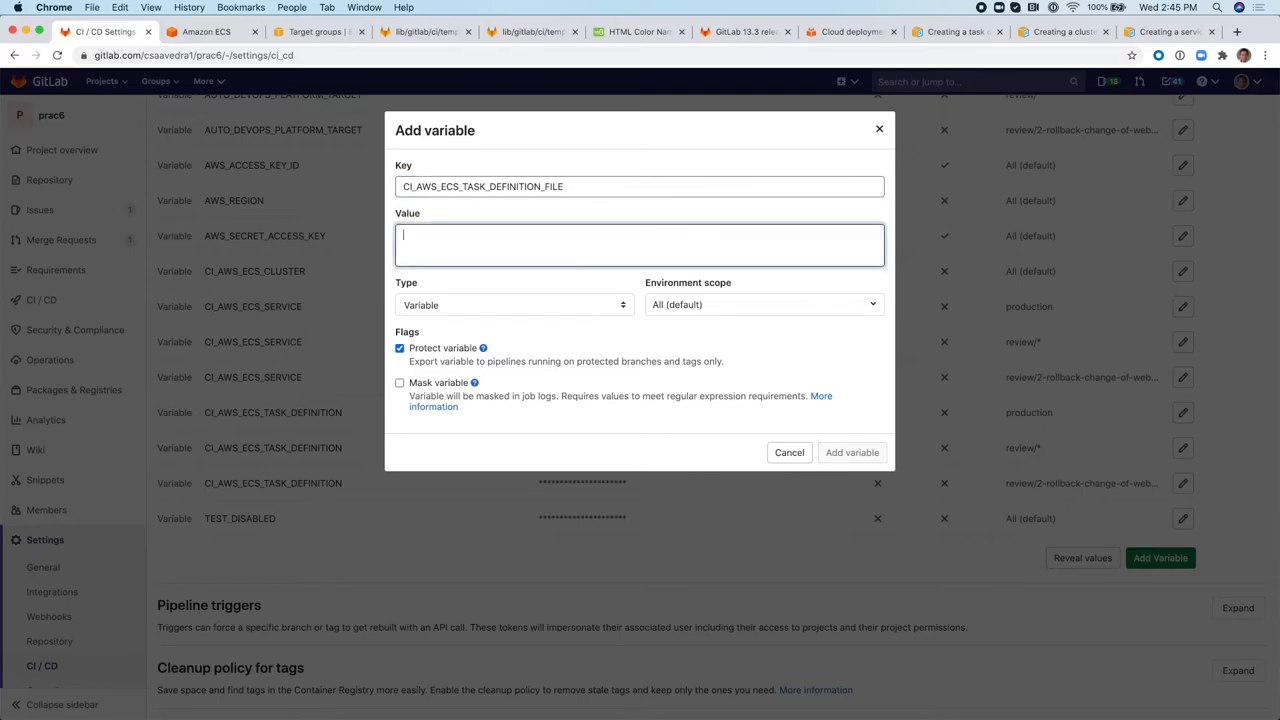
text(ci/)
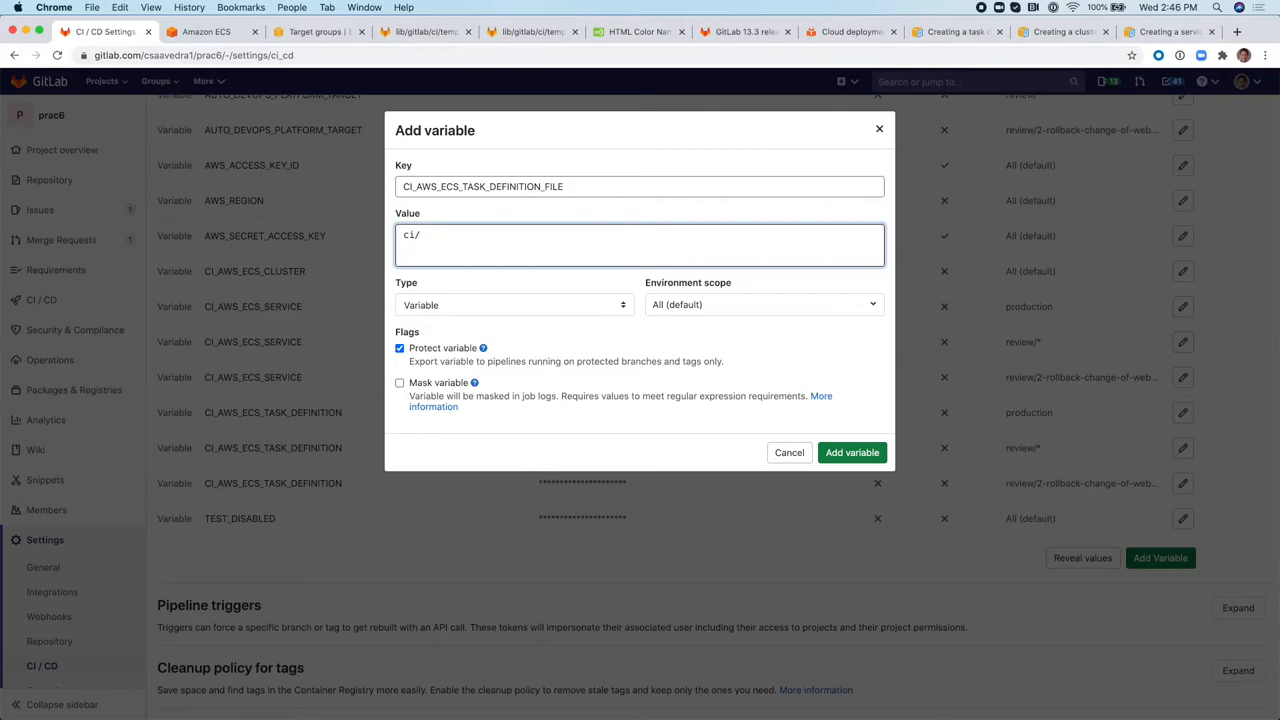
text(td_)
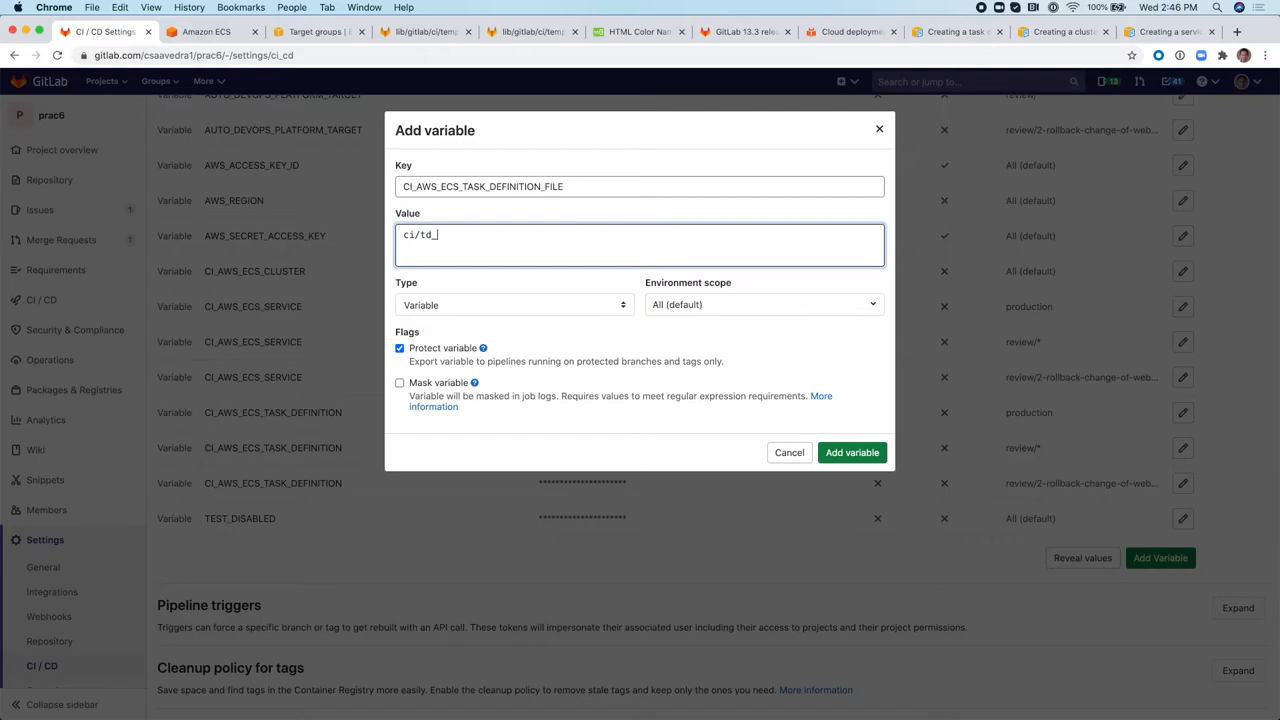
text(ecs_fa)
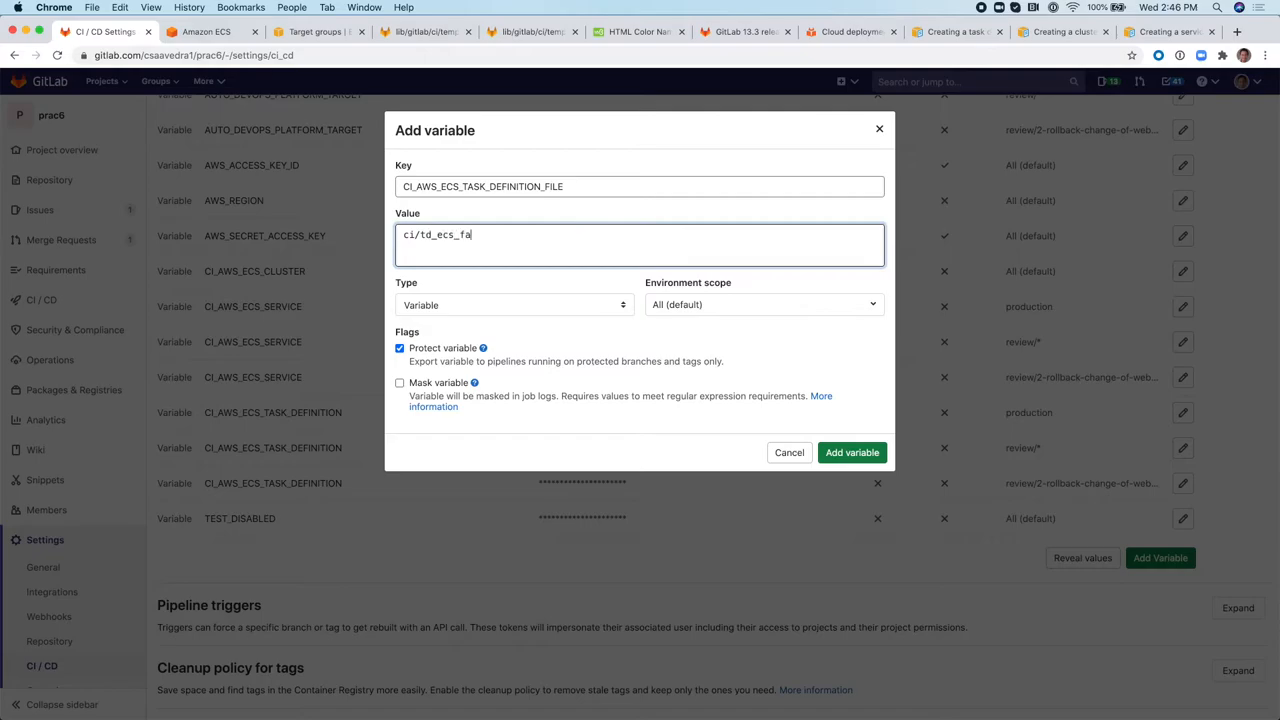
text(rgate)
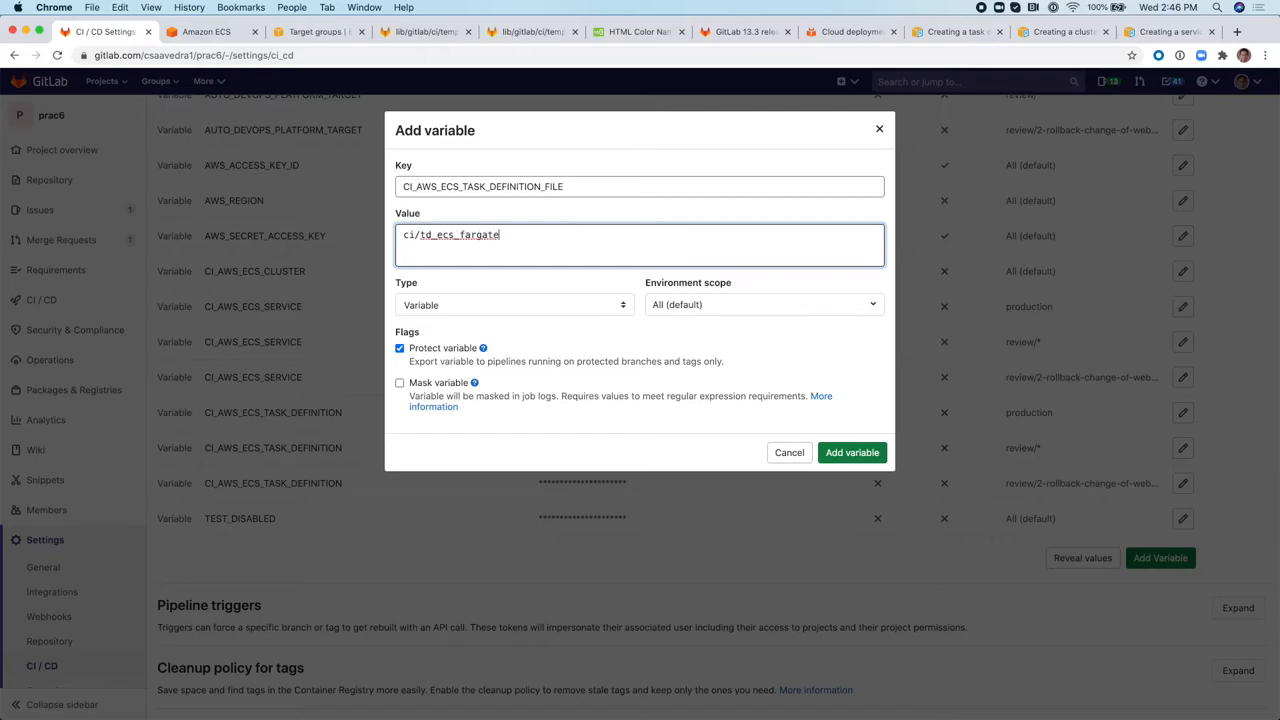
text(.jso)
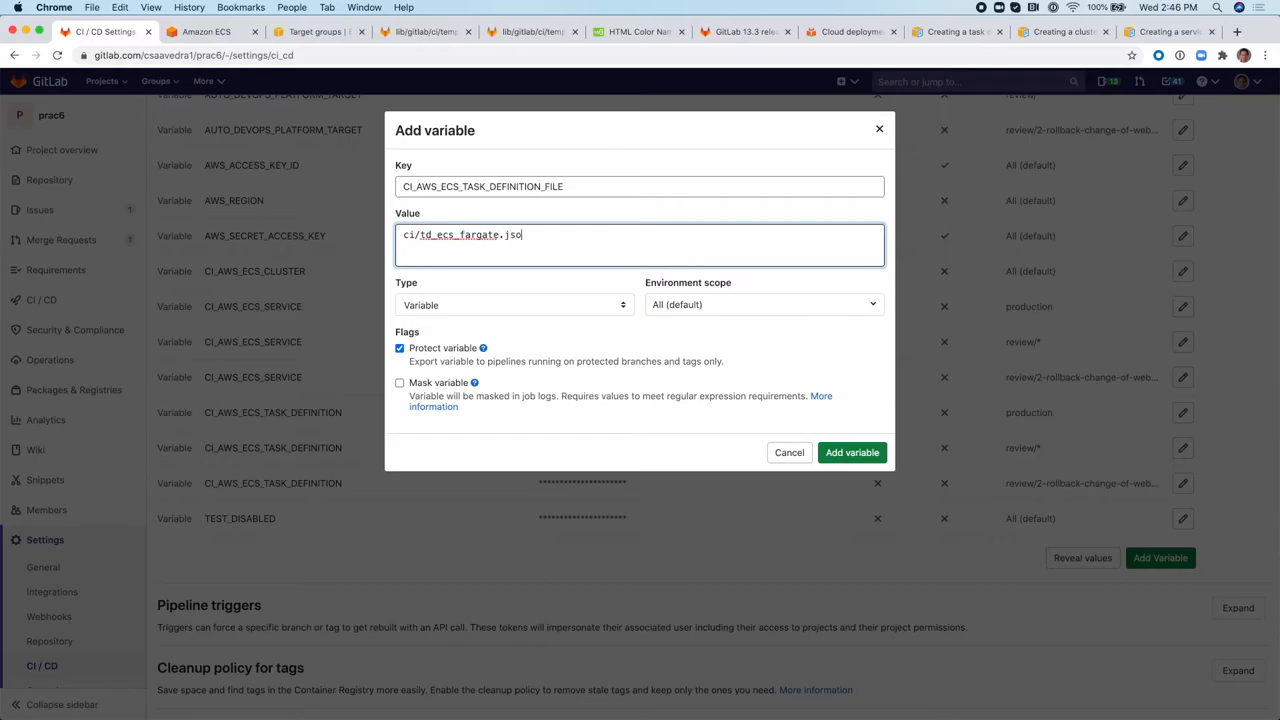
click(400, 348)
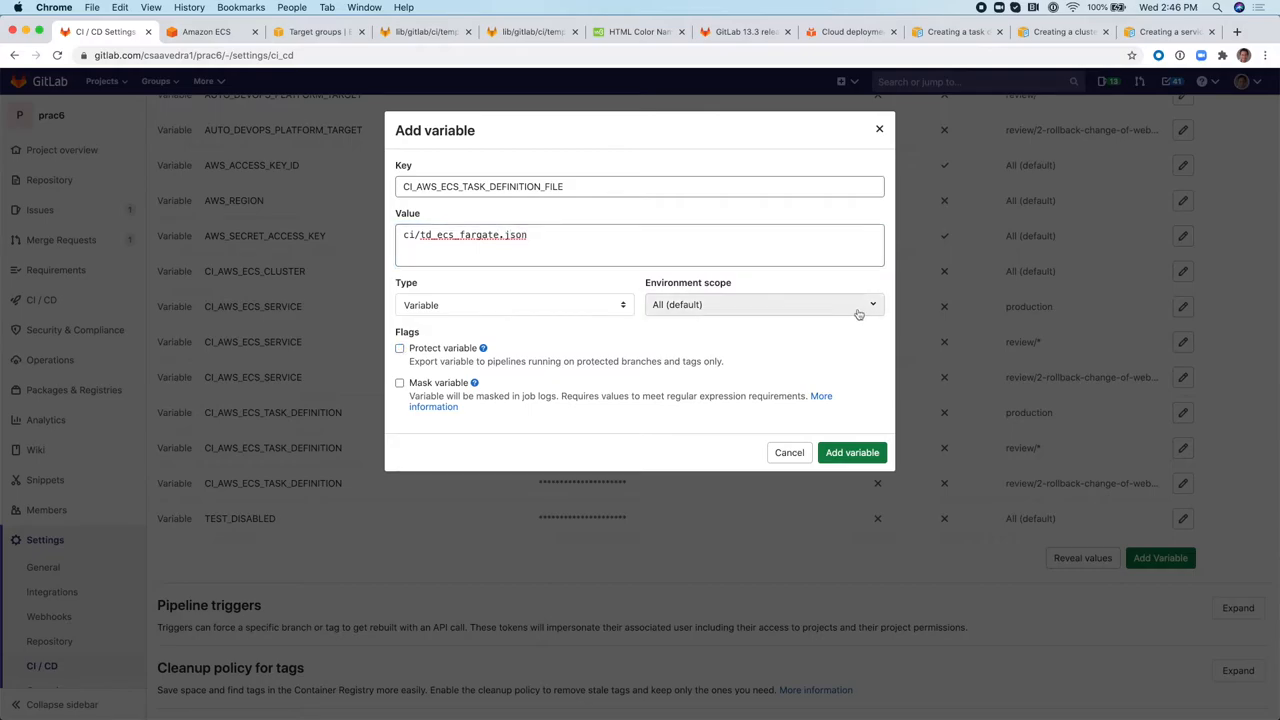
click(764, 304)
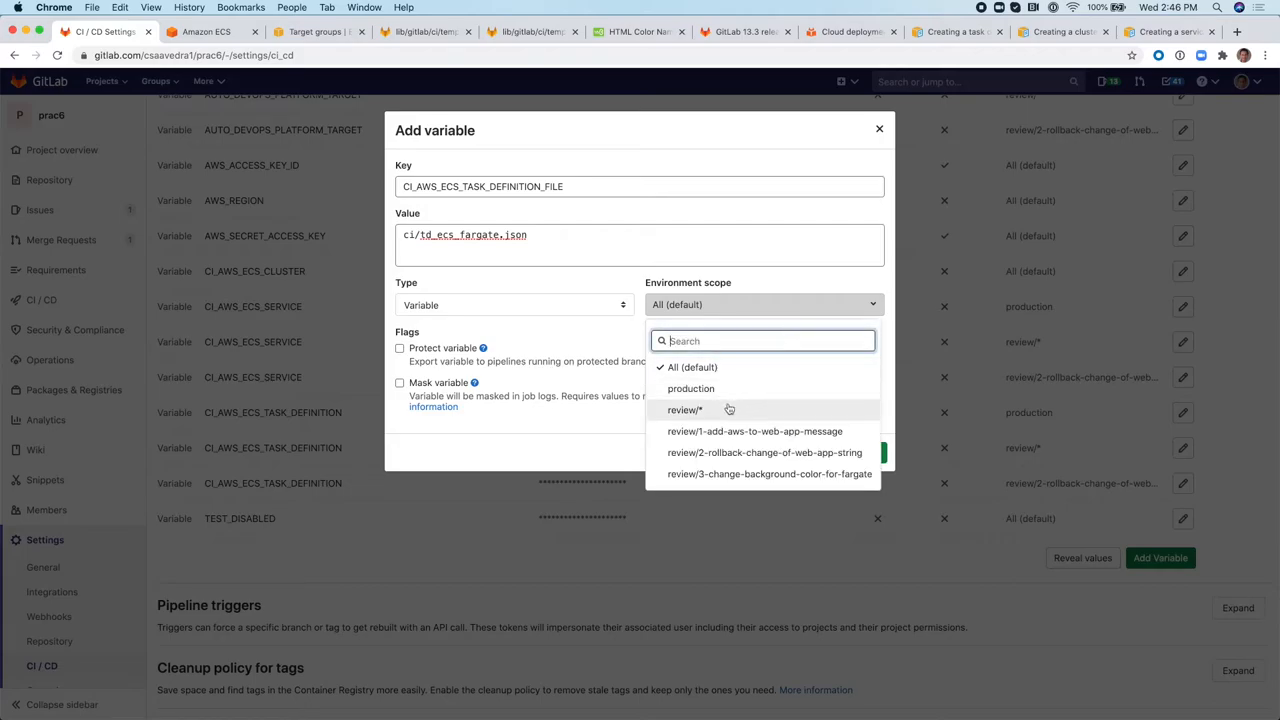
click(684, 410)
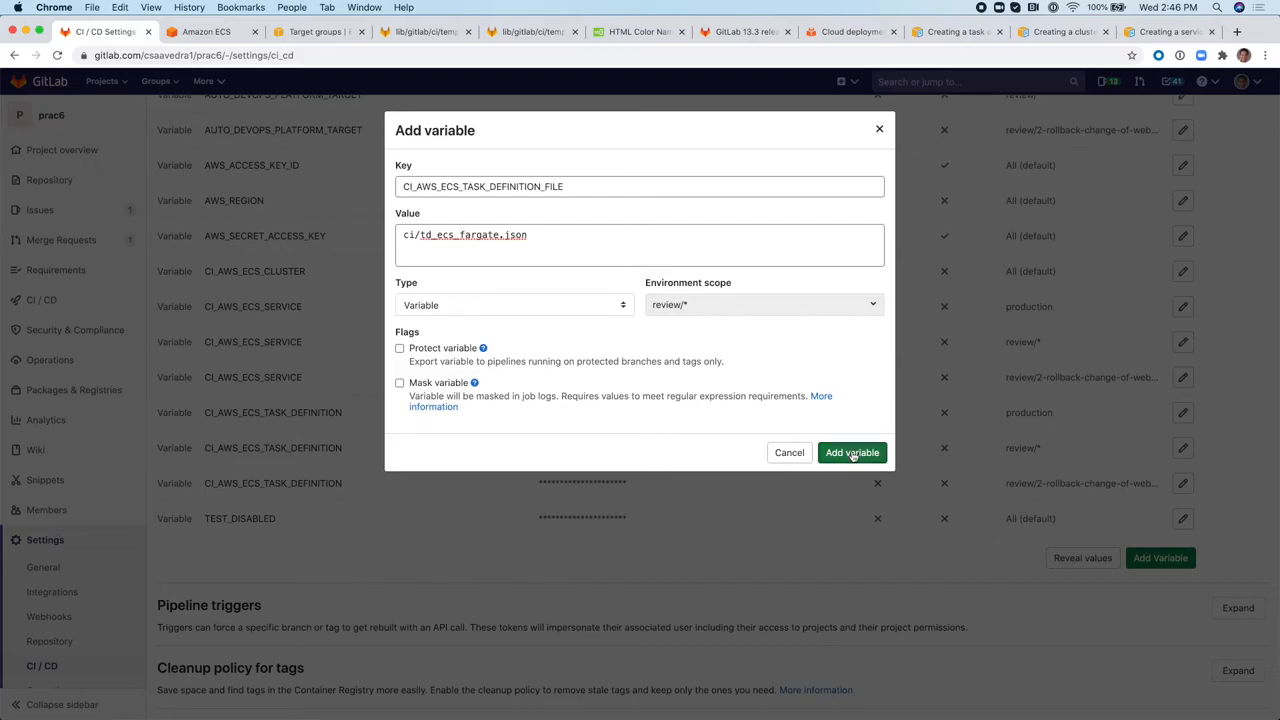
click(852, 452)
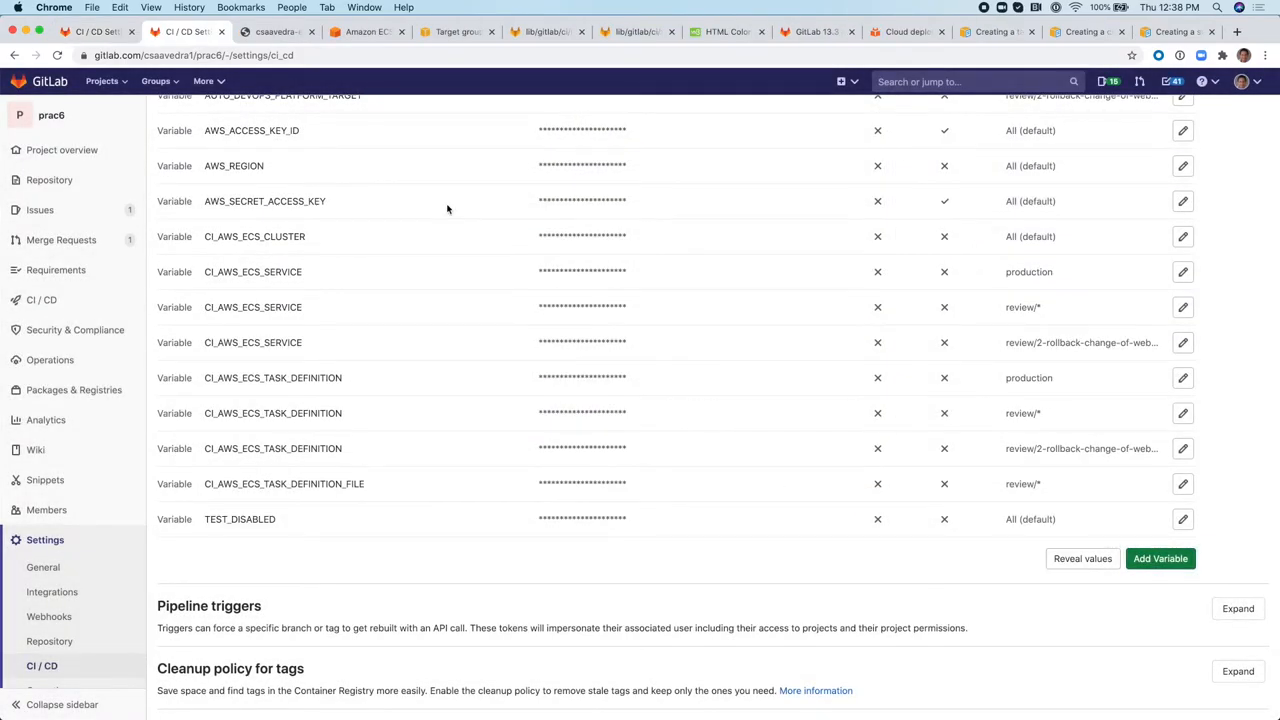
mouse_move(330, 356)
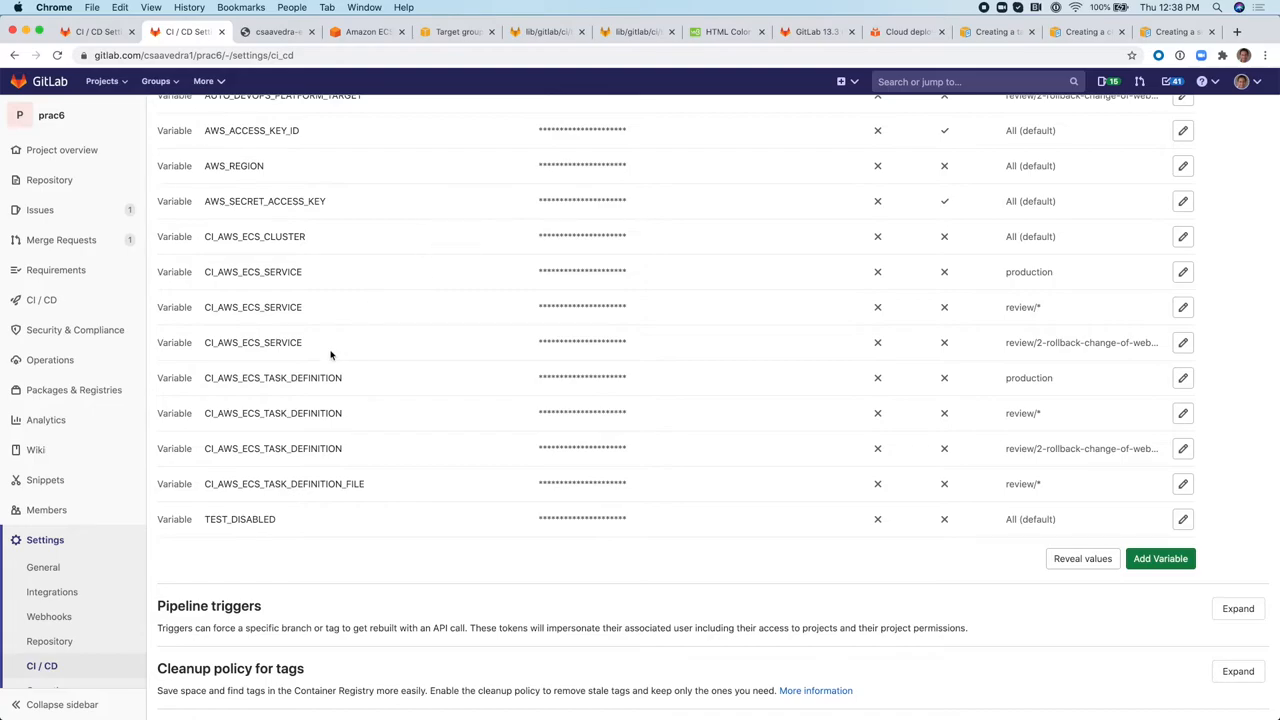
mouse_move(148, 486)
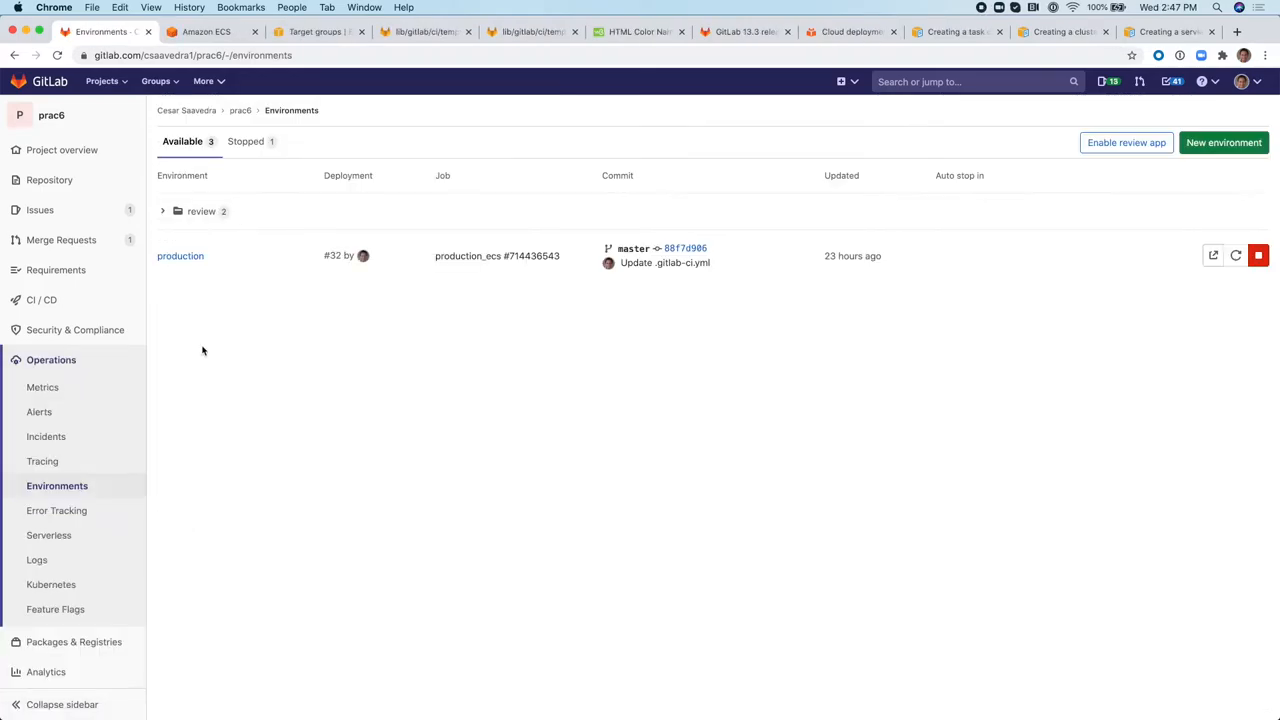
Expand the review environments and open the live Fargate review app showing the blue page.
click(164, 212)
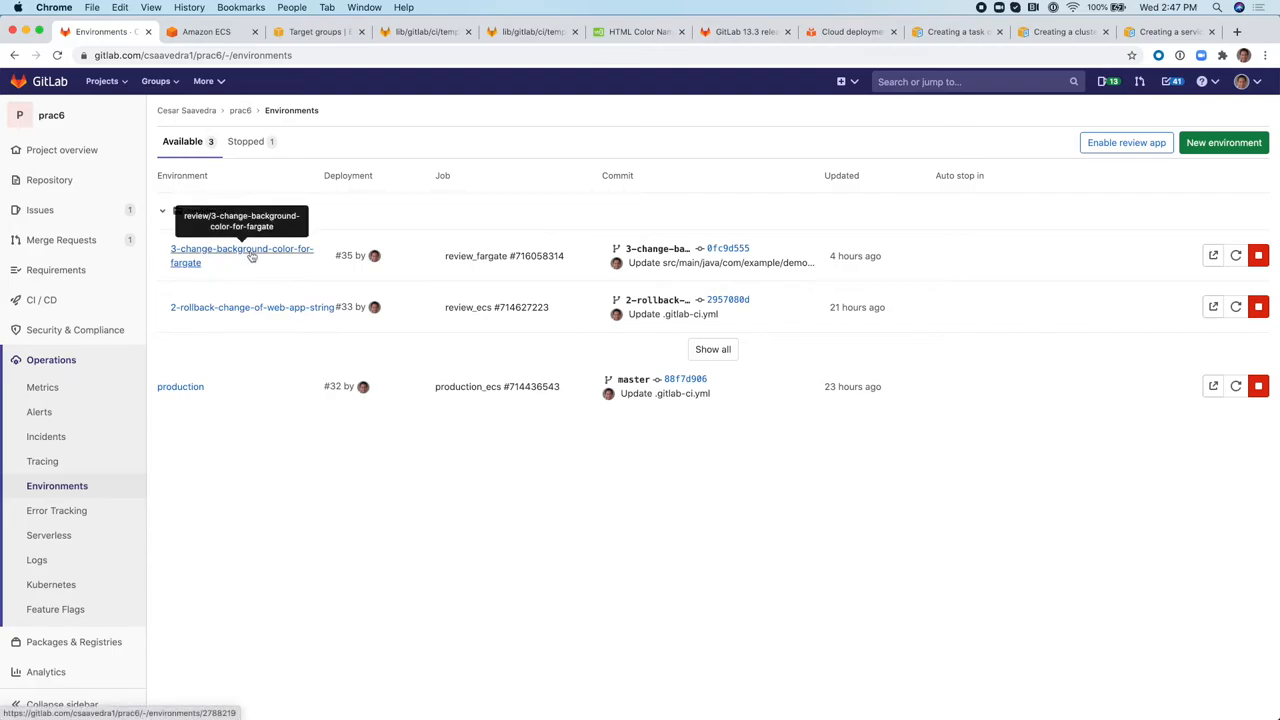
mouse_move(738, 304)
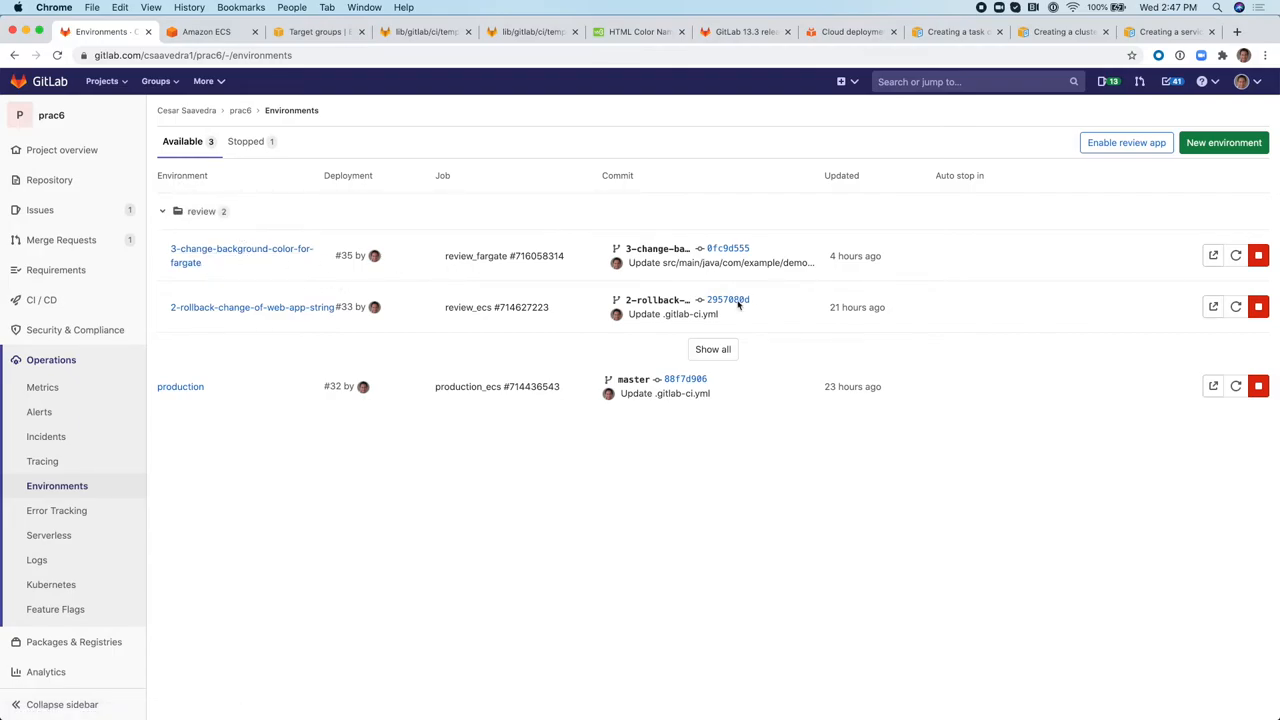
mouse_move(1212, 256)
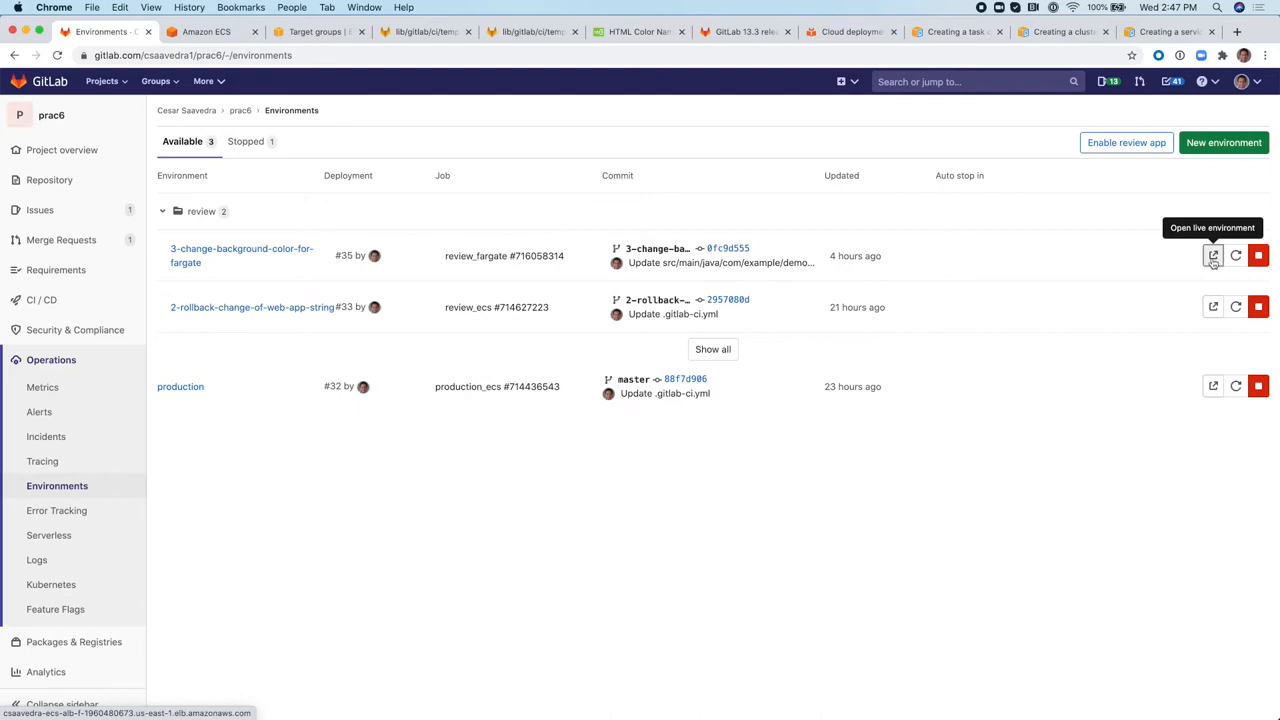
click(1212, 256)
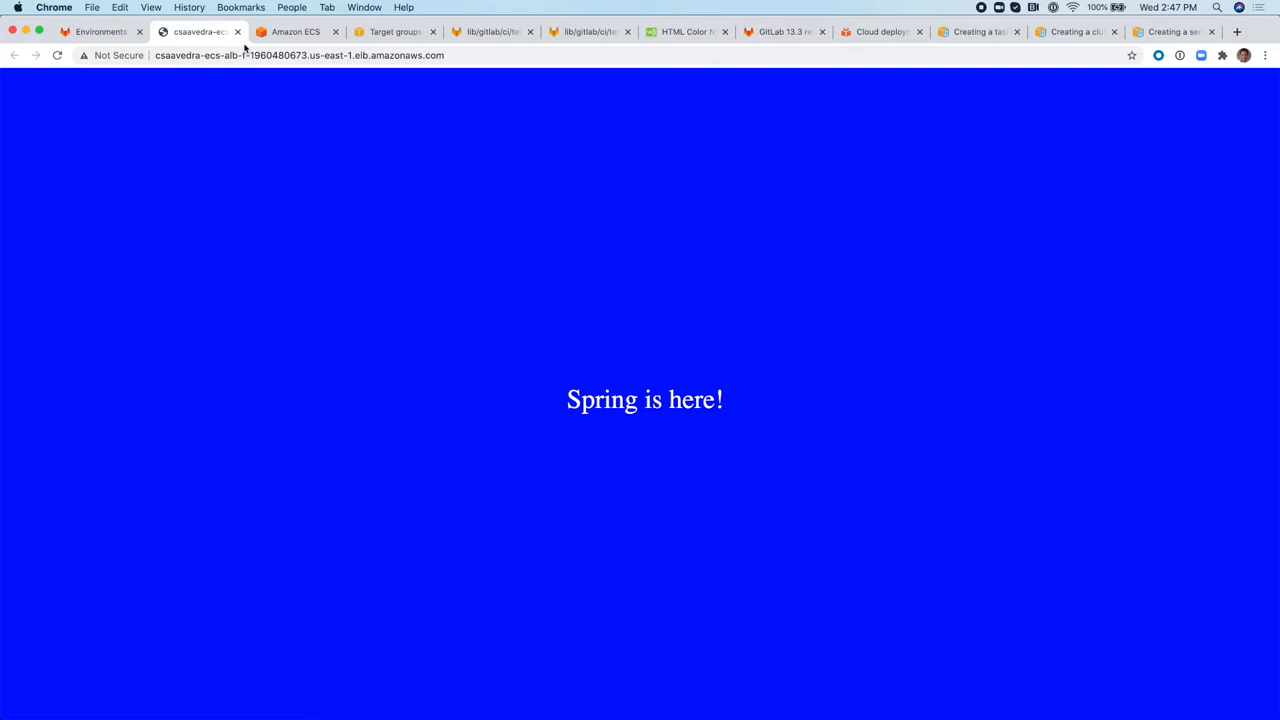
click(98, 32)
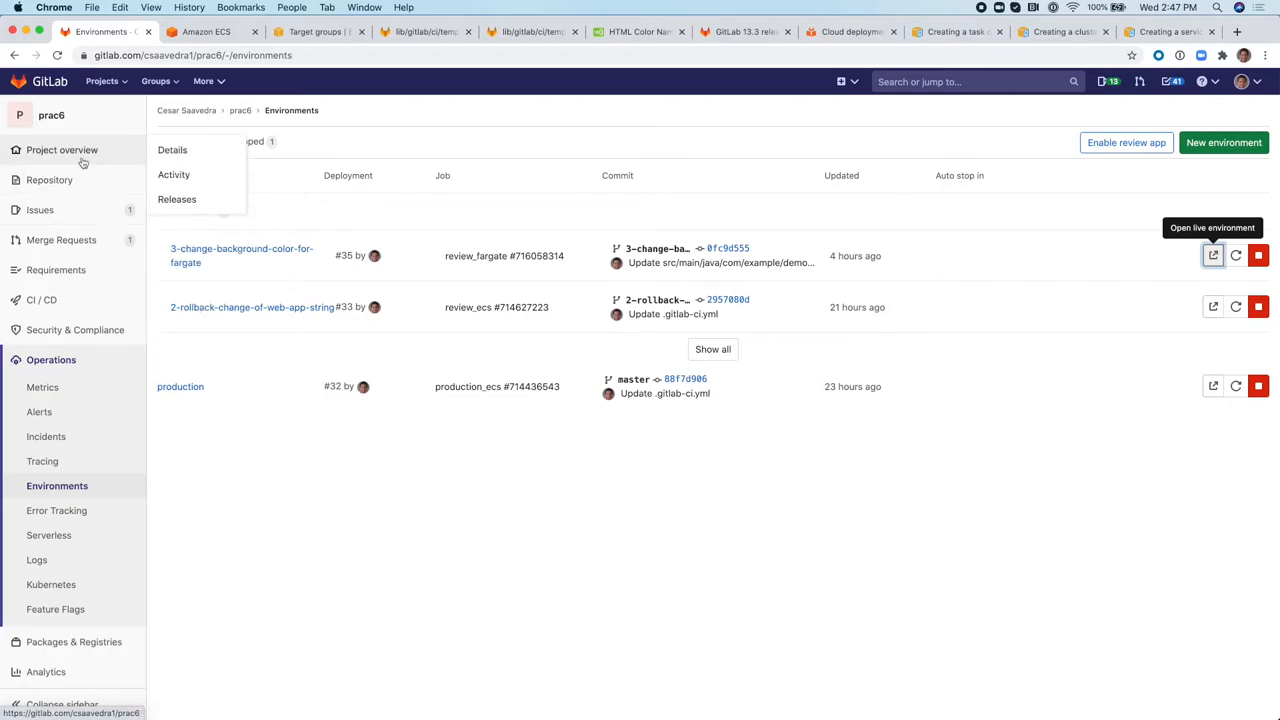
In the Amazon ECS console, open Clusters and view csaavedra-ecs-cluster's Services.
click(206, 32)
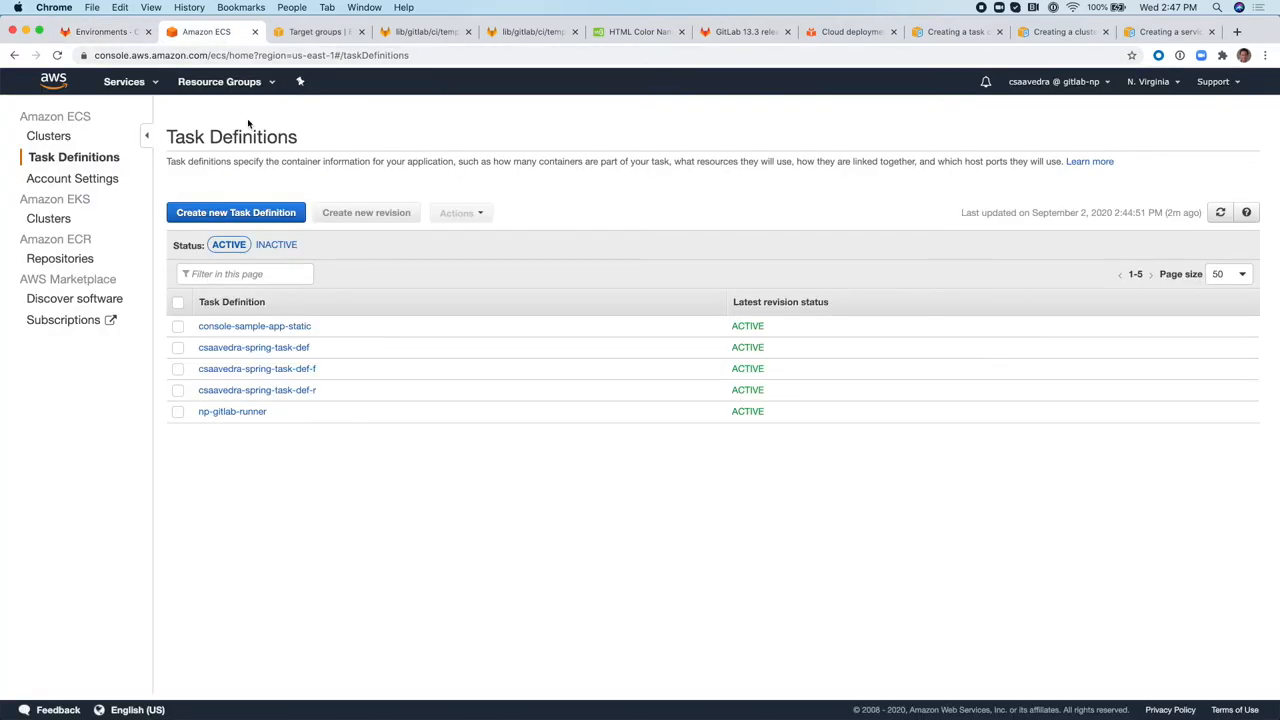
click(48, 136)
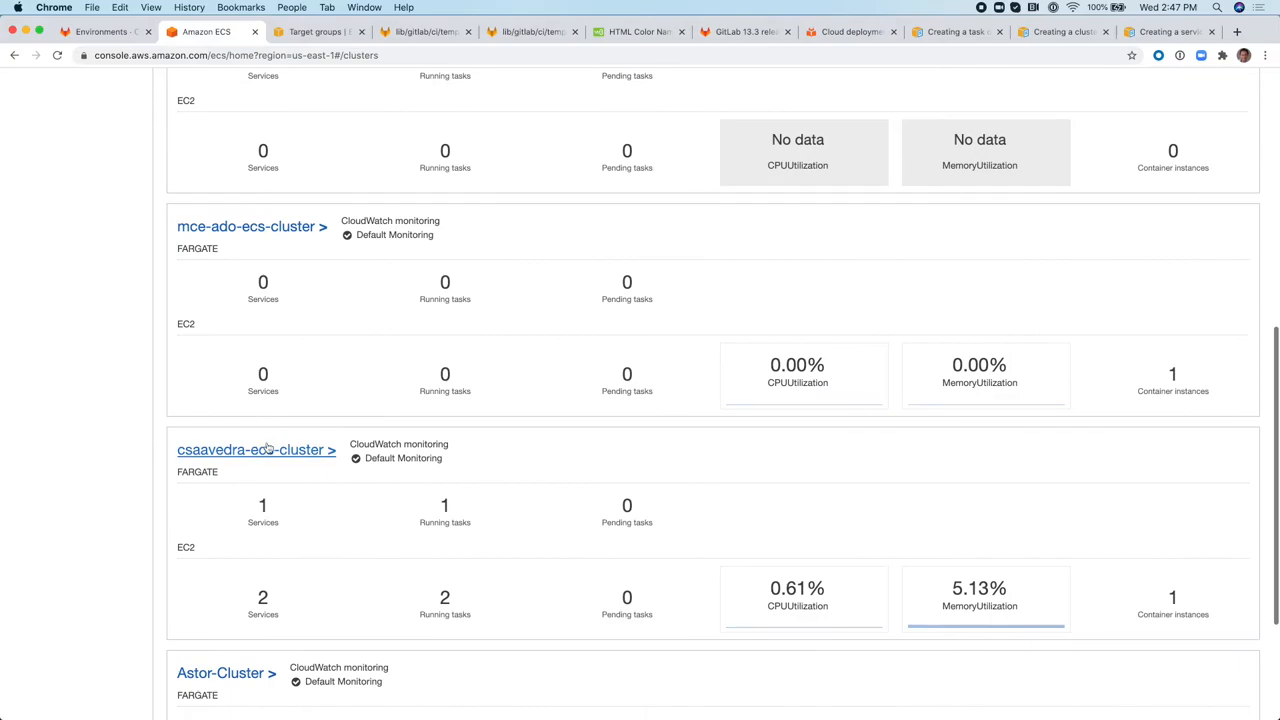
click(252, 448)
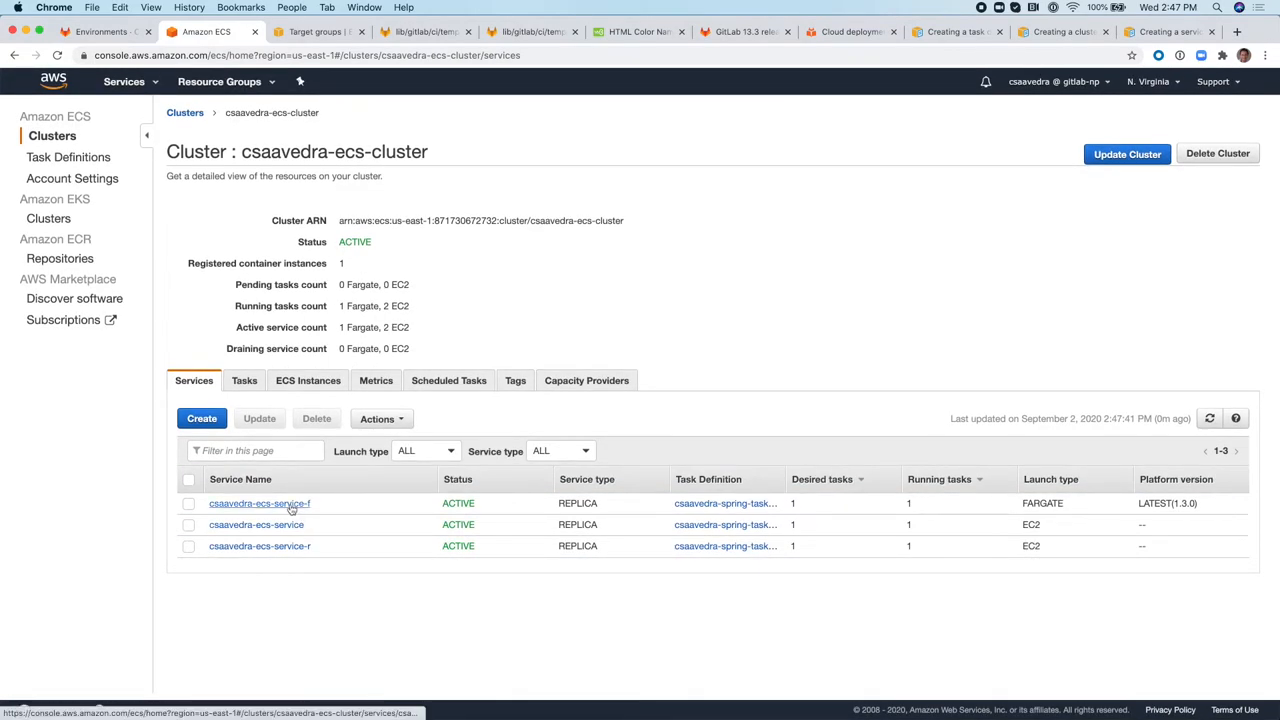
mouse_move(260, 504)
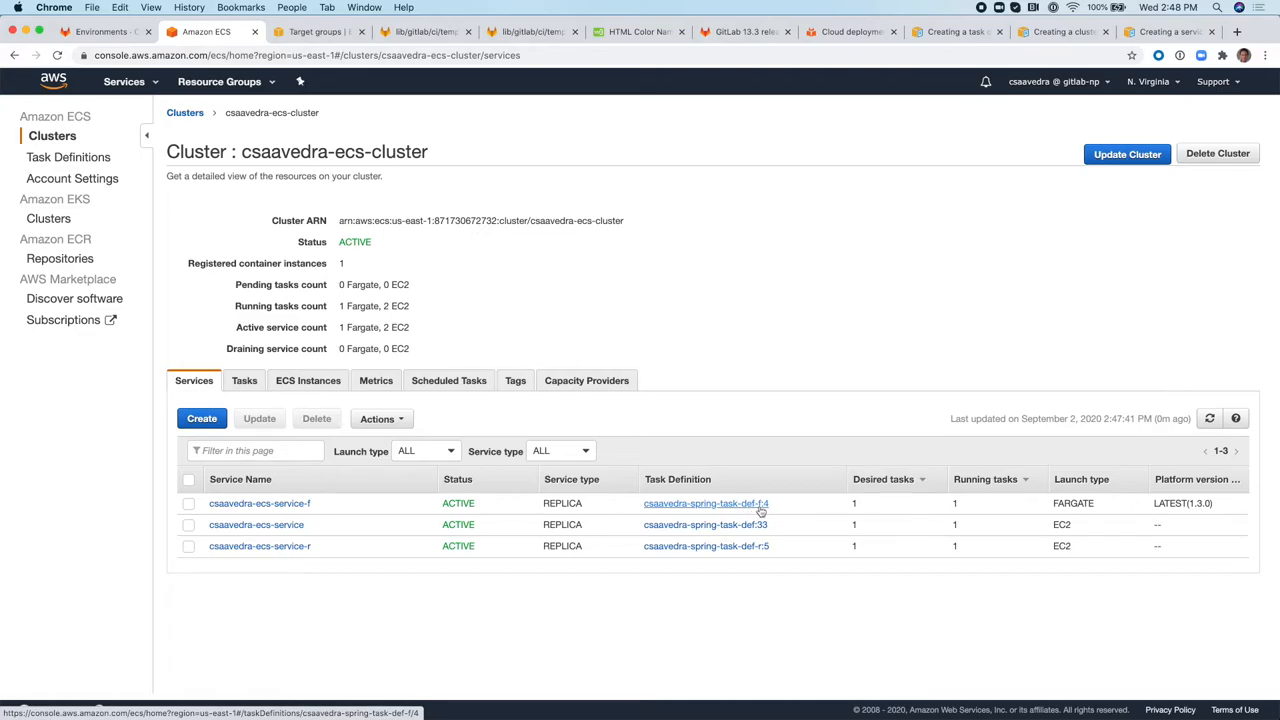
mouse_move(738, 518)
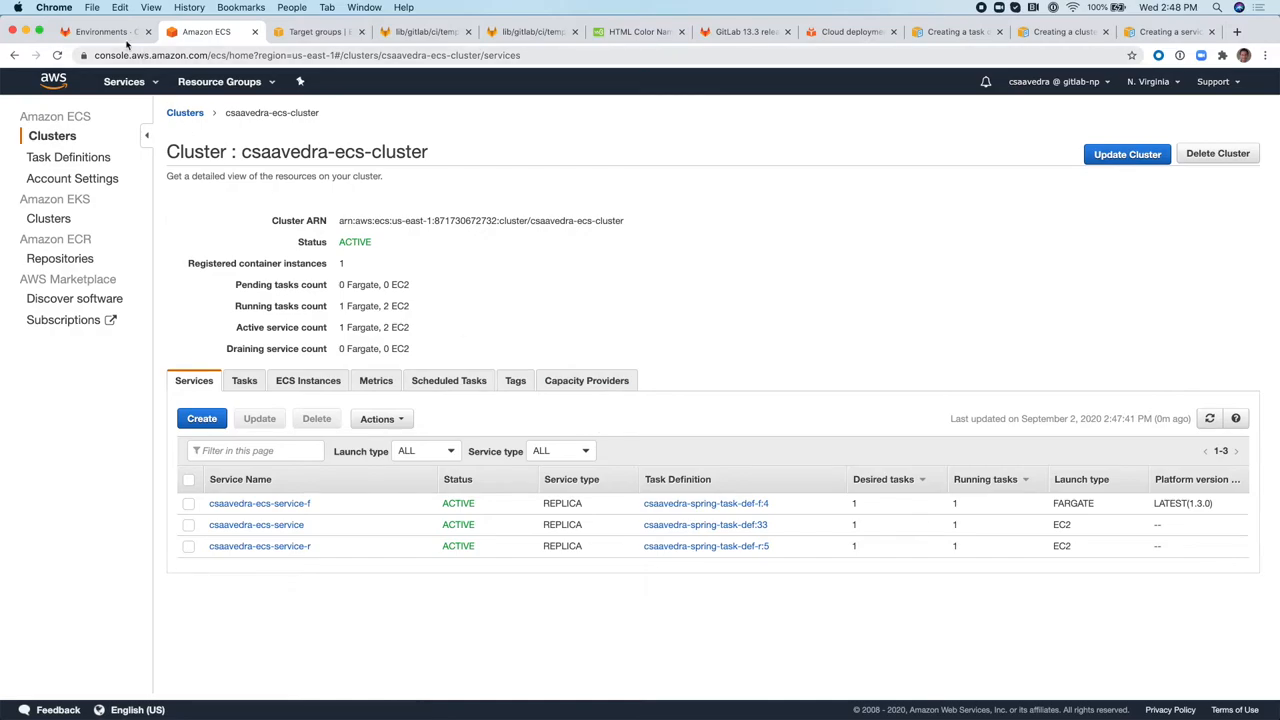
Open ci/td_ecs_fargate.json in GitLab and select the csaavedra-fargate-task-def-f family name.
click(100, 32)
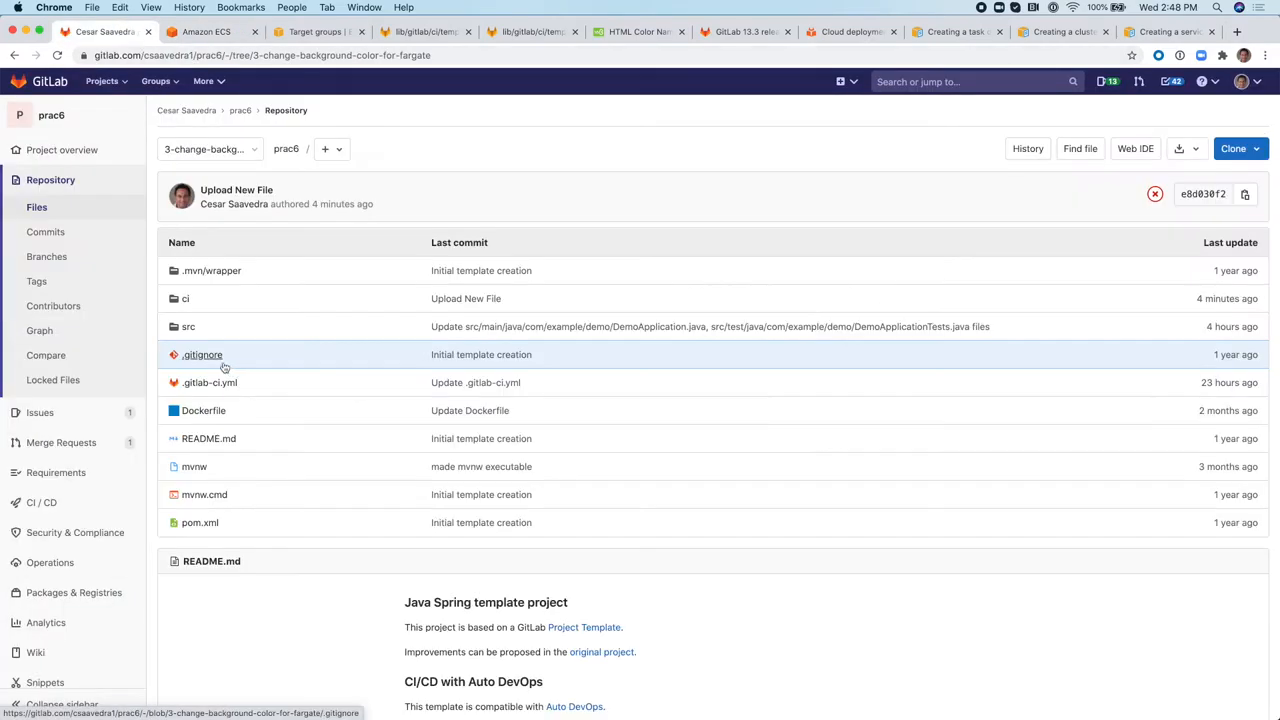
click(184, 298)
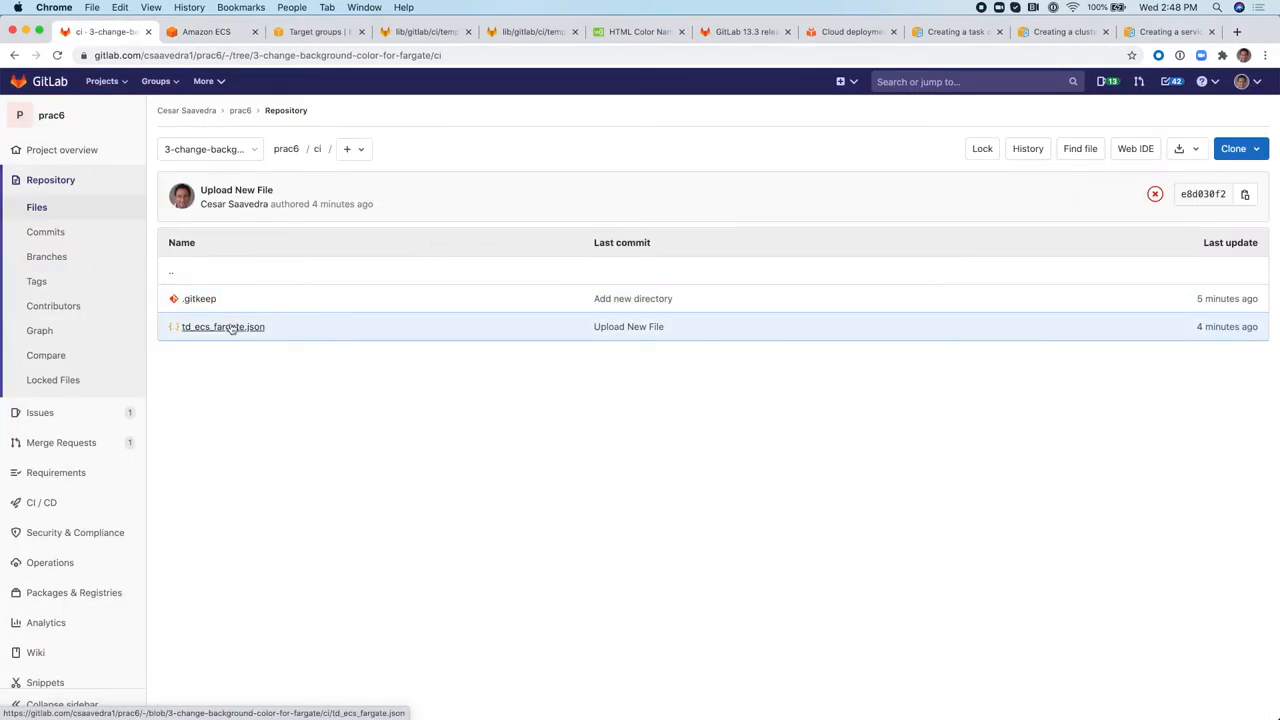
click(224, 326)
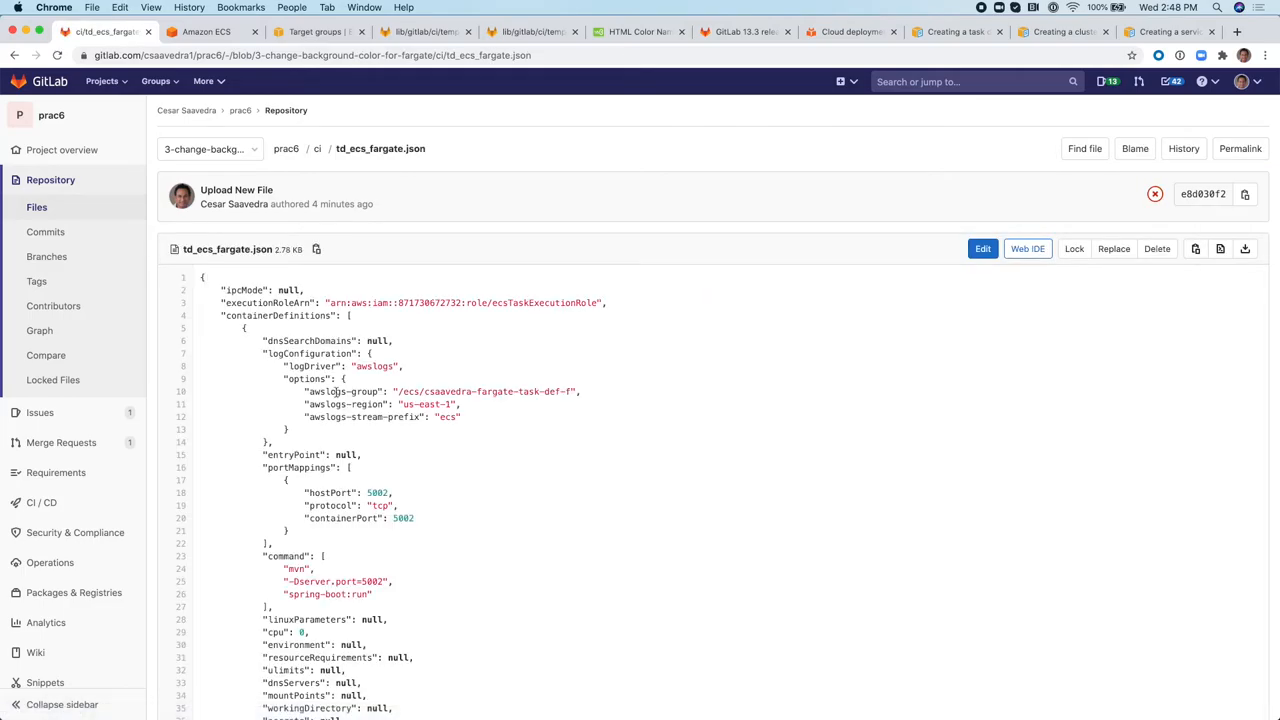
scroll(down, 3)
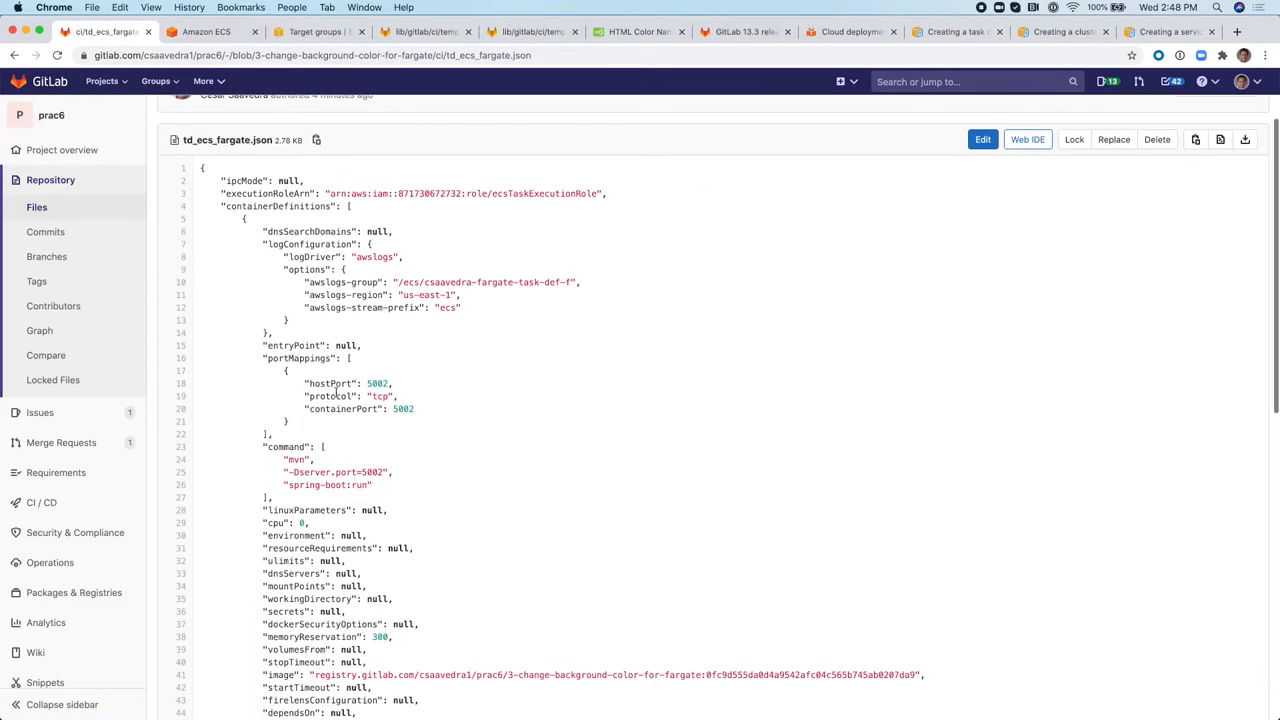
scroll(down, 3)
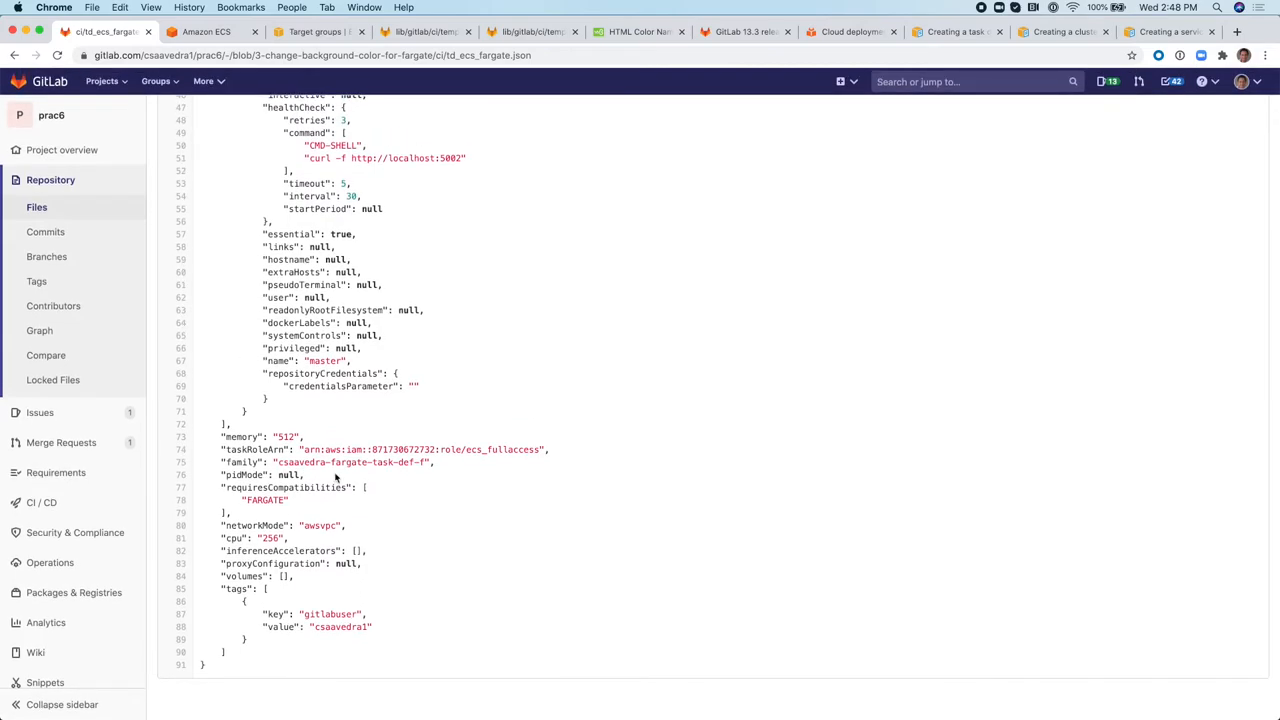
double_click(320, 462)
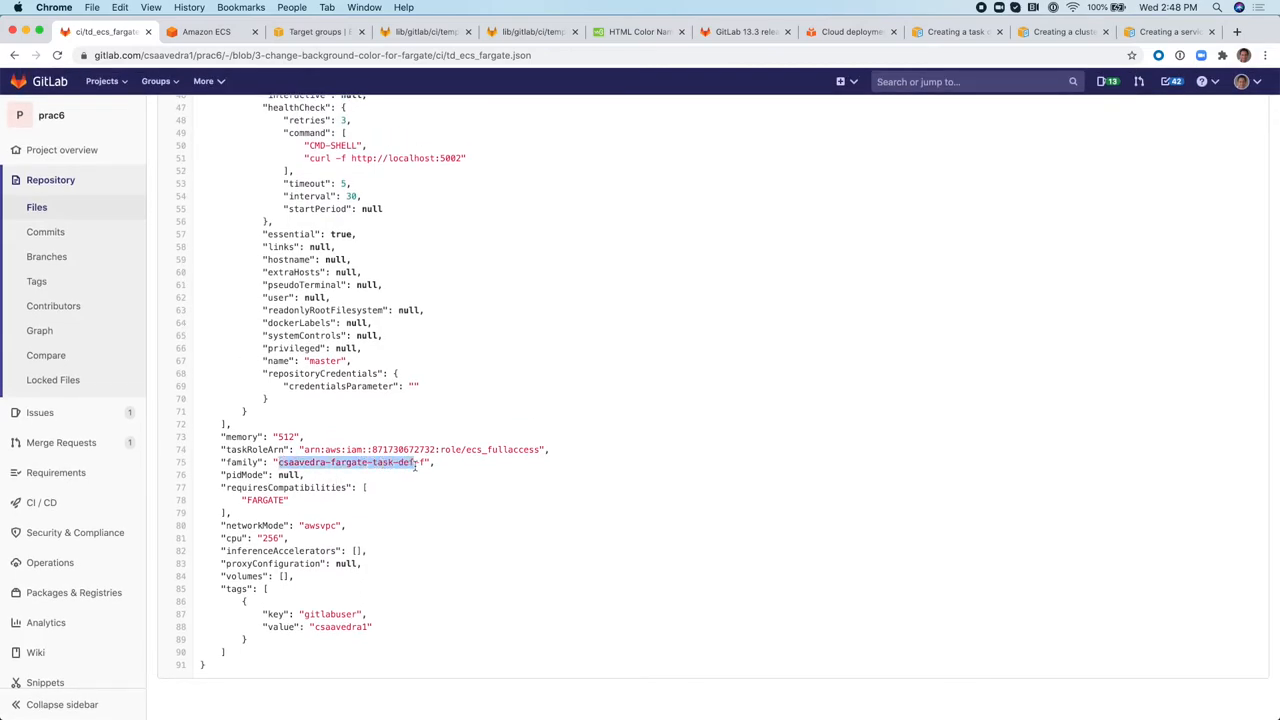
click(364, 462)
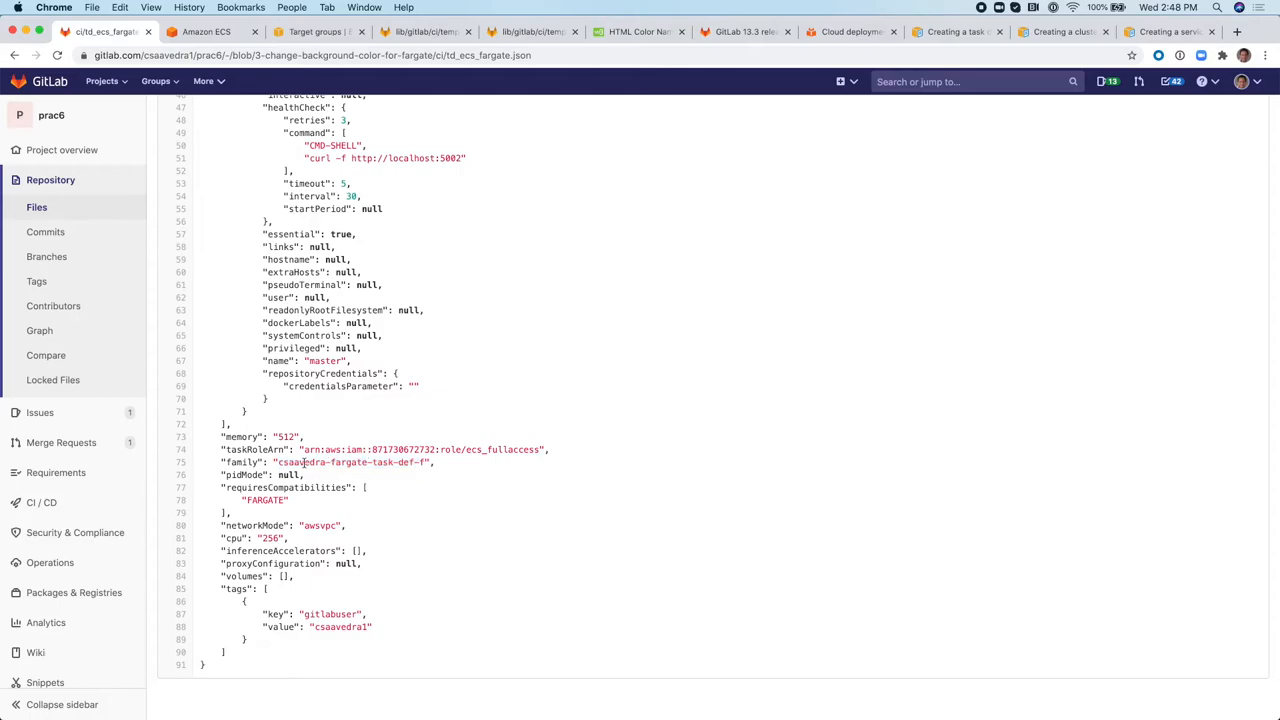
double_click(350, 462)
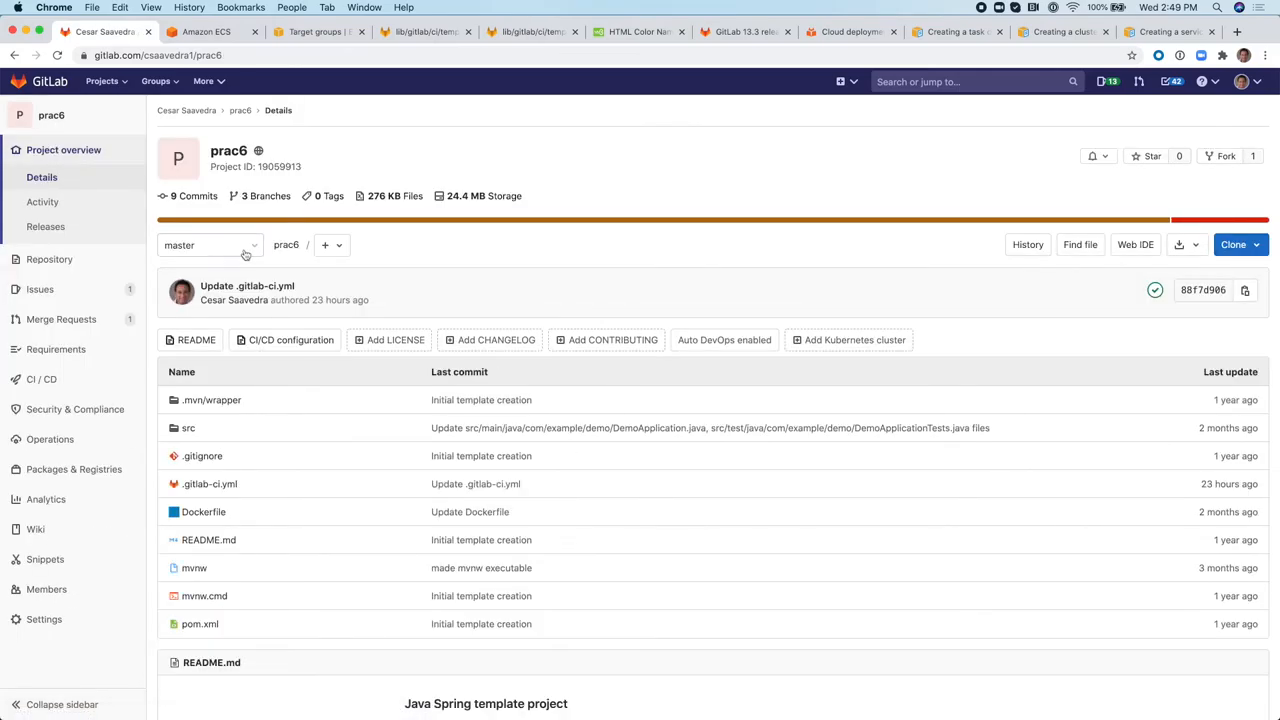
On branch 3-change-background-color-for-fargate in Web IDE, set DemoApplication.java background colour to brown.
click(208, 244)
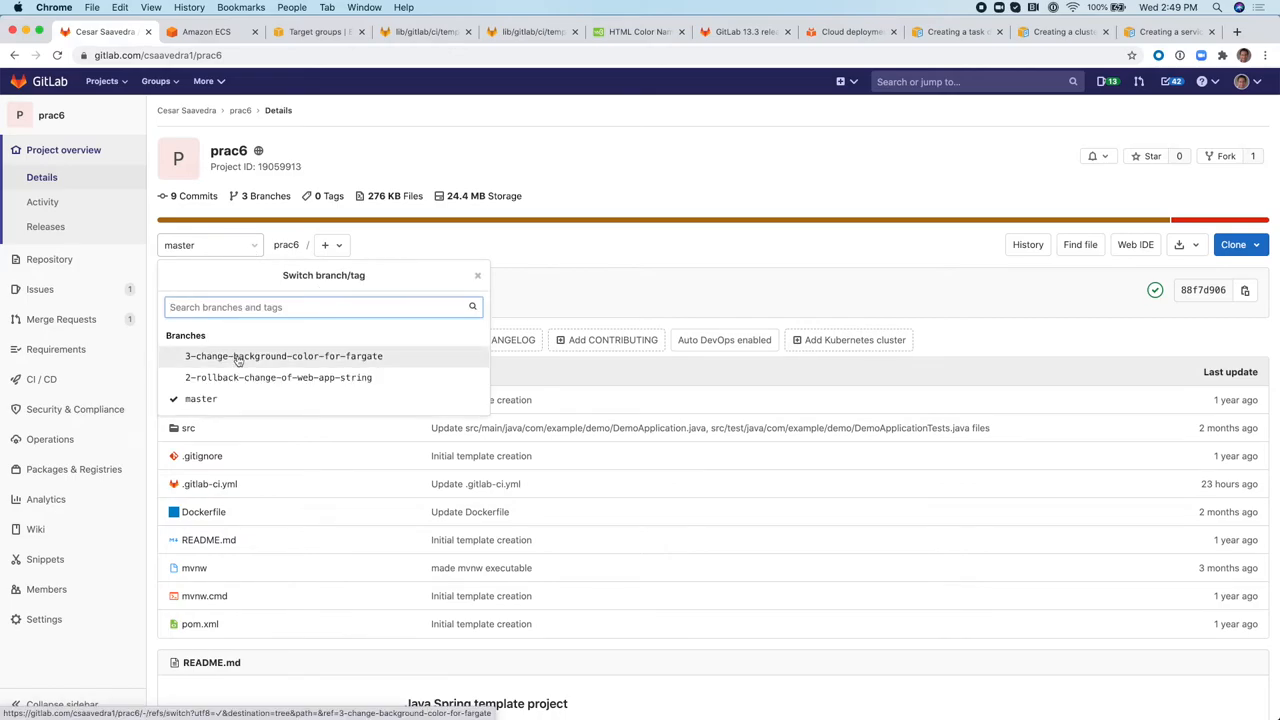
click(284, 356)
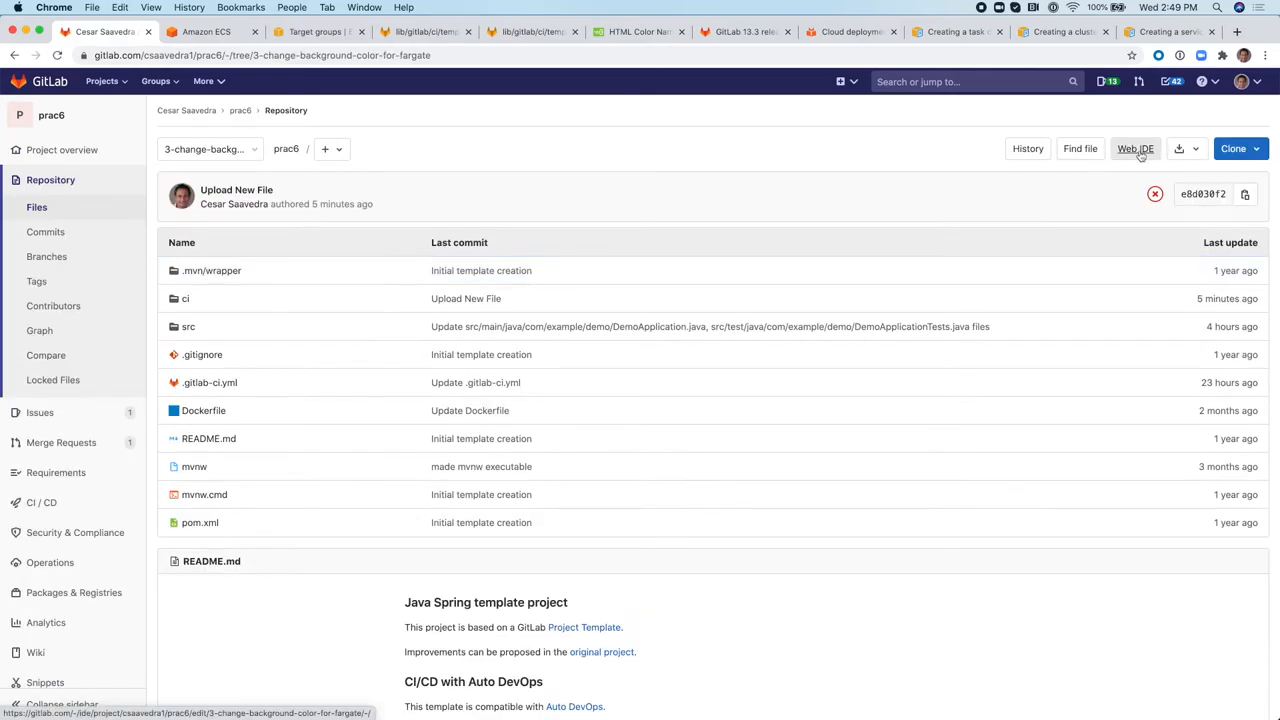
click(1136, 148)
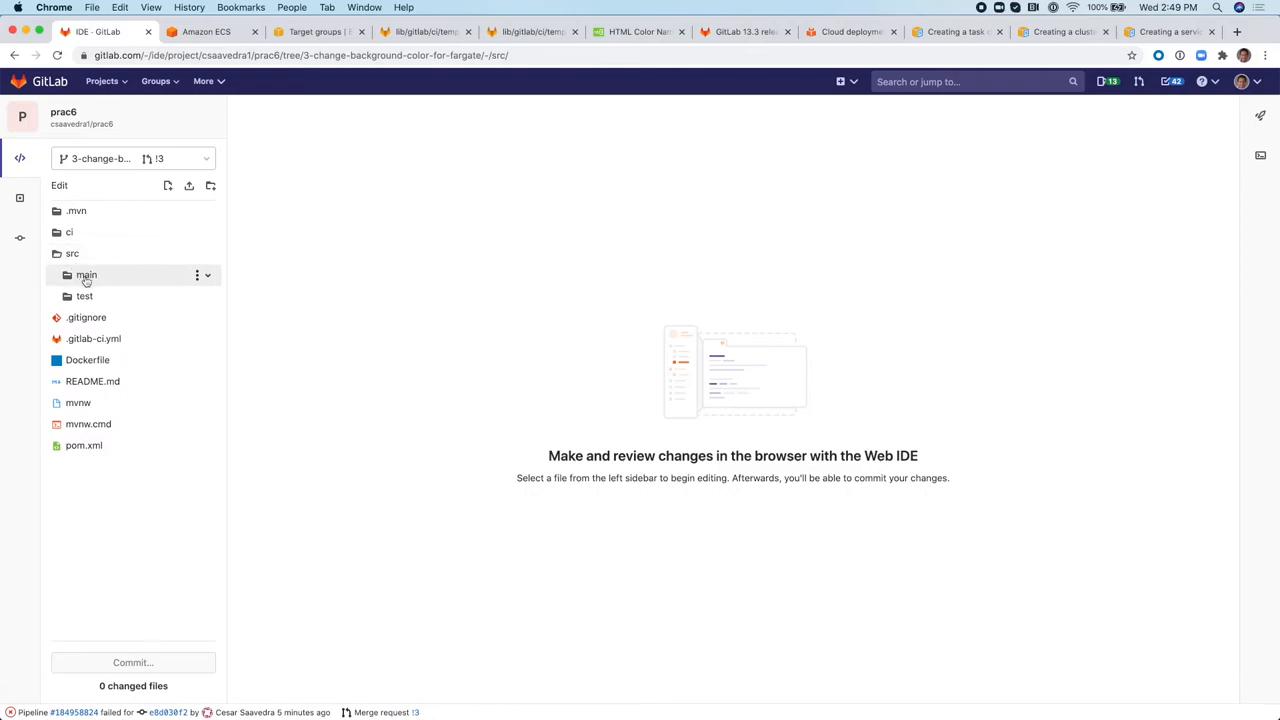
click(86, 276)
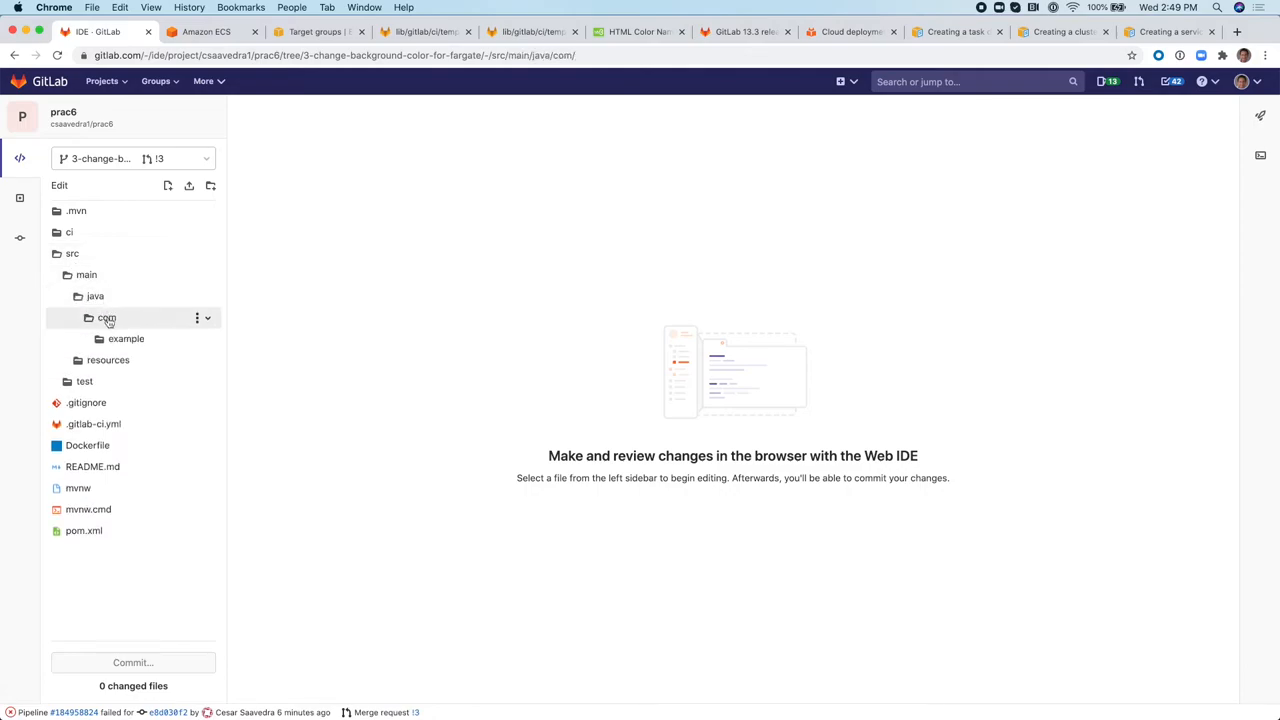
click(126, 338)
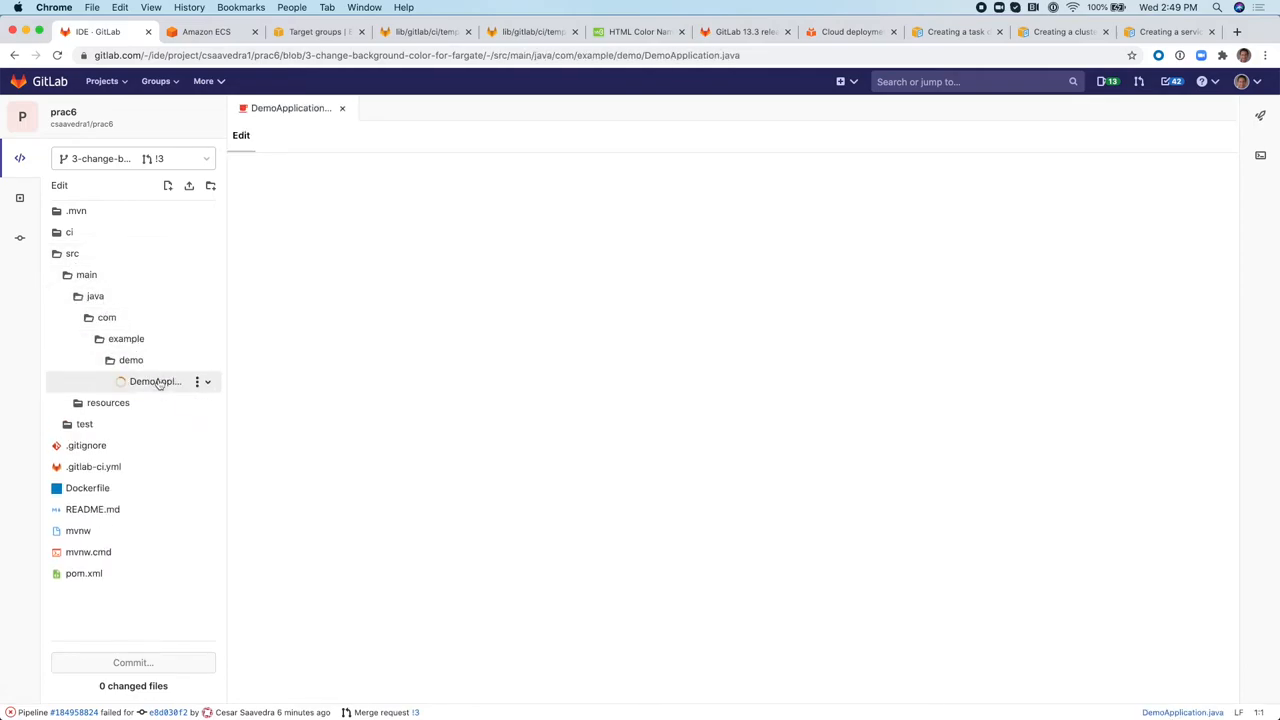
click(156, 380)
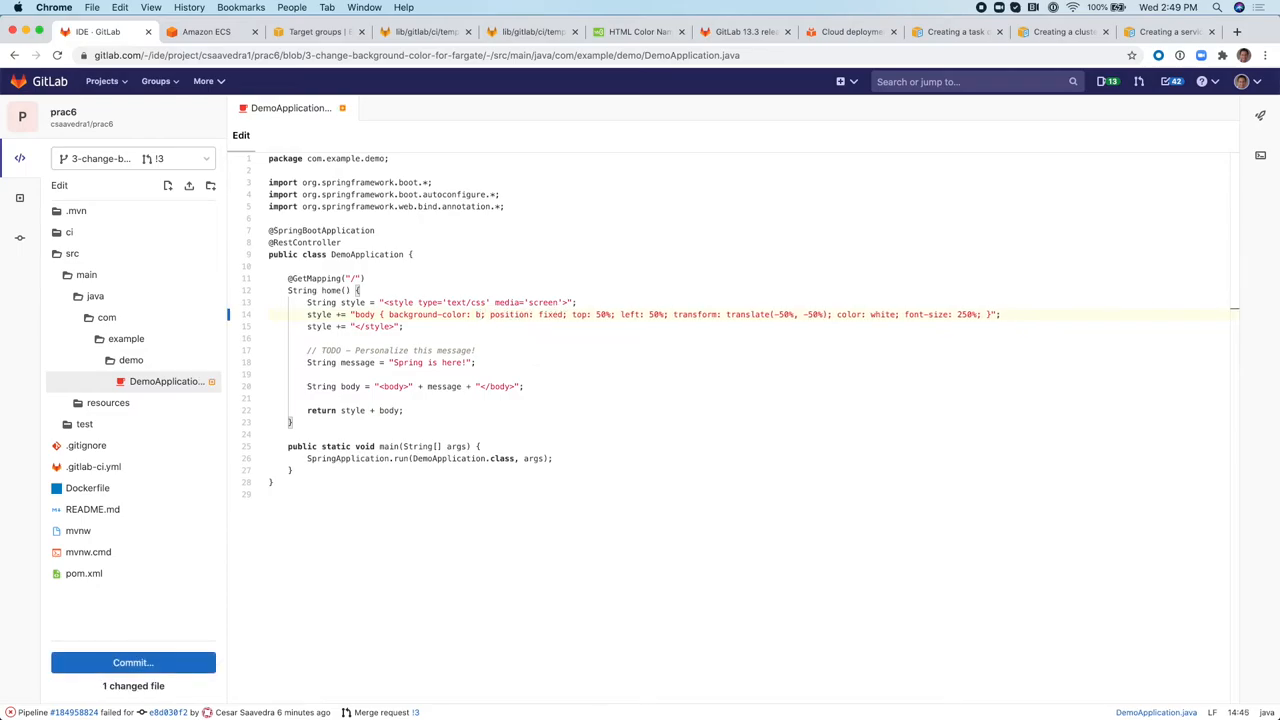
text(rown)
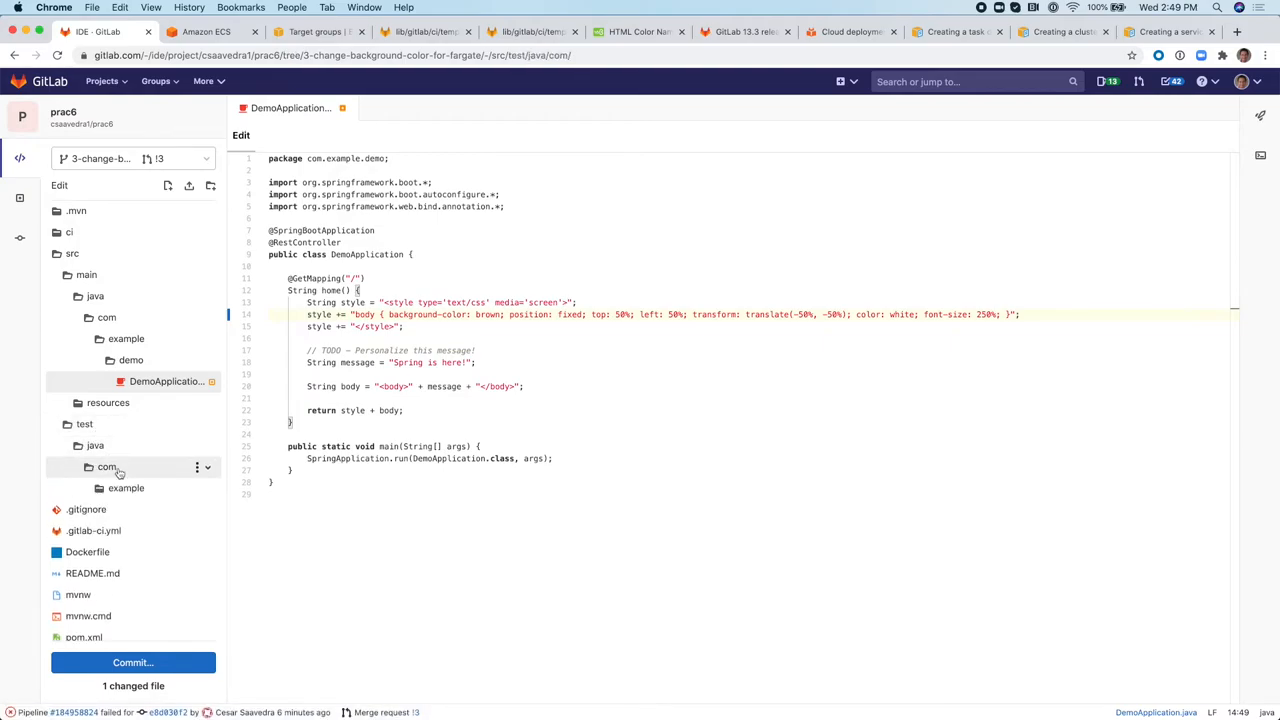
Set brown in DemoApplicationTests.java too, commit both files, and return to the prac6 overview.
click(156, 532)
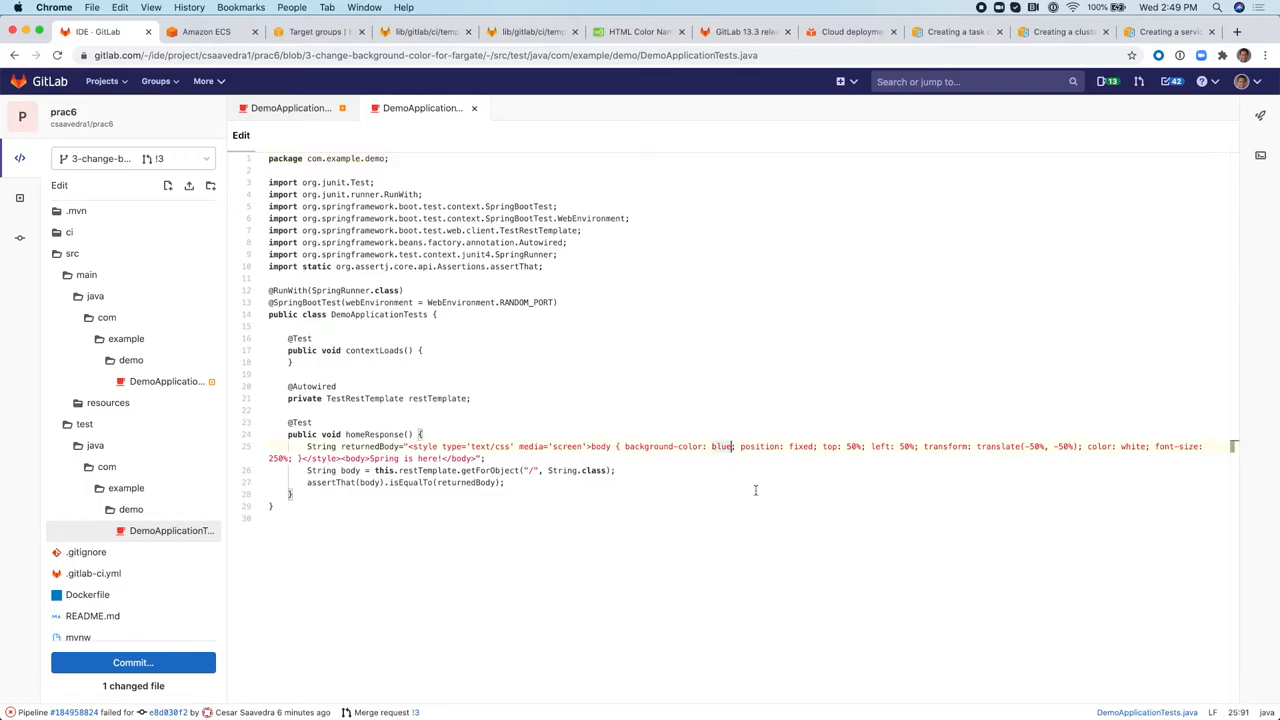
text(brown; po)
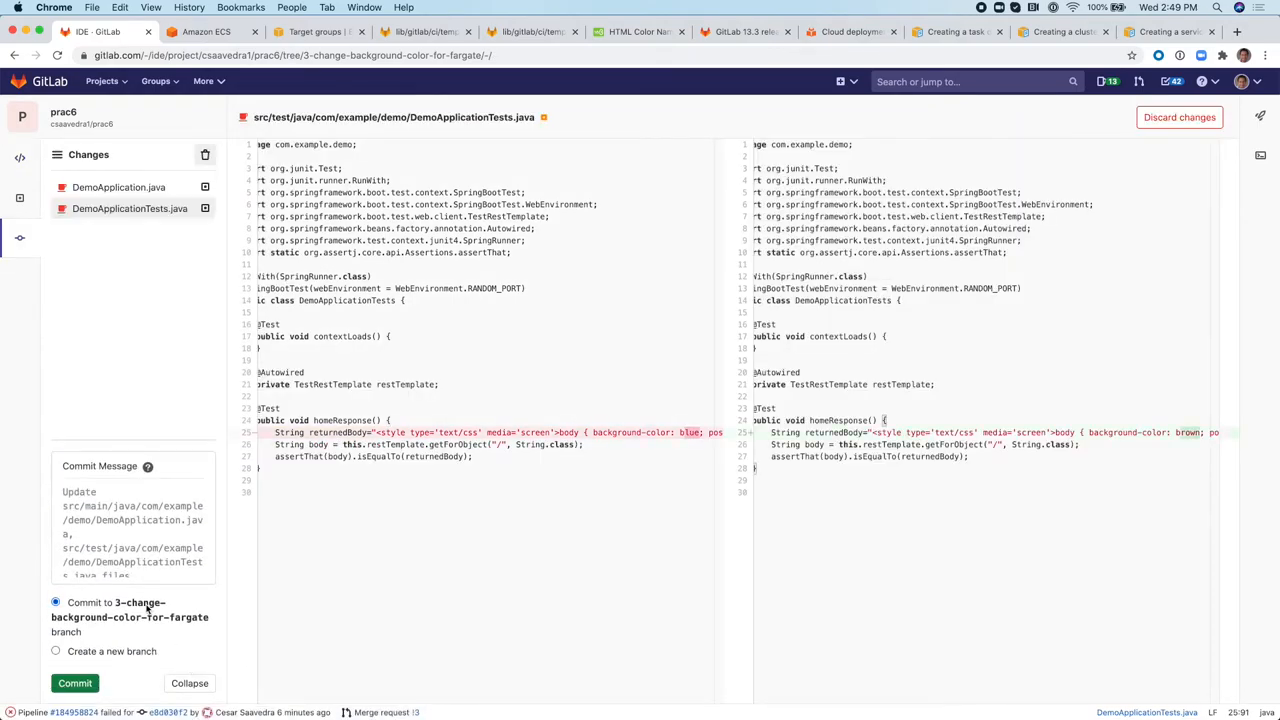
click(76, 684)
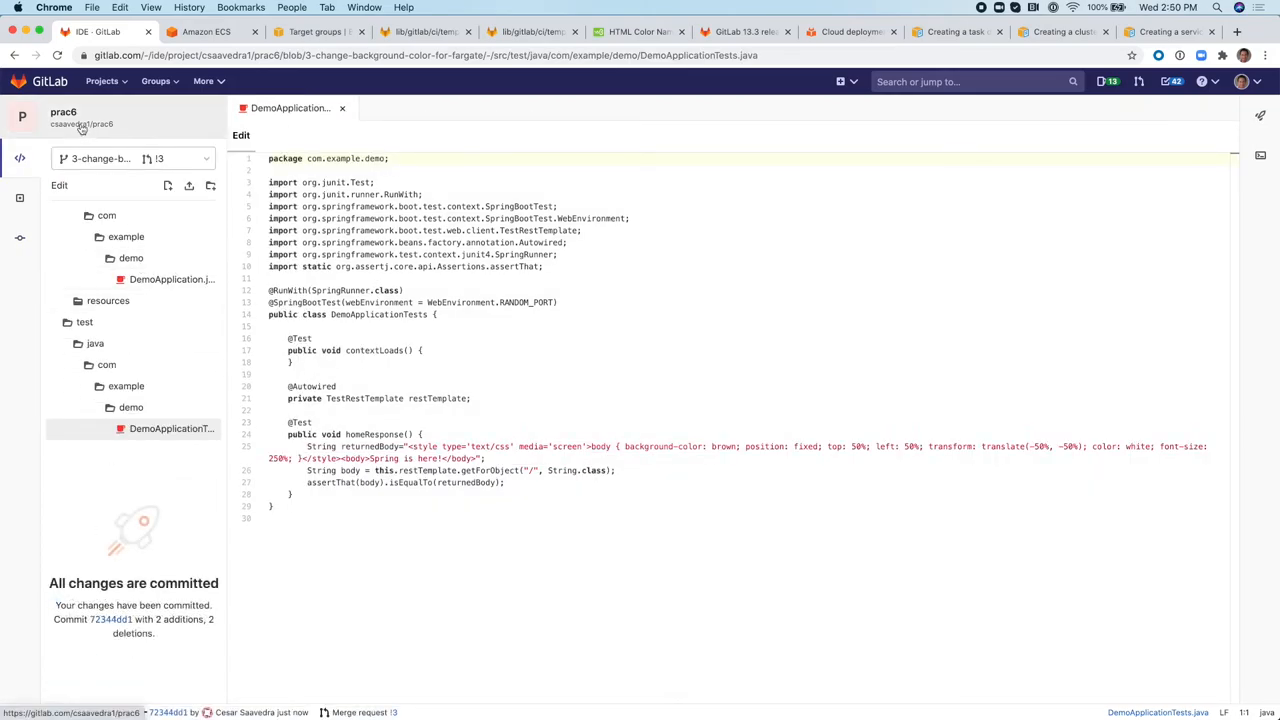
click(80, 124)
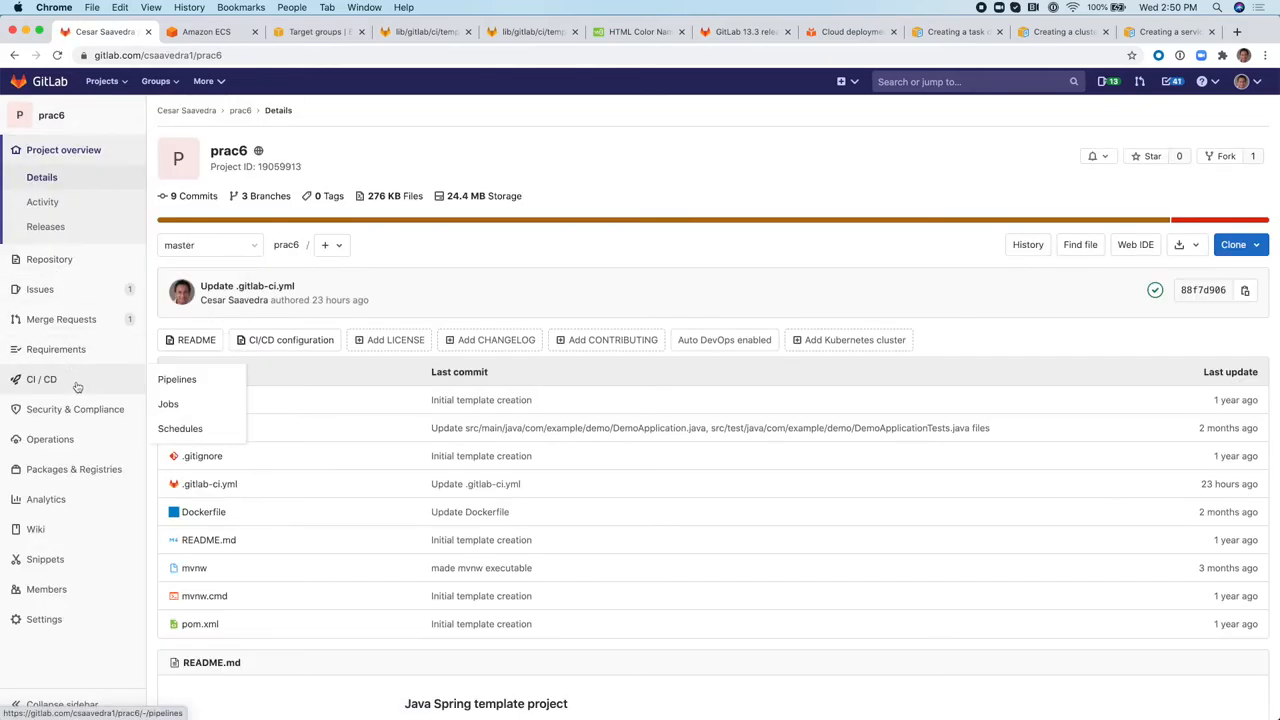
Open the newly running pipeline from CI/CD Pipelines to check its build and review_fargate jobs.
click(176, 380)
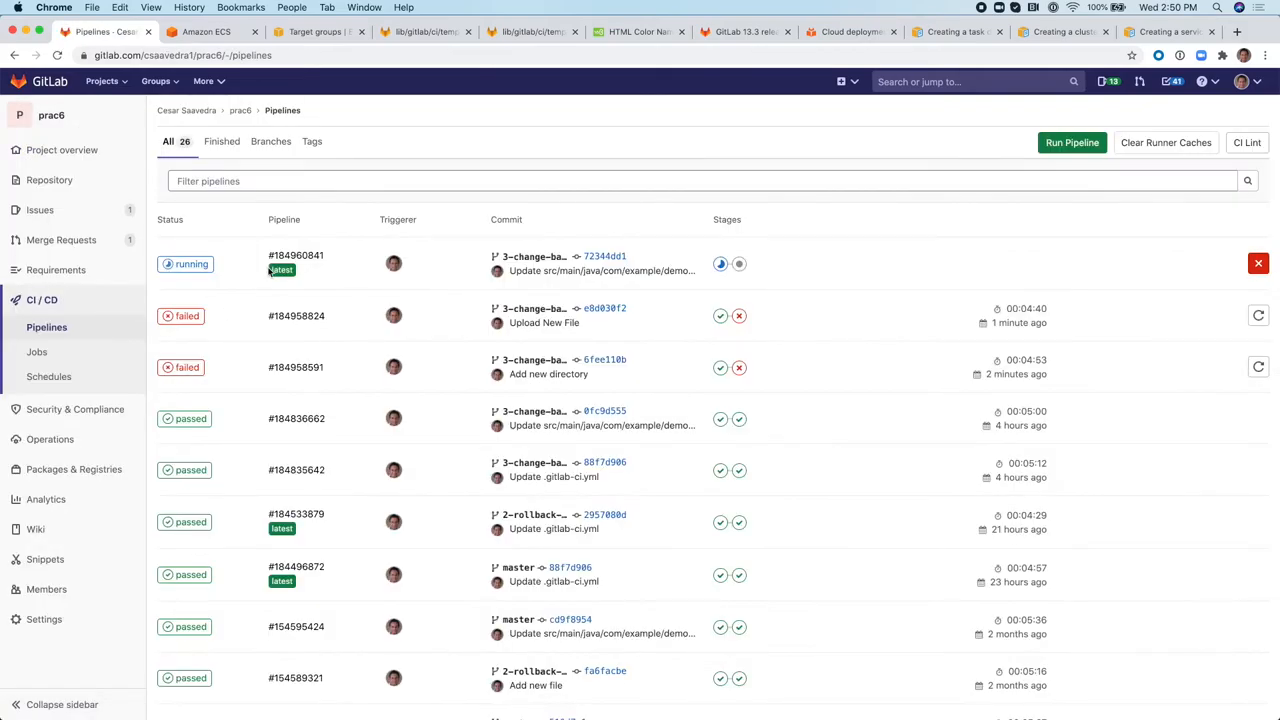
click(296, 256)
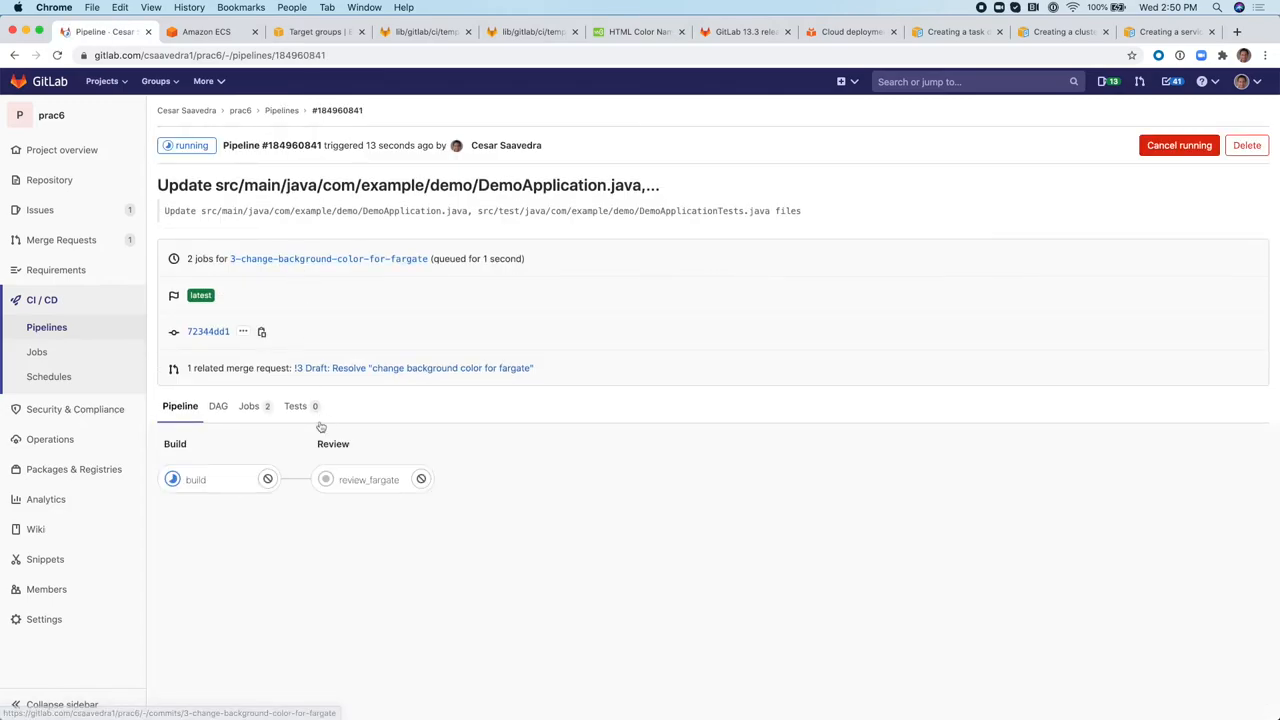
mouse_move(240, 500)
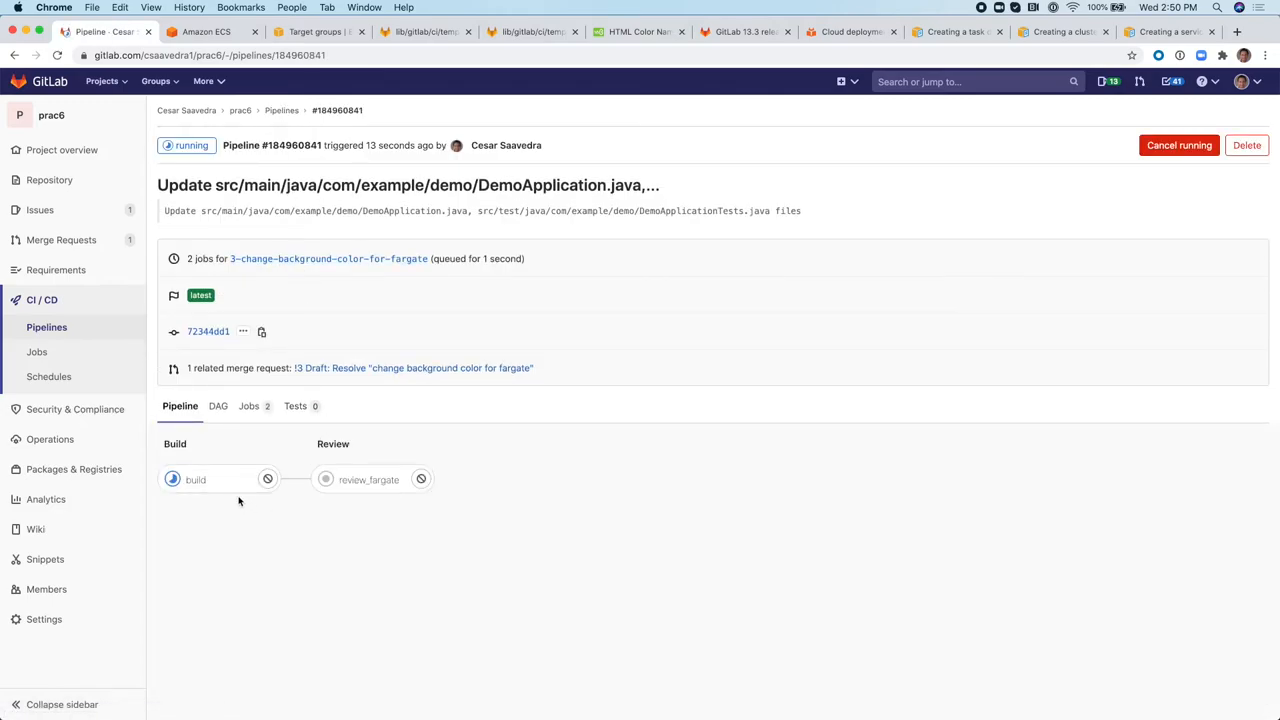
mouse_move(368, 480)
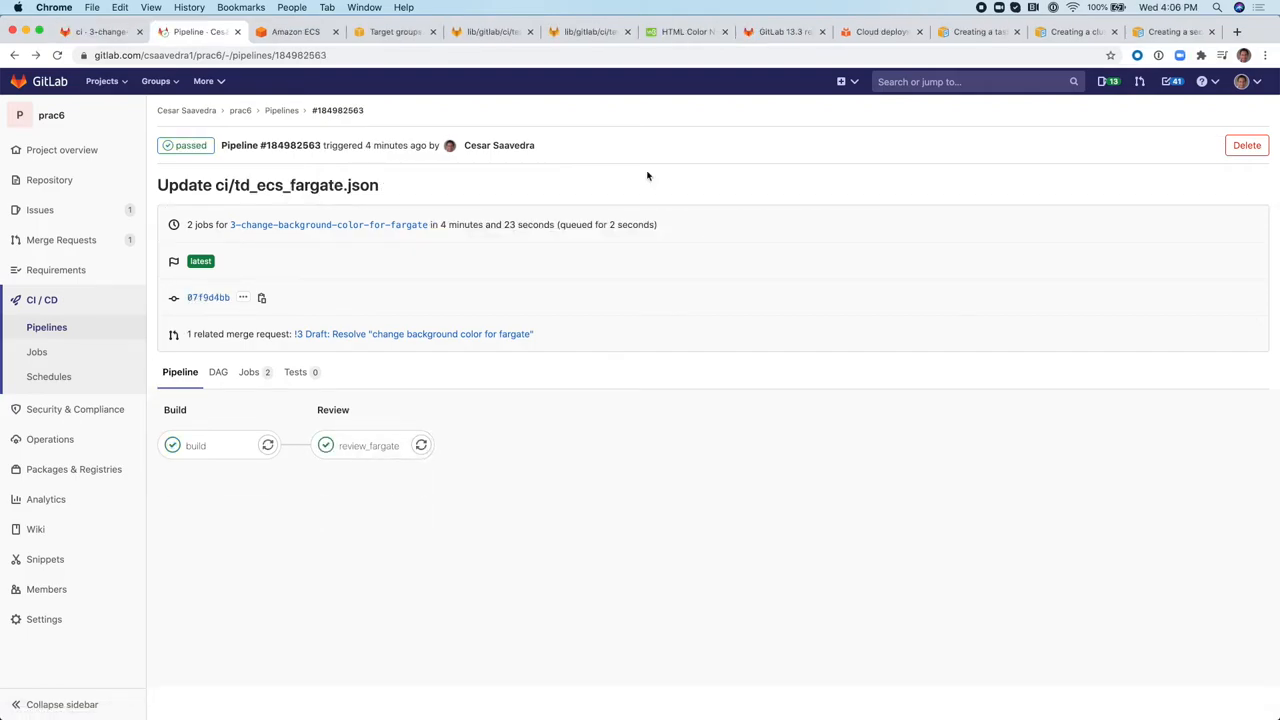
mouse_move(368, 444)
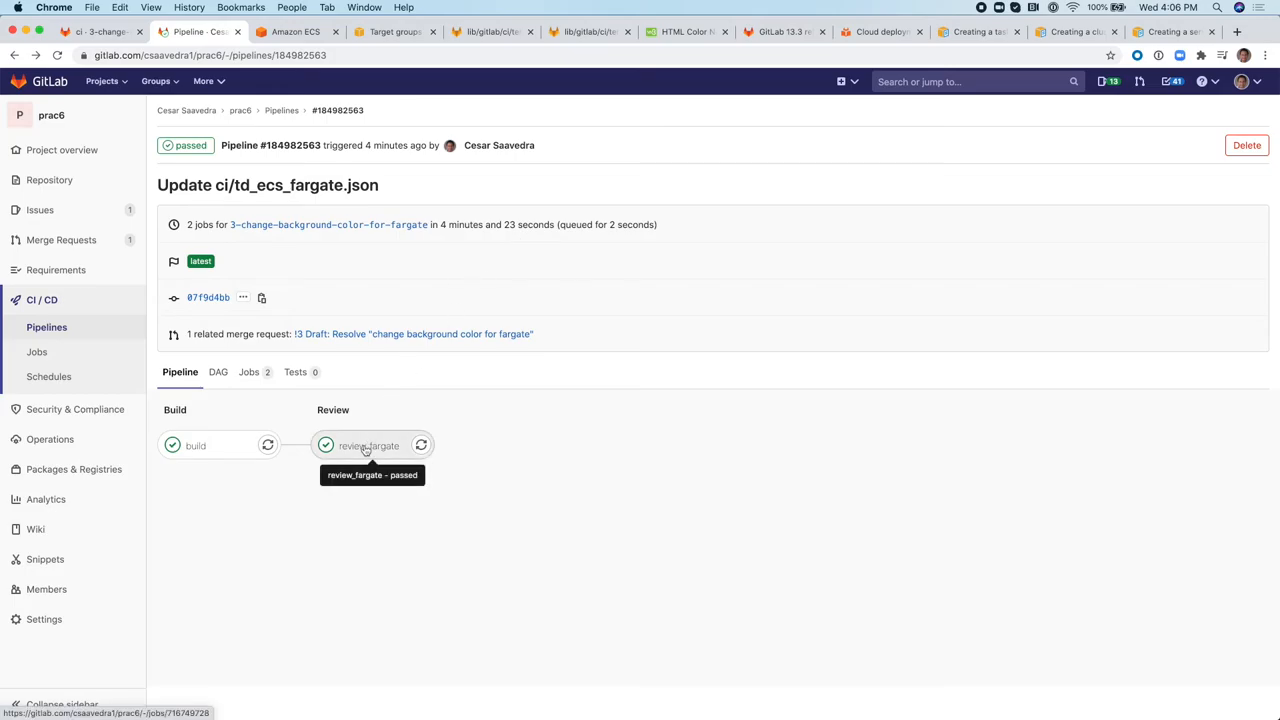
Open the review_fargate job log and scroll through the ECS deployment output to Job succeeded.
click(368, 444)
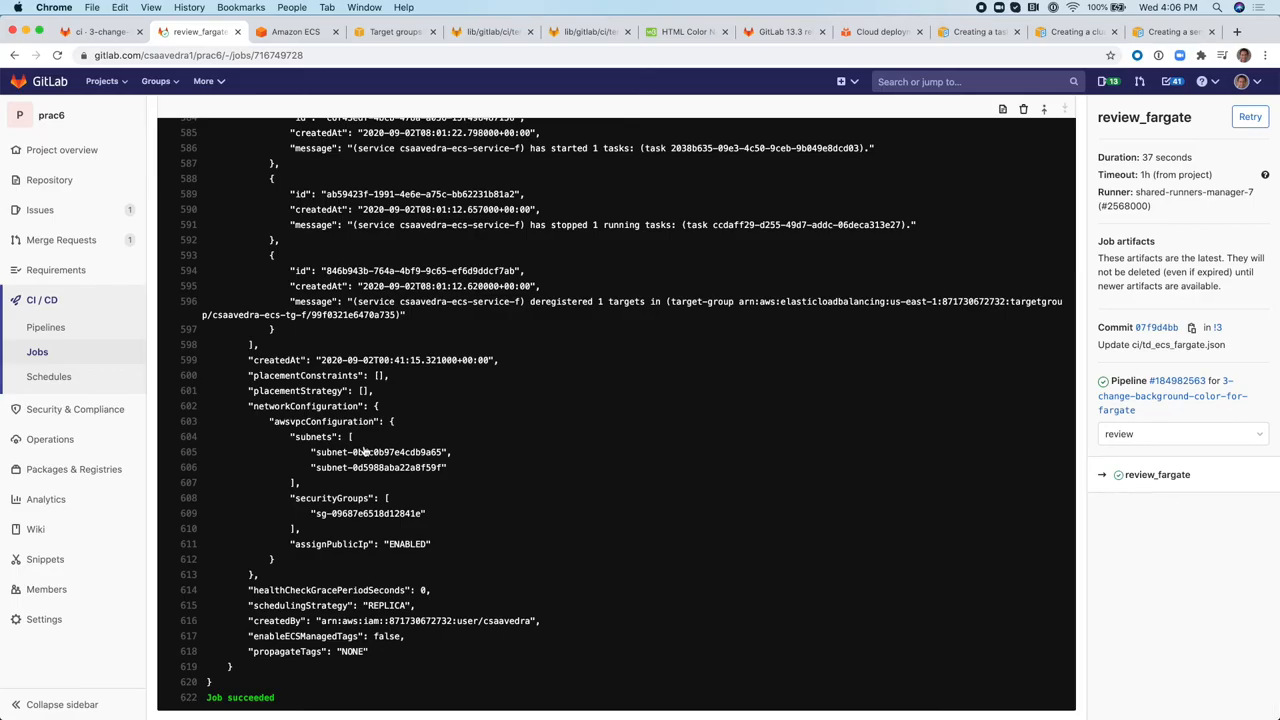
scroll(up, 3)
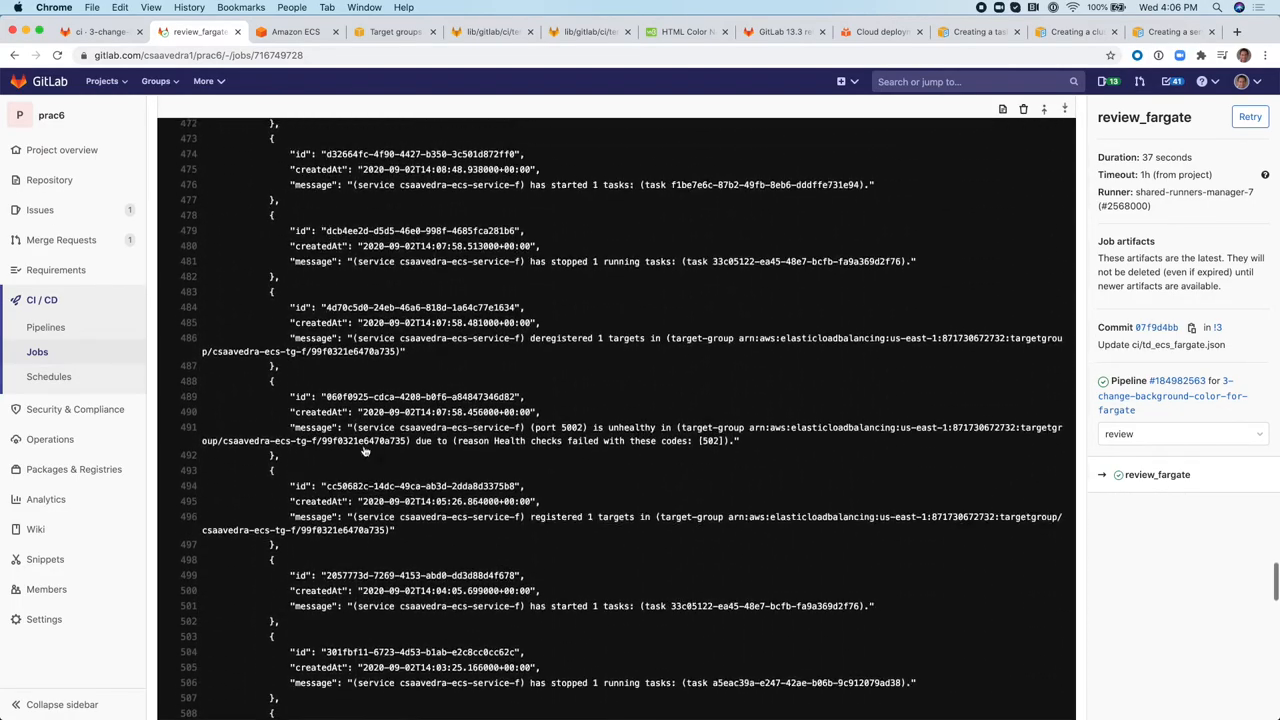
scroll(up, 3)
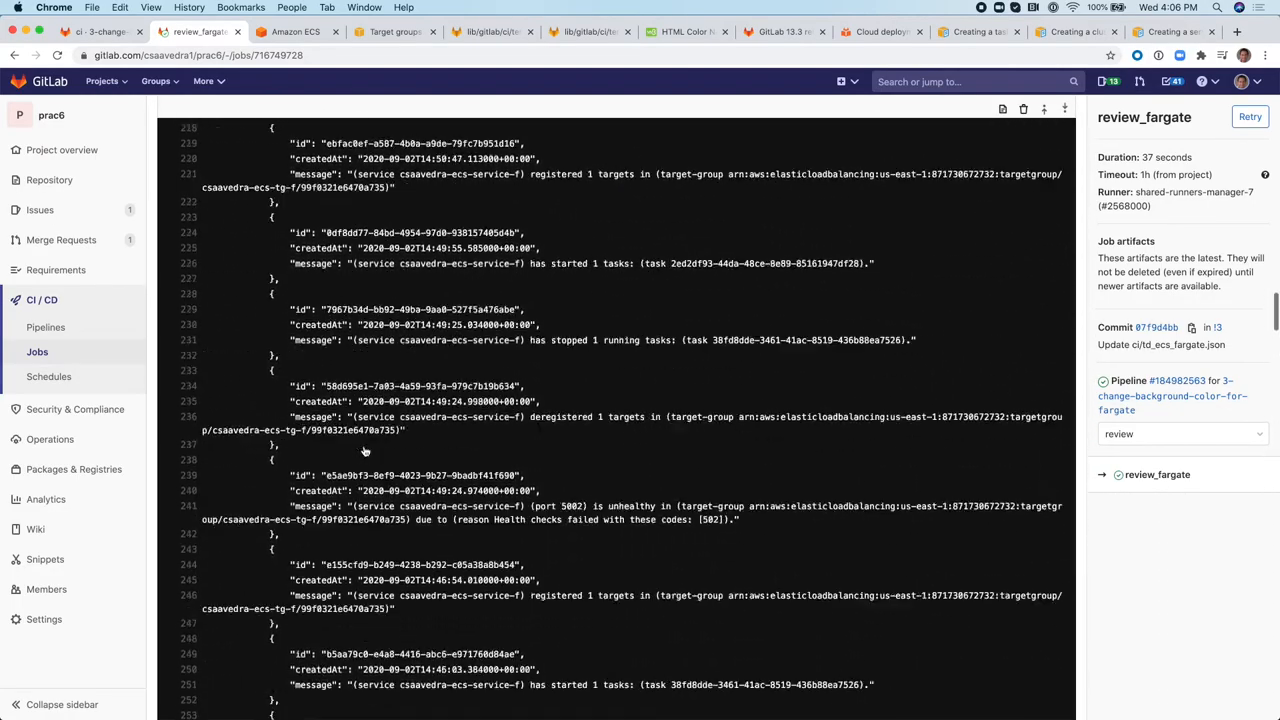
scroll(up, 3)
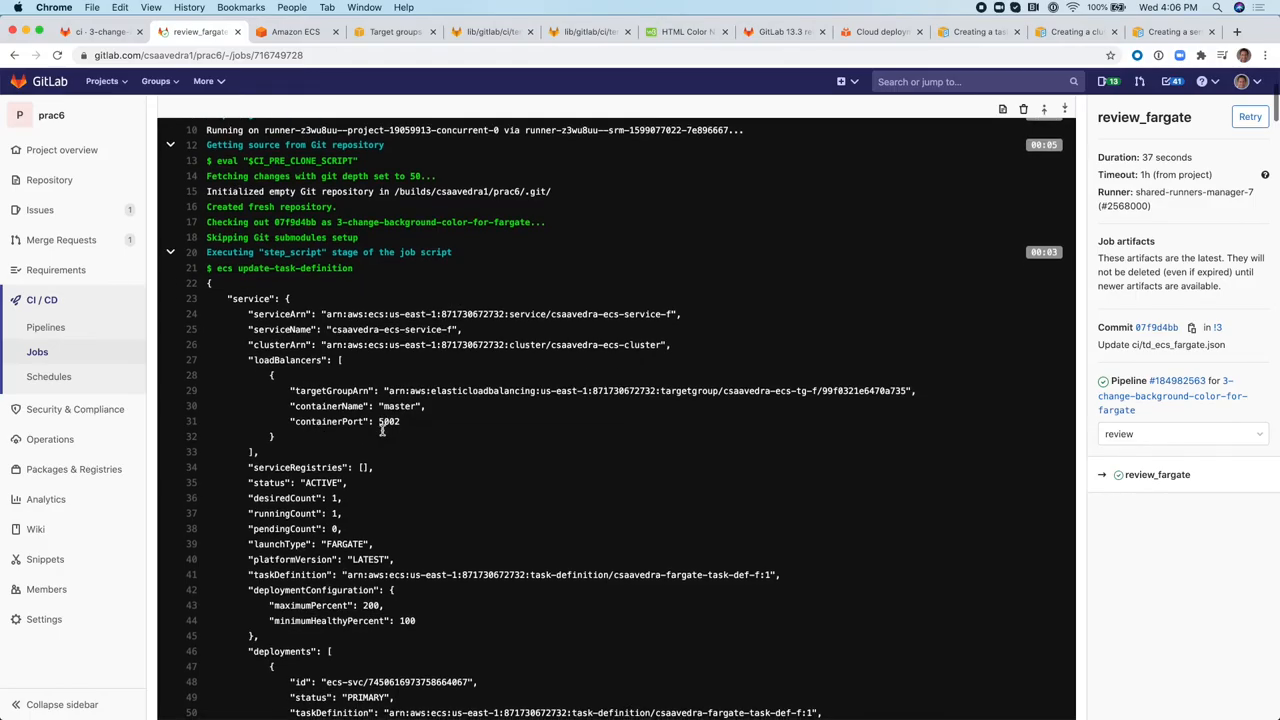
scroll(down, 3)
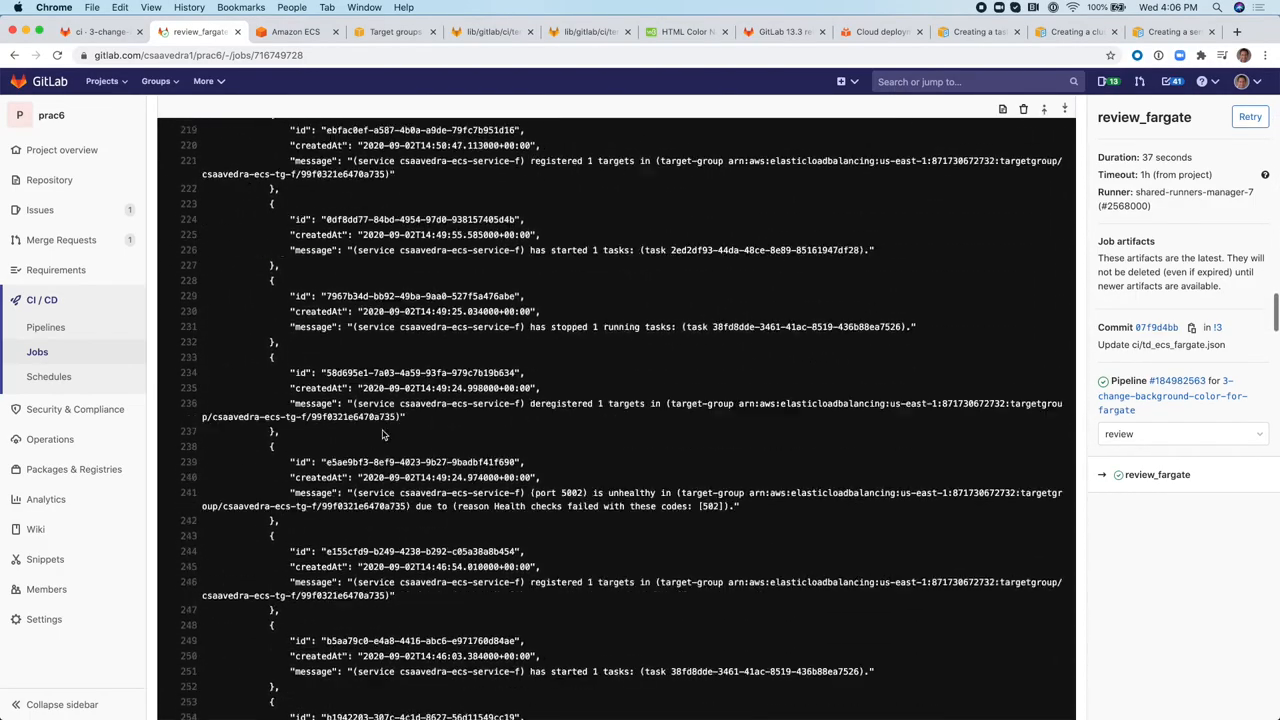
scroll(down, 3)
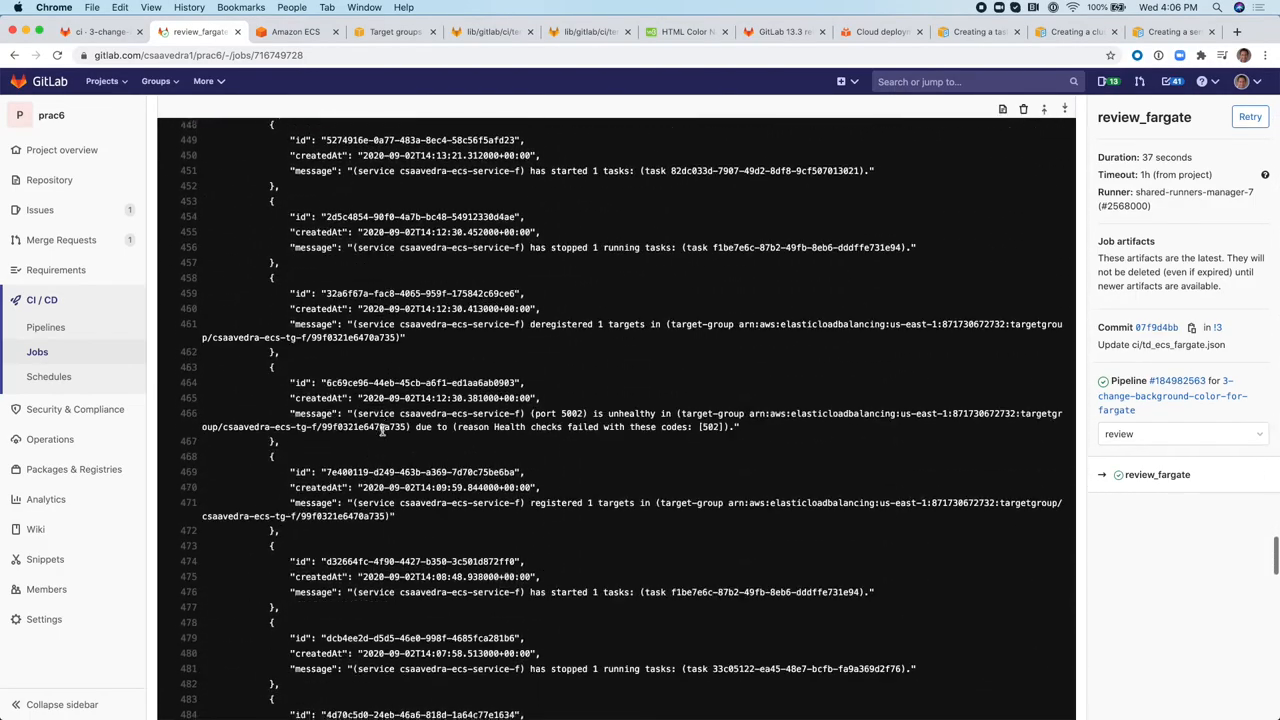
scroll(down, 3)
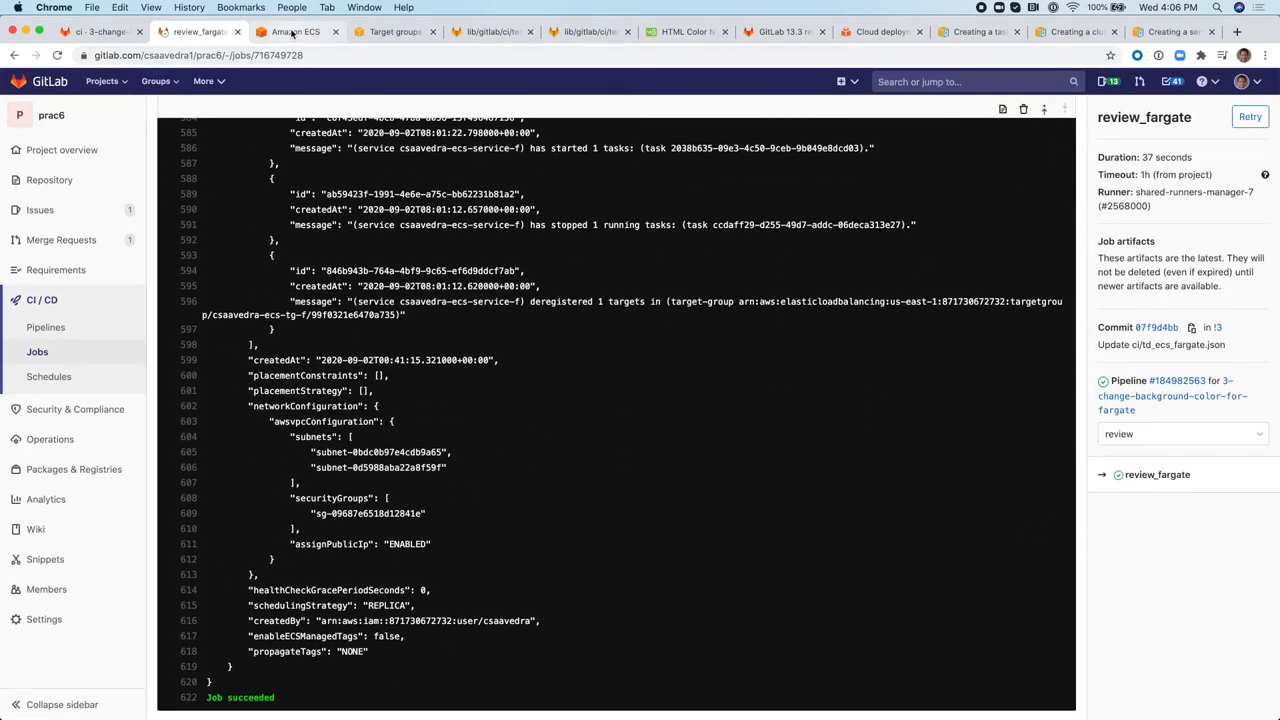
click(296, 32)
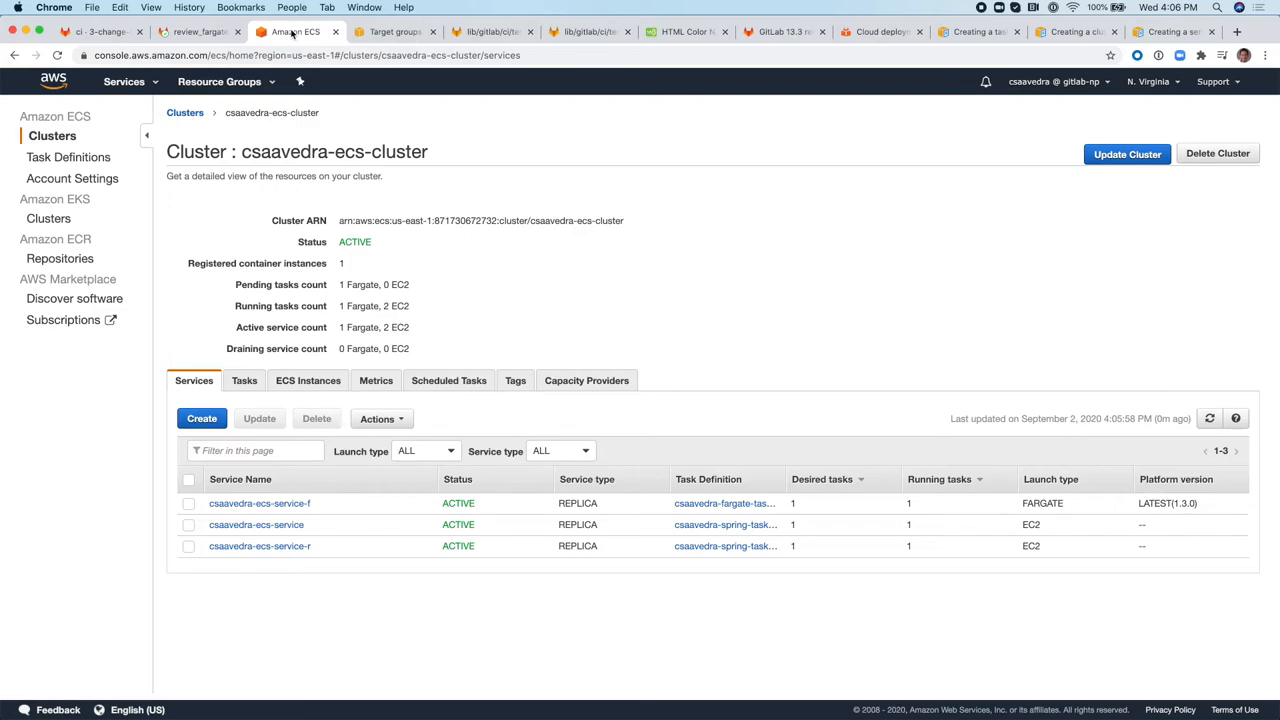
mouse_move(352, 272)
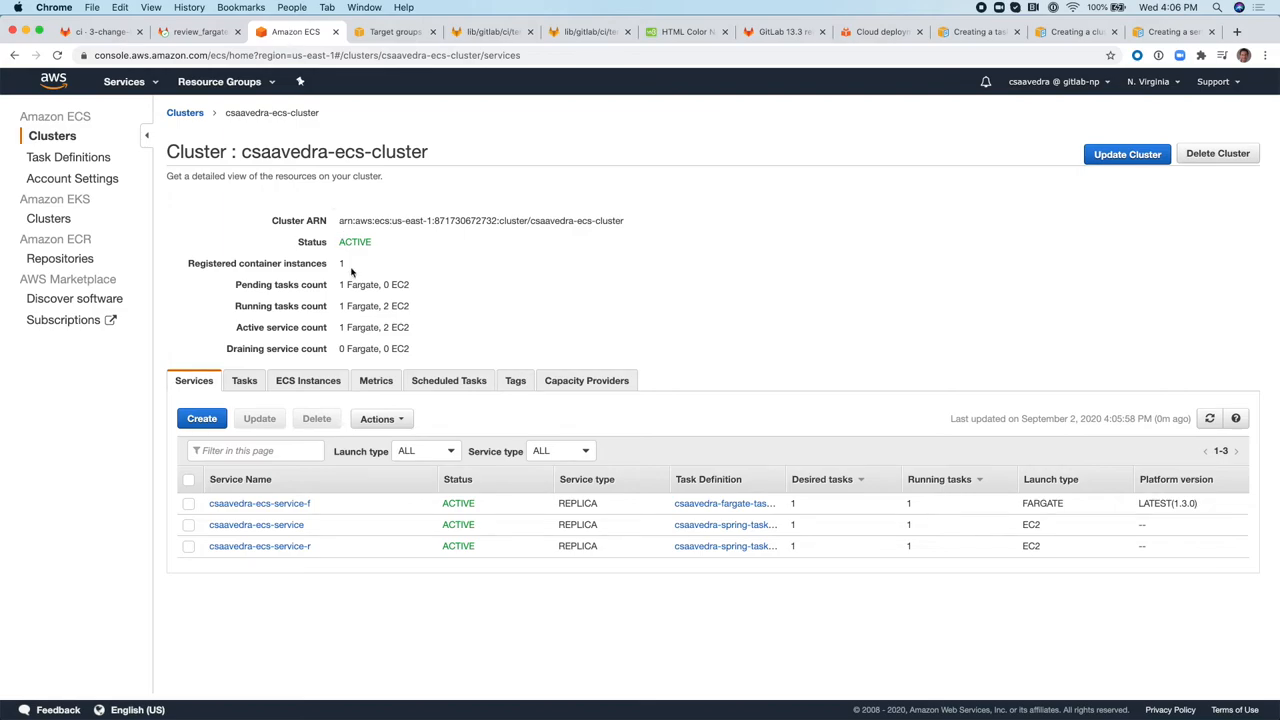
mouse_move(766, 496)
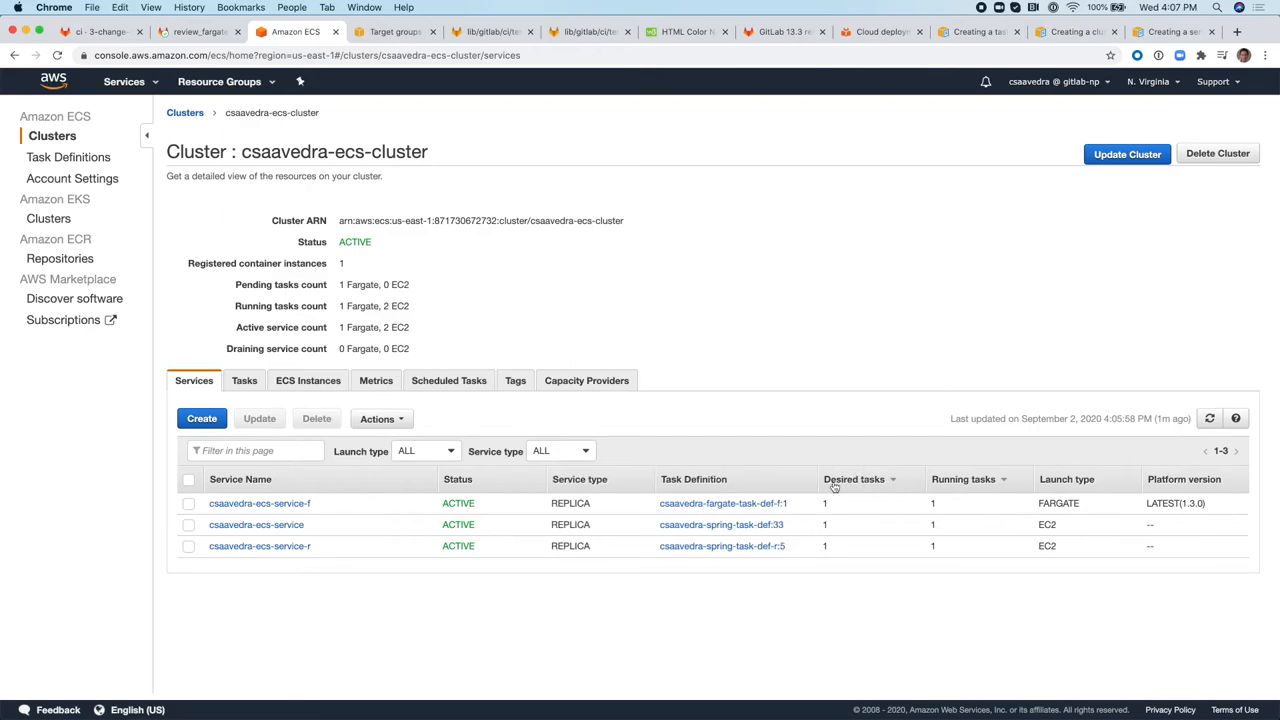
mouse_move(264, 512)
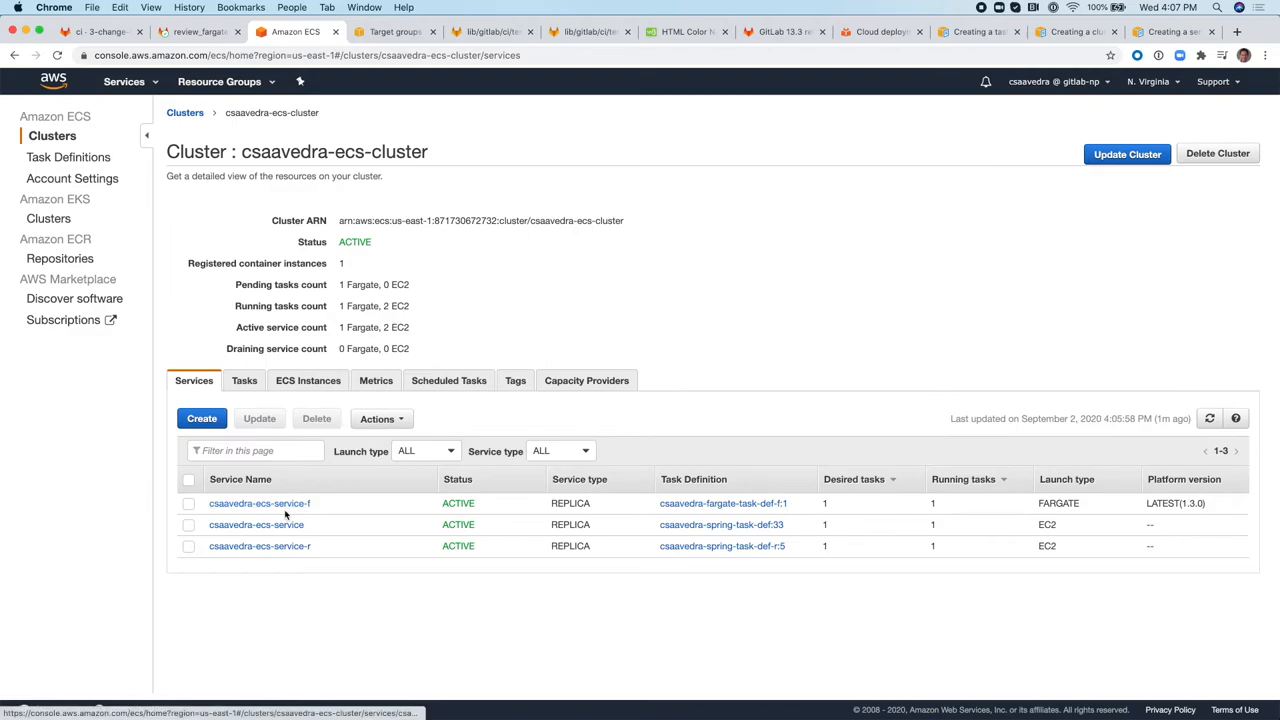
mouse_move(720, 524)
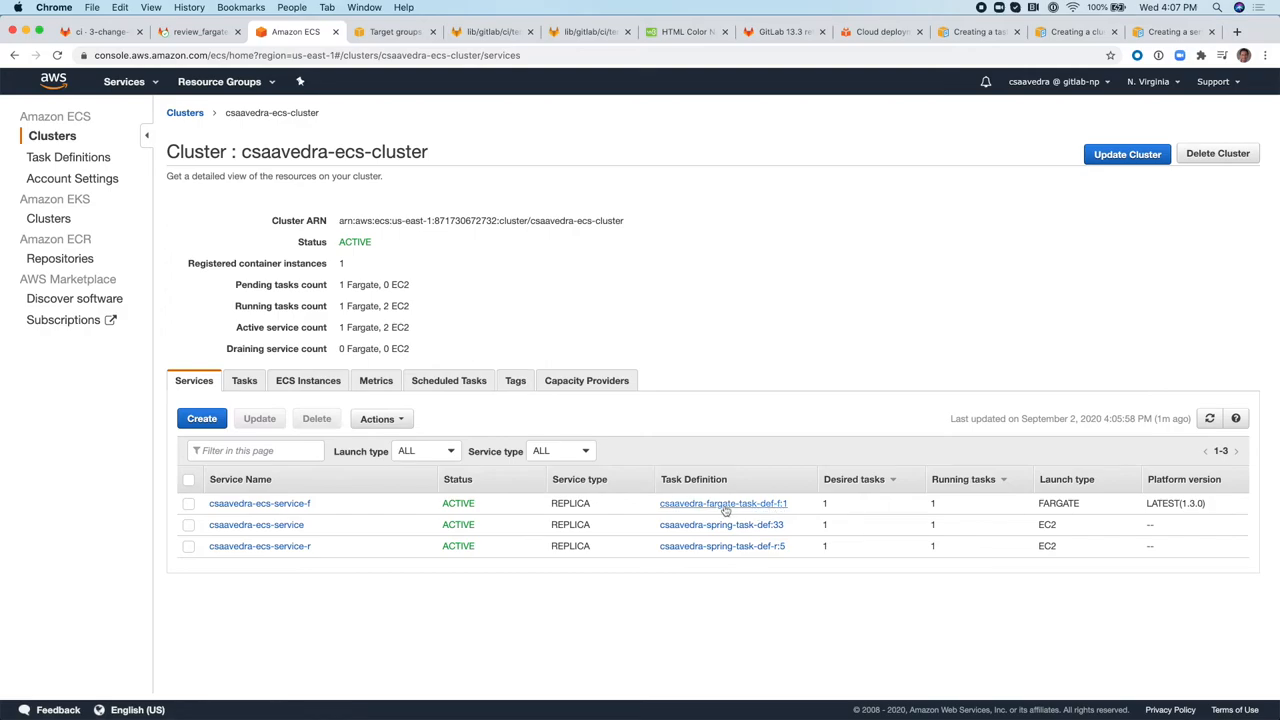
mouse_move(720, 524)
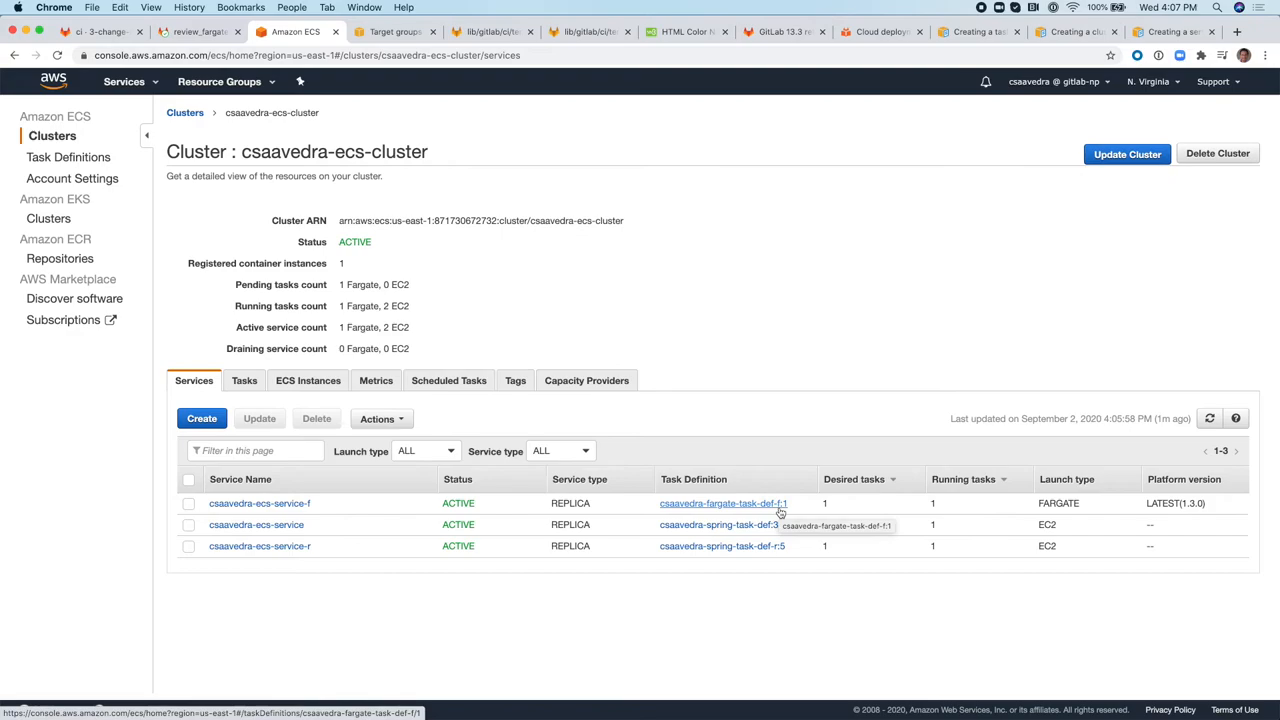
mouse_move(788, 506)
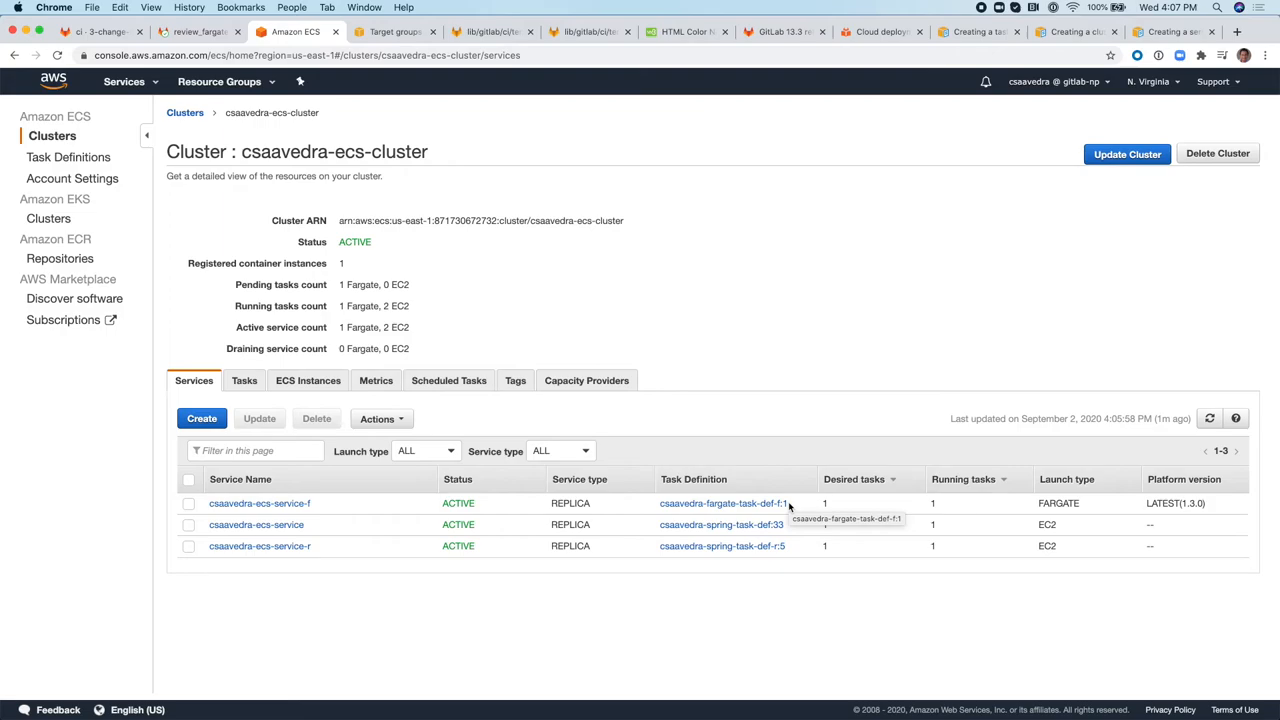
Check the cluster's running Fargate tasks, then view GitLab Environments with the review group expanded.
click(244, 380)
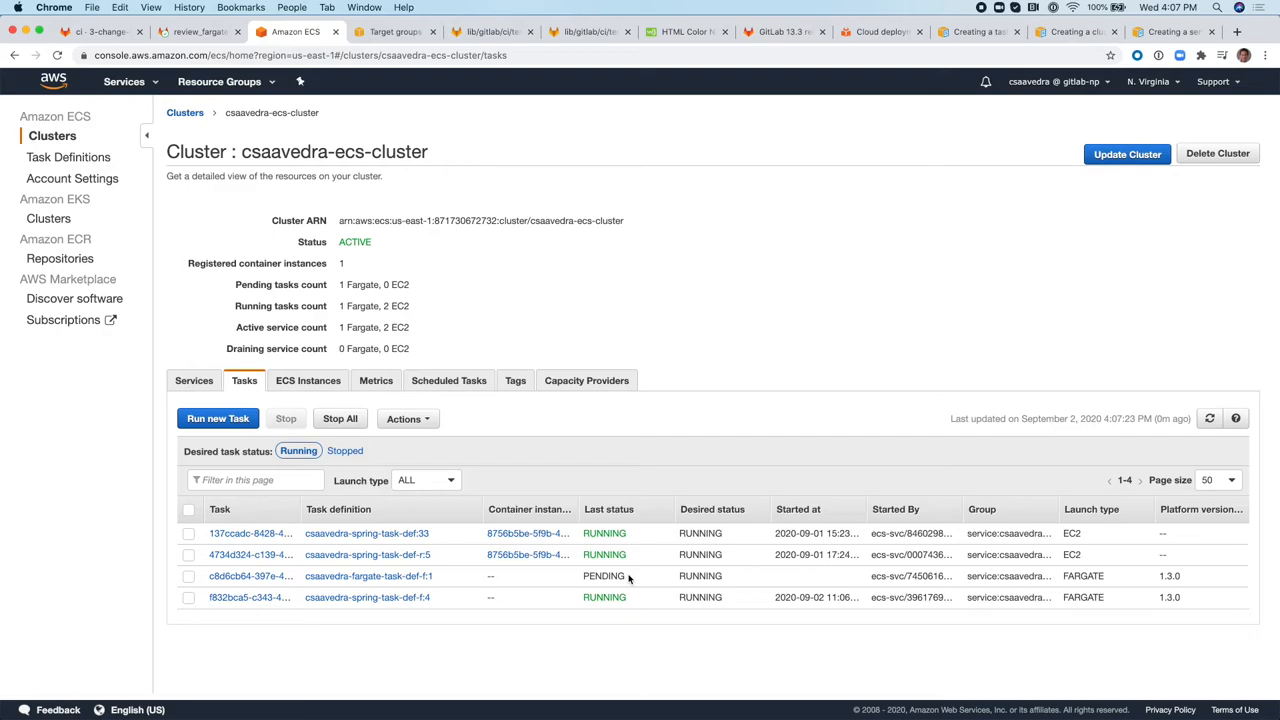
mouse_move(472, 344)
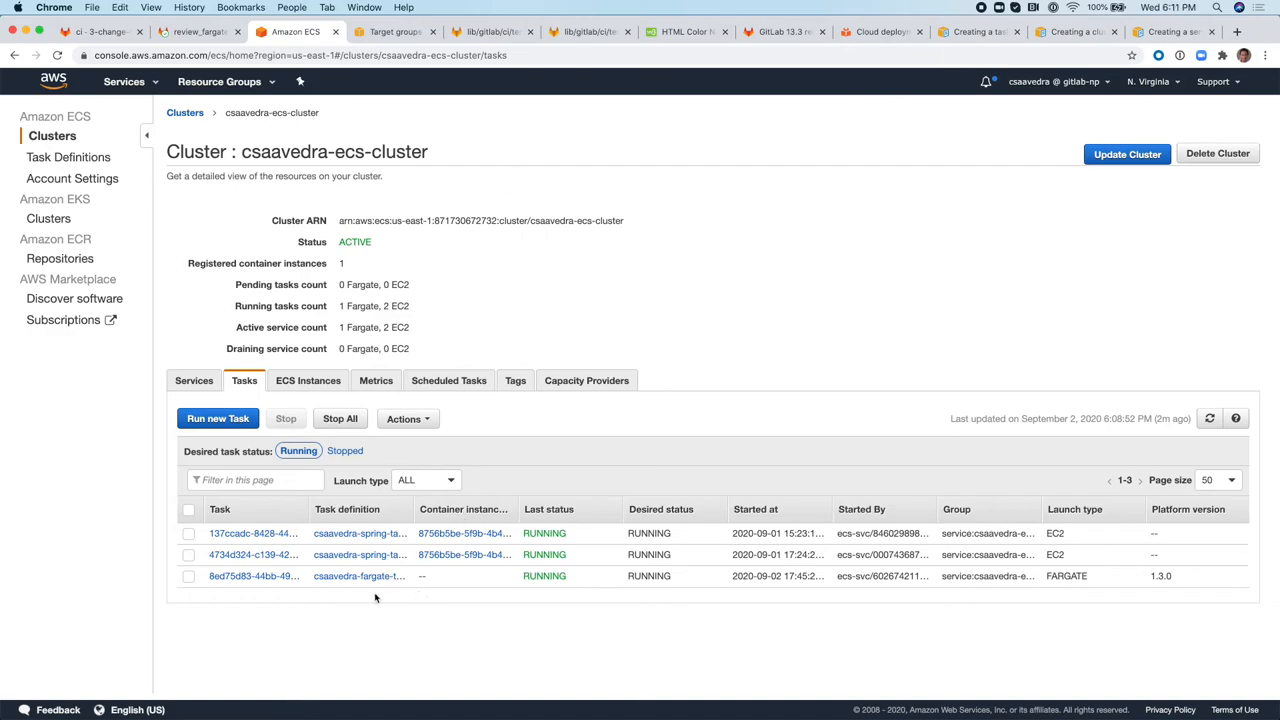
mouse_move(224, 112)
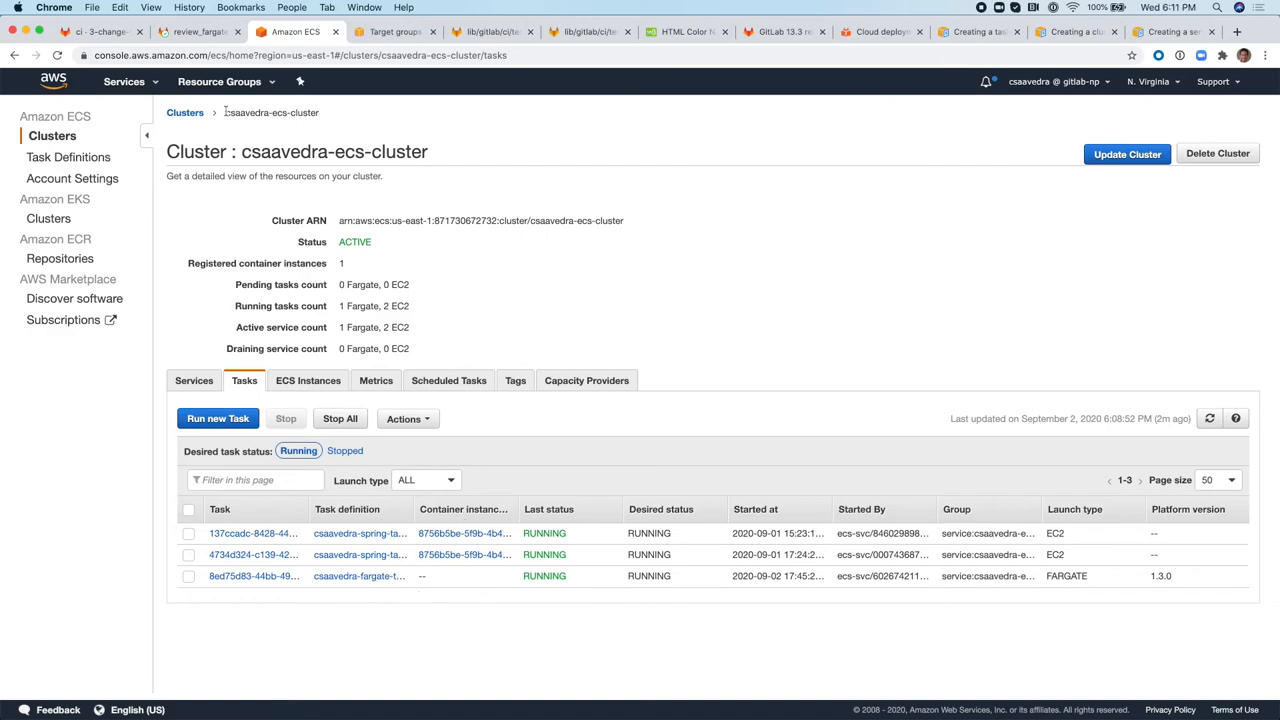
click(196, 32)
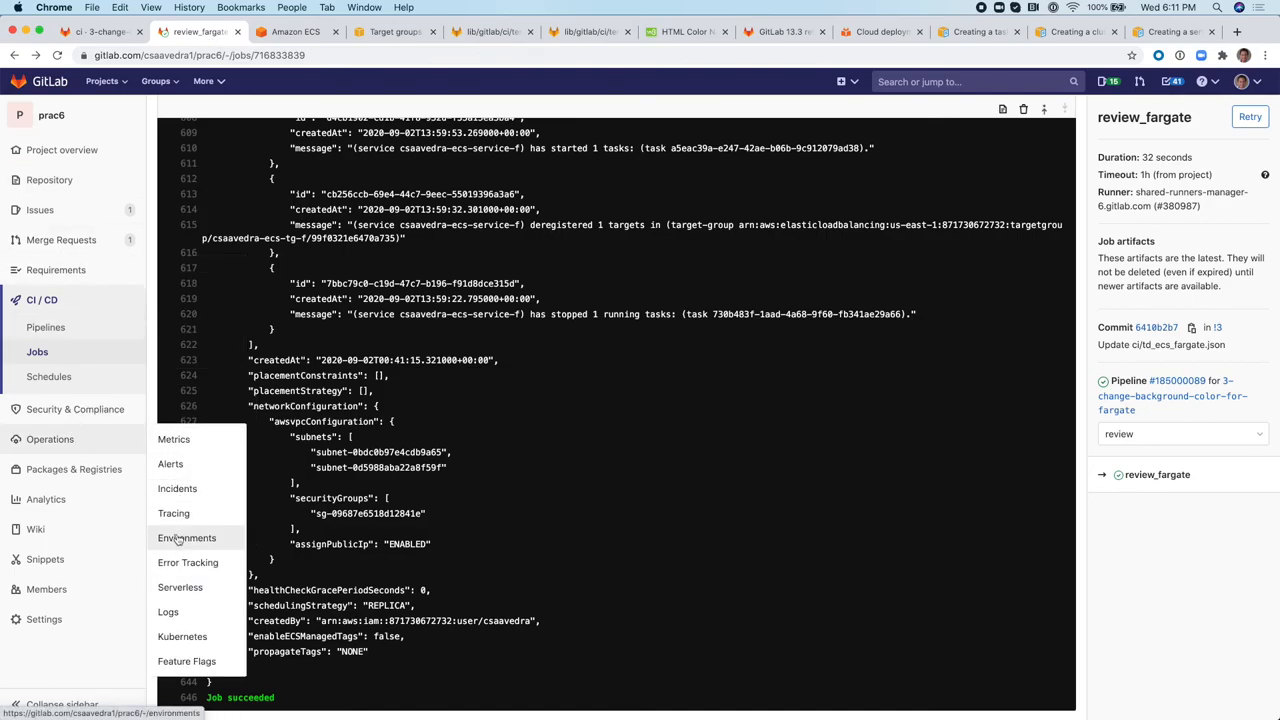
click(188, 538)
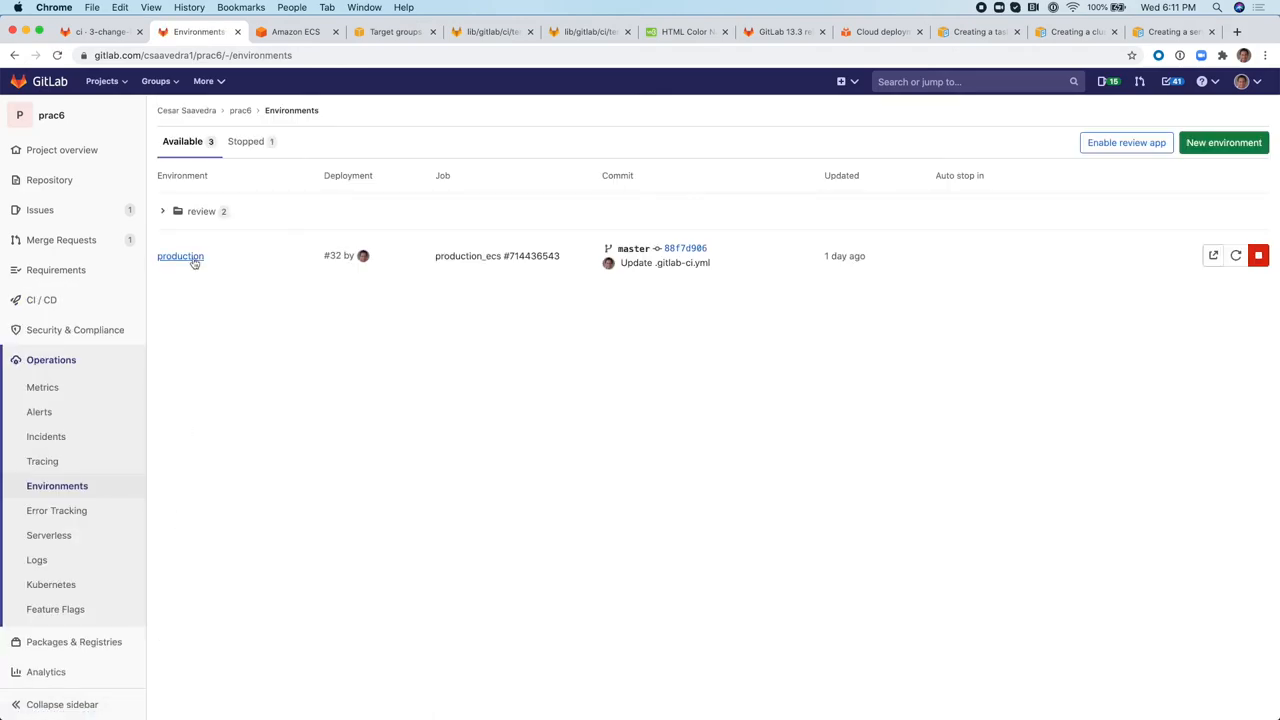
click(200, 212)
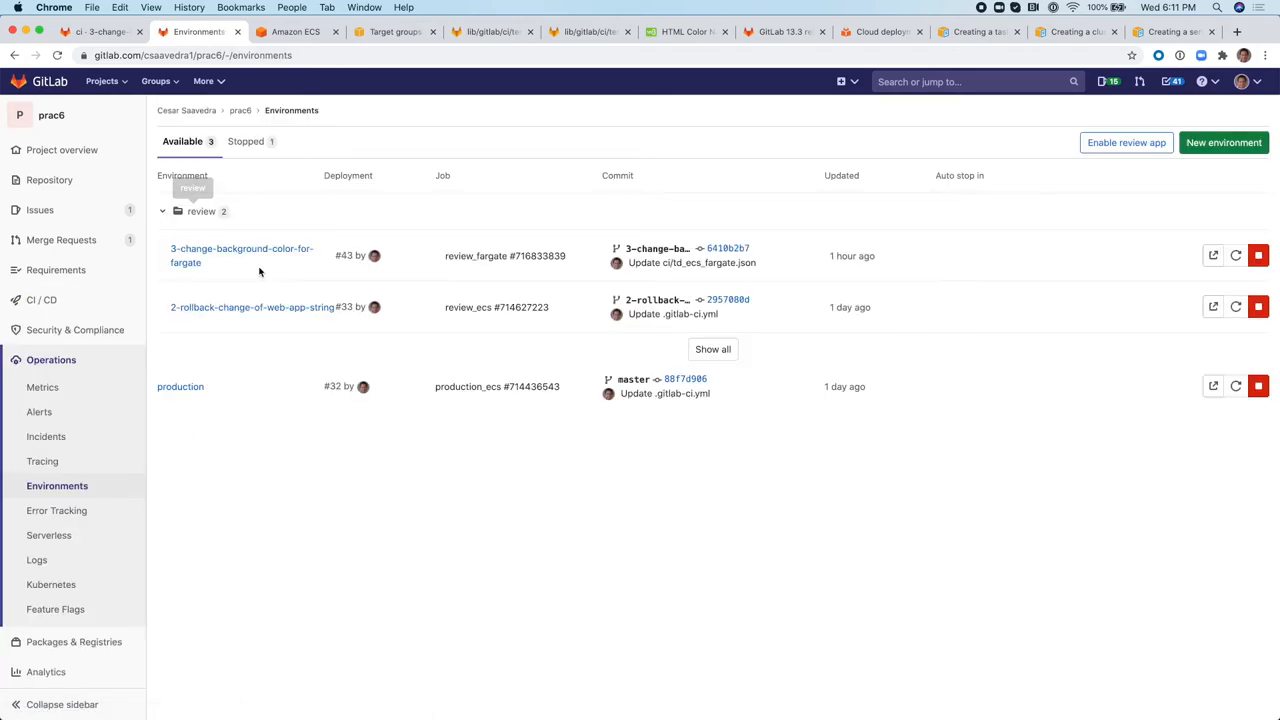
mouse_move(1212, 256)
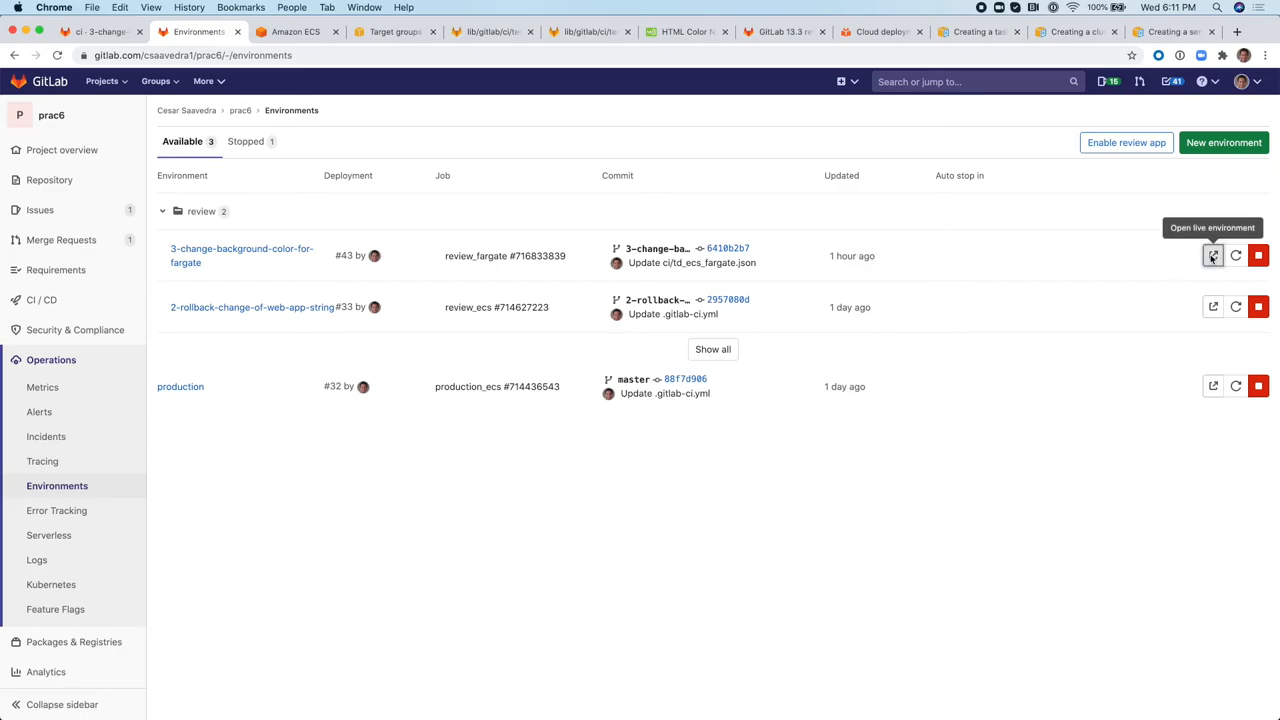
Launch the live review app showing 'Spring is here!' on the red background.
click(1212, 256)
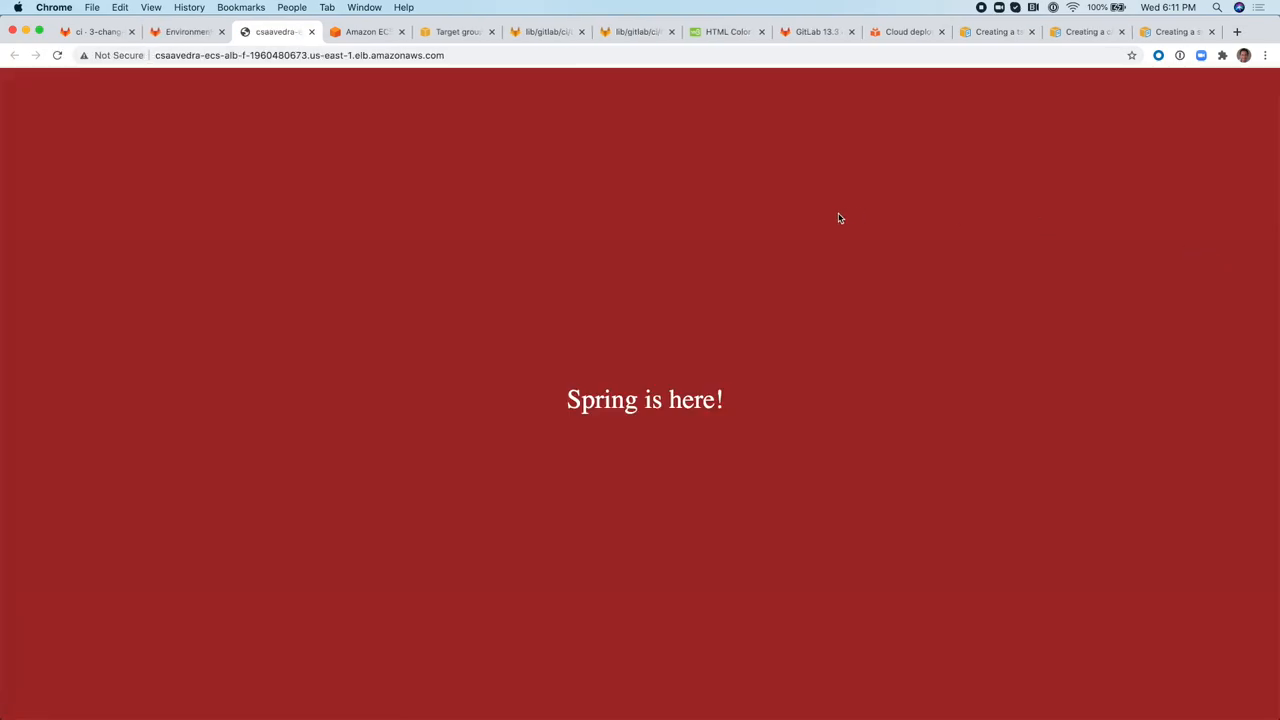
mouse_move(772, 480)
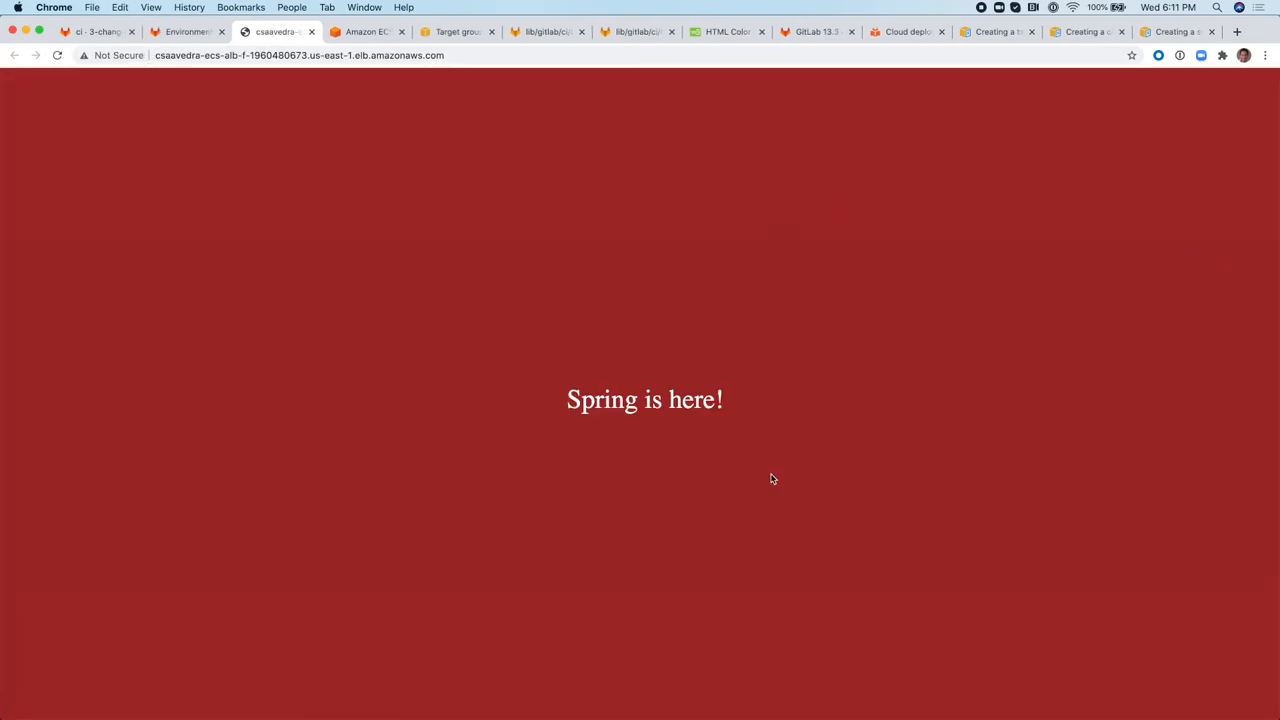
mouse_move(432, 228)
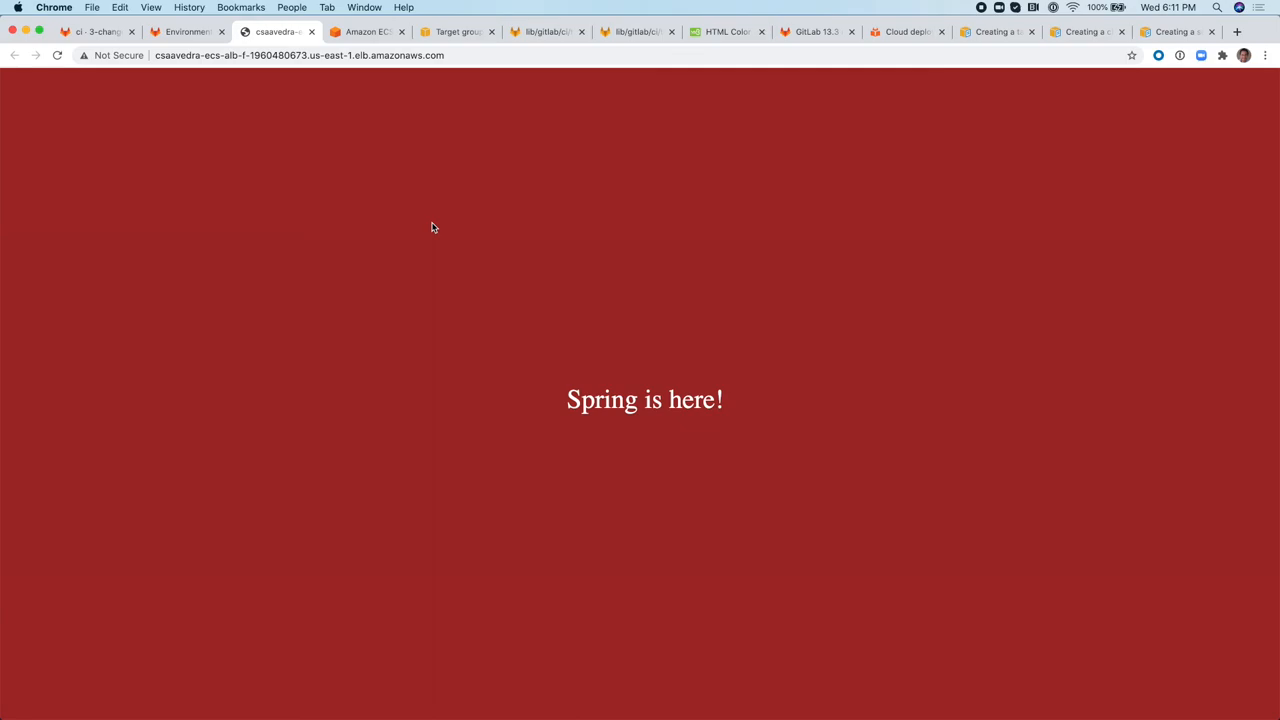
View td_ecs_fargate.json in the ci folder of the 3-change-background-color-for-fargate branch.
click(96, 32)
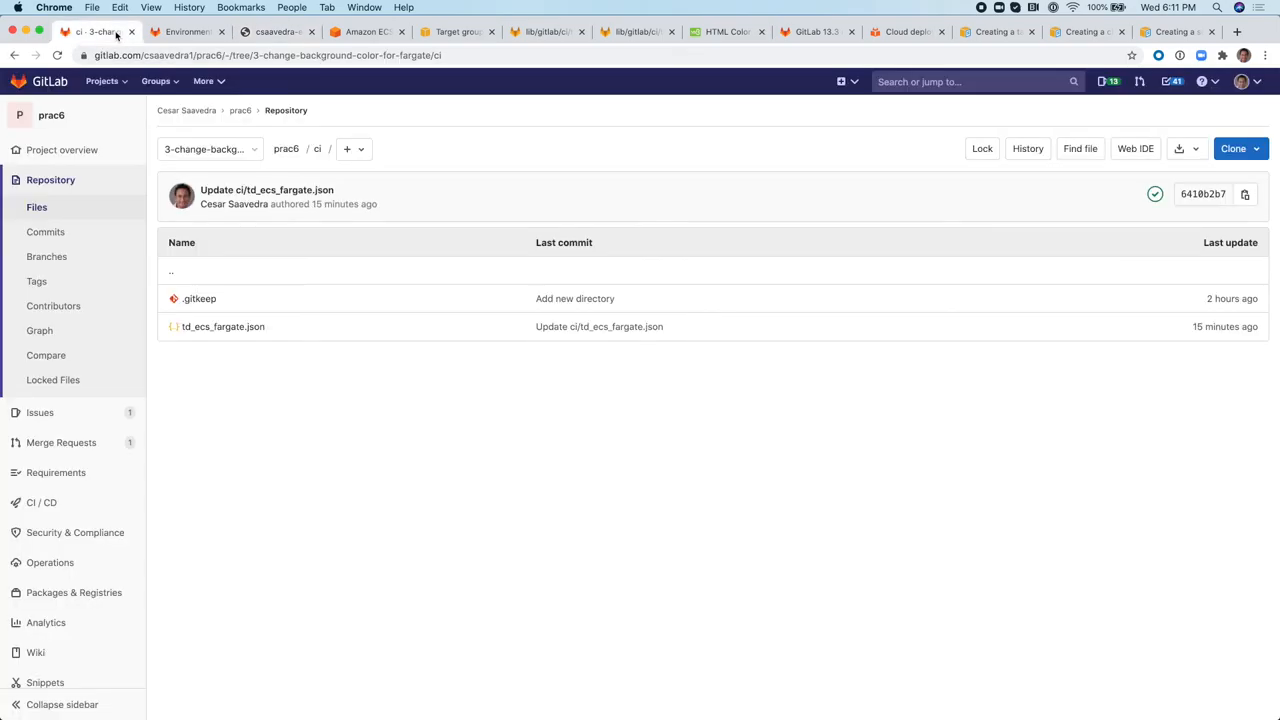
mouse_move(160, 392)
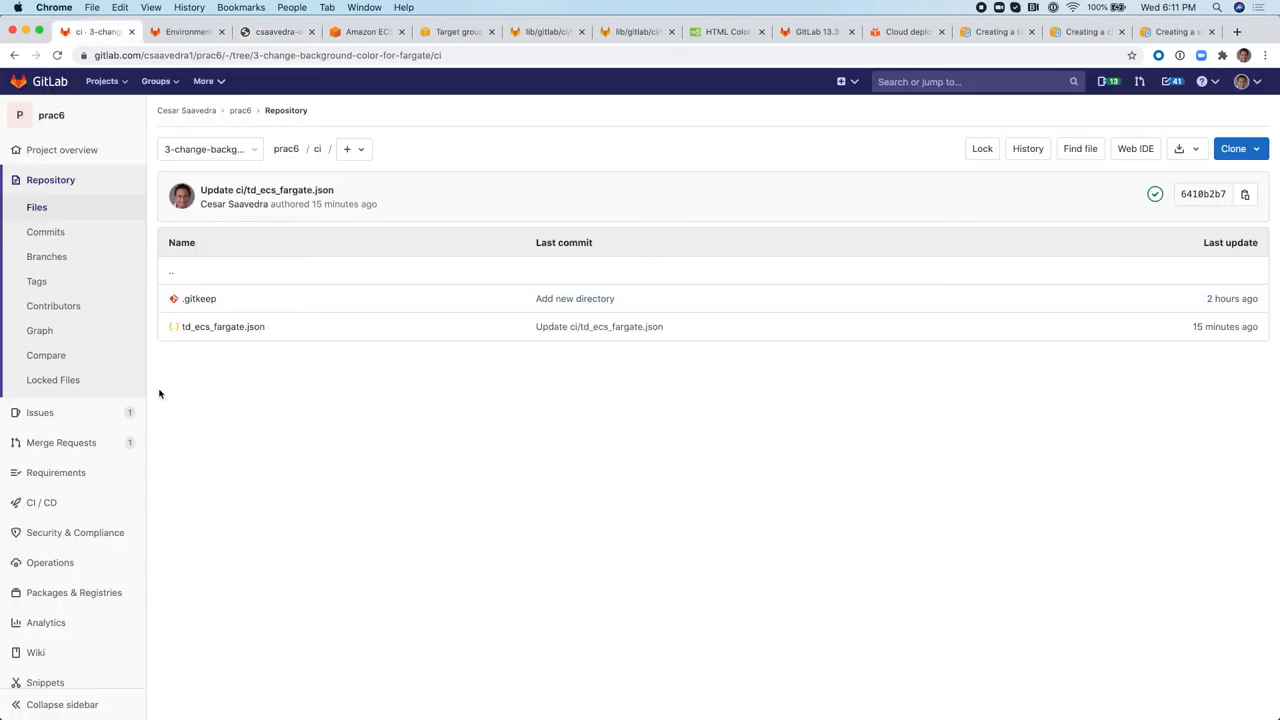
click(224, 326)
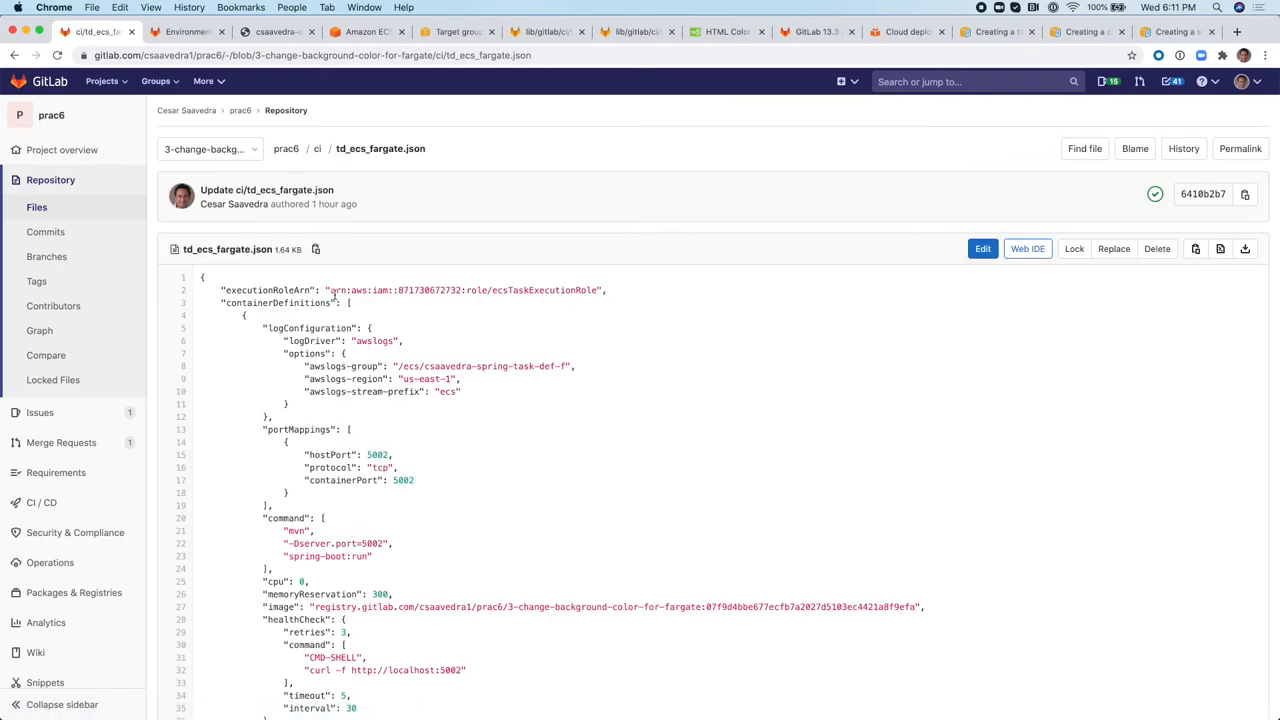
mouse_move(512, 168)
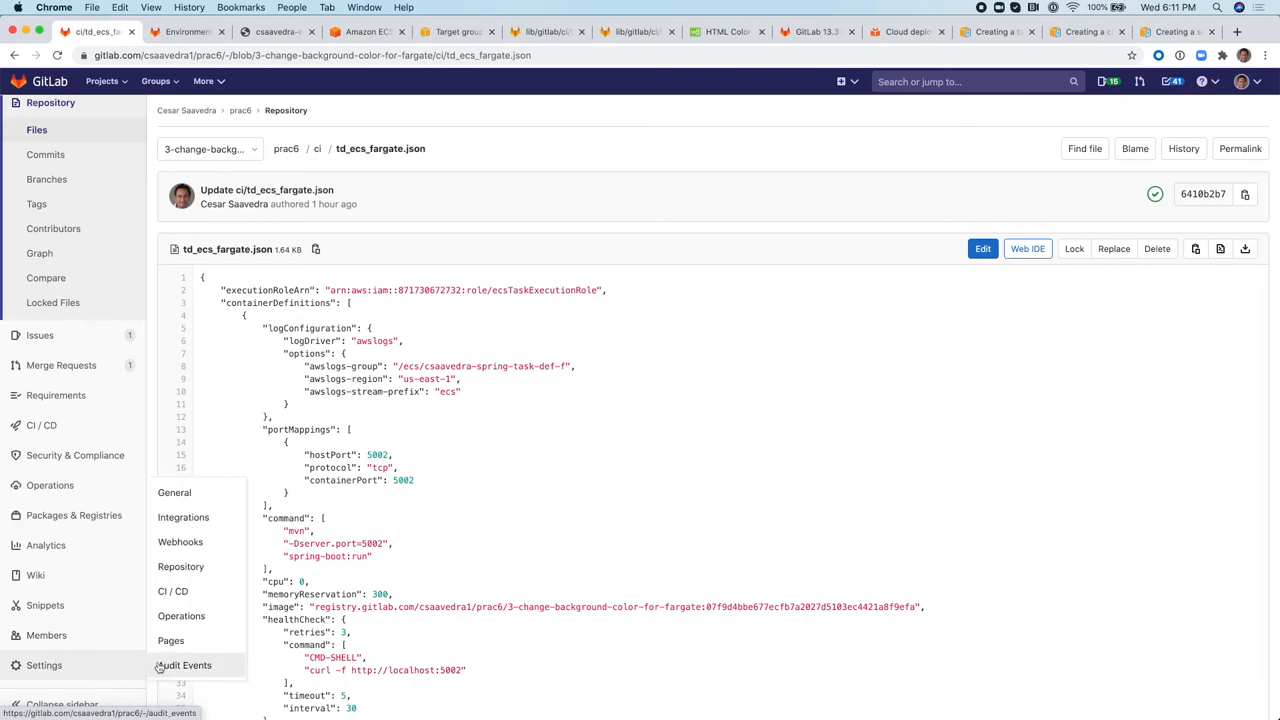
mouse_move(172, 592)
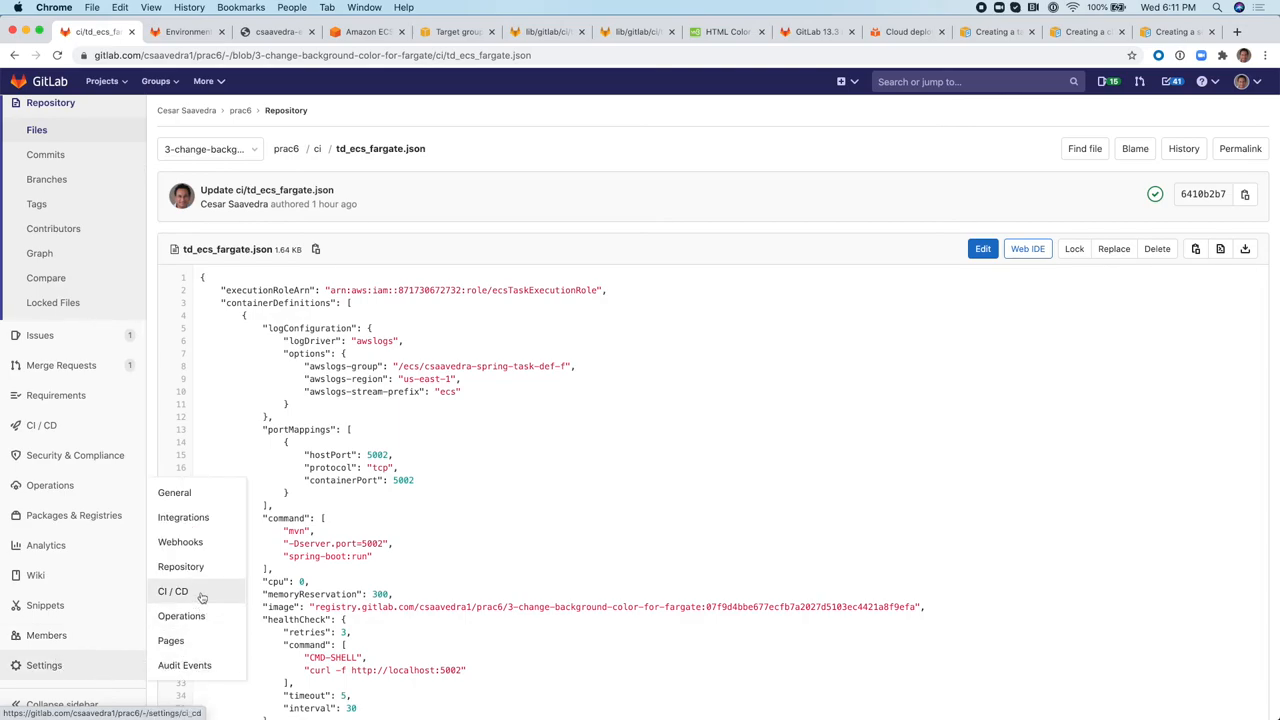
Go to Settings > CI/CD Variables and edit CI_AWS_ECS_TASK_DEFINITION_FILE scoped to review/*.
click(172, 592)
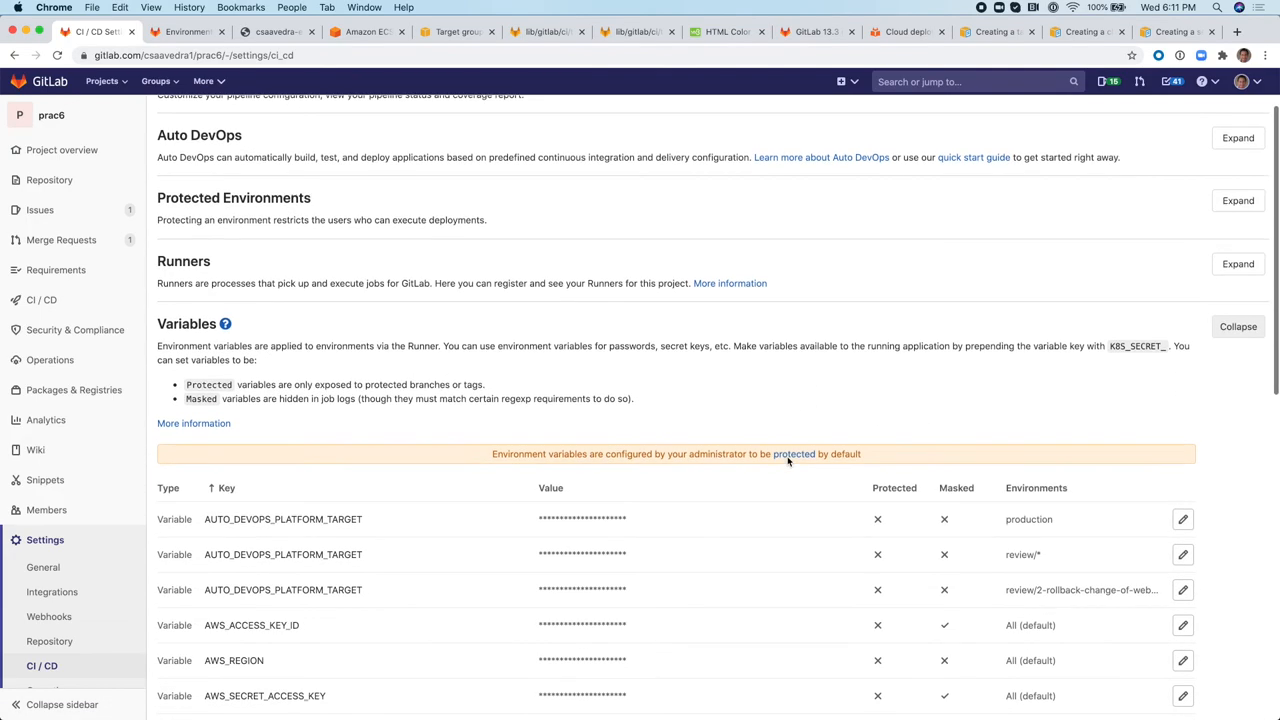
scroll(down, 3)
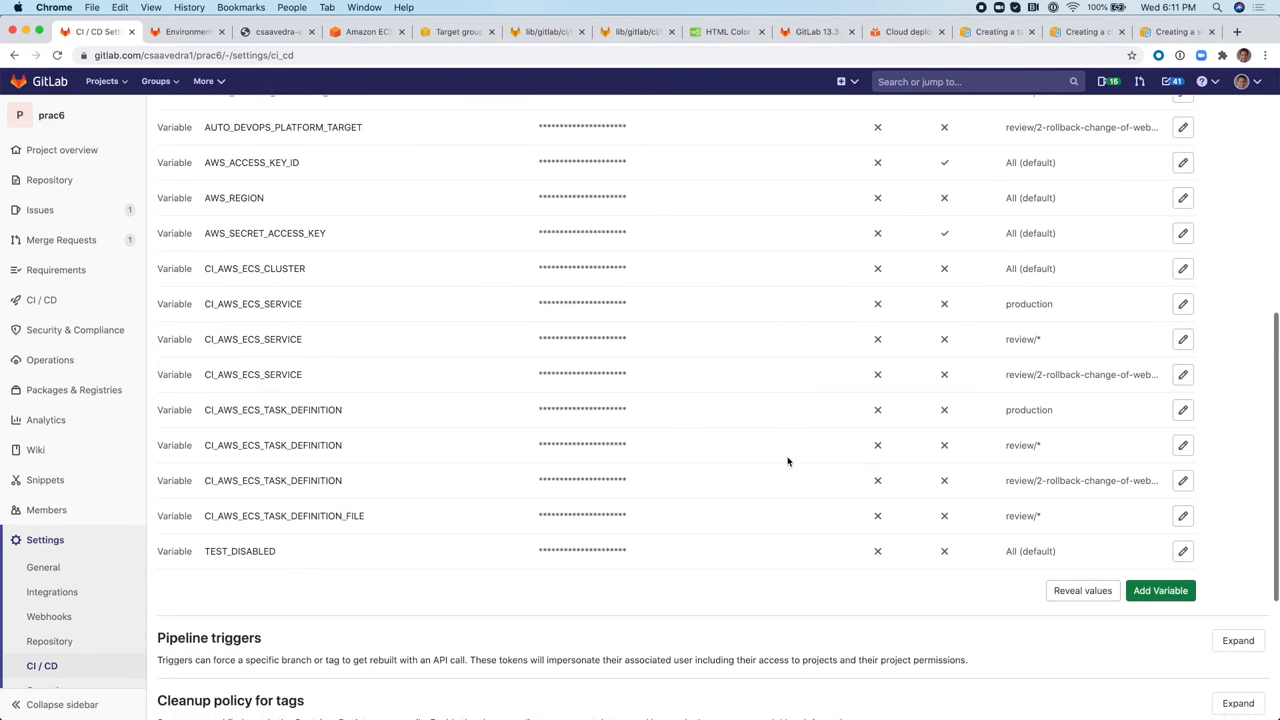
mouse_move(1076, 520)
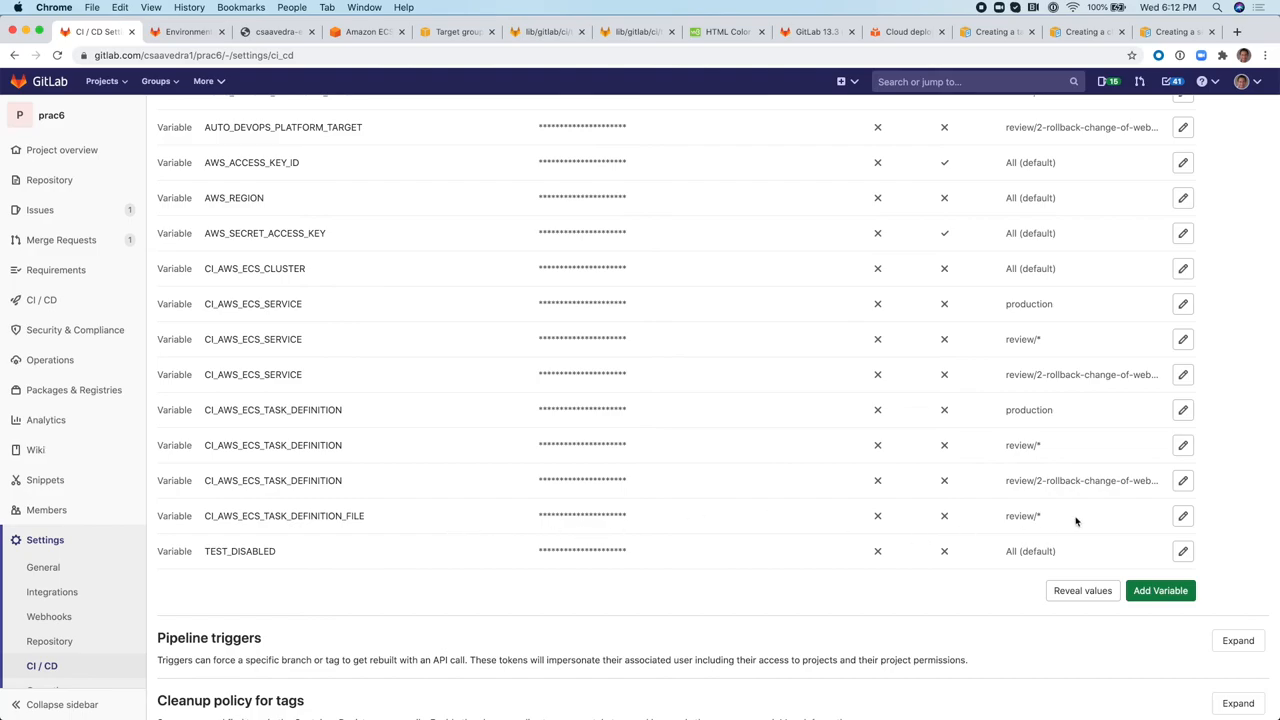
click(1184, 516)
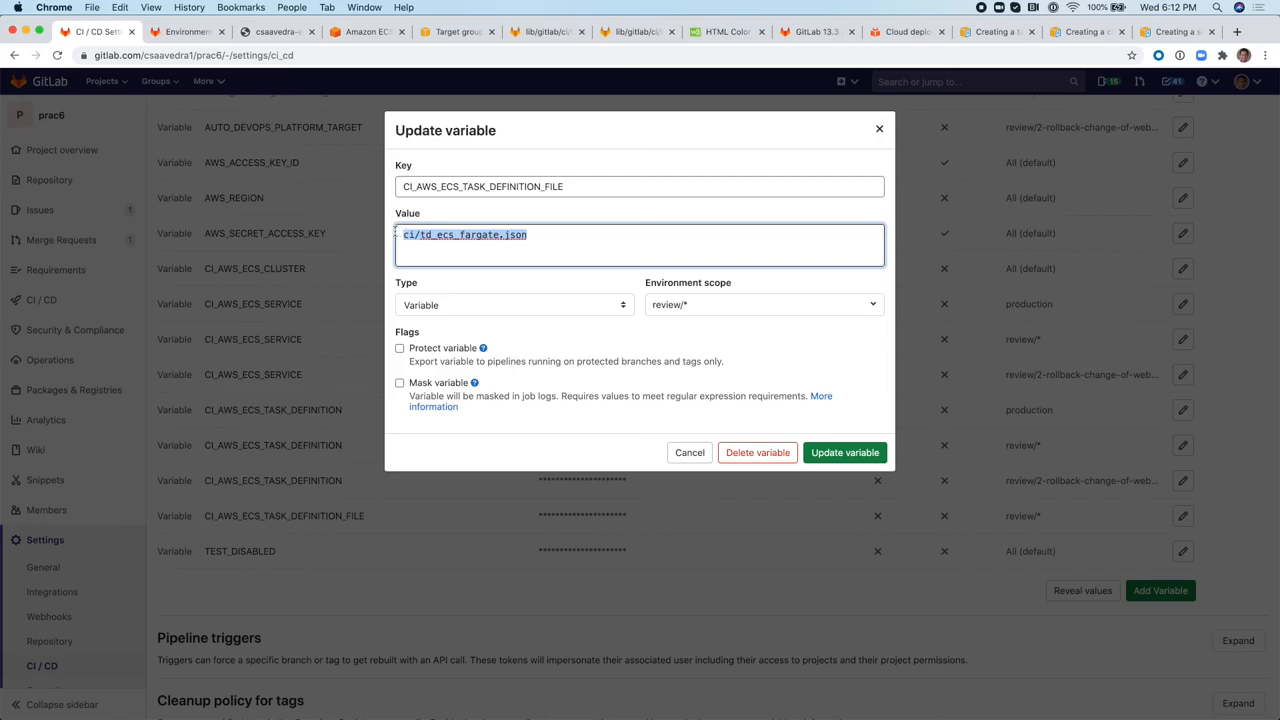
Review the Variable/File type choices, toggling File, leaving the variable listed as Variable type.
click(514, 304)
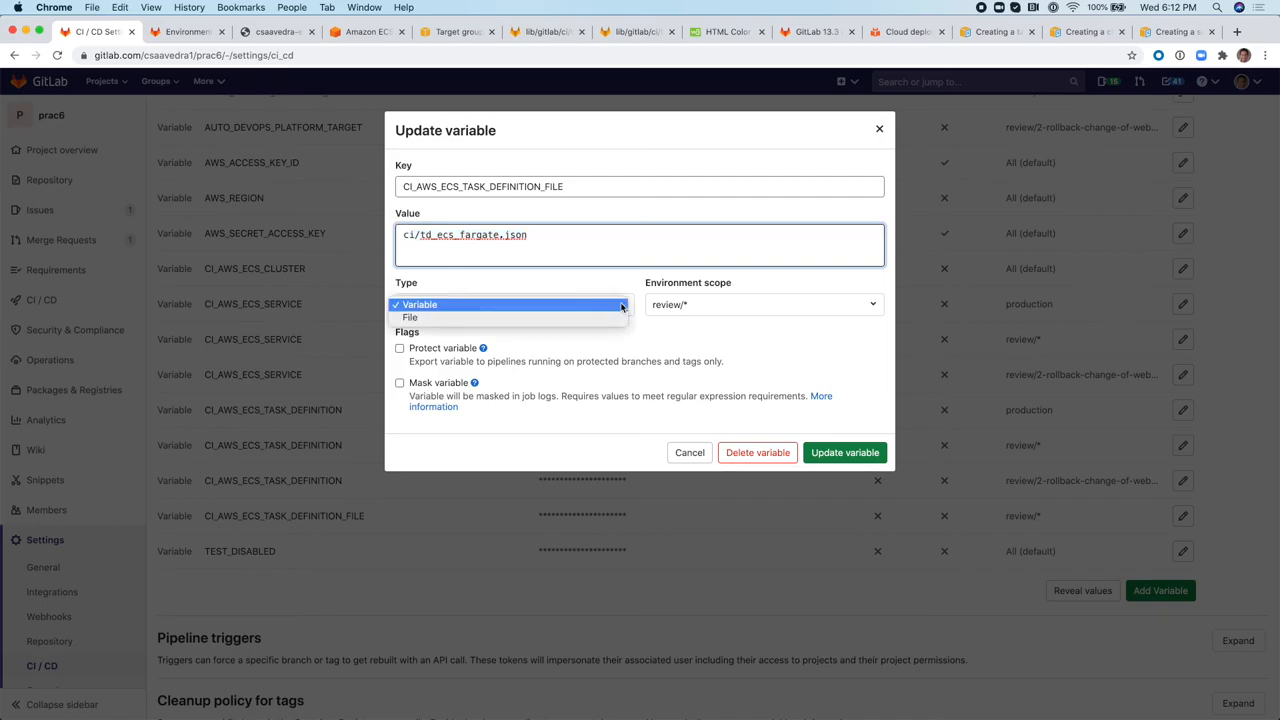
click(410, 316)
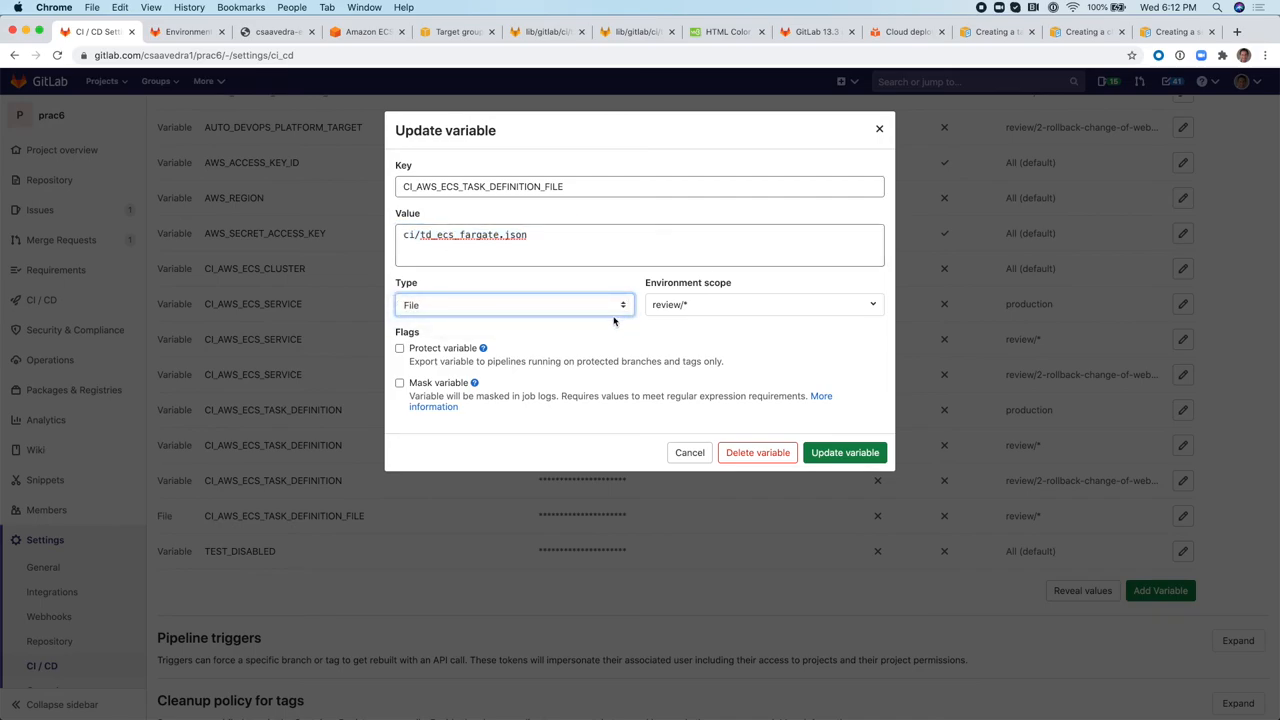
click(512, 304)
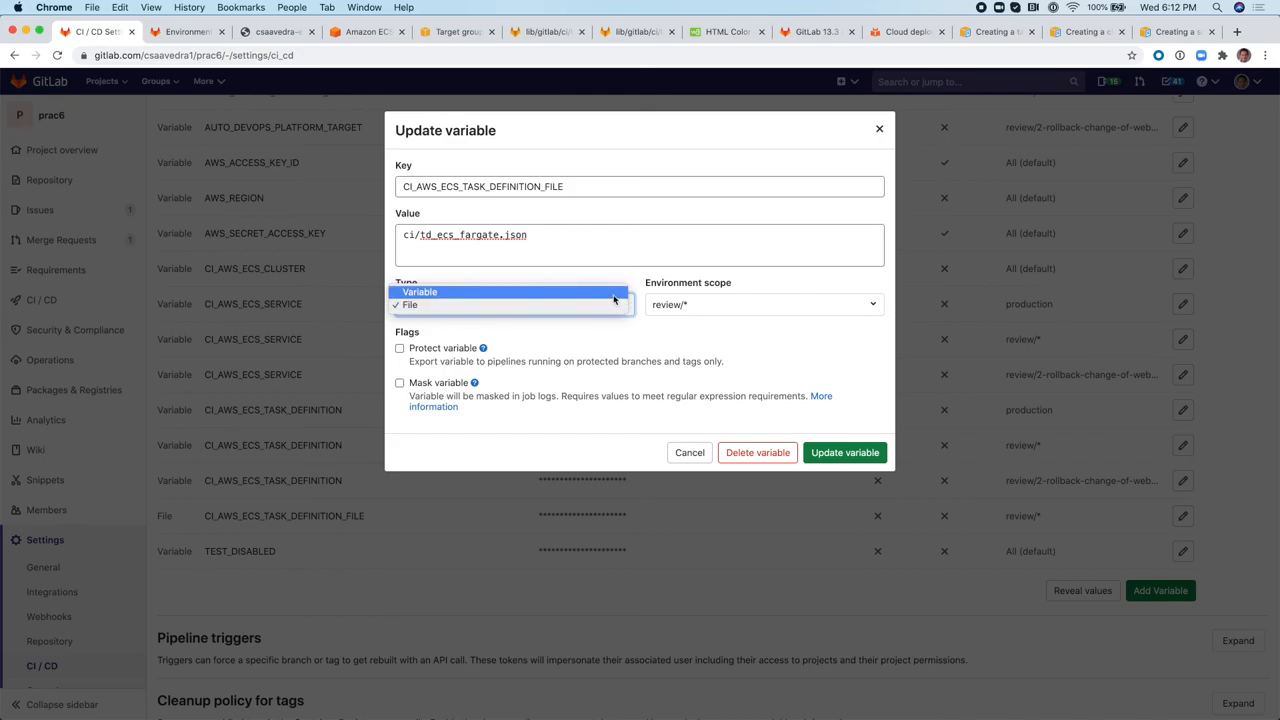
click(688, 452)
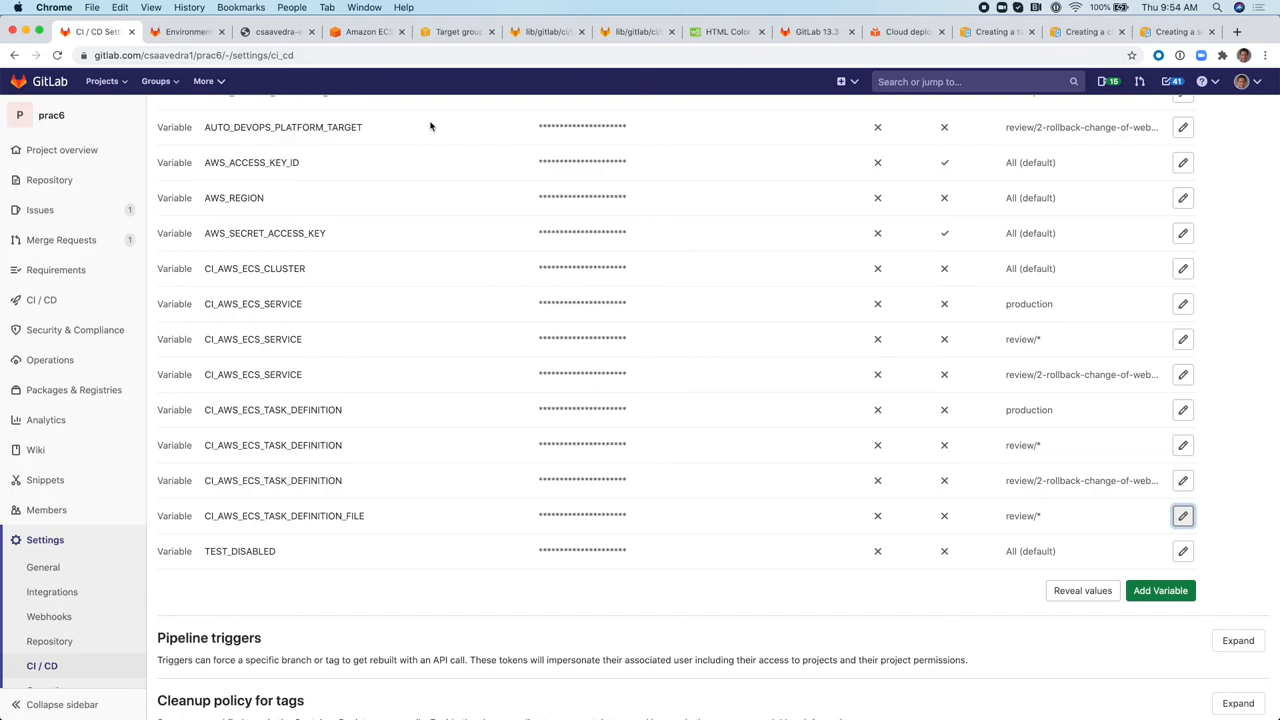
mouse_move(812, 42)
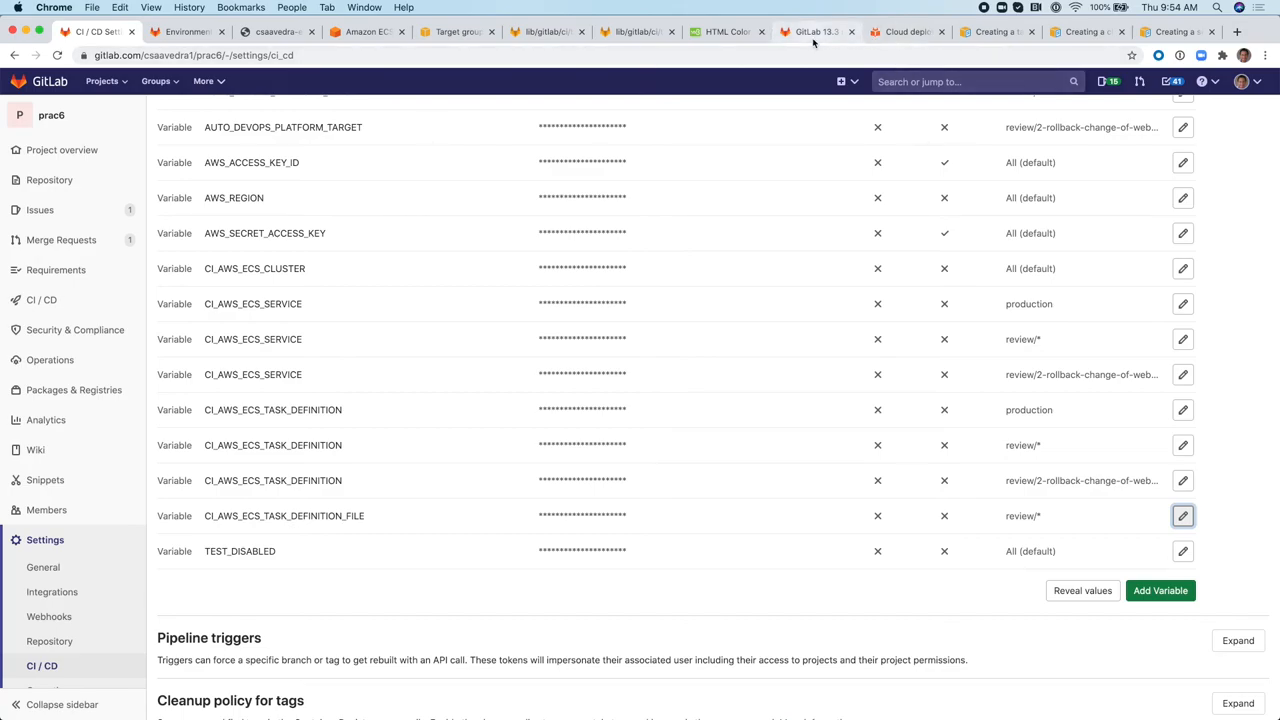